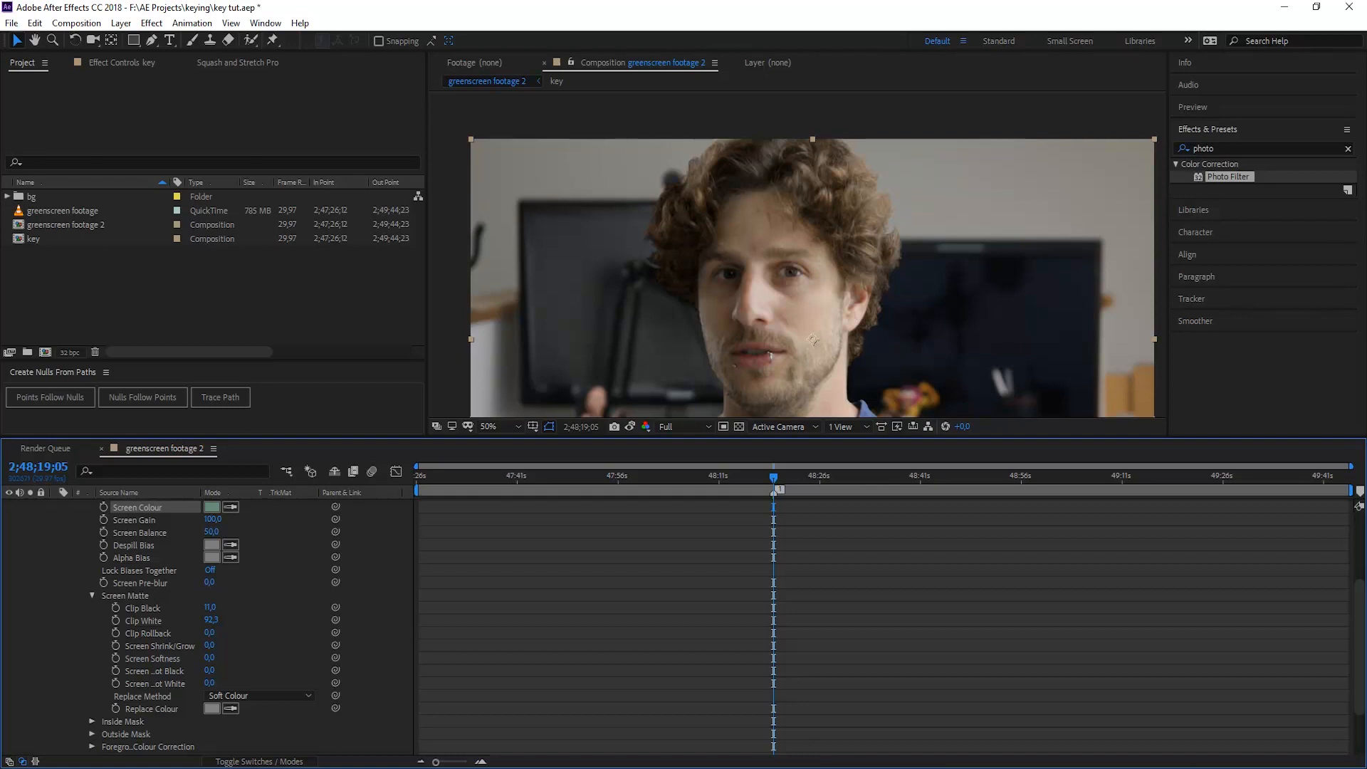
{"action": "mouse_move", "coordinate": [1051, 315]}
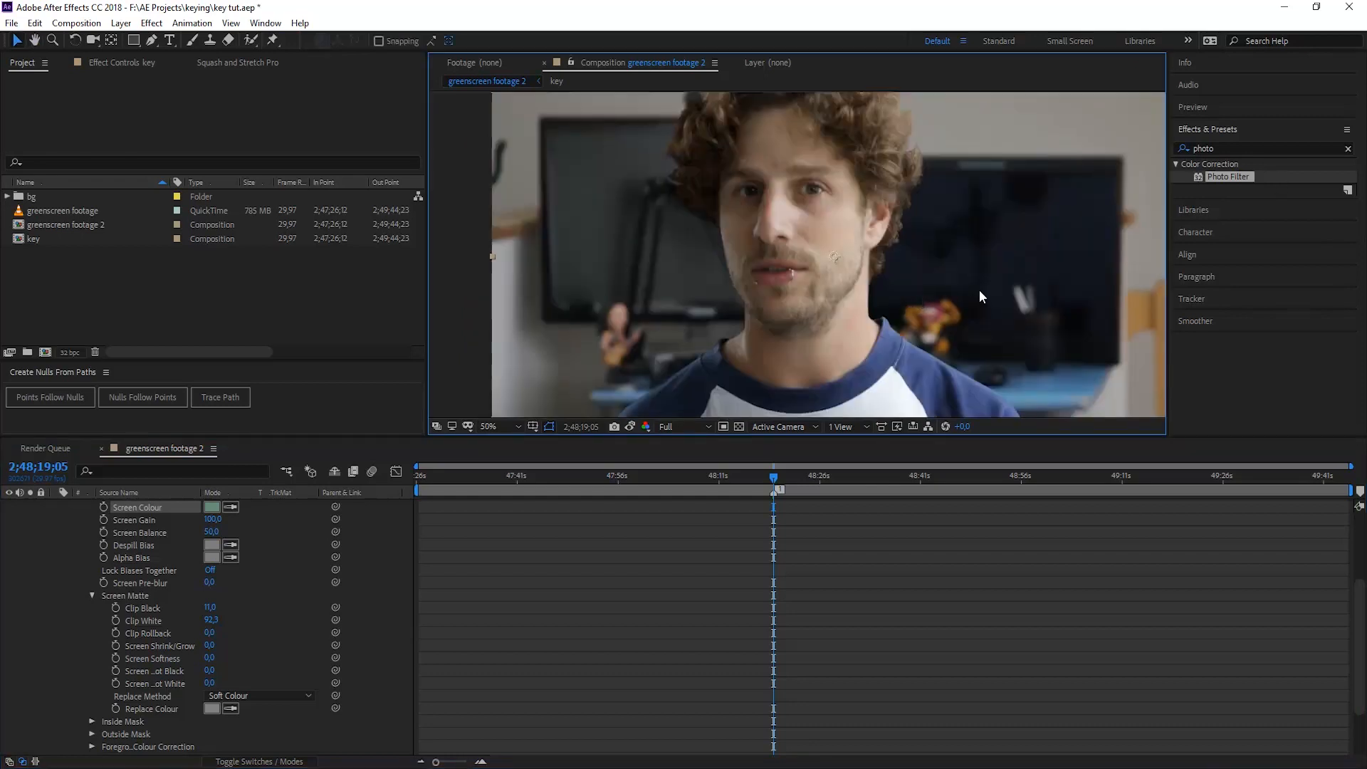
- Zoom the Composition viewer to 100% on the subject's face, then back to 50%
{"action": "left_click", "coordinate": [489, 427]}
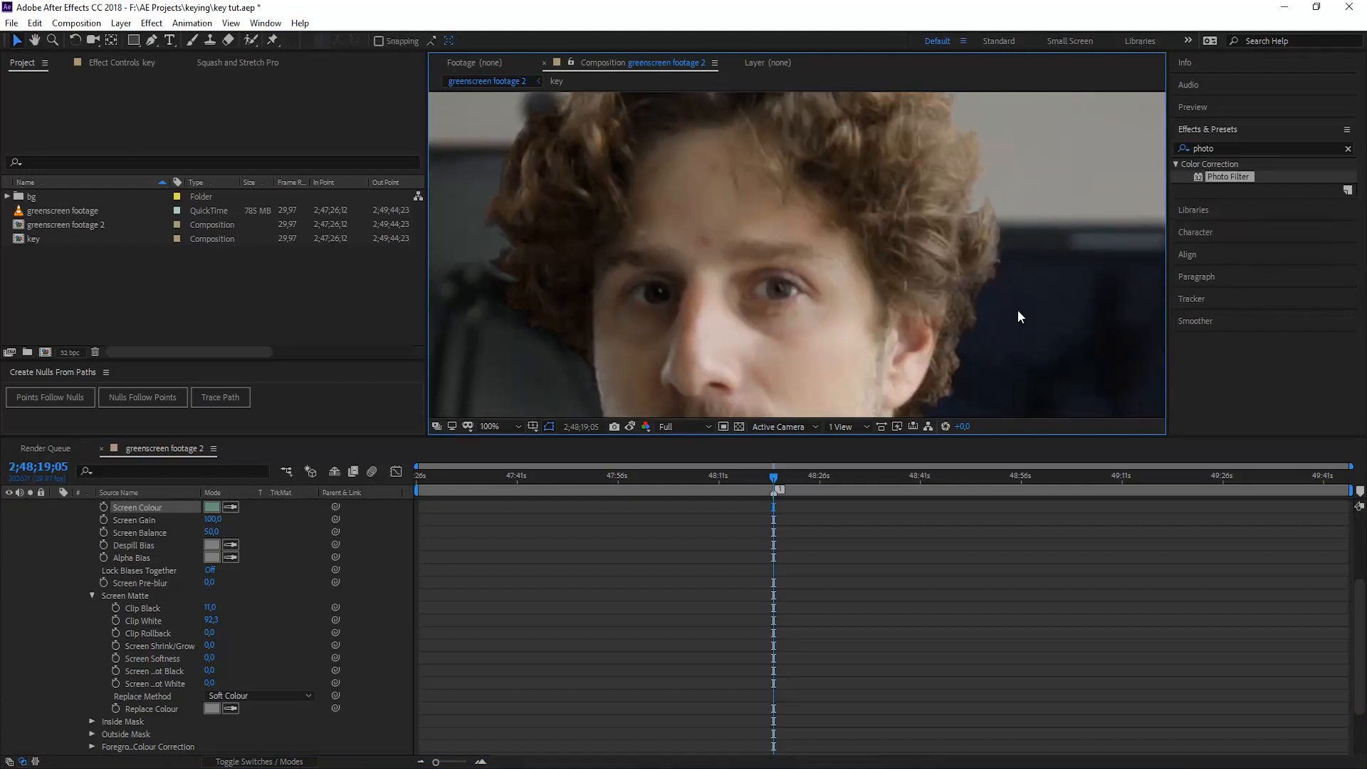
{"action": "left_click", "coordinate": [493, 426]}
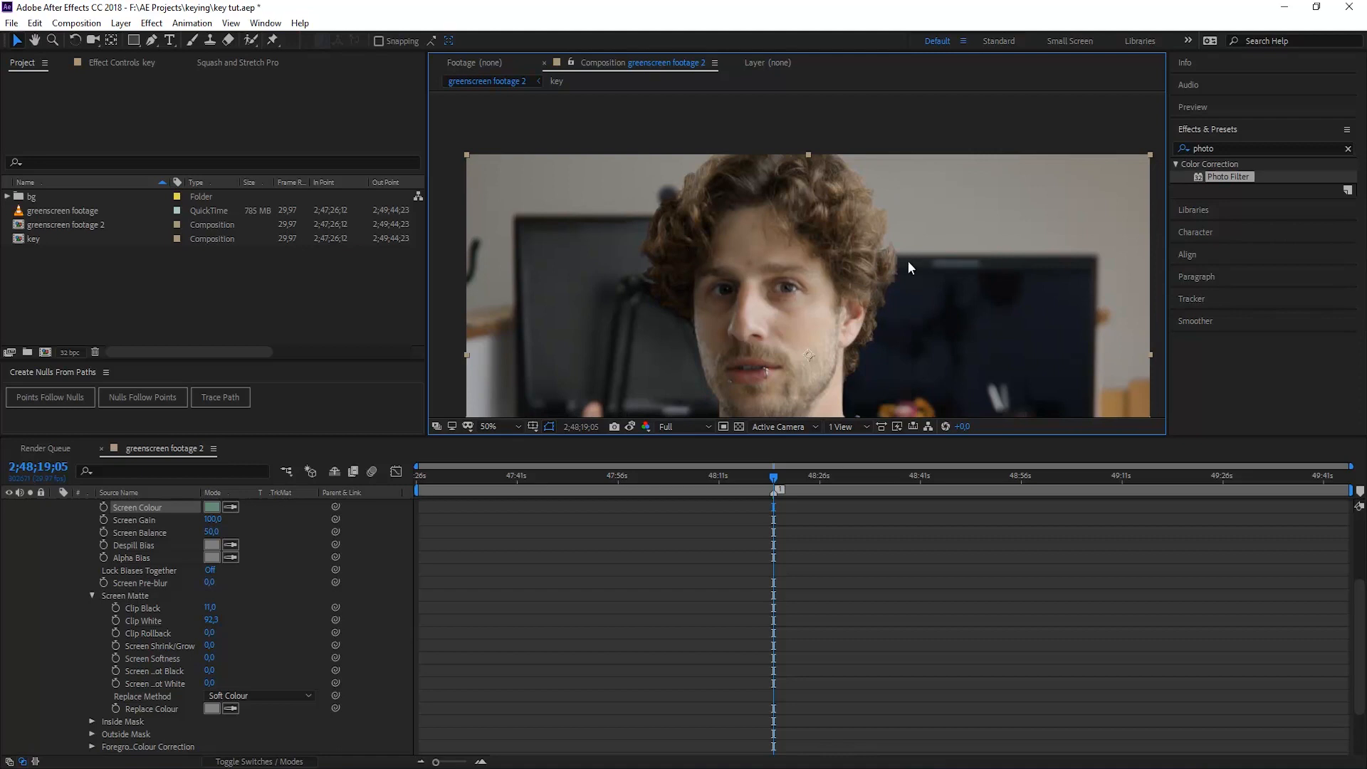
{"action": "mouse_move", "coordinate": [918, 276]}
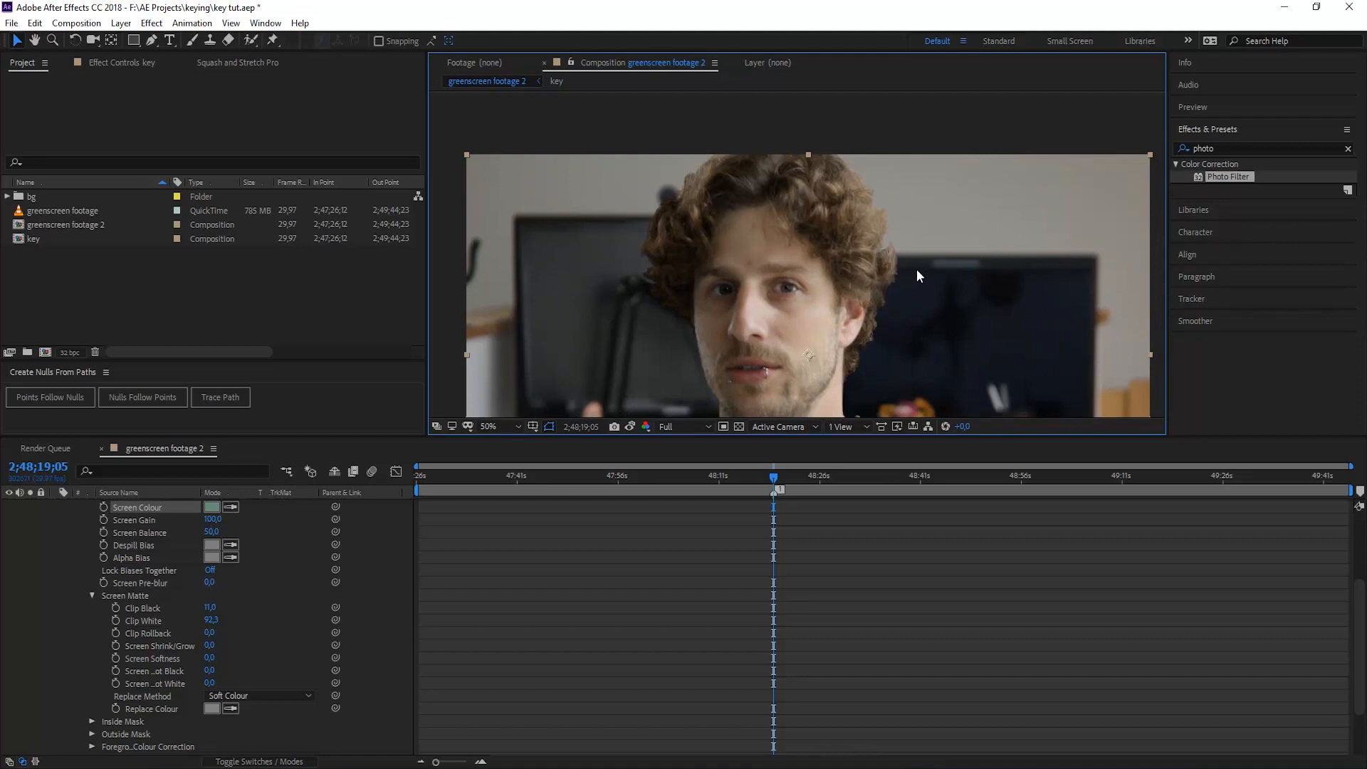
{"action": "mouse_move", "coordinate": [918, 258]}
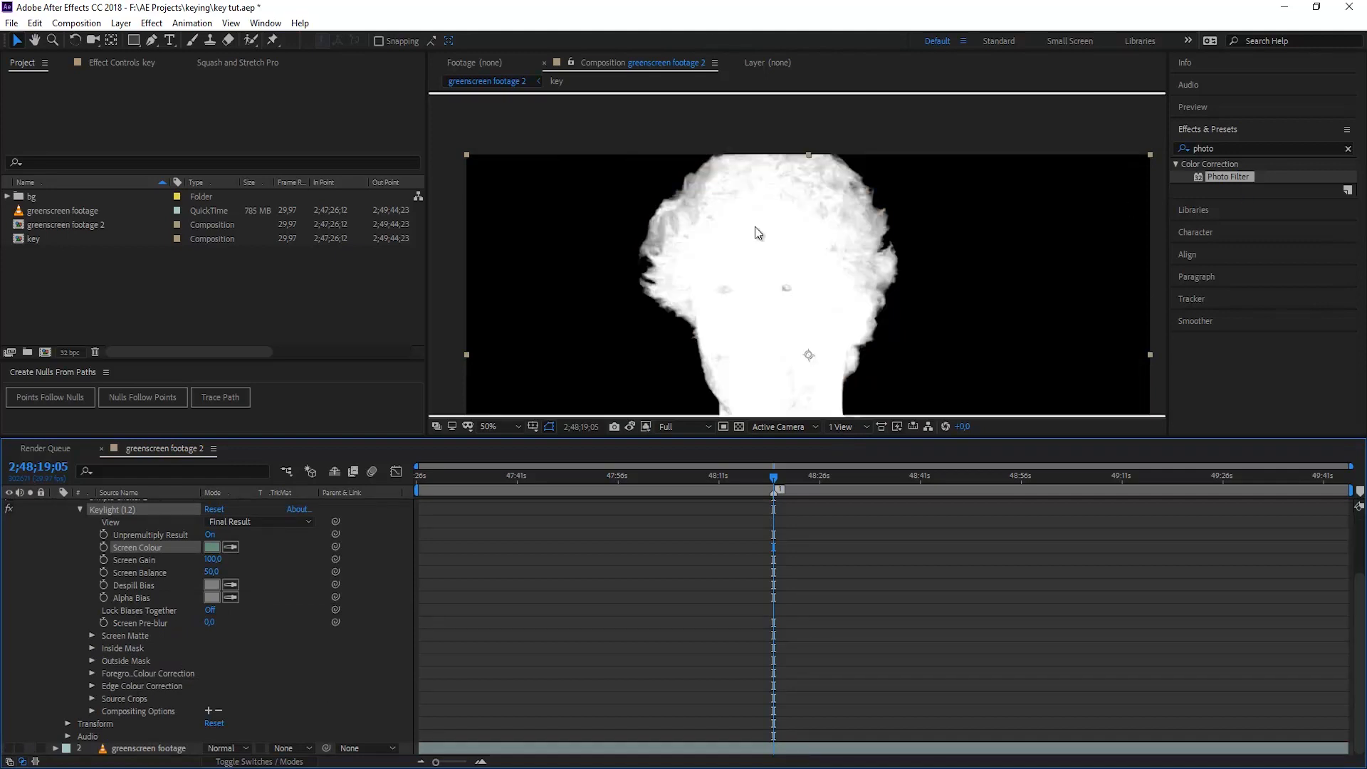
{"action": "mouse_move", "coordinate": [721, 230]}
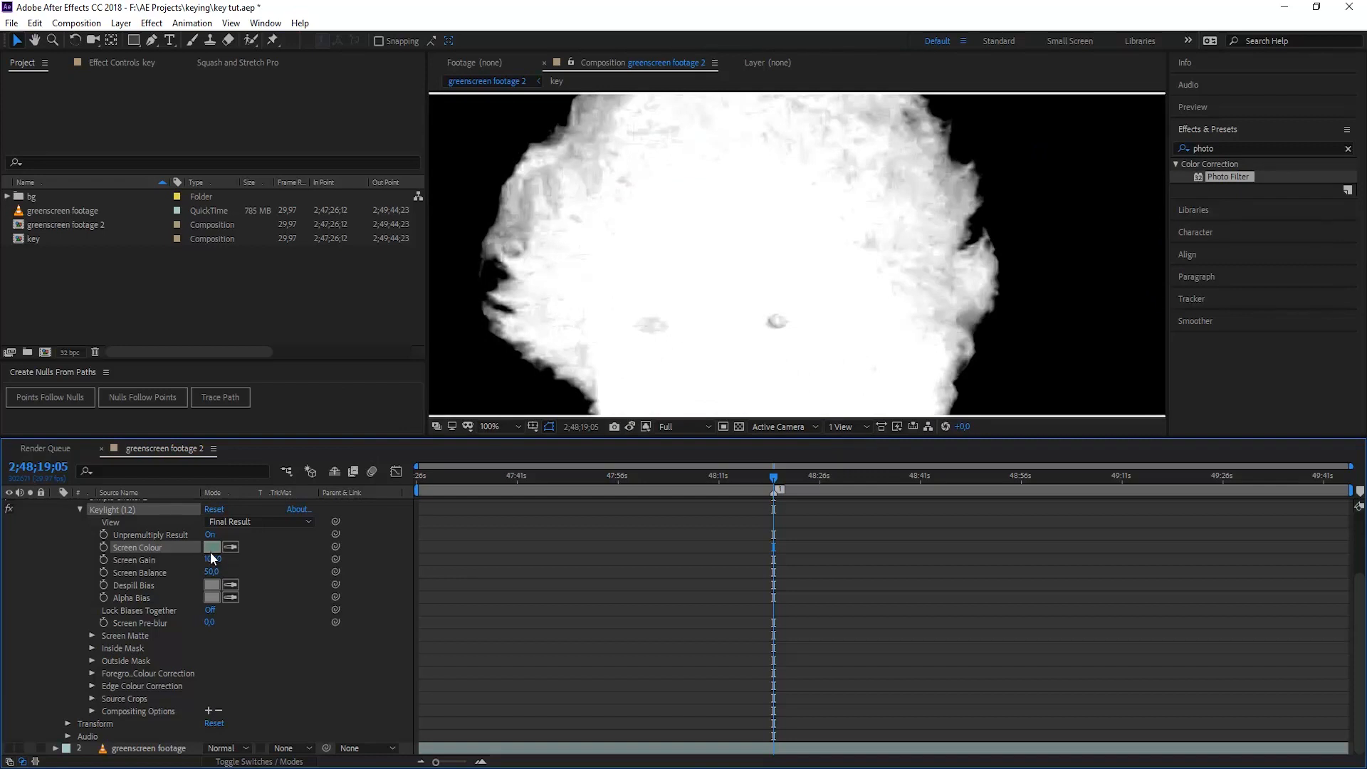
- Change Keylight's Screen Colour to a brighter, saturated green (#34A05F)
{"action": "left_click", "coordinate": [213, 547]}
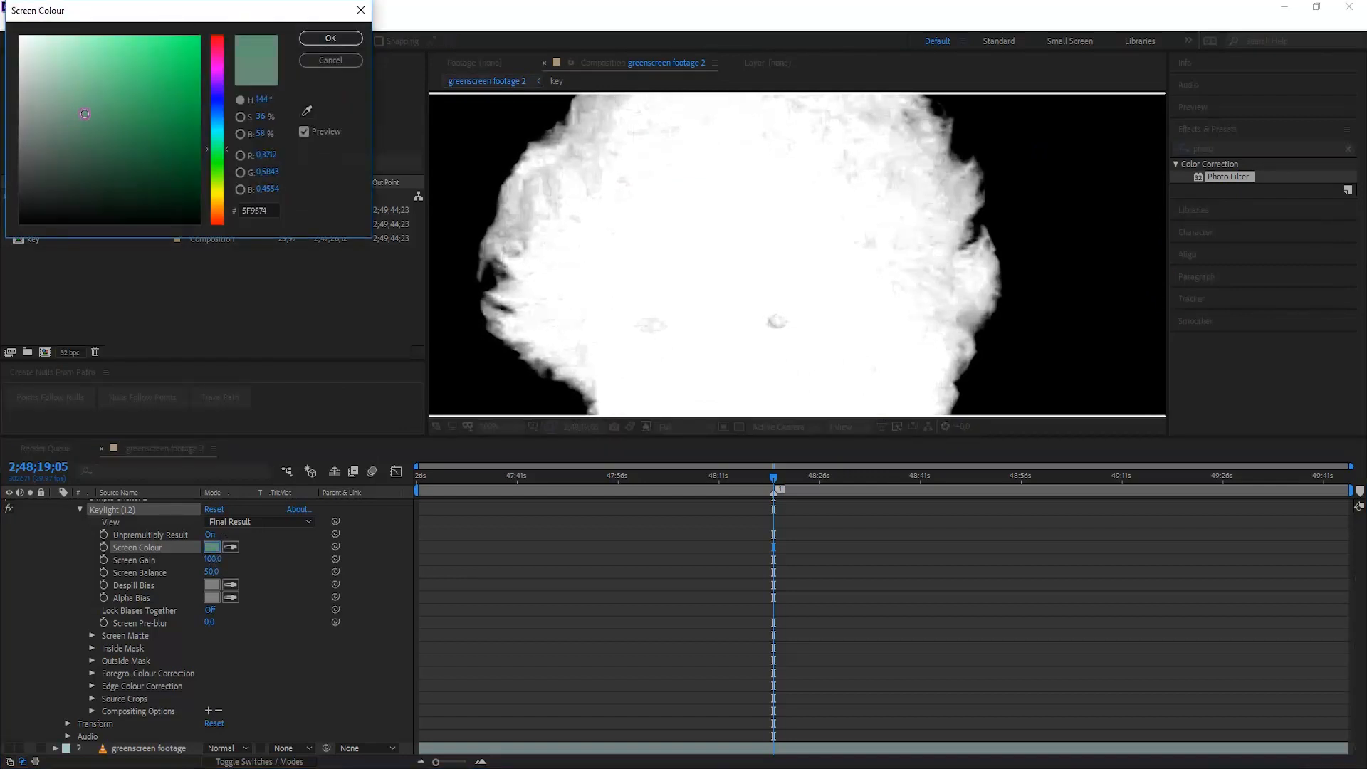
{"action": "left_click", "coordinate": [125, 113]}
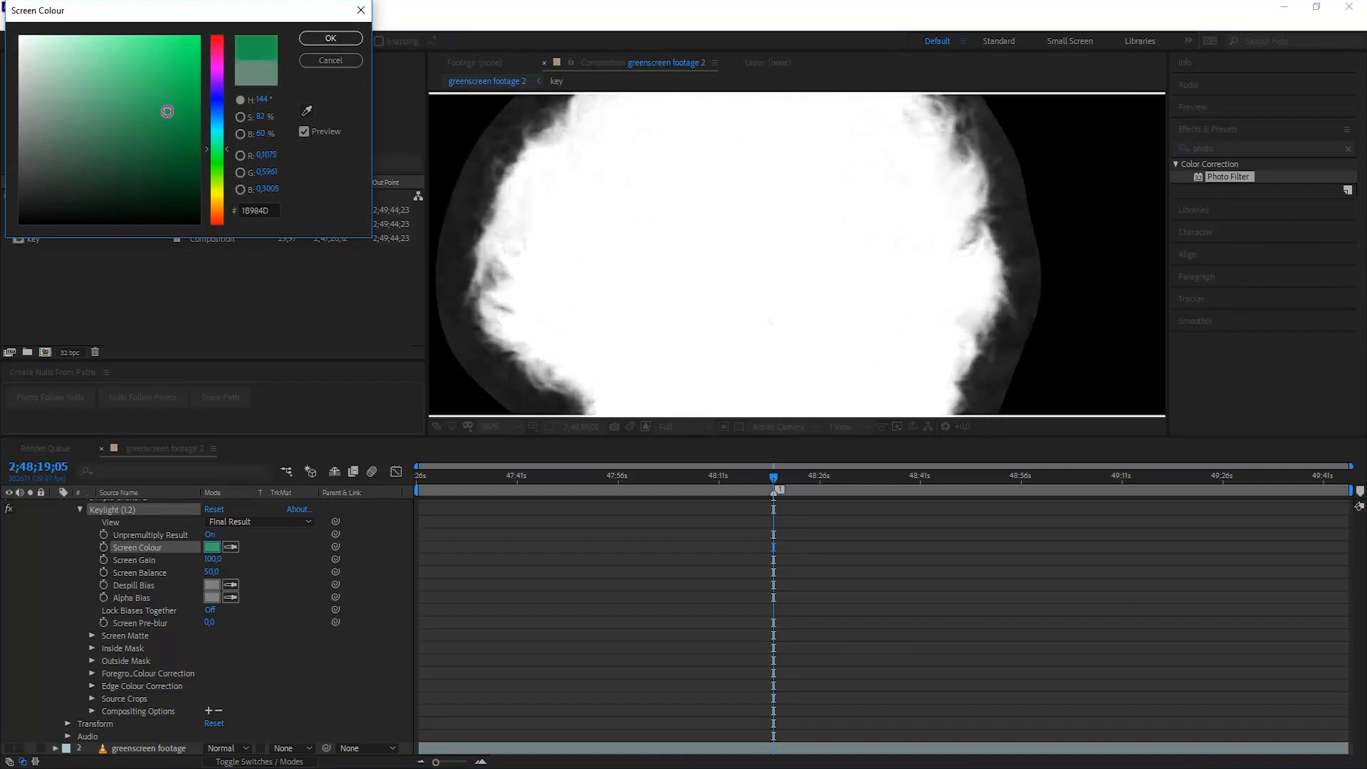
{"action": "left_click_drag", "start_coordinate": [166, 112], "coordinate": [154, 104]}
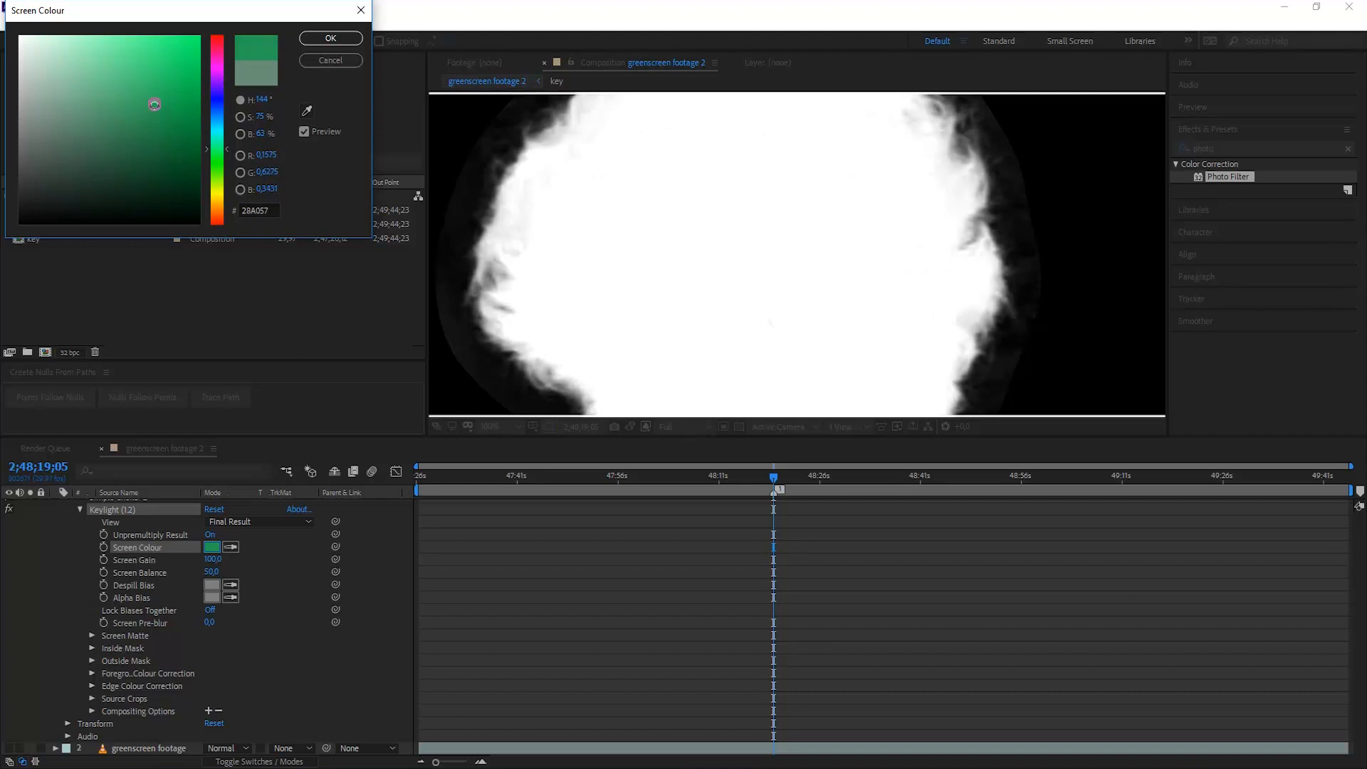
{"action": "left_click", "coordinate": [140, 105]}
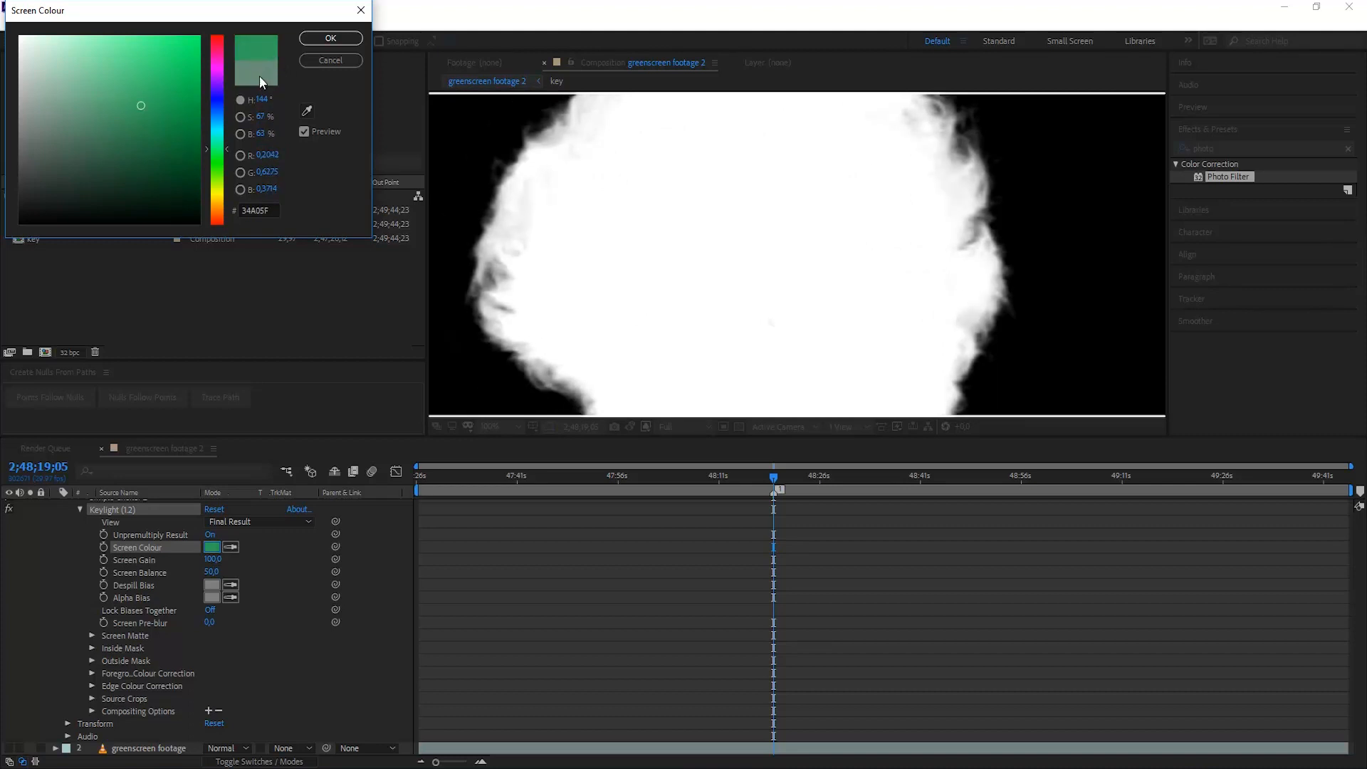
{"action": "mouse_move", "coordinate": [260, 77]}
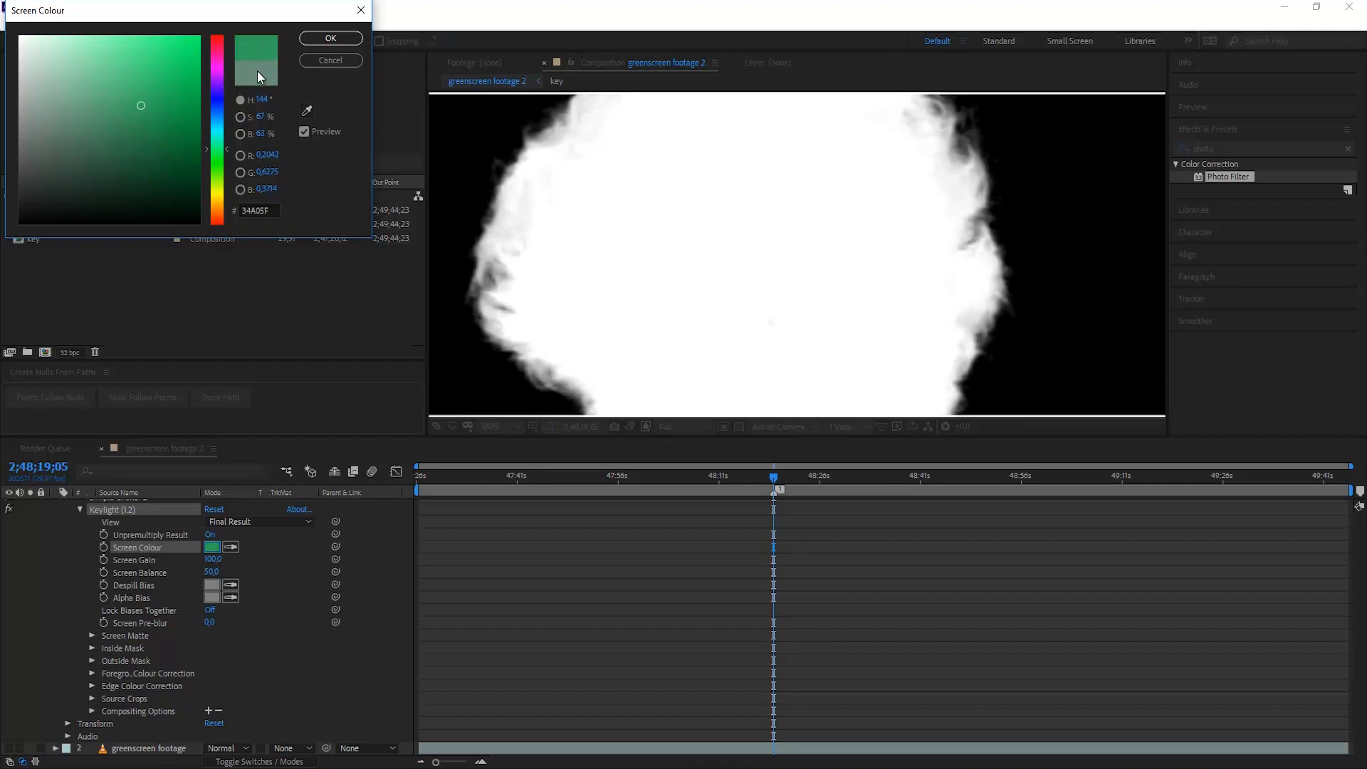
{"action": "mouse_move", "coordinate": [263, 90]}
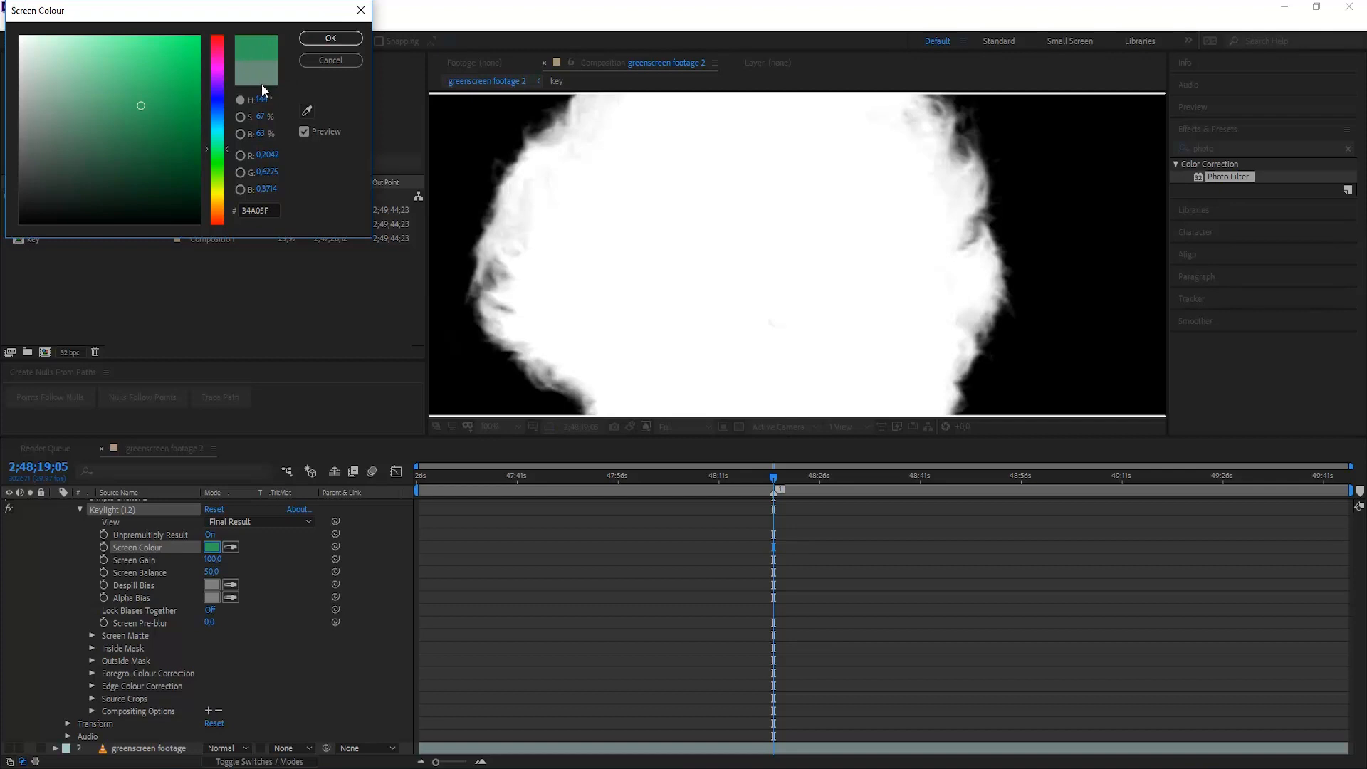
{"action": "left_click", "coordinate": [330, 38]}
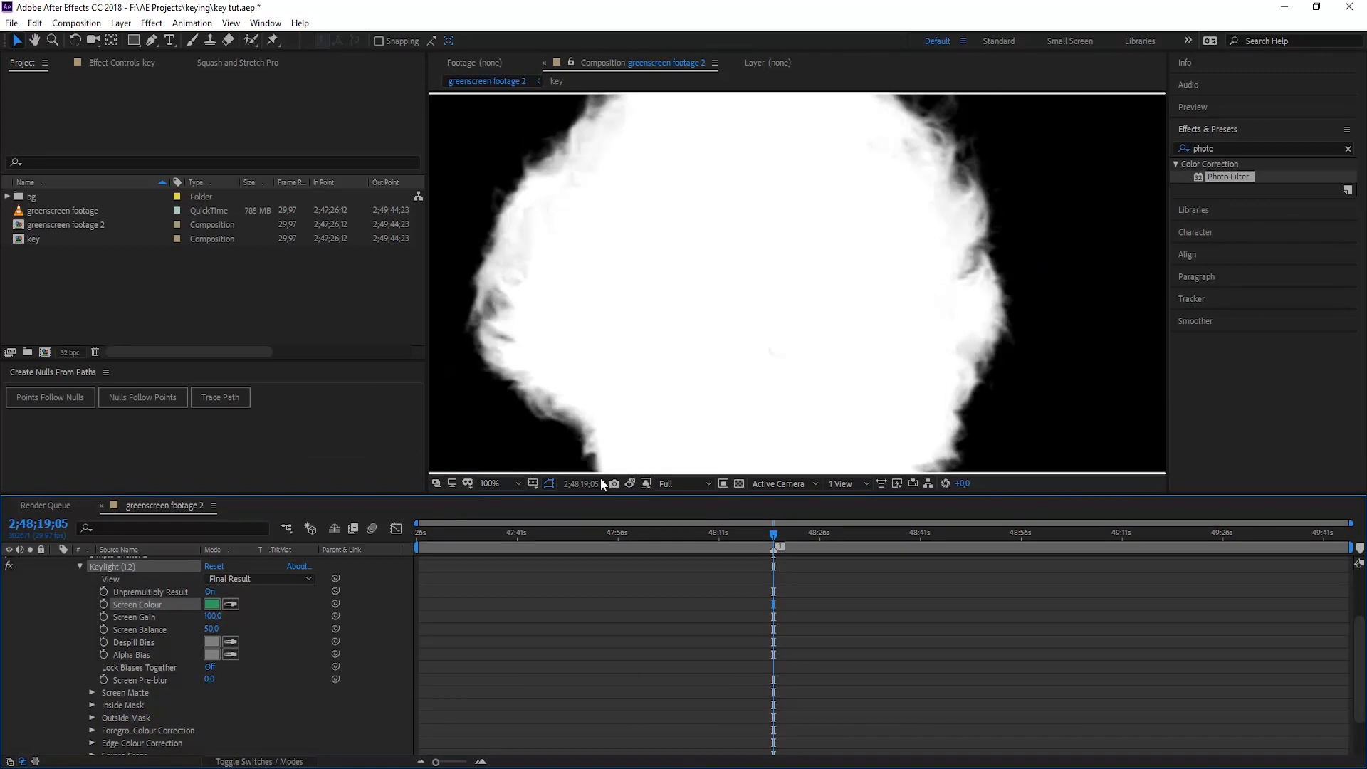
{"action": "mouse_move", "coordinate": [614, 483]}
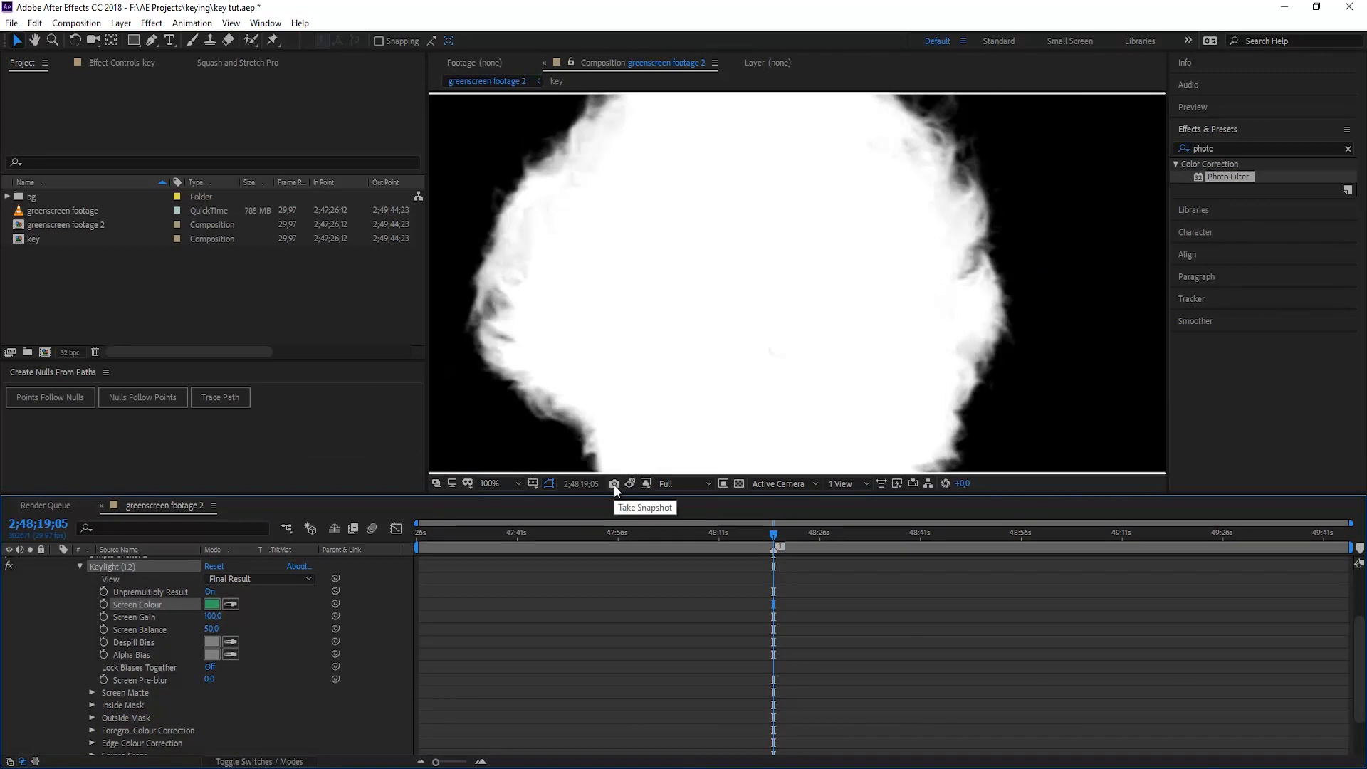
- Take a viewer snapshot of the current matte for later comparison
{"action": "left_click", "coordinate": [34, 23]}
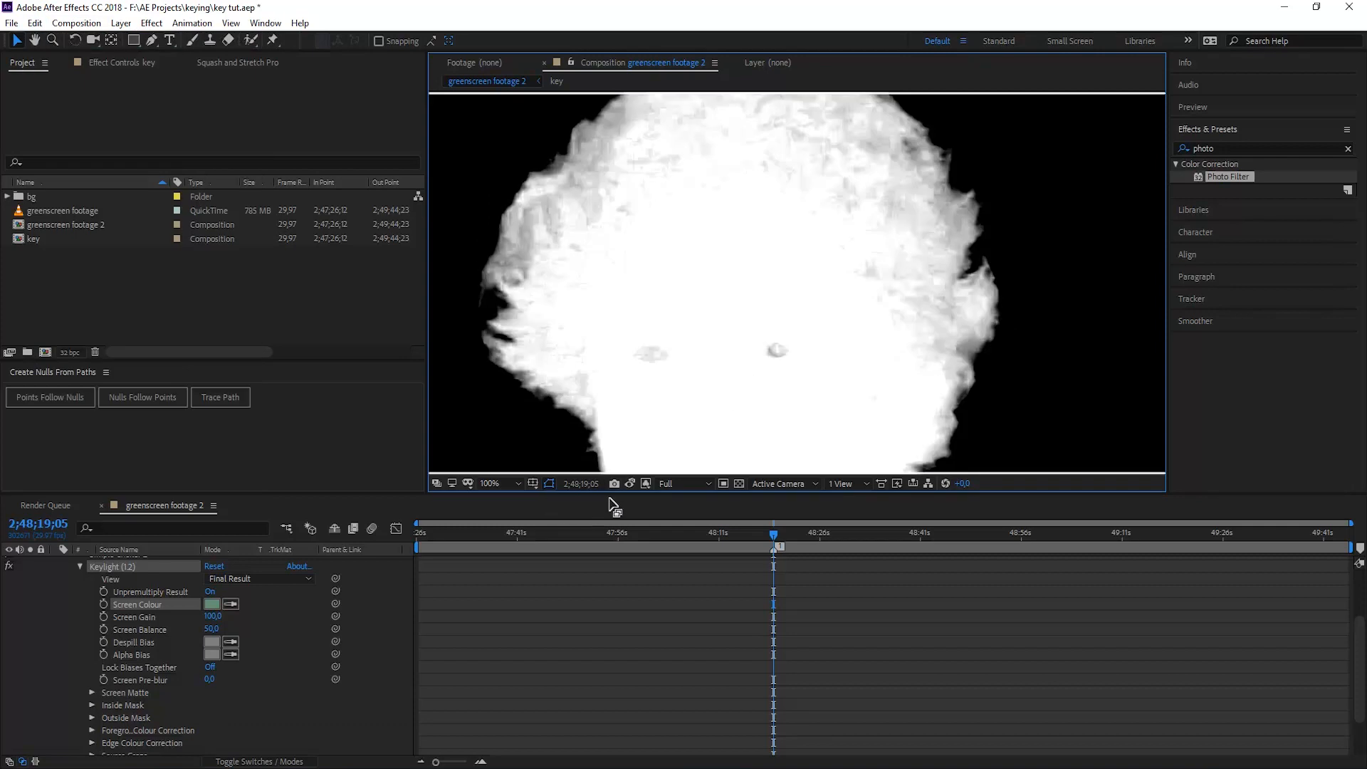
{"action": "mouse_move", "coordinate": [630, 483]}
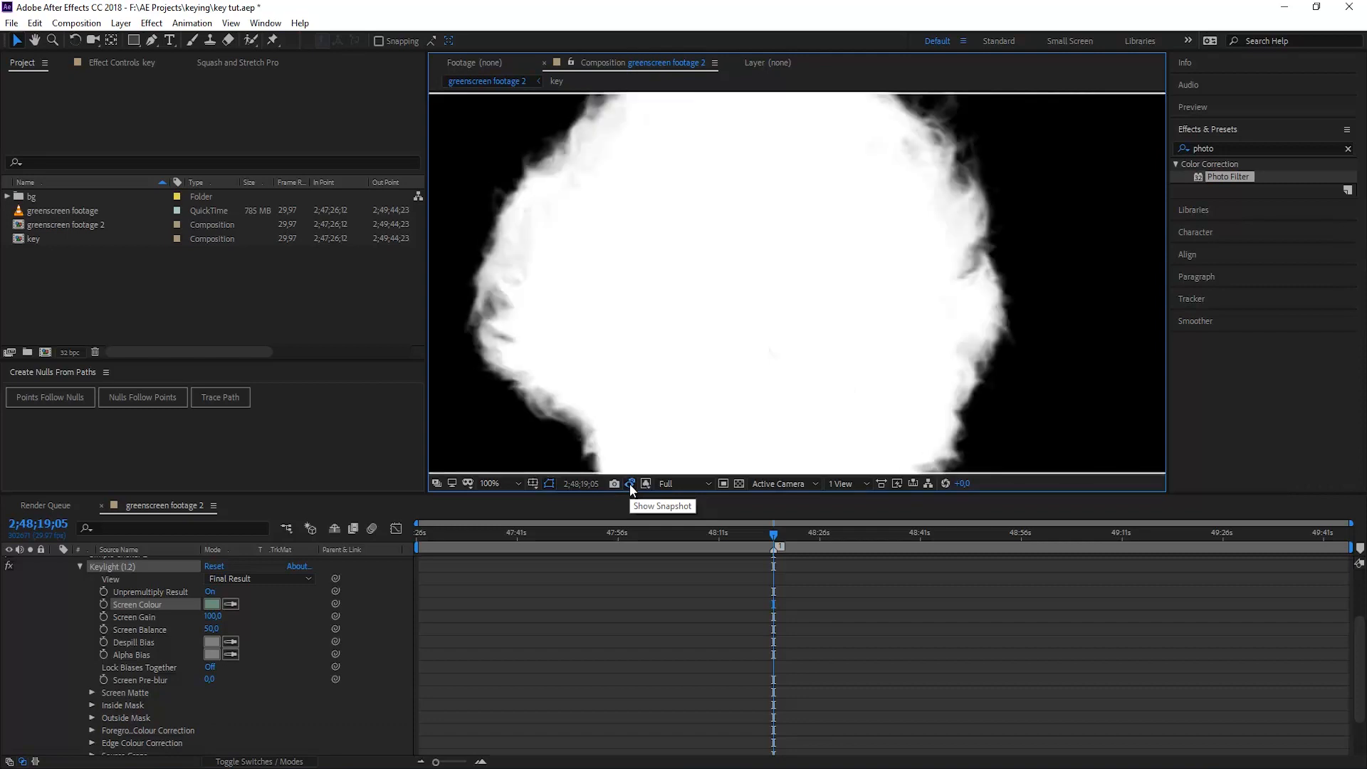
{"action": "mouse_move", "coordinate": [632, 489]}
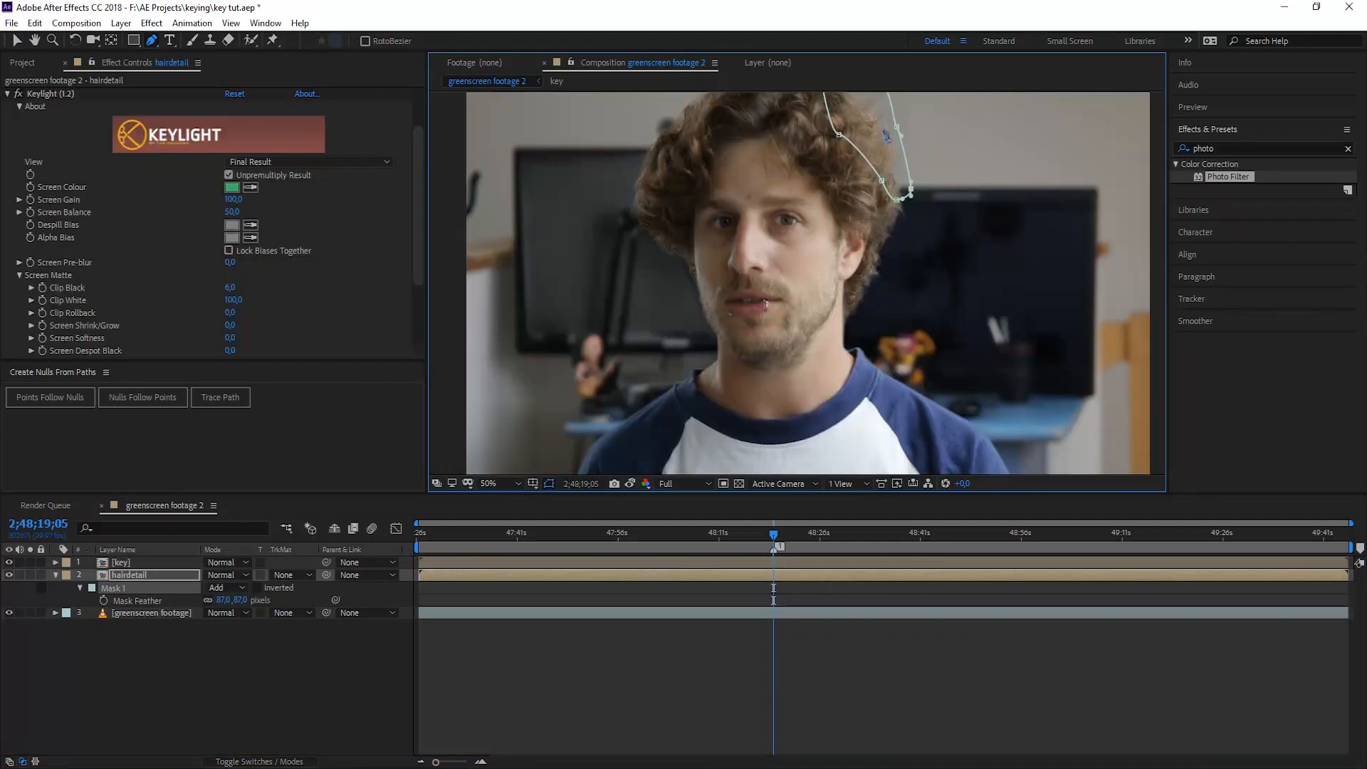
- Review the greenscreen footage's applied effects, then move the playhead to a frame showing the subject
{"action": "left_click", "coordinate": [22, 62]}
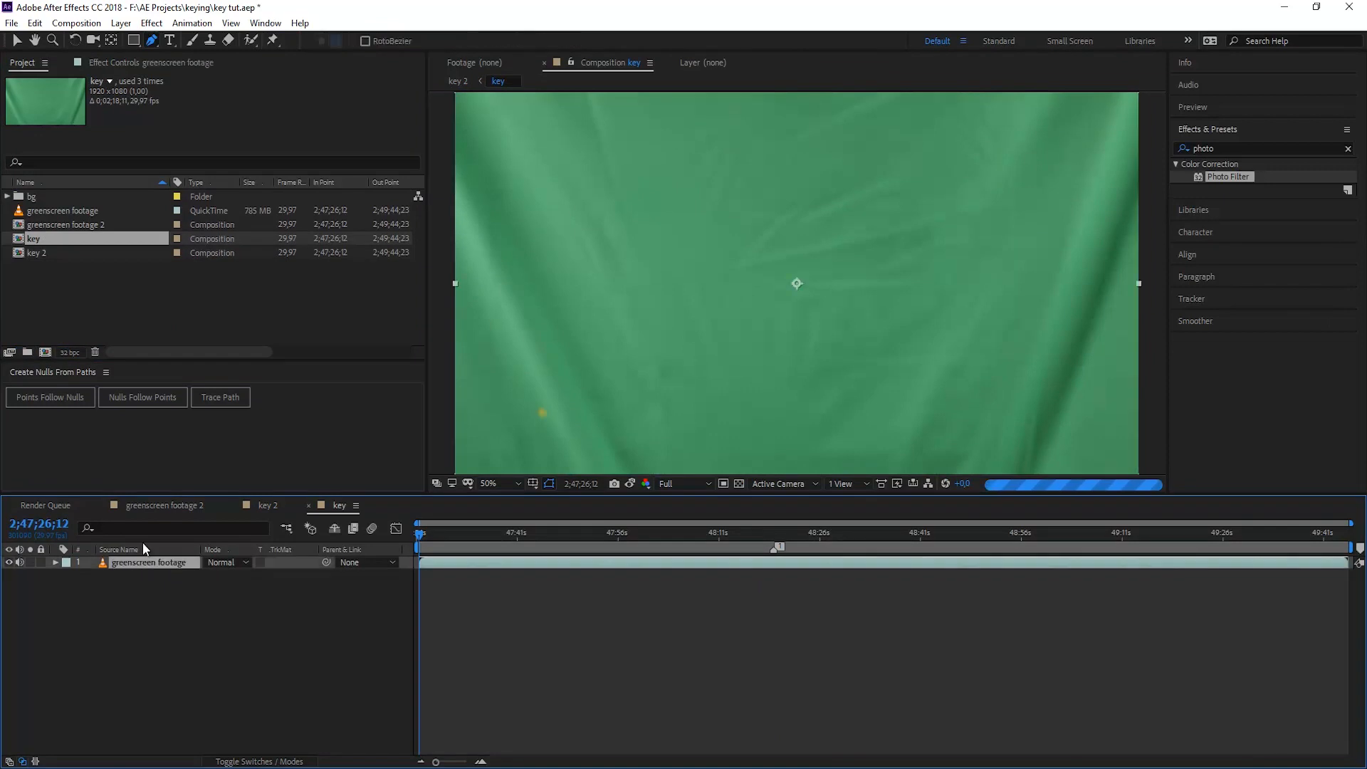
{"action": "left_click", "coordinate": [163, 62]}
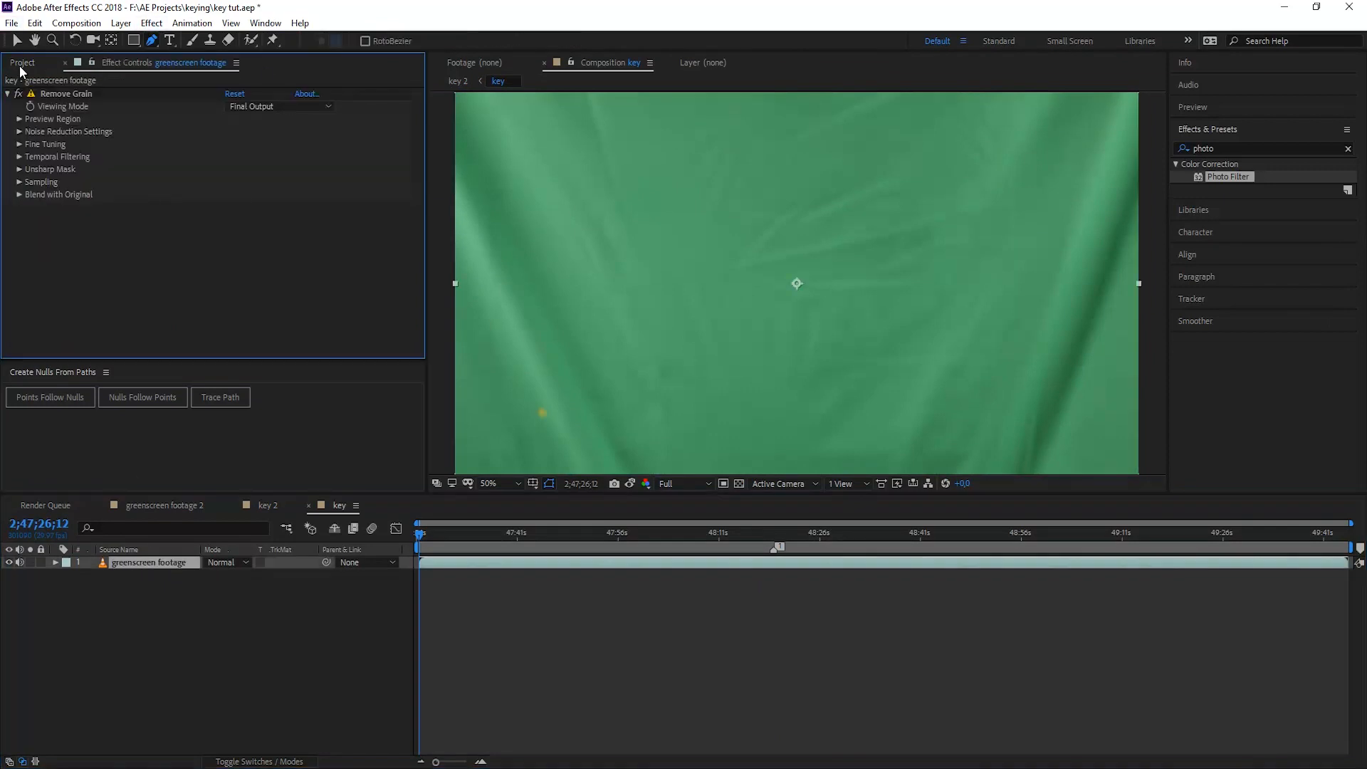
{"action": "left_click", "coordinate": [22, 62]}
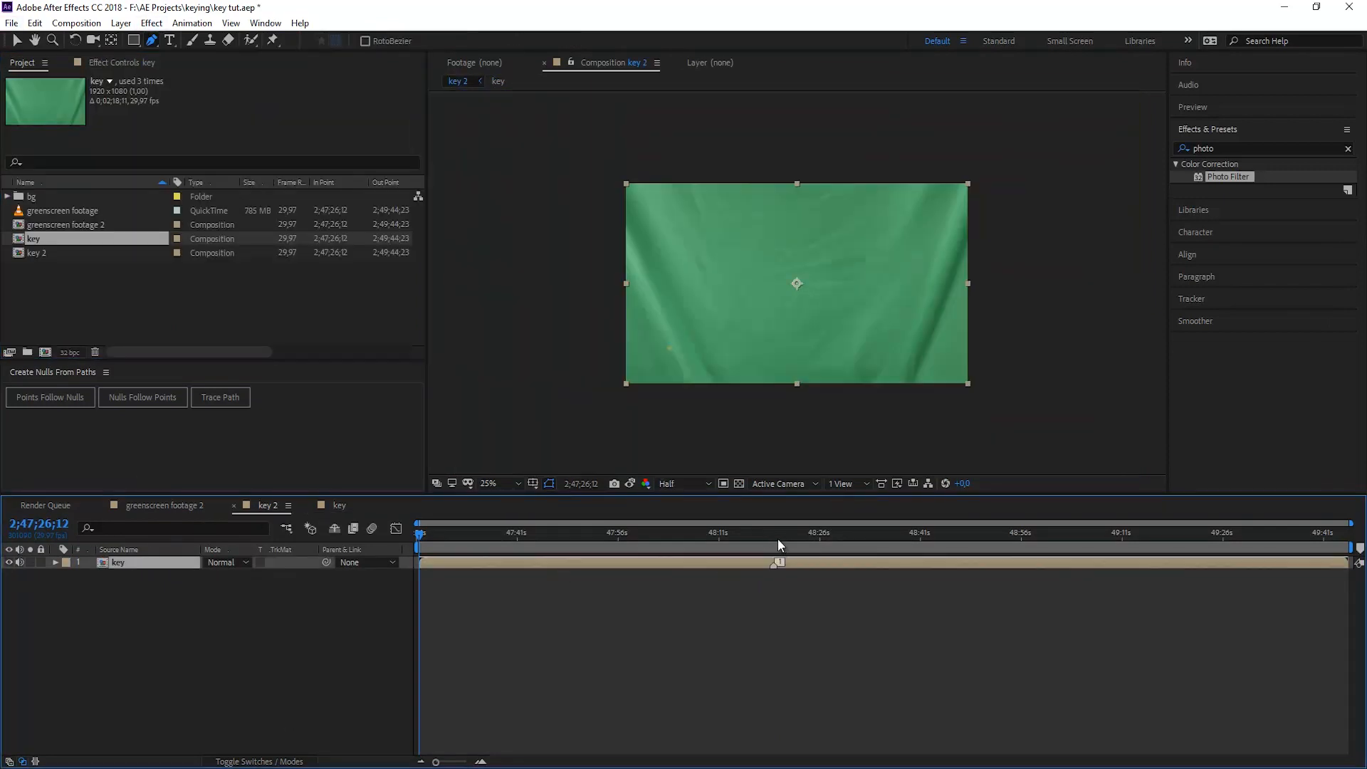
{"action": "left_click", "coordinate": [774, 531]}
{"action": "type", "text": "key"}
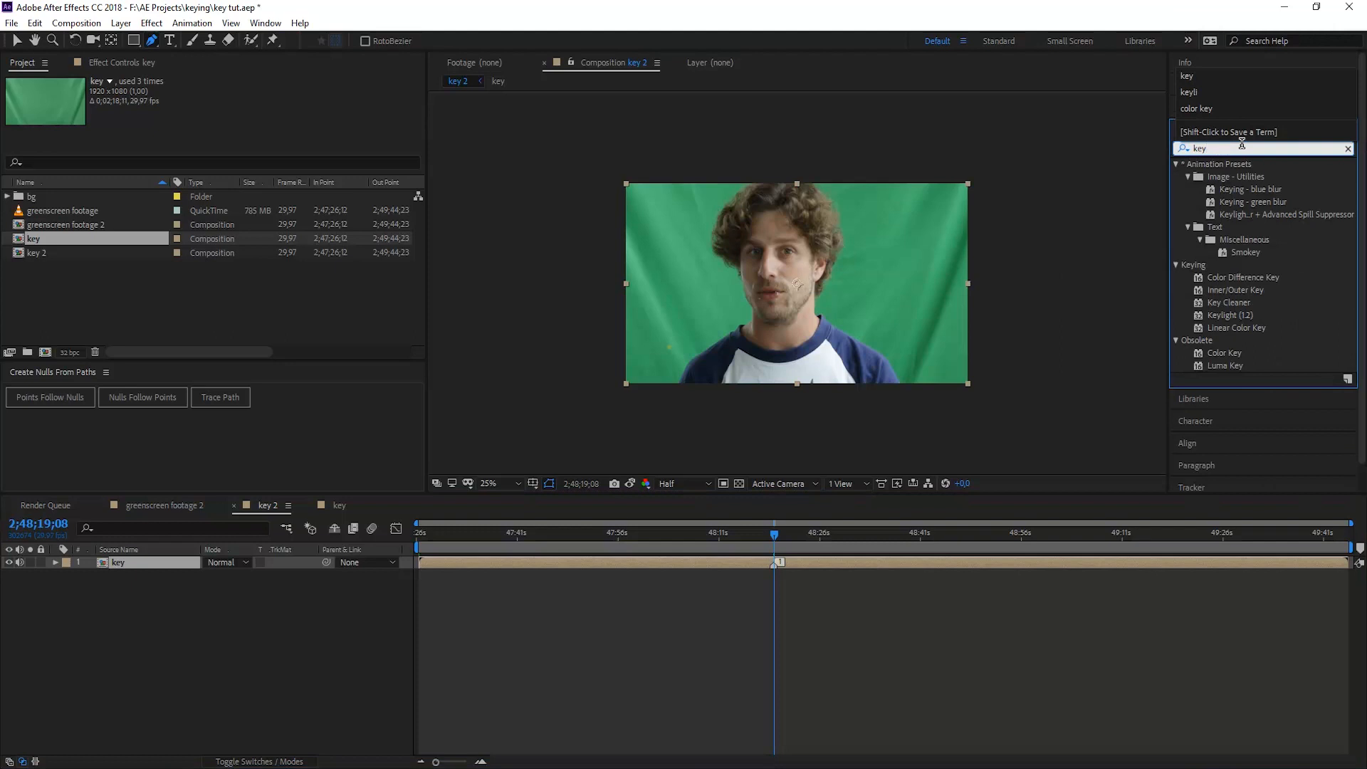
{"action": "mouse_move", "coordinate": [1246, 322]}
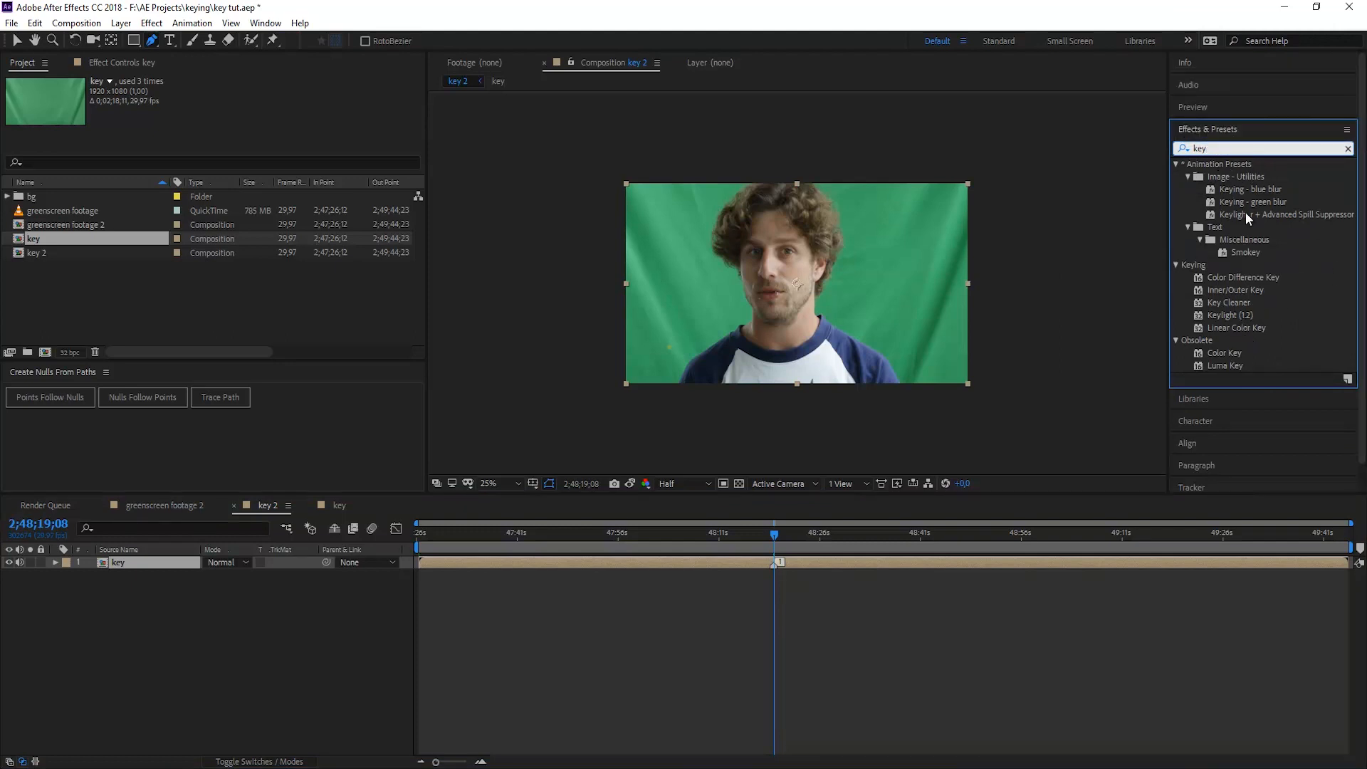
{"action": "mouse_move", "coordinate": [1141, 212]}
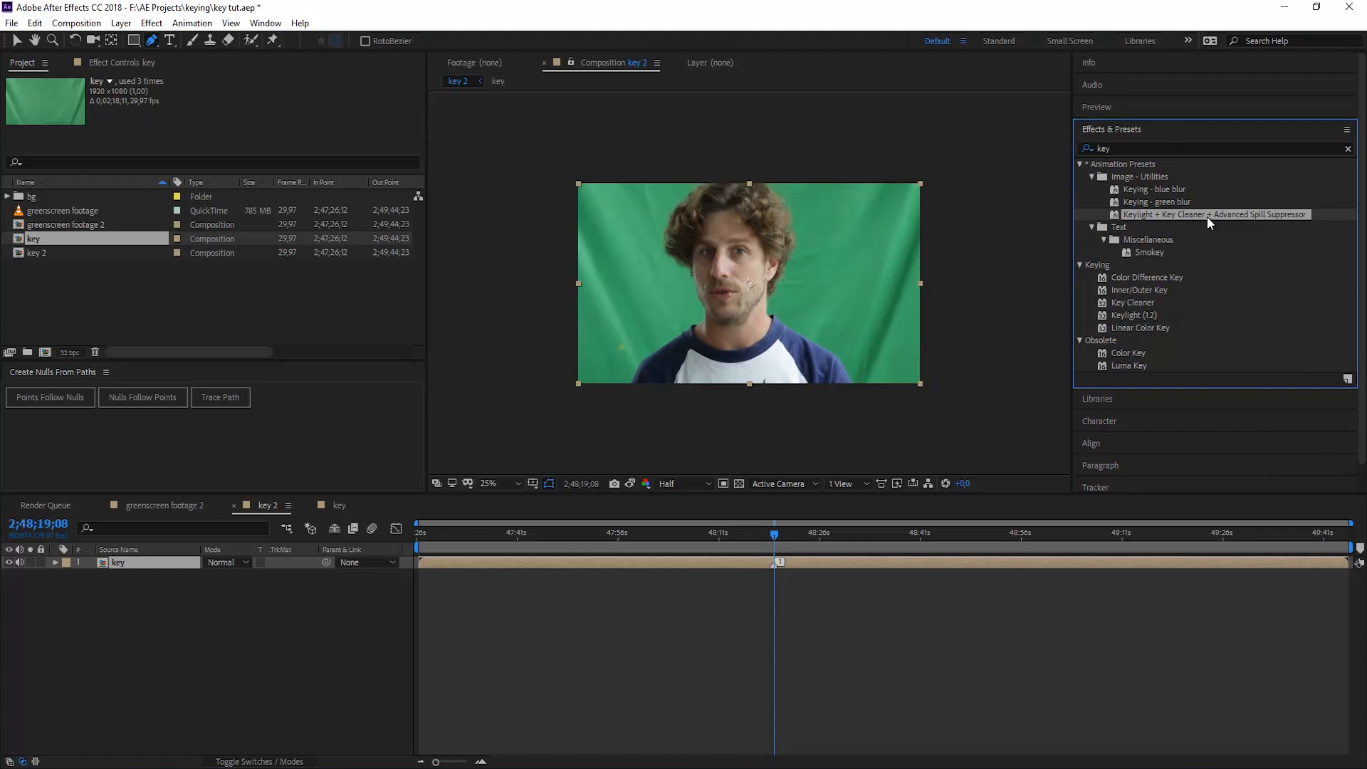
- Apply the Keylight + Key Cleaner + Advanced Spill Suppressor preset and sample the green backdrop
{"action": "double_click", "coordinate": [1212, 215]}
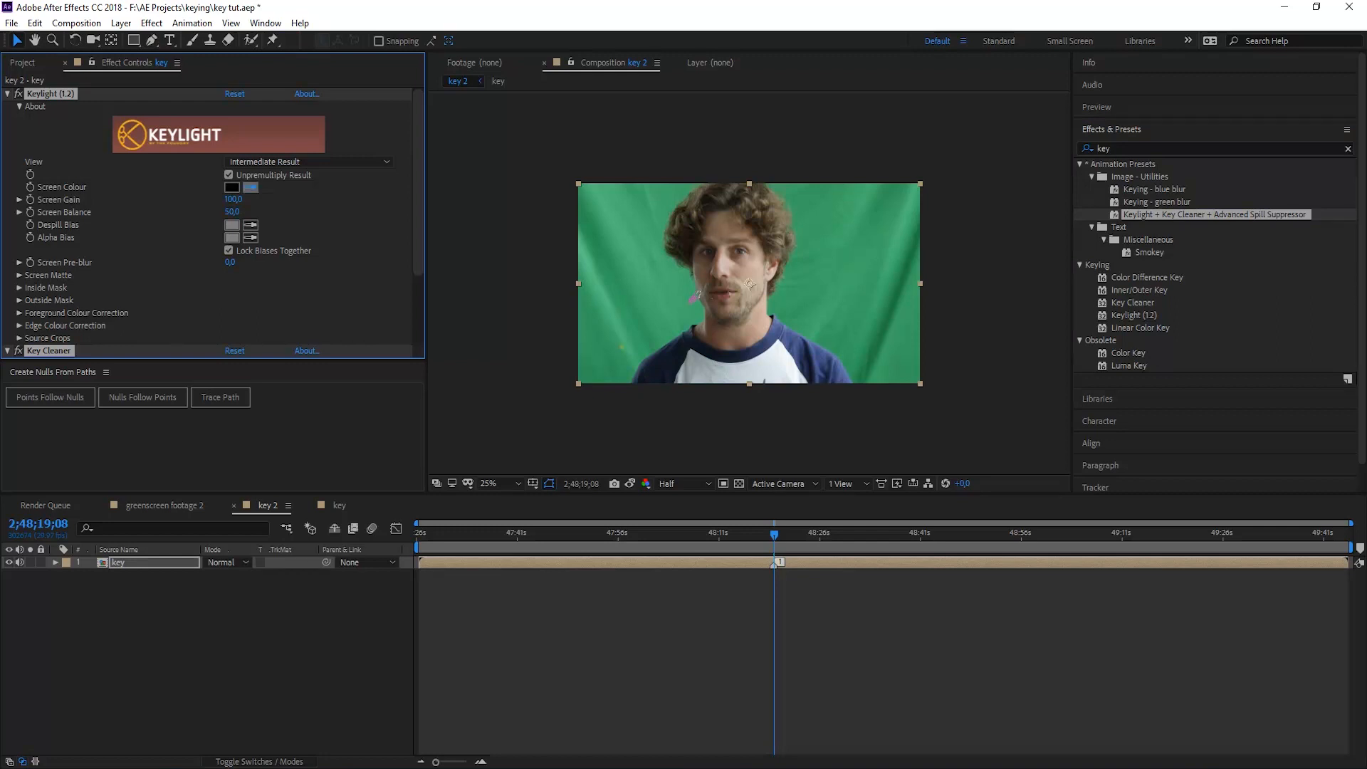
{"action": "left_click", "coordinate": [232, 187]}
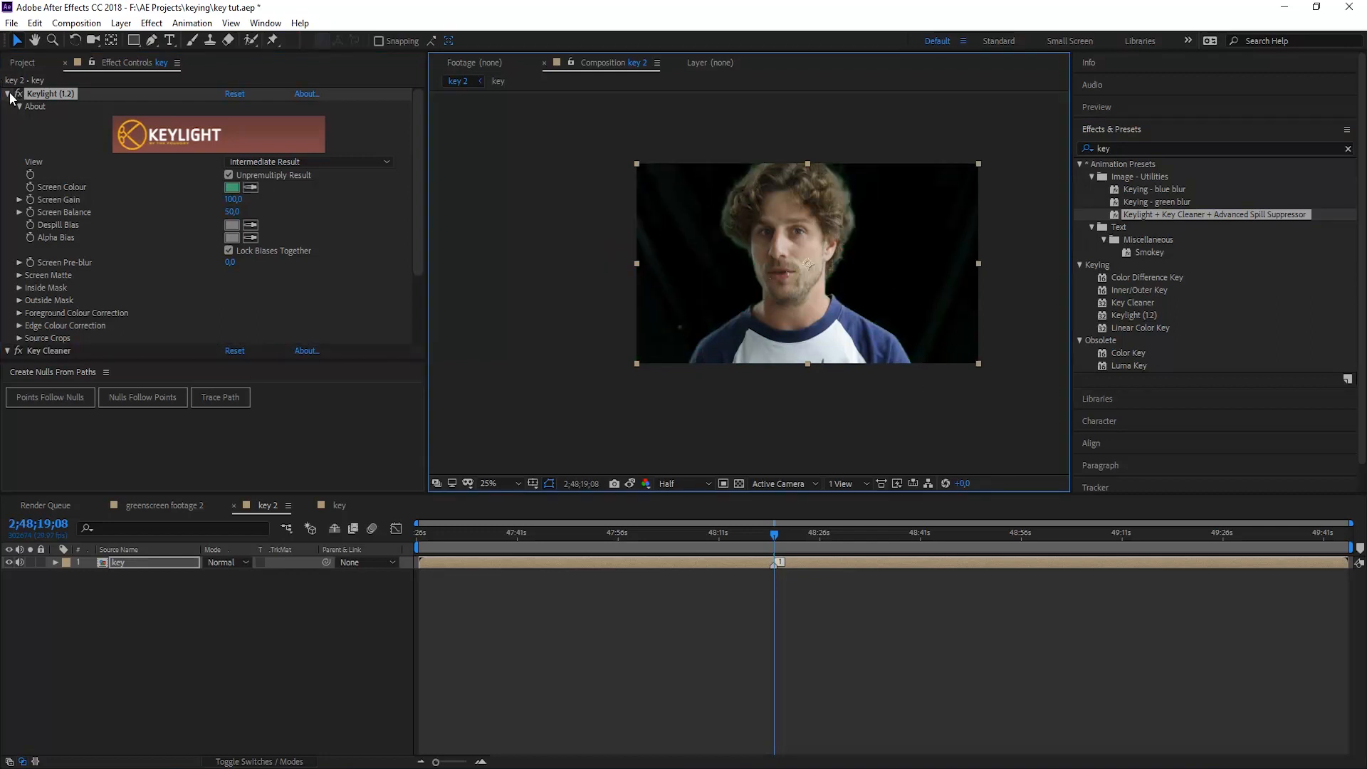
{"action": "left_click", "coordinate": [8, 93]}
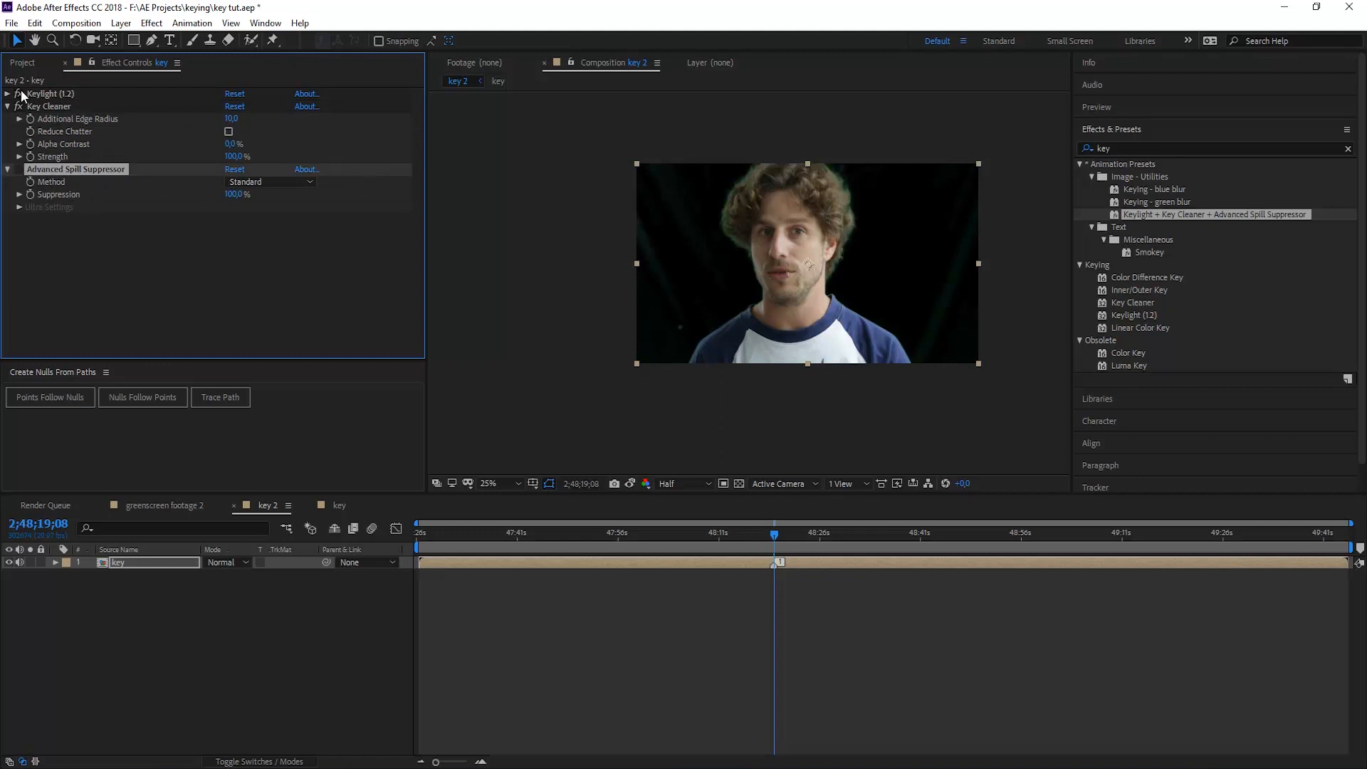
{"action": "left_click", "coordinate": [17, 93]}
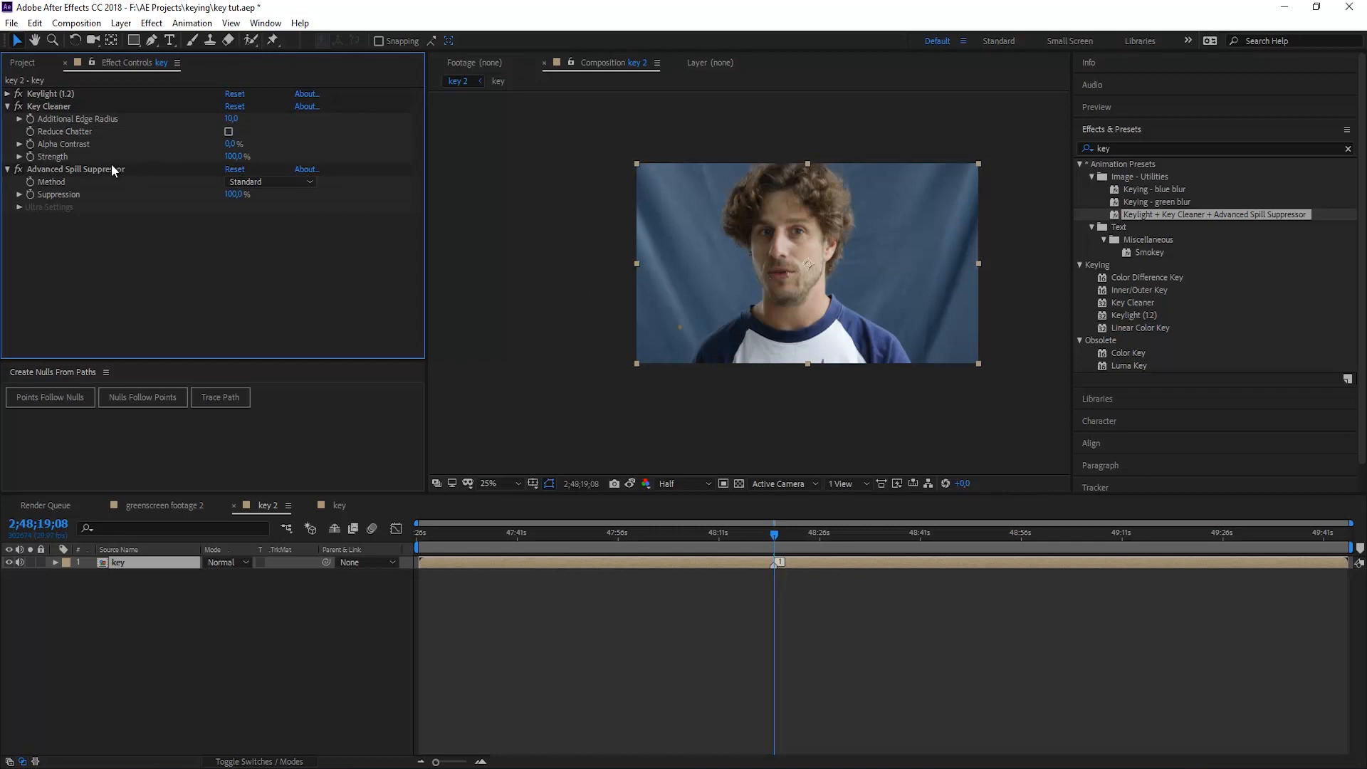
{"action": "mouse_move", "coordinate": [809, 206]}
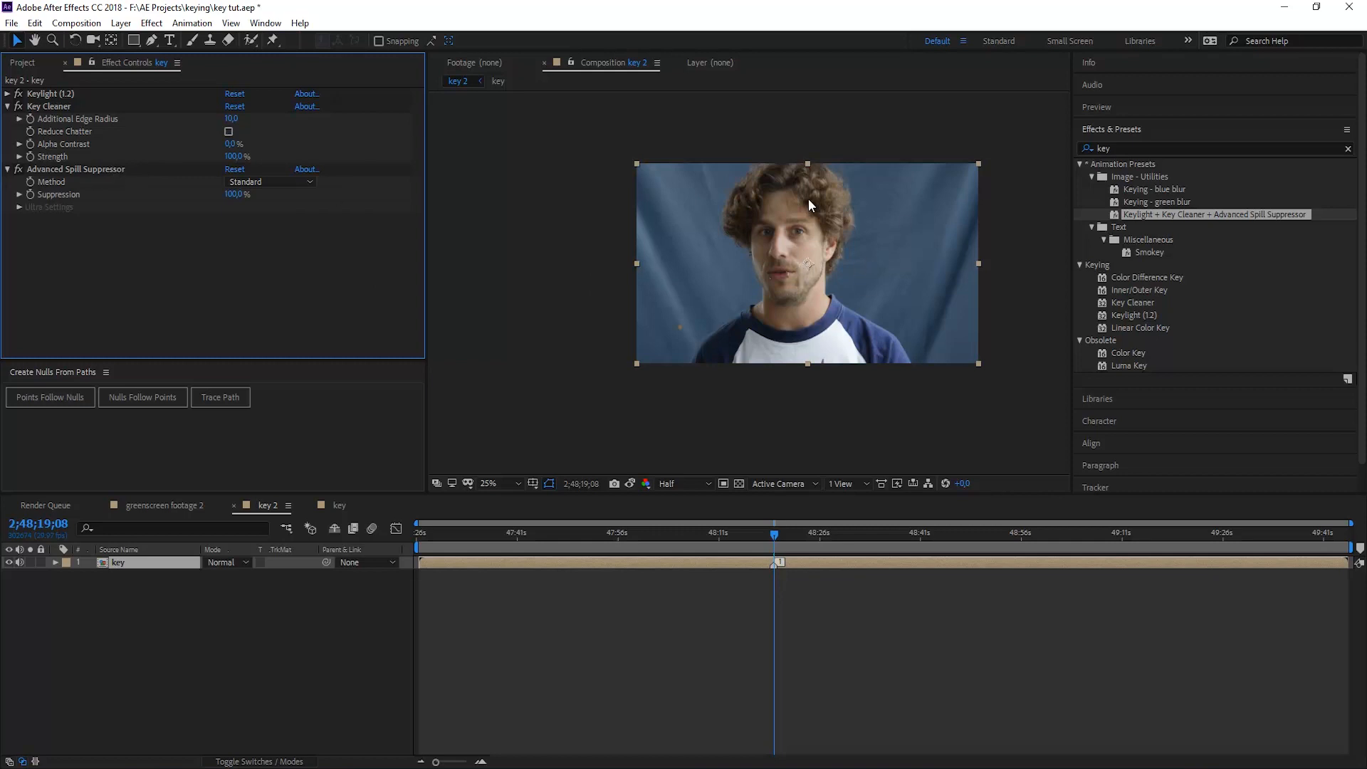
{"action": "mouse_move", "coordinate": [807, 305]}
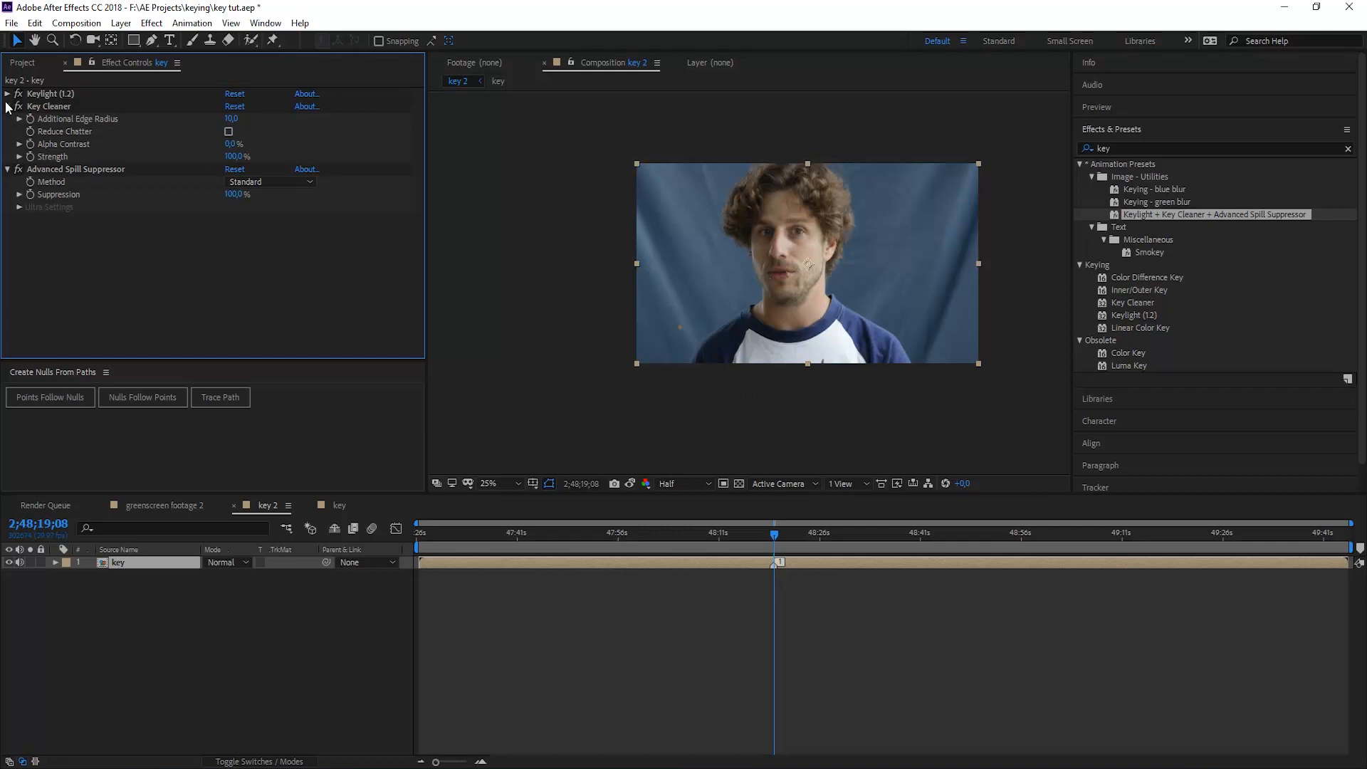
{"action": "left_click", "coordinate": [7, 93]}
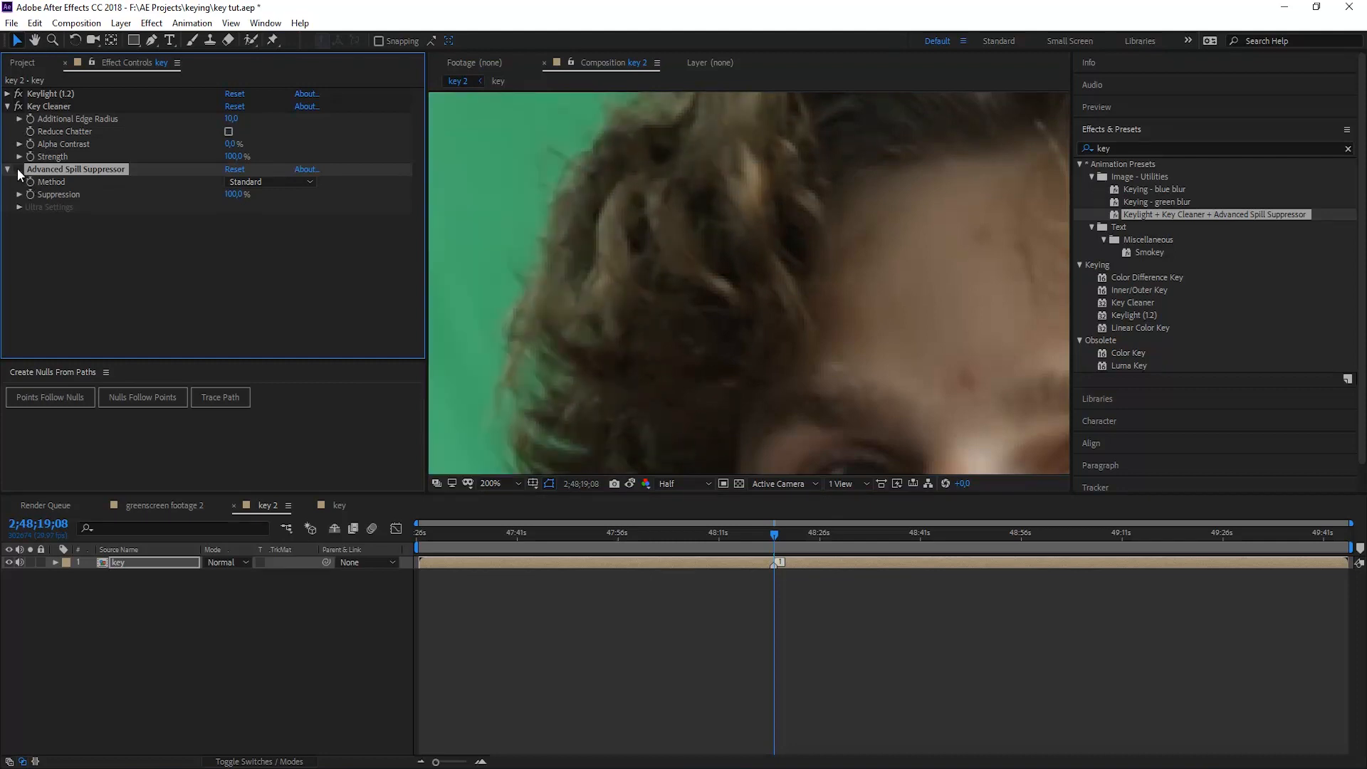
{"action": "left_click", "coordinate": [490, 483]}
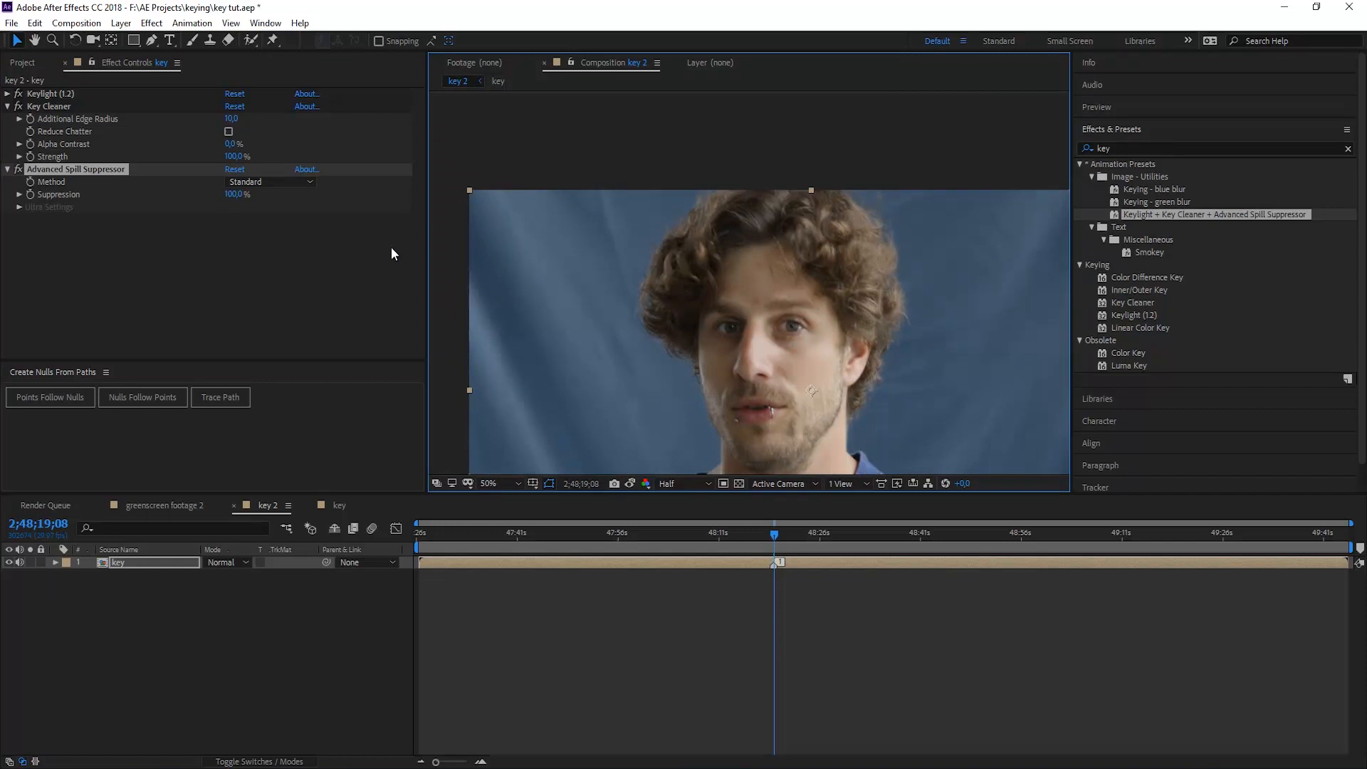
{"action": "mouse_move", "coordinate": [490, 211]}
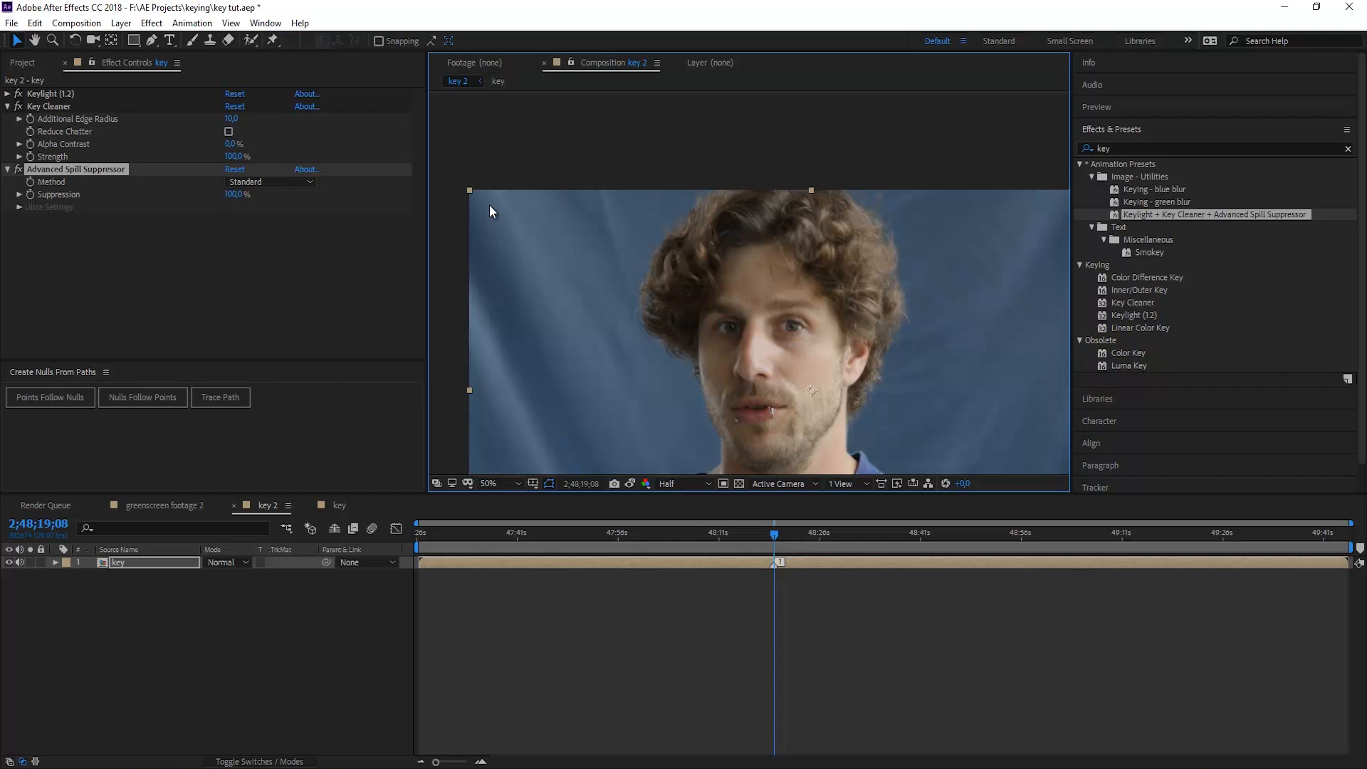
{"action": "left_click", "coordinate": [7, 93]}
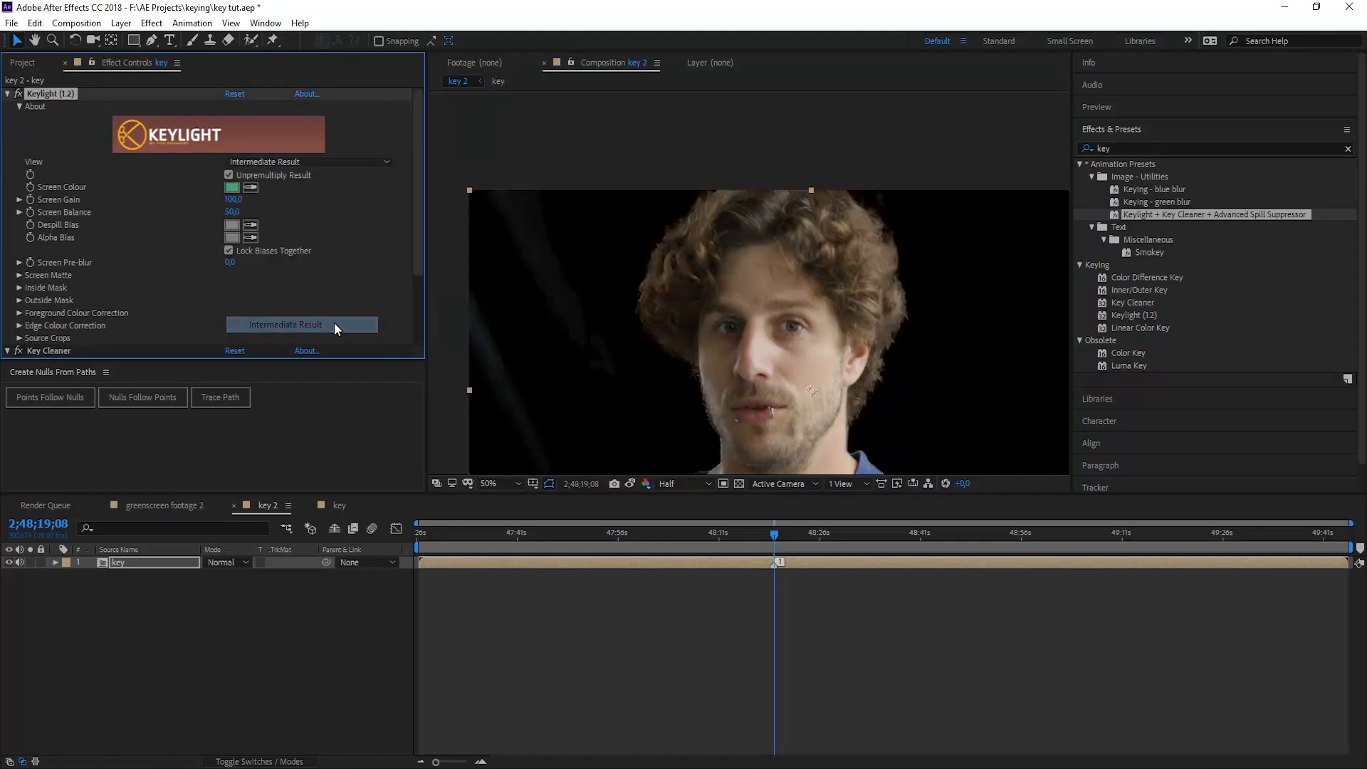
- Set Keylight's View to Intermediate Result and check the Screen Colour in the picker
{"action": "left_click", "coordinate": [302, 324]}
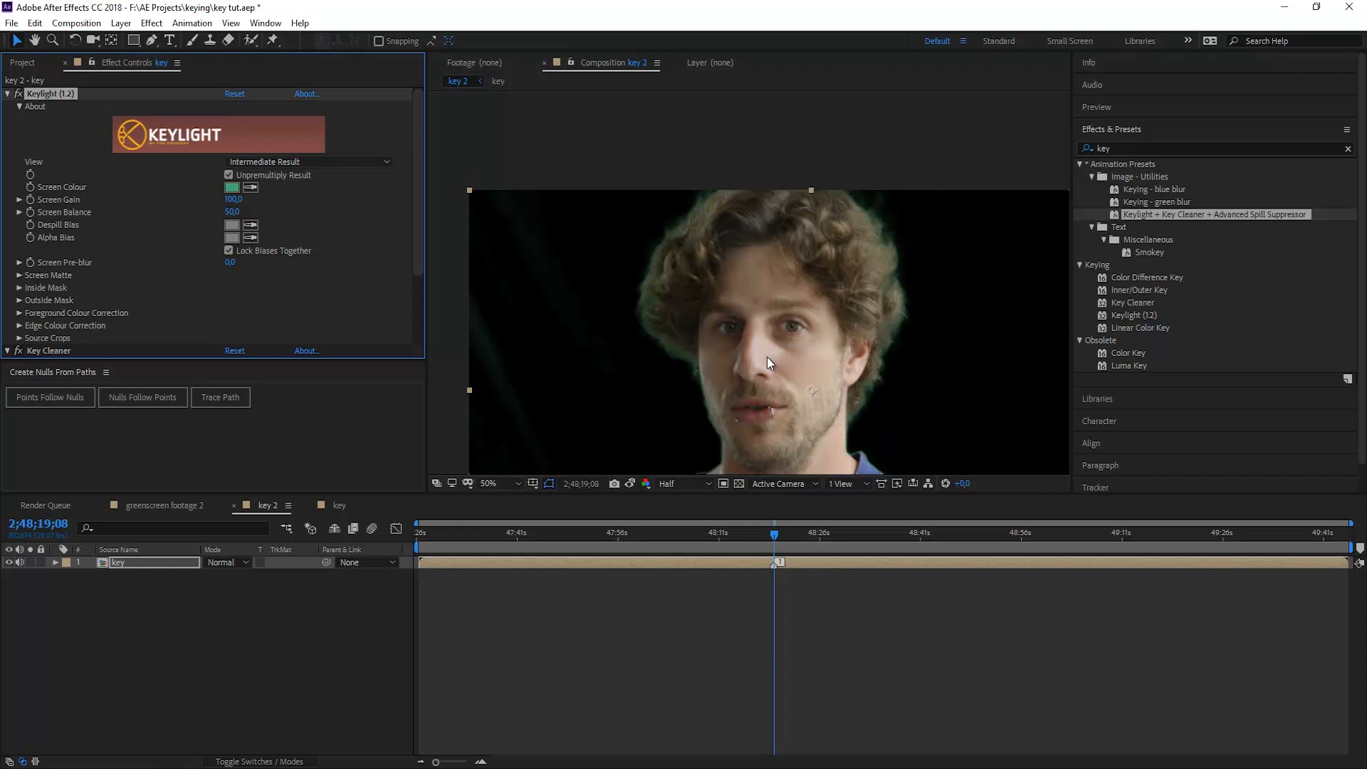
{"action": "mouse_move", "coordinate": [291, 217]}
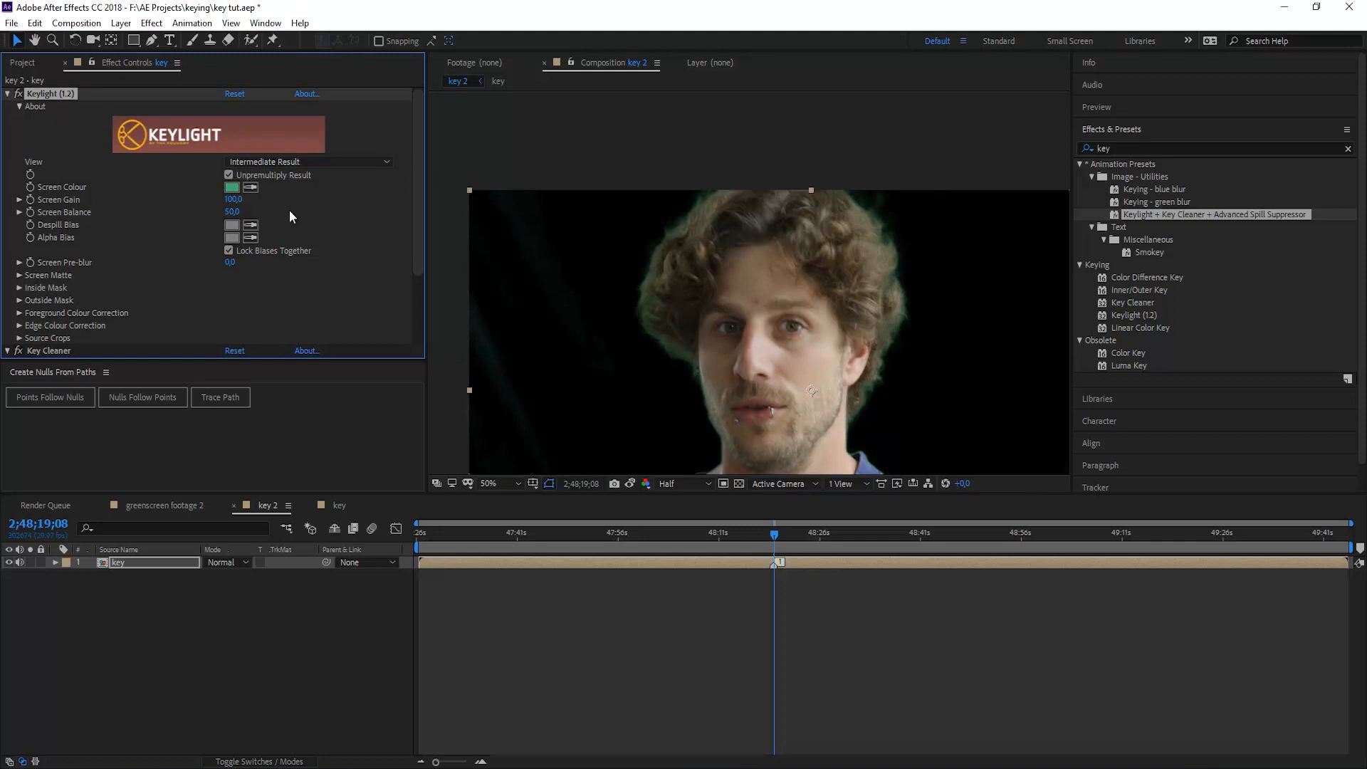
{"action": "mouse_move", "coordinate": [76, 117]}
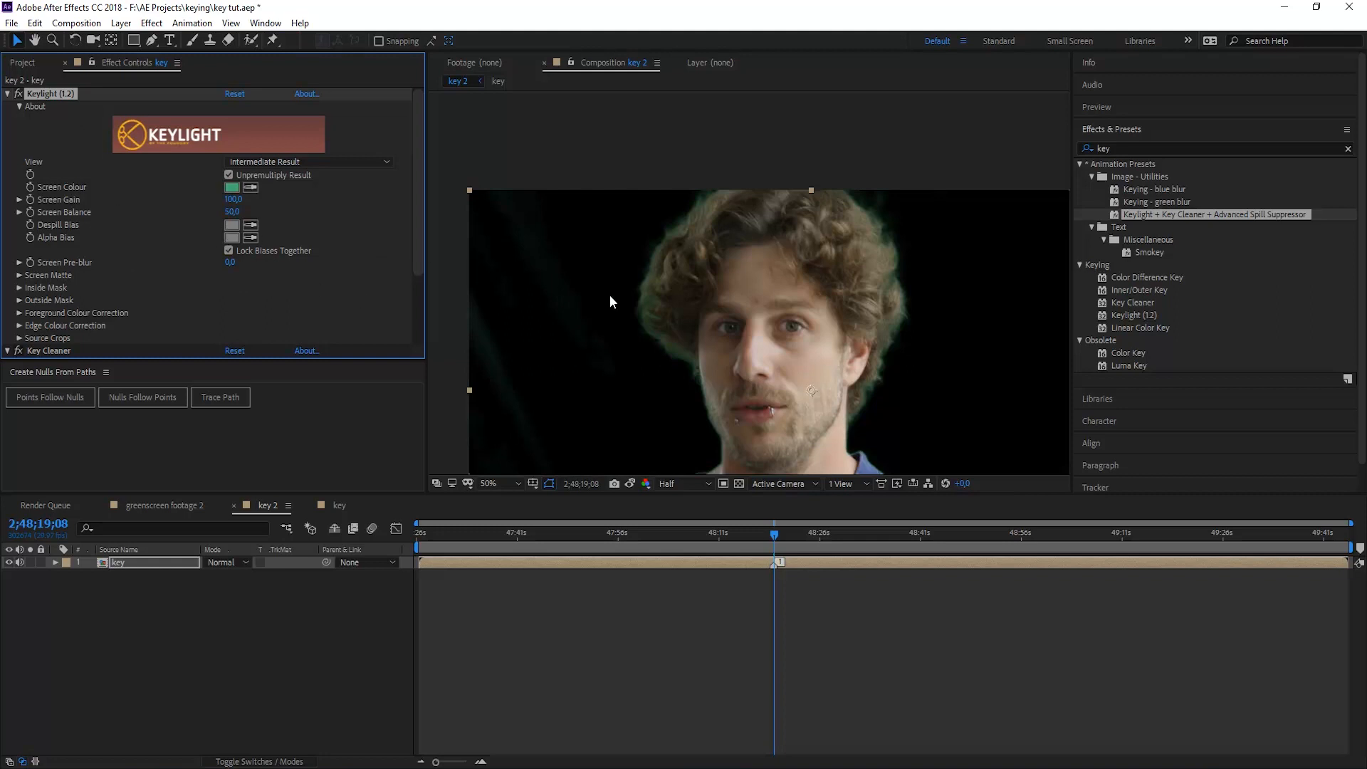
{"action": "left_click", "coordinate": [231, 187]}
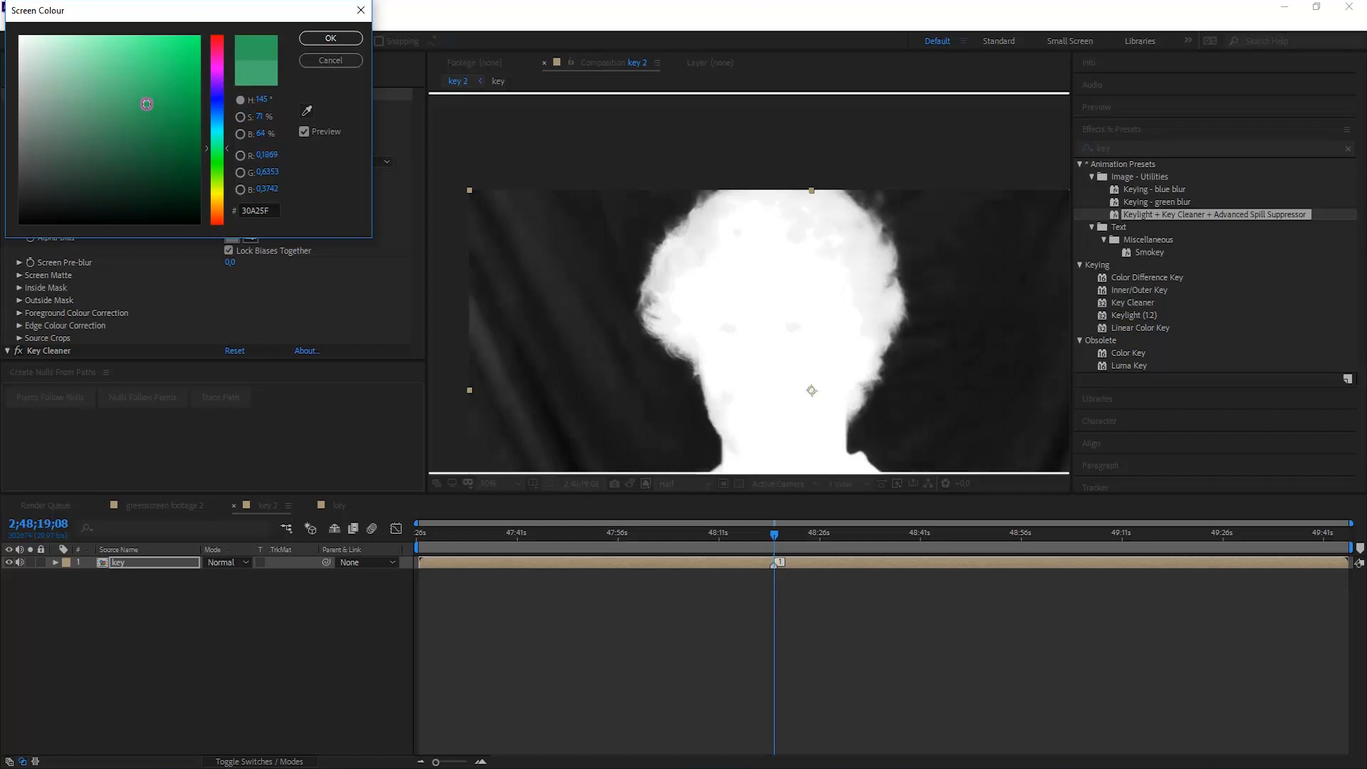
{"action": "left_click", "coordinate": [330, 38]}
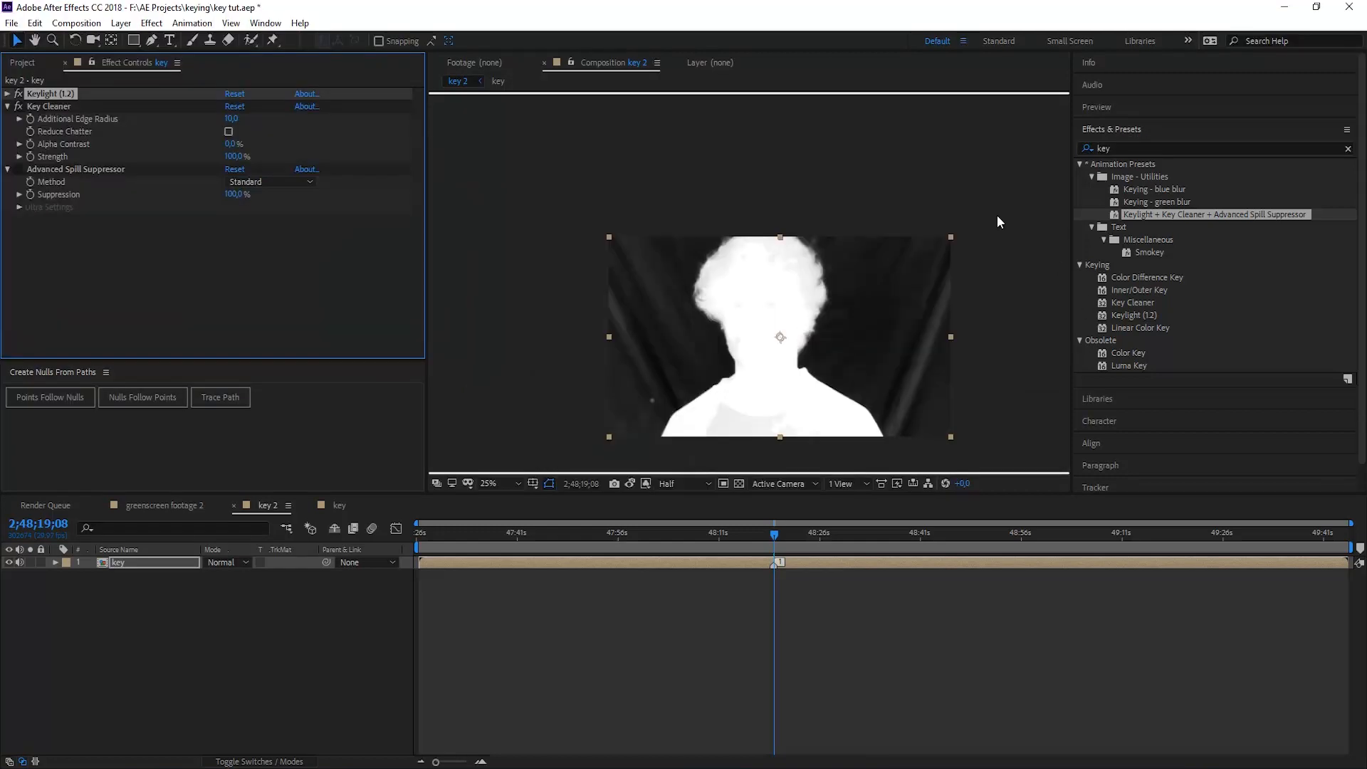
{"action": "mouse_move", "coordinate": [610, 330]}
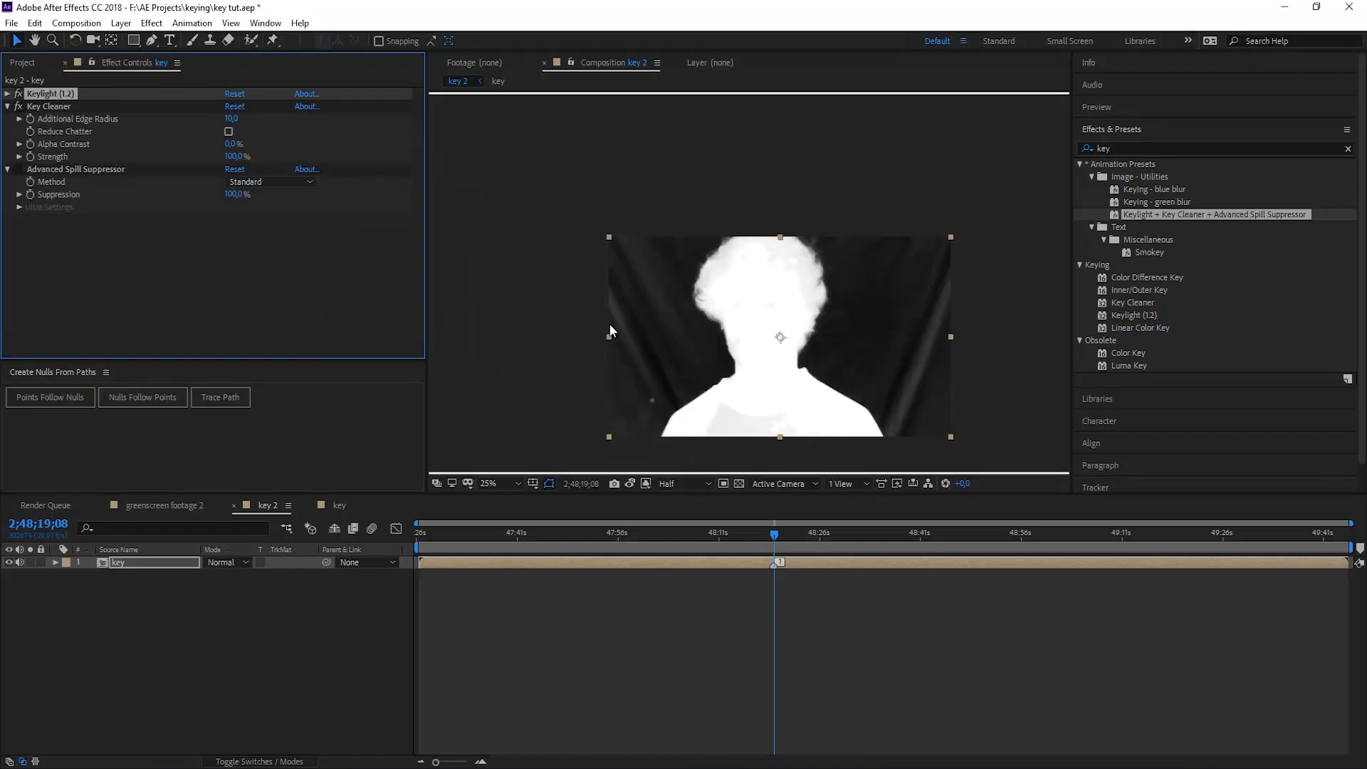
{"action": "mouse_move", "coordinate": [614, 468]}
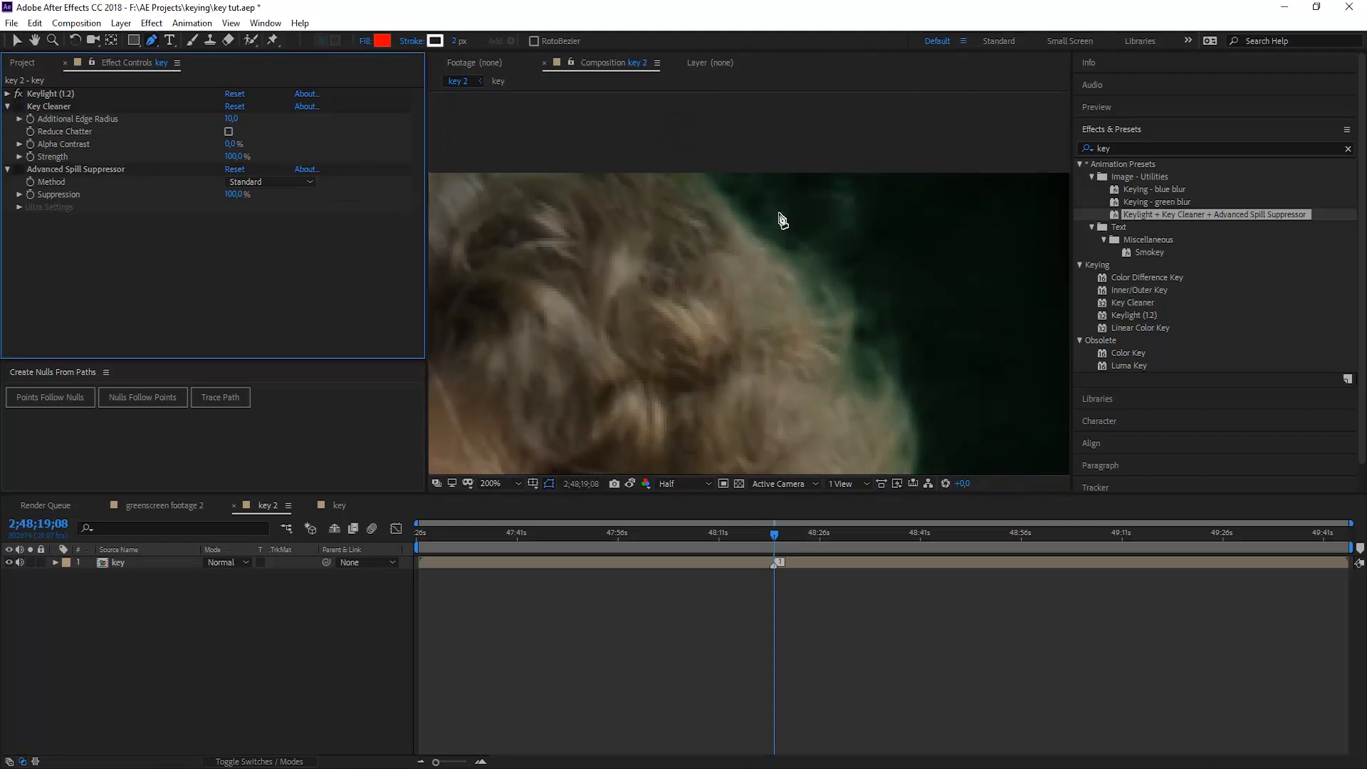
{"action": "mouse_move", "coordinate": [789, 183]}
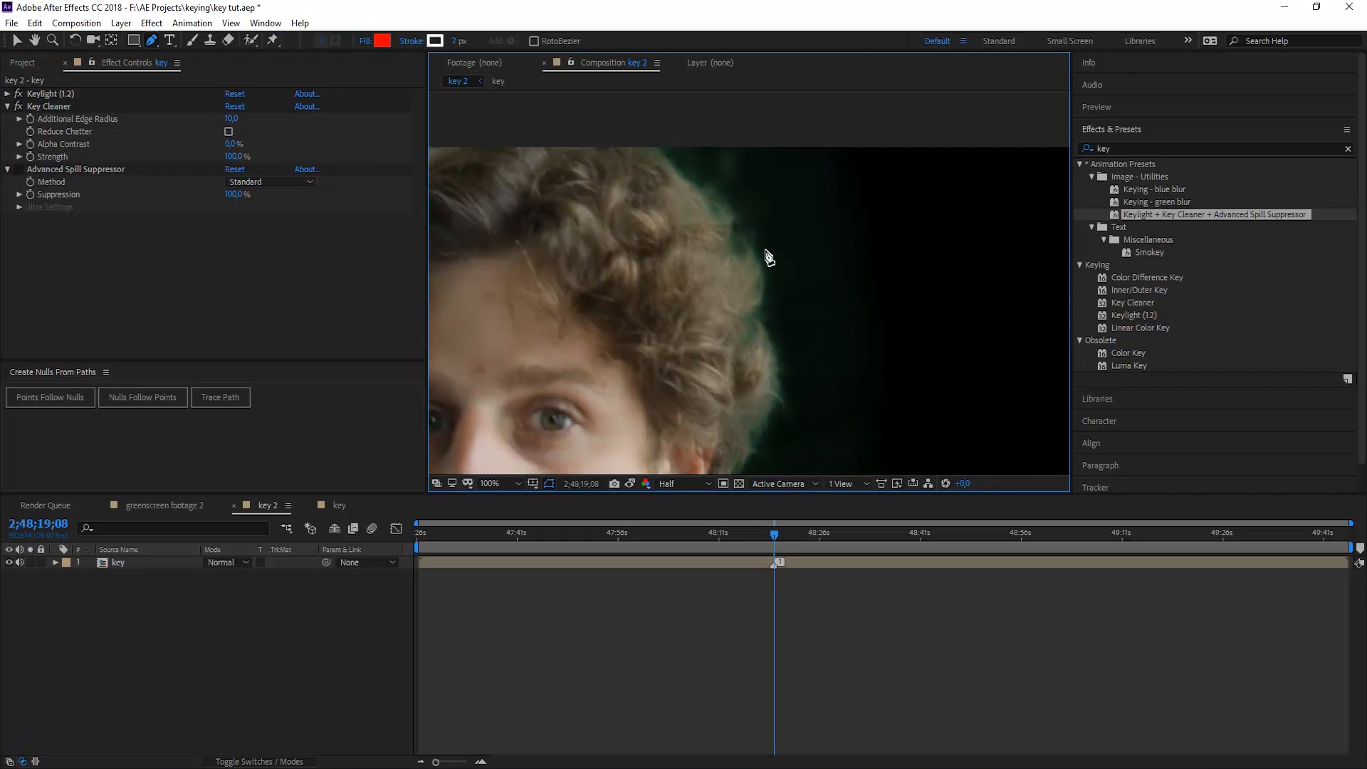
- Mask the presenter, adjust Key Cleaner, and switch spill suppression to Ultra with sampled green
{"action": "left_click", "coordinate": [490, 483]}
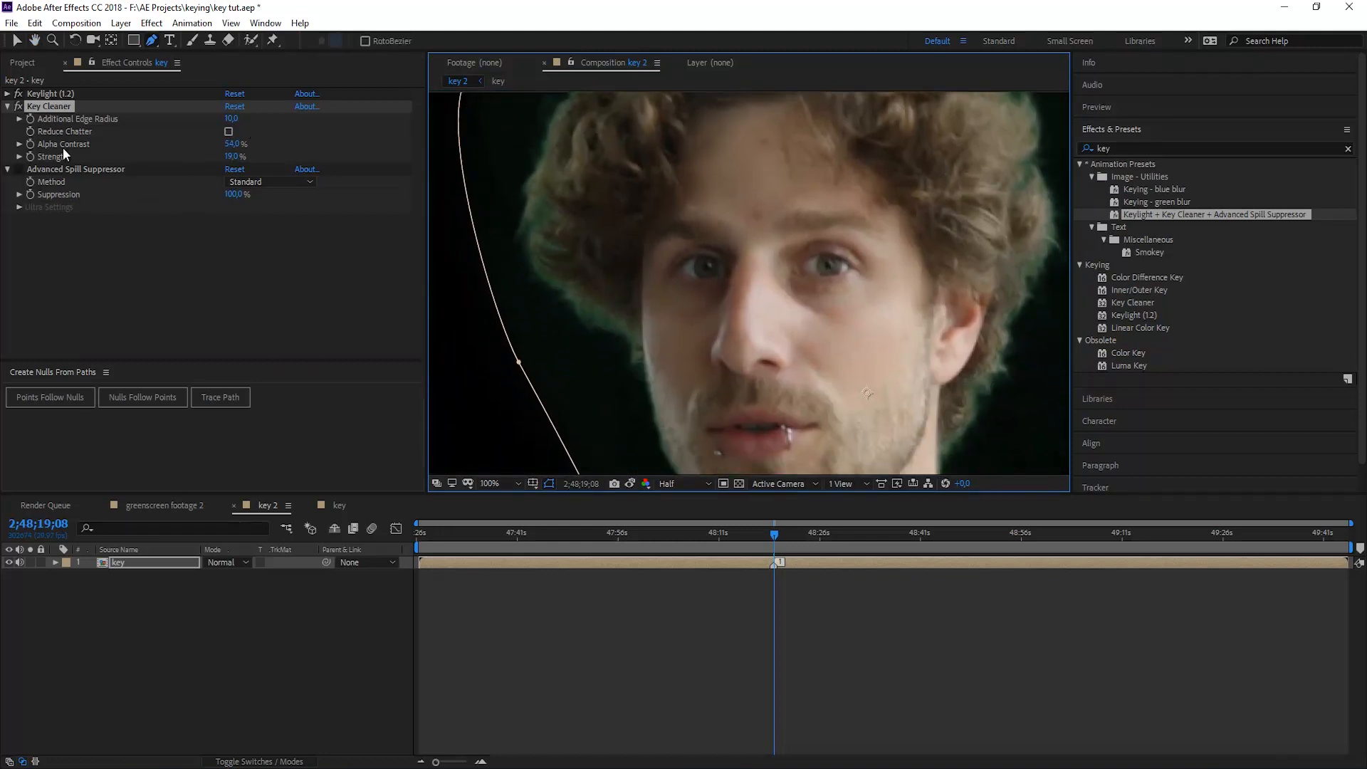
{"action": "left_click", "coordinate": [76, 168]}
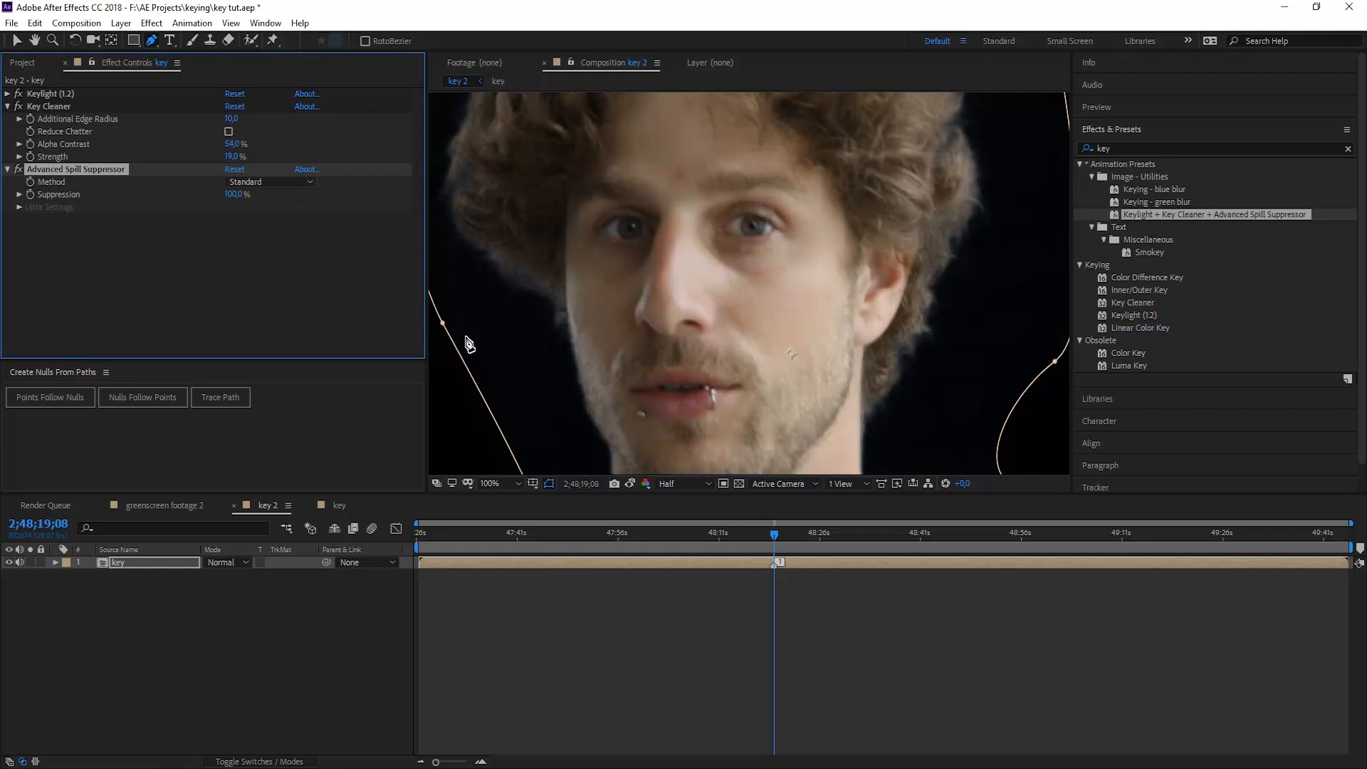
{"action": "left_click", "coordinate": [271, 181]}
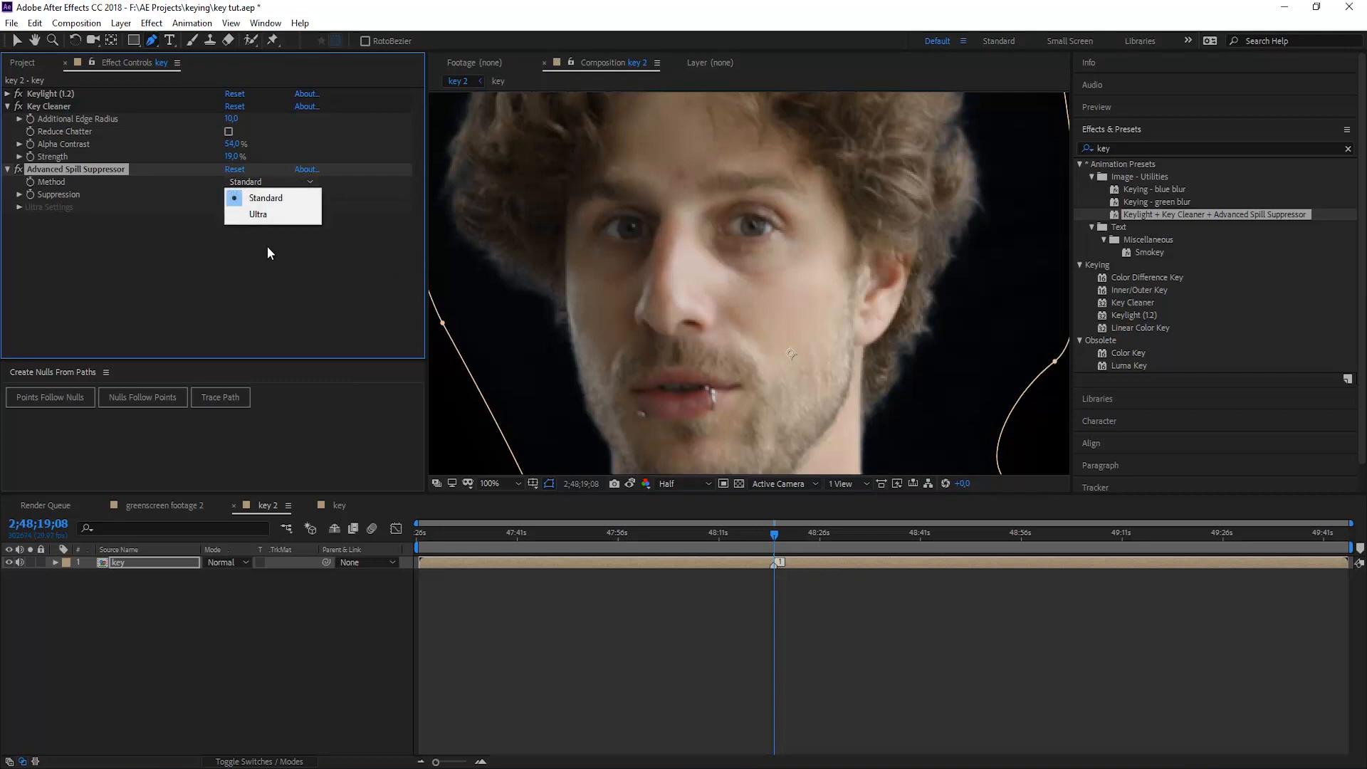
{"action": "left_click", "coordinate": [257, 213]}
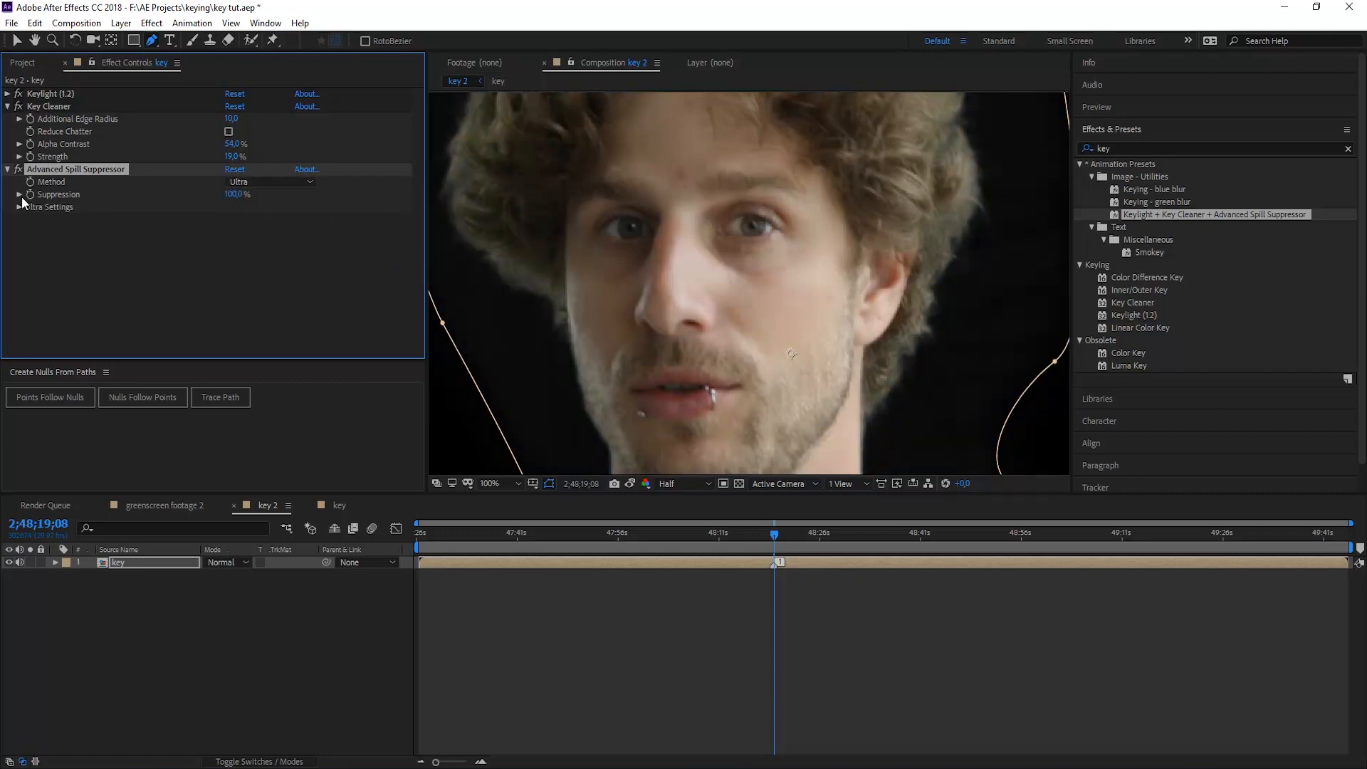
{"action": "left_click", "coordinate": [21, 207]}
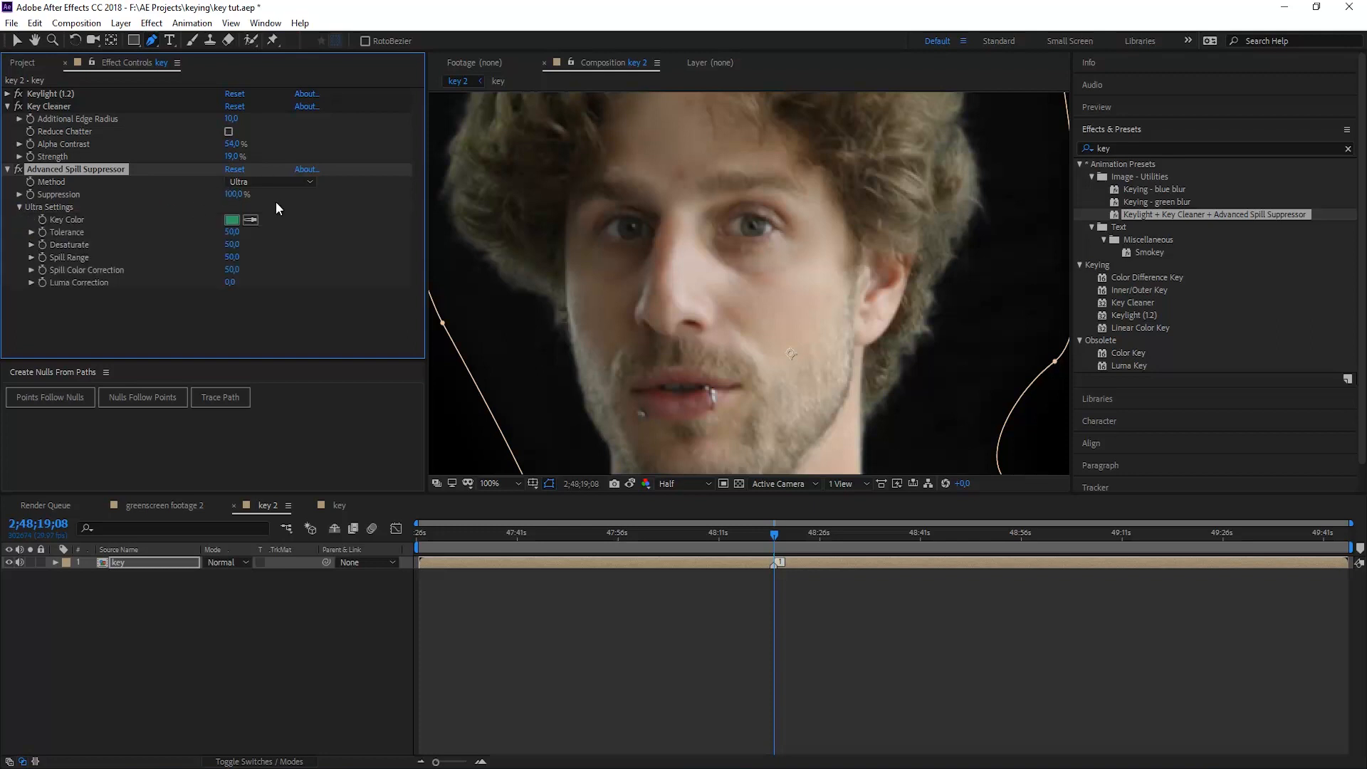
{"action": "mouse_move", "coordinate": [237, 207]}
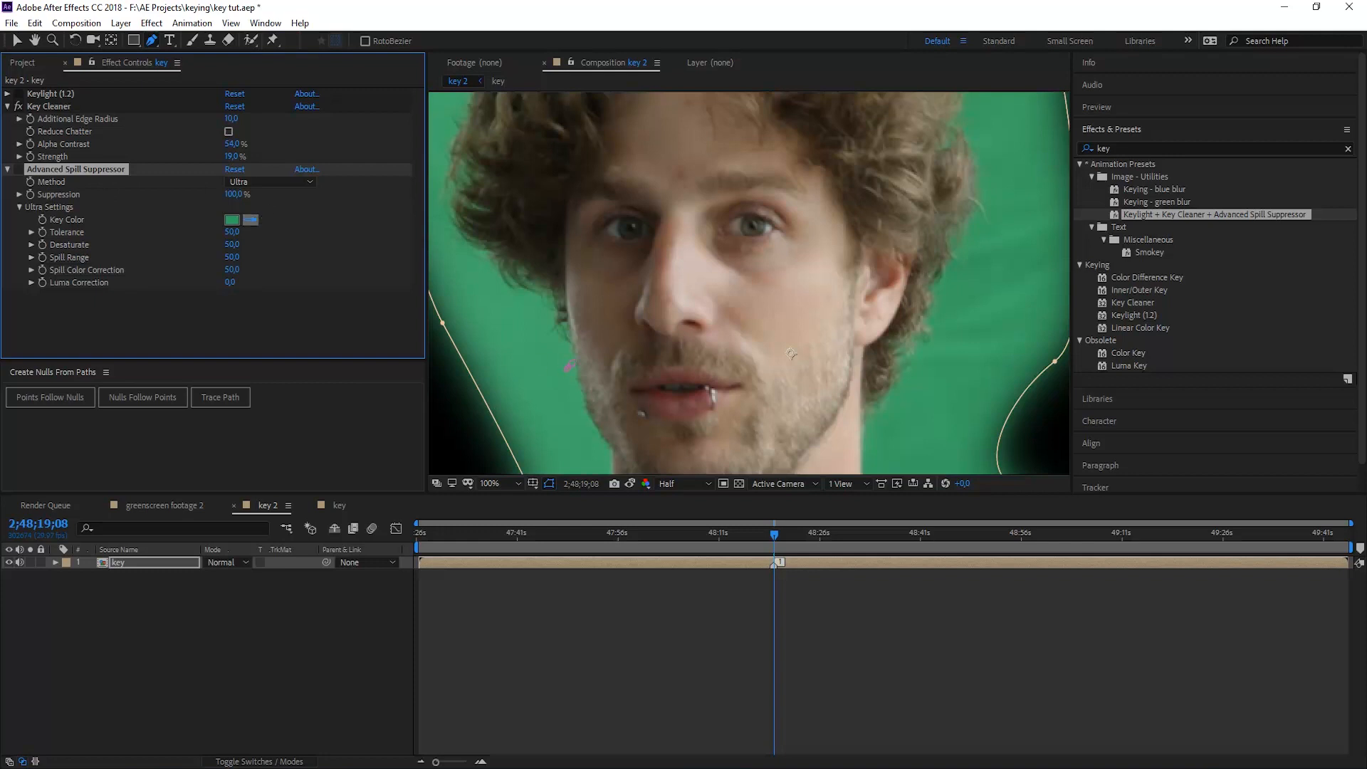
{"action": "left_click", "coordinate": [251, 218]}
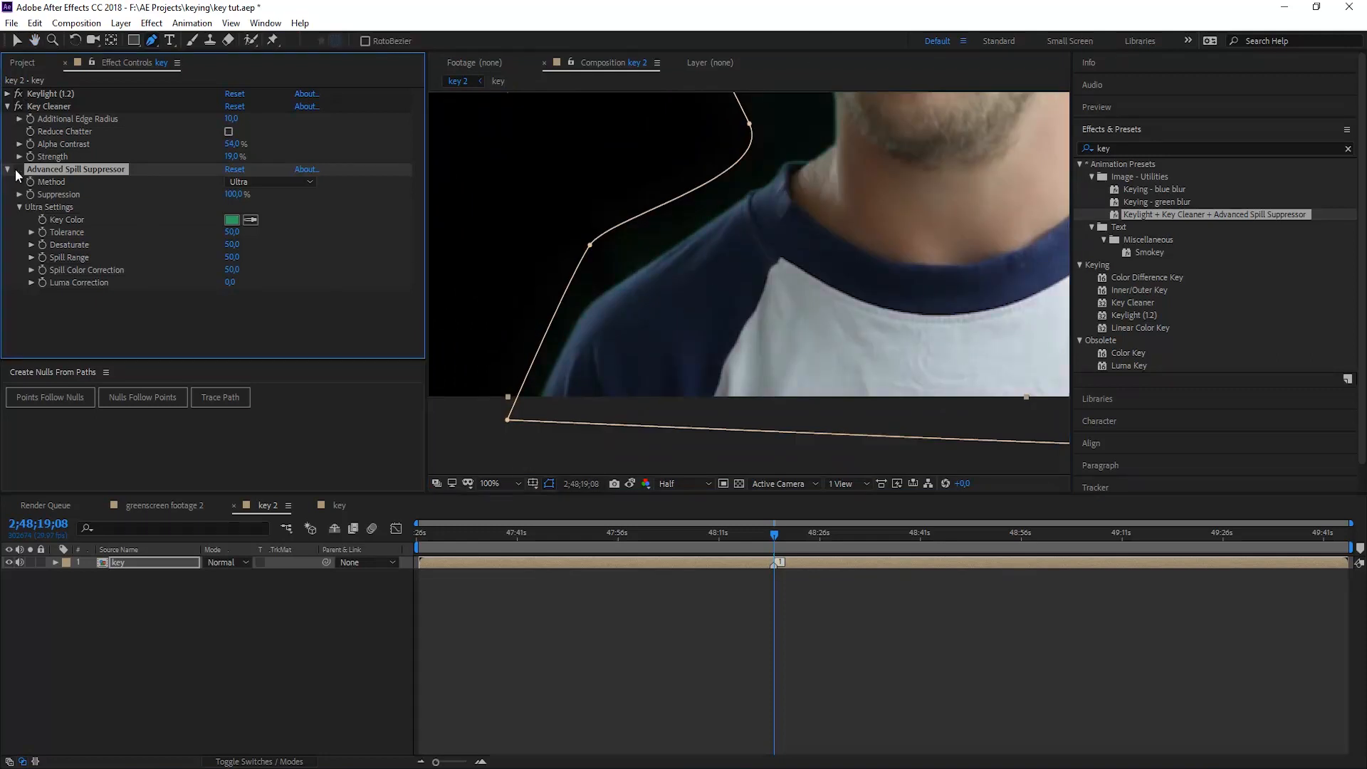
{"action": "left_click", "coordinate": [490, 482]}
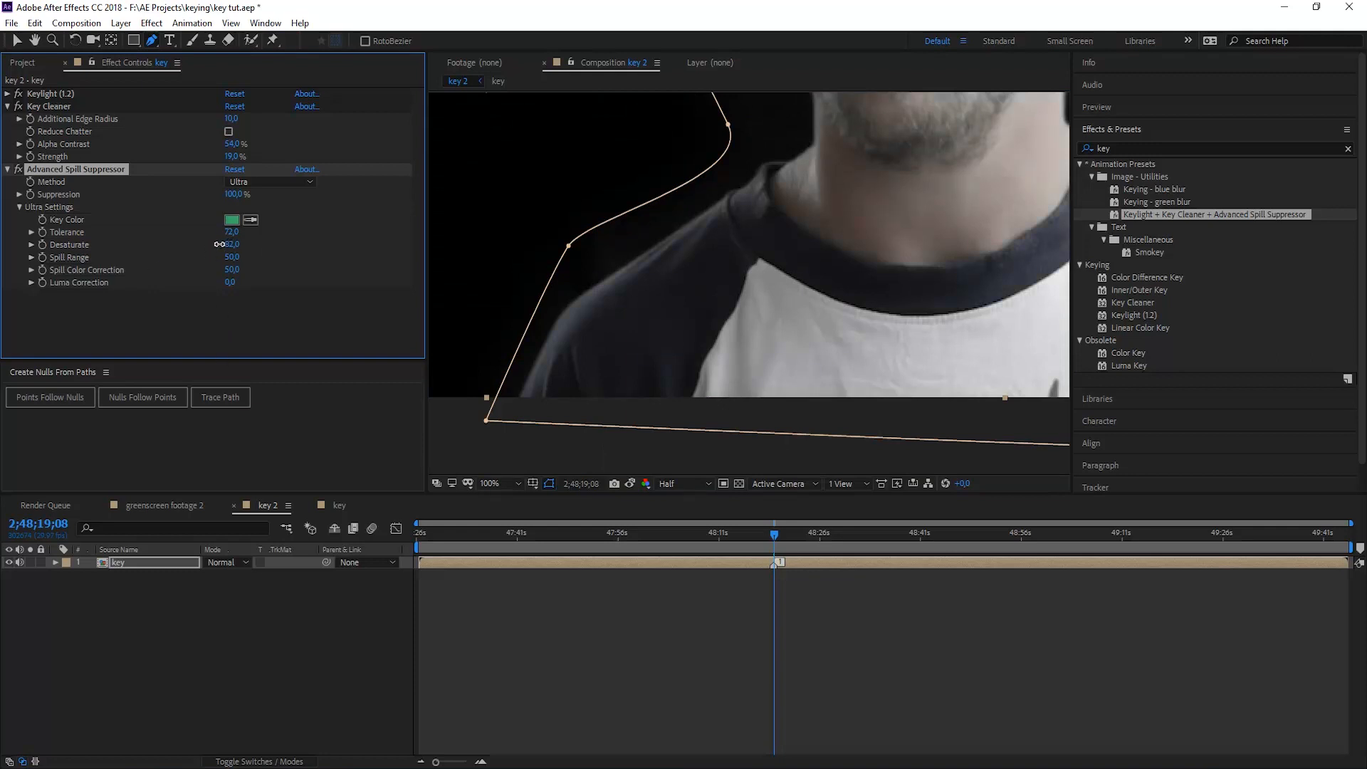
- Lower Ultra spill Desaturate to 55 and raise Spill Color Correction to 76
{"action": "left_click_drag", "start_coordinate": [226, 245], "coordinate": [199, 244]}
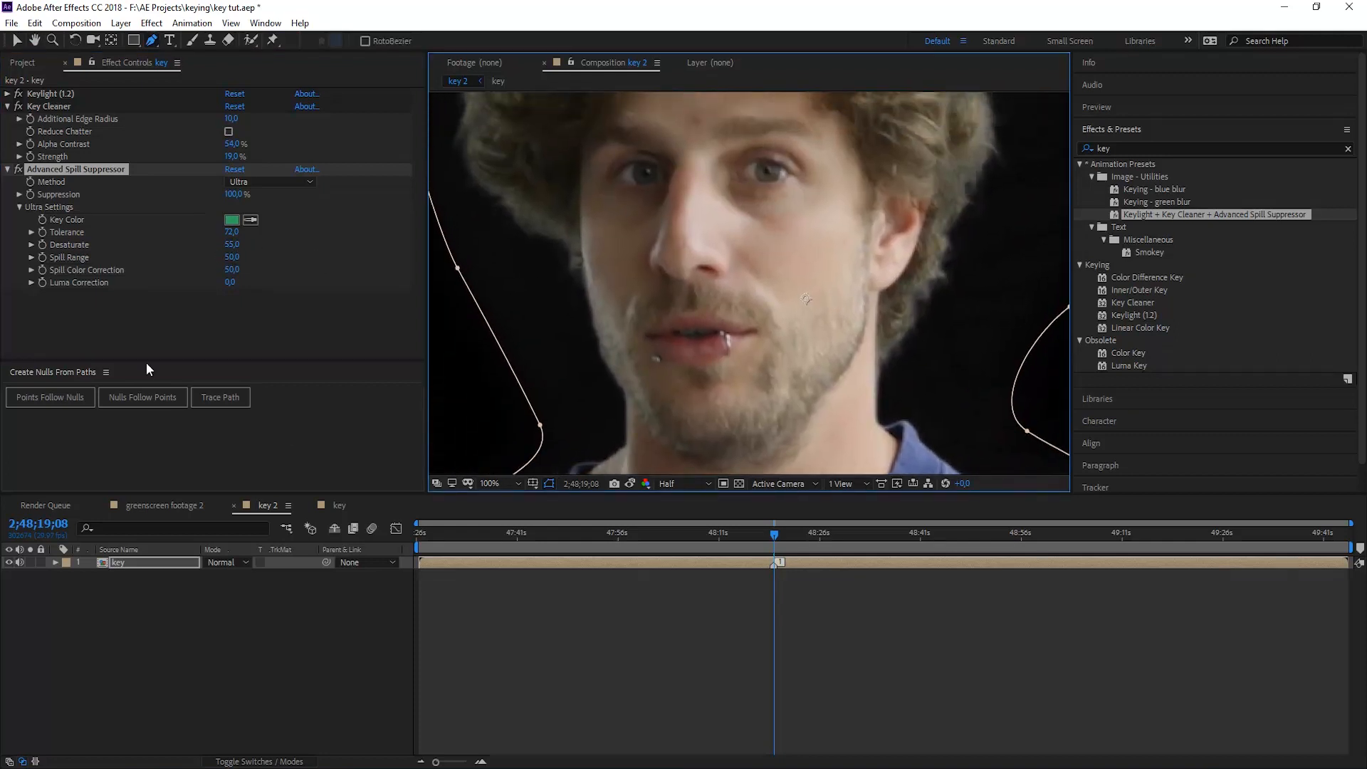
{"action": "left_click_drag", "start_coordinate": [231, 269], "coordinate": [242, 269]}
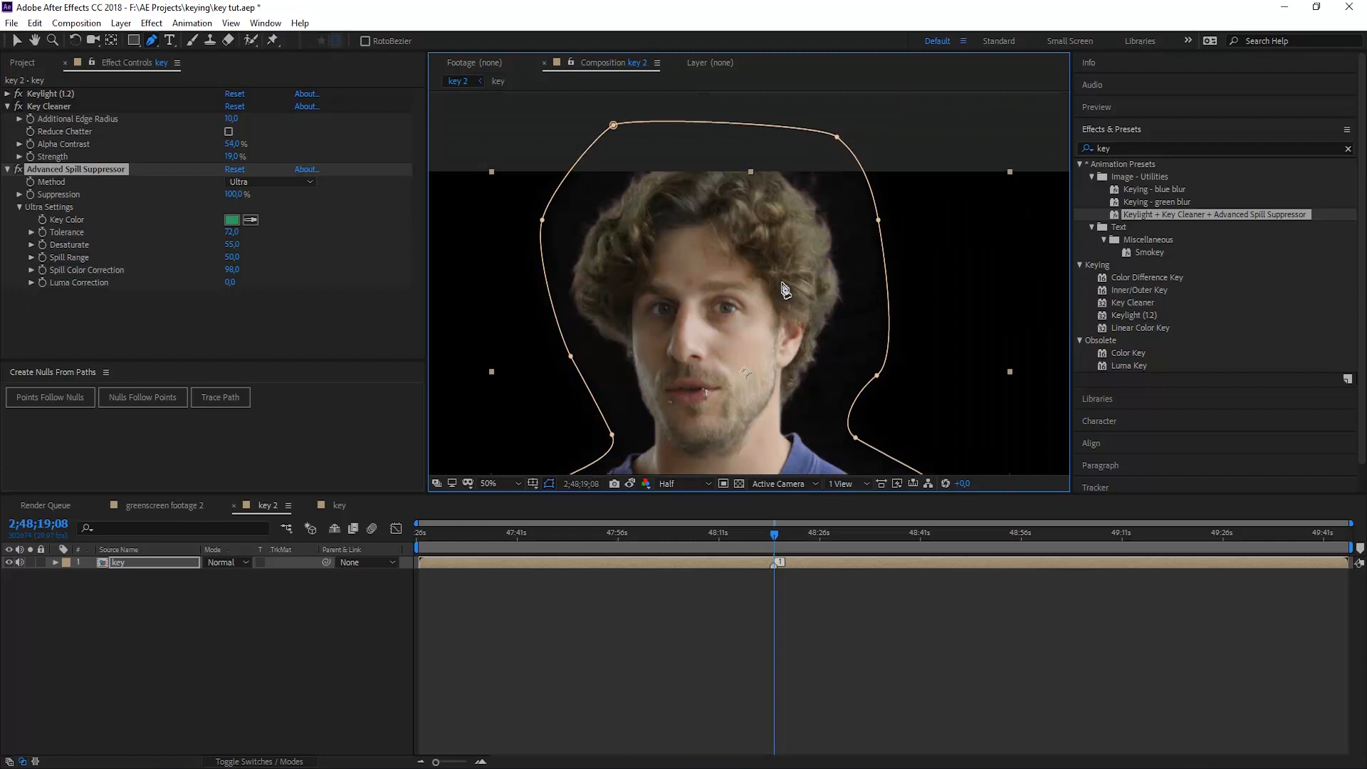
{"action": "mouse_move", "coordinate": [553, 481]}
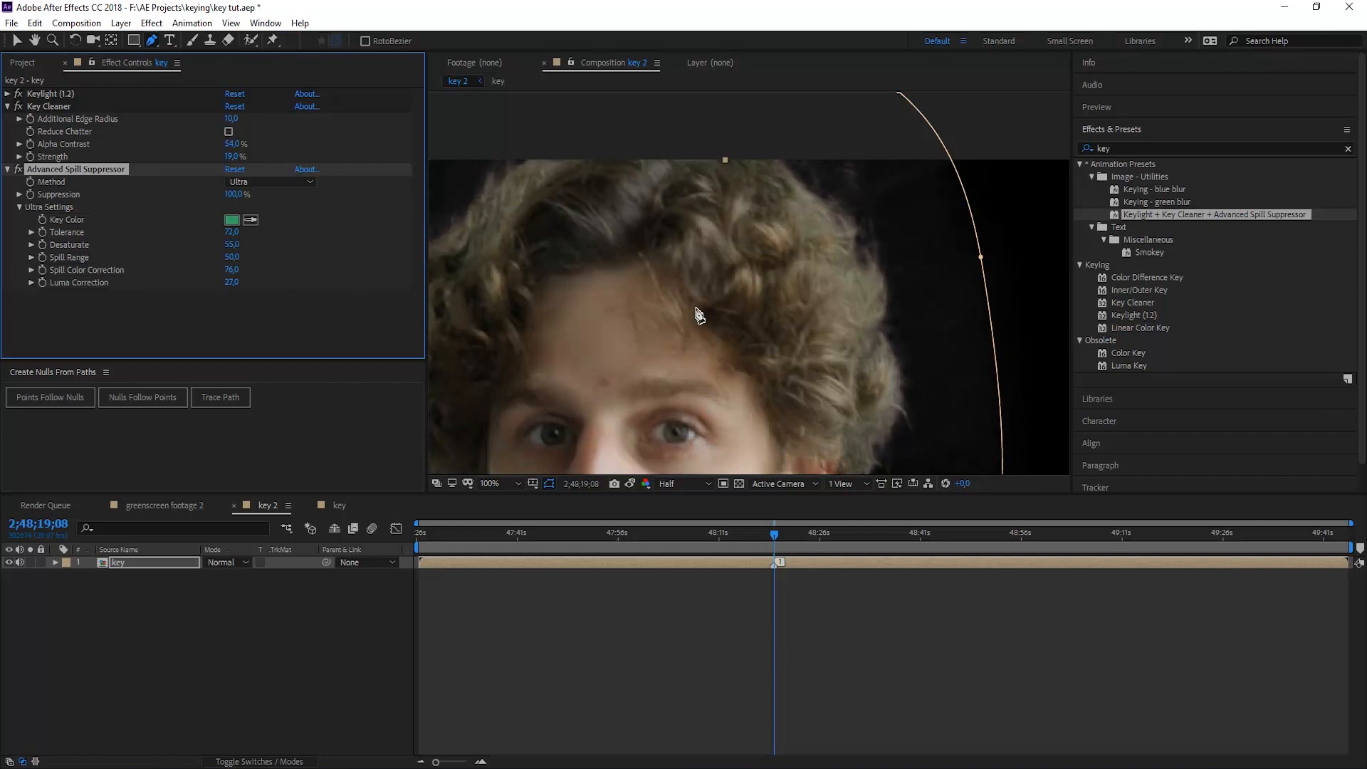
{"action": "left_click", "coordinate": [22, 62]}
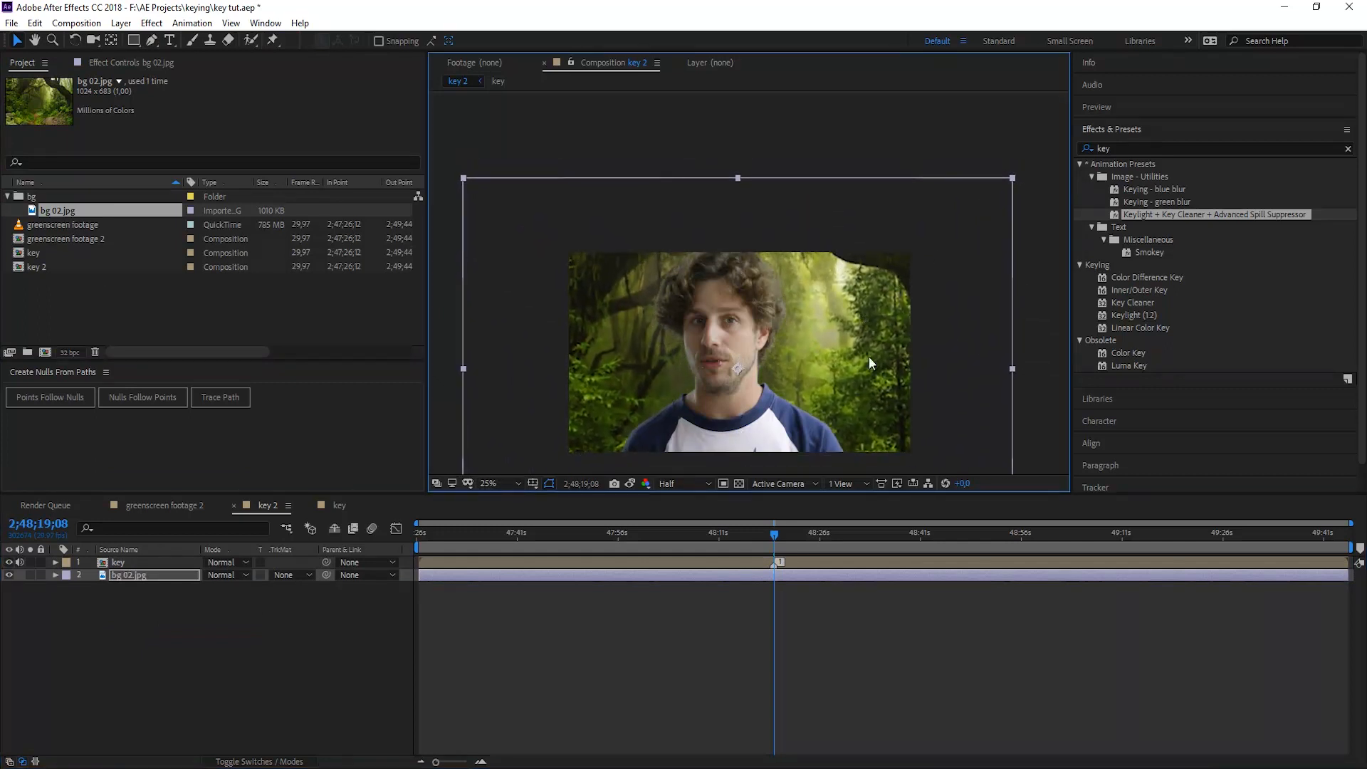
{"action": "mouse_move", "coordinate": [728, 294]}
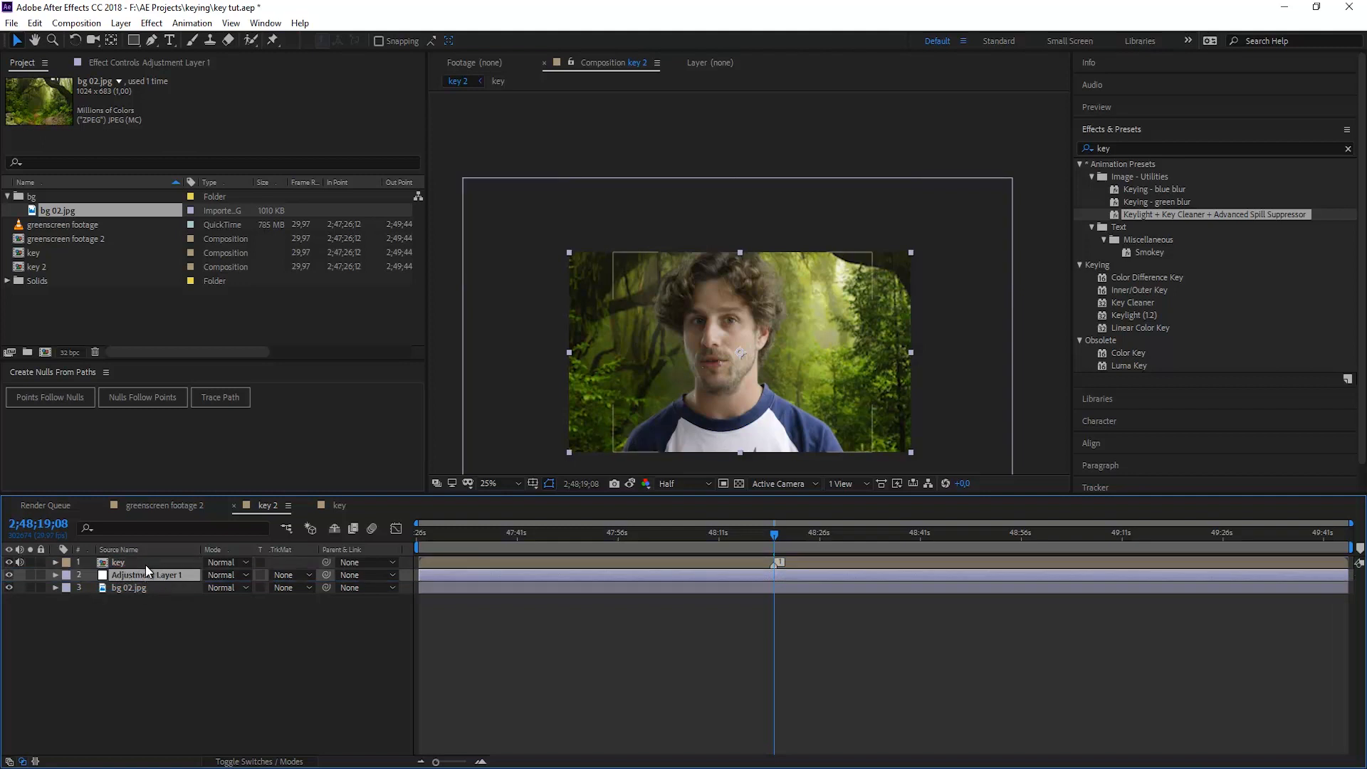
- Select the adjustment layer placed between the key layer and bg 02.jpg
{"action": "left_click", "coordinate": [129, 588]}
{"action": "type", "text": "came"}
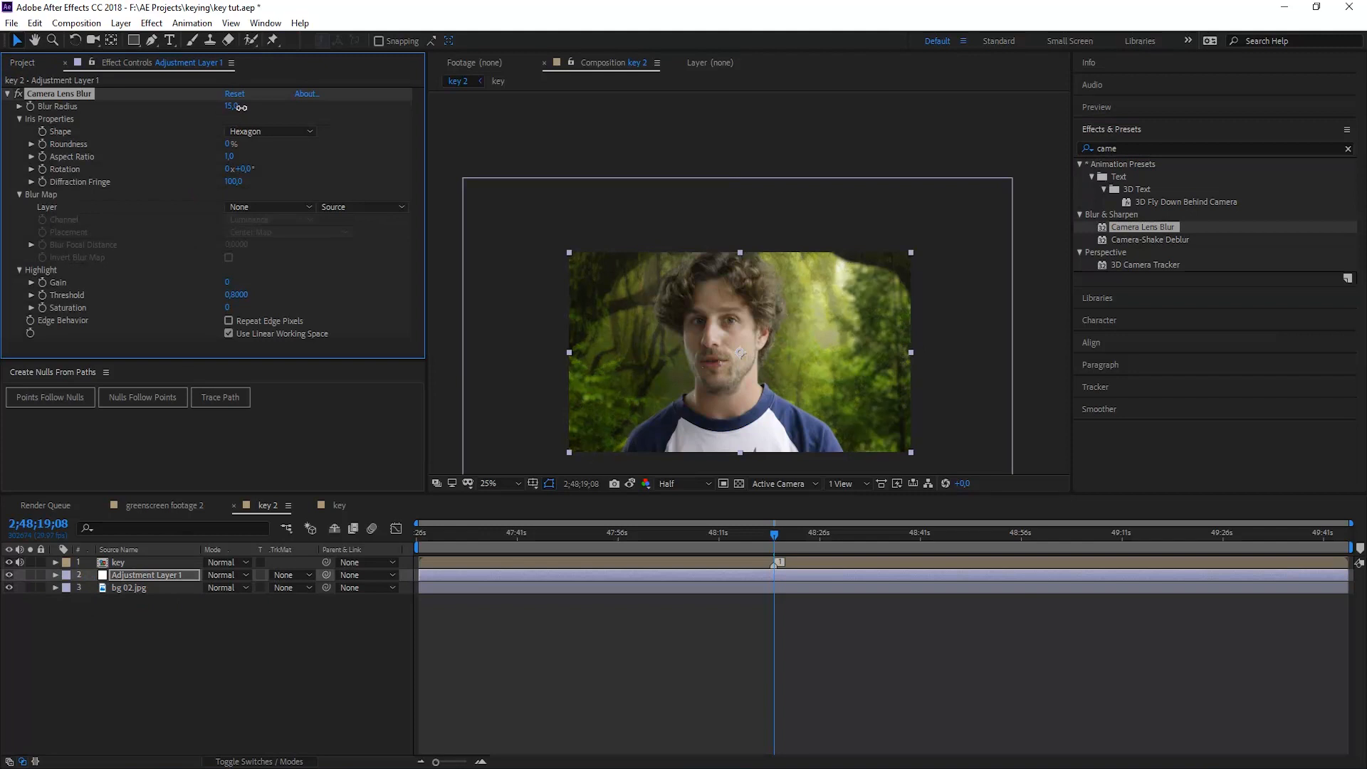
- Blur the background with Camera Lens Blur radius 15, then select the key layer
{"action": "left_click", "coordinate": [488, 483]}
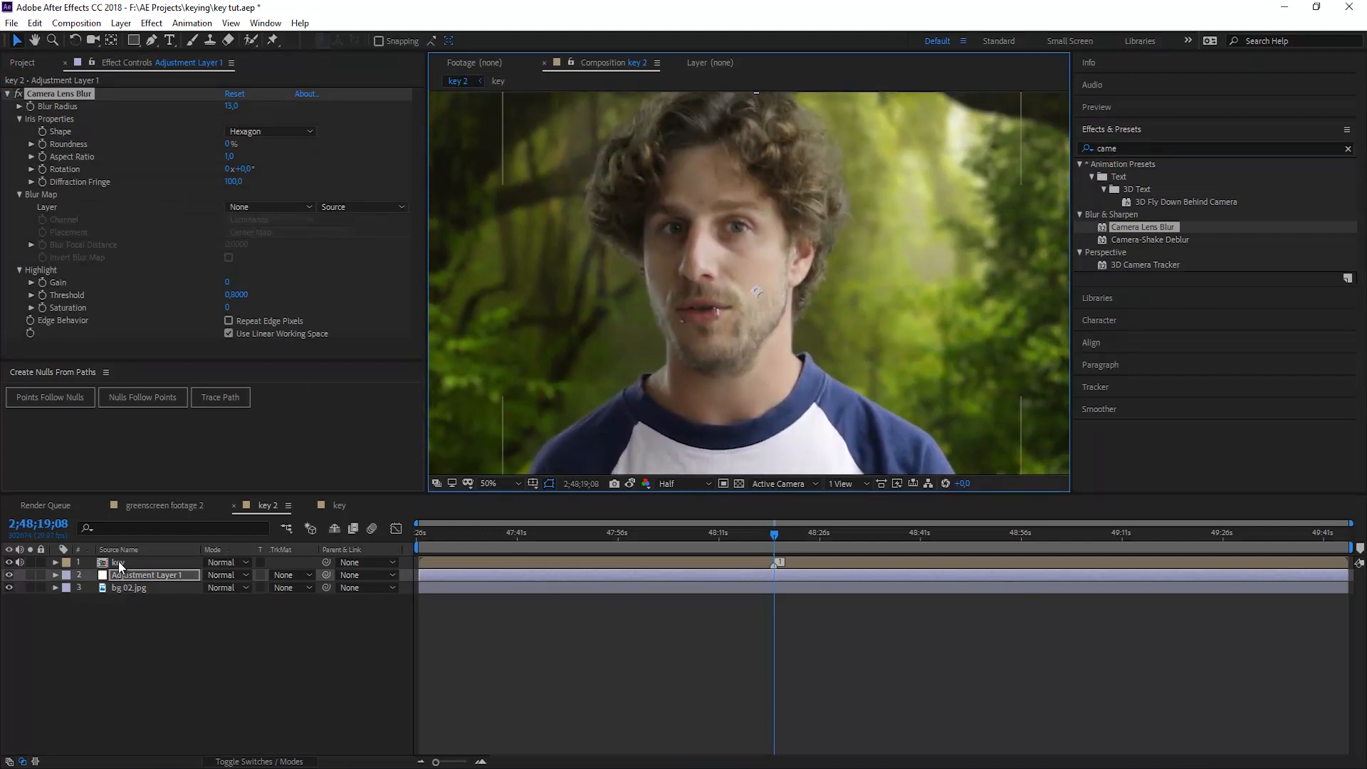
{"action": "left_click", "coordinate": [117, 562]}
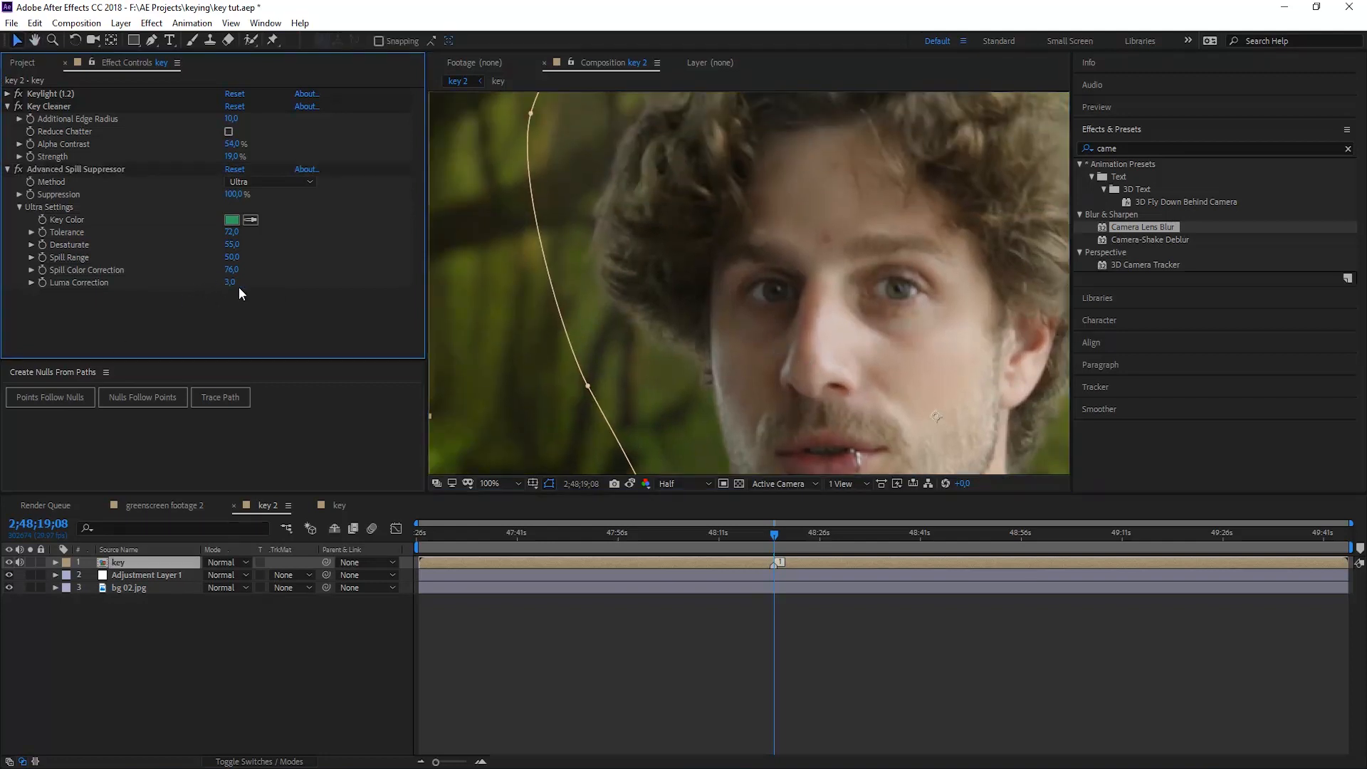
- Scrub the Ultra spill settings to Luma Correction 84 and Spill Color Correction 33
{"action": "left_click_drag", "start_coordinate": [230, 282], "coordinate": [261, 284]}
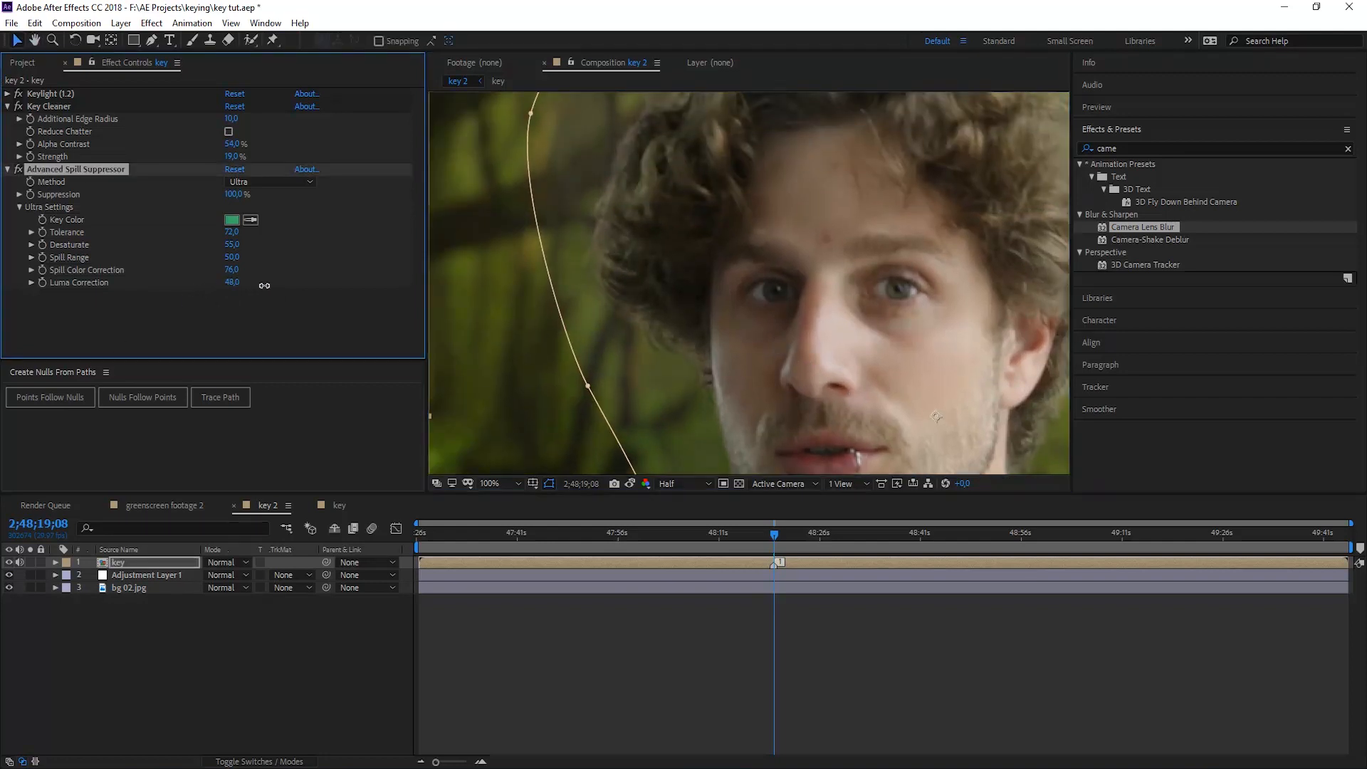
{"action": "left_click_drag", "start_coordinate": [253, 283], "coordinate": [234, 282]}
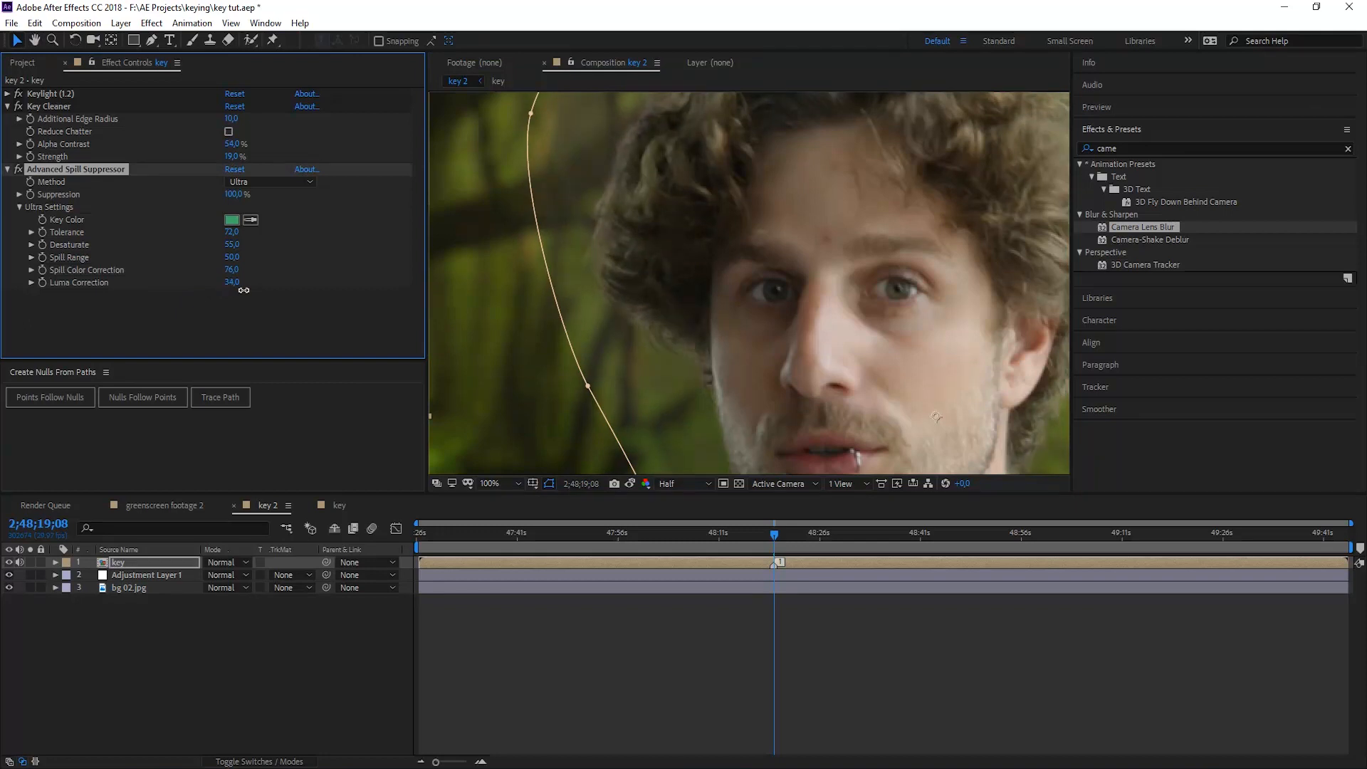
{"action": "left_click_drag", "start_coordinate": [231, 282], "coordinate": [261, 282]}
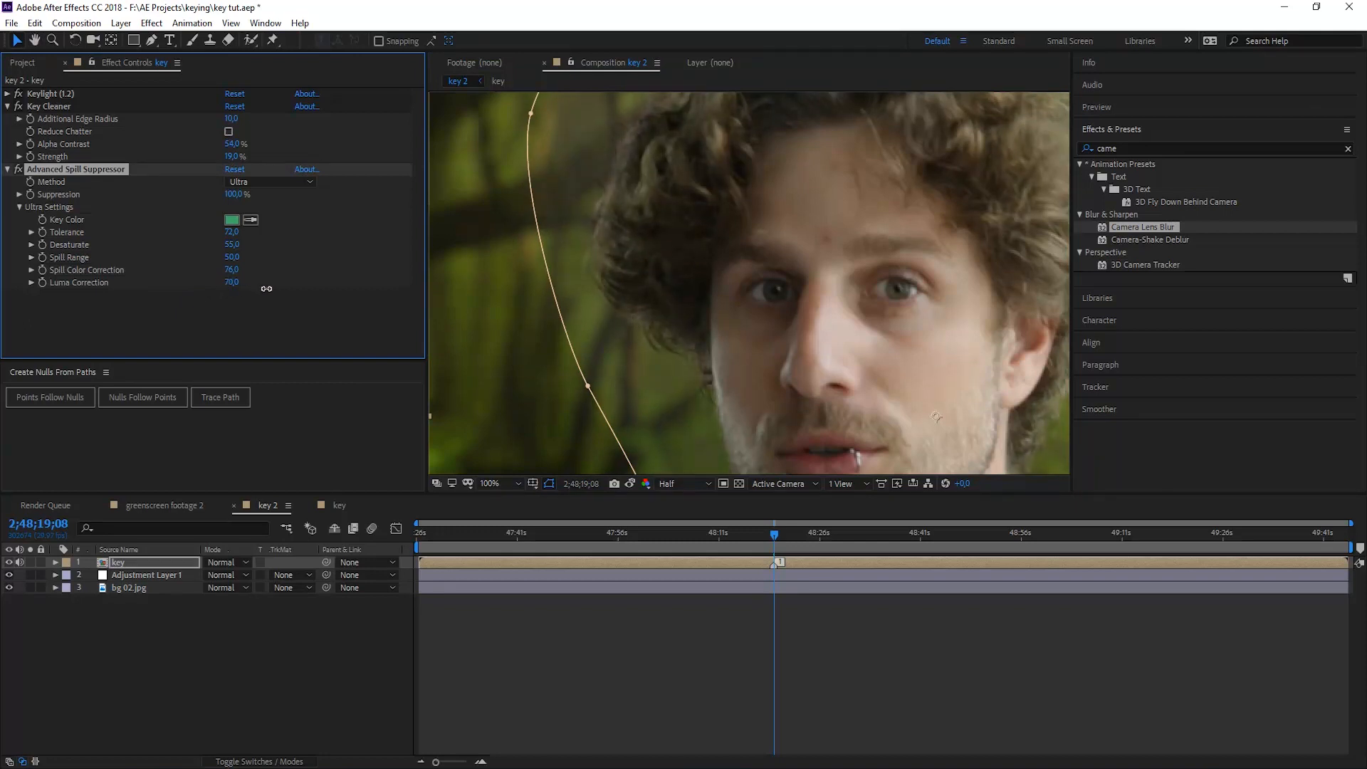
{"action": "left_click_drag", "start_coordinate": [233, 282], "coordinate": [233, 283]}
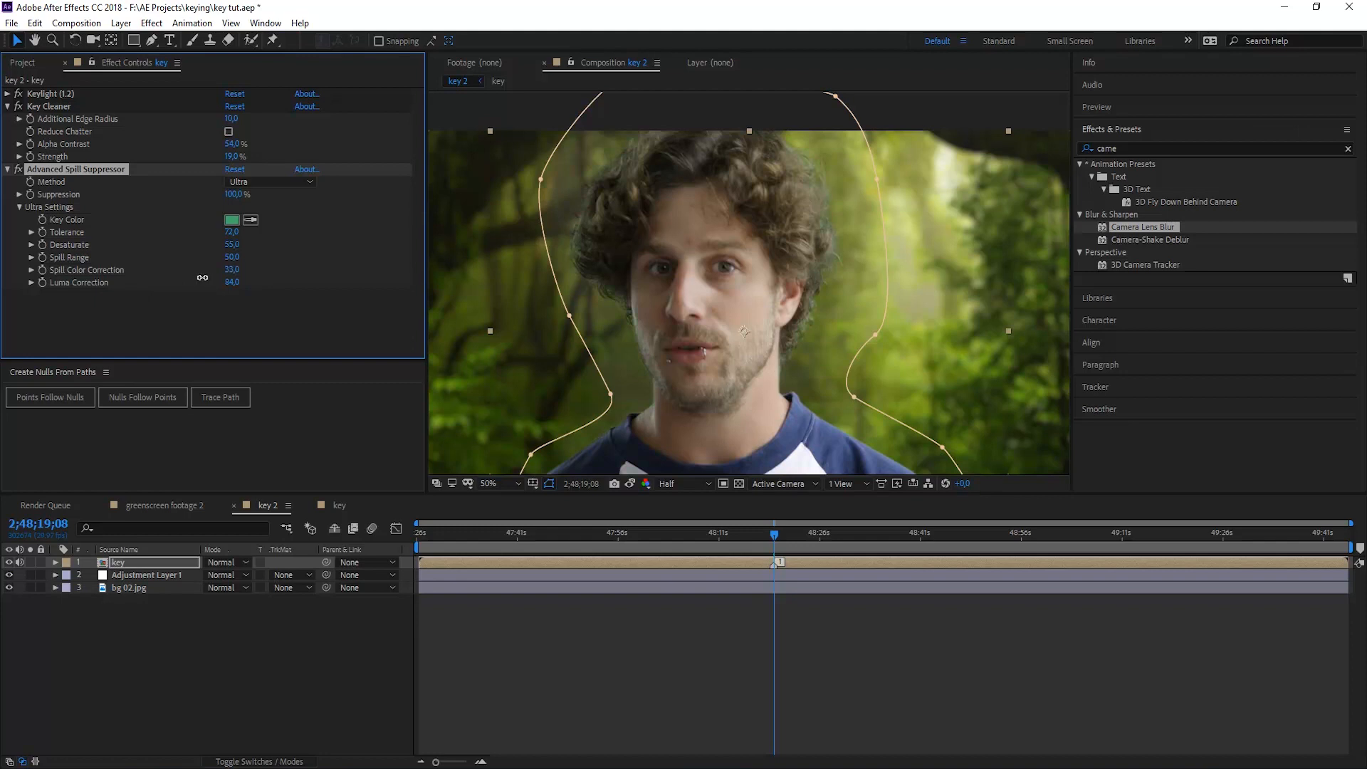
{"action": "mouse_move", "coordinate": [819, 201]}
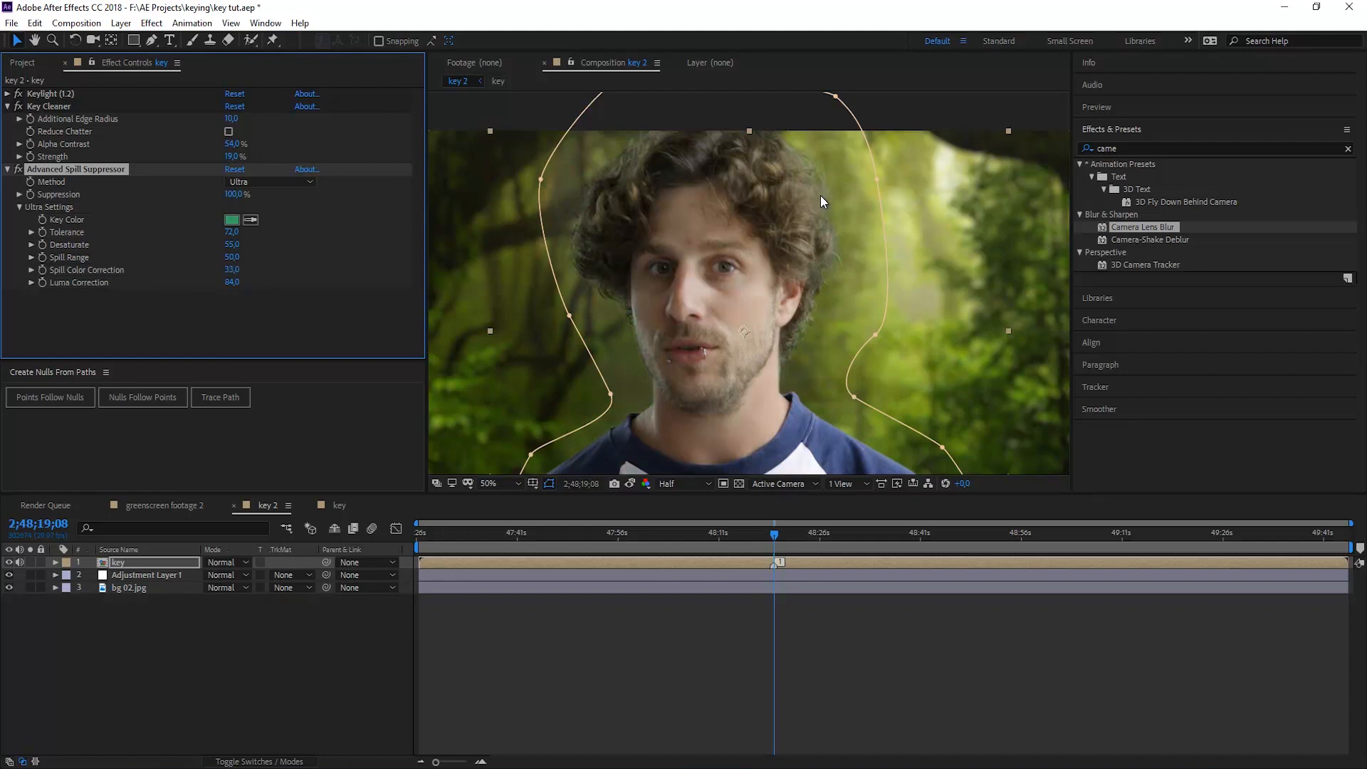
{"action": "mouse_move", "coordinate": [738, 443]}
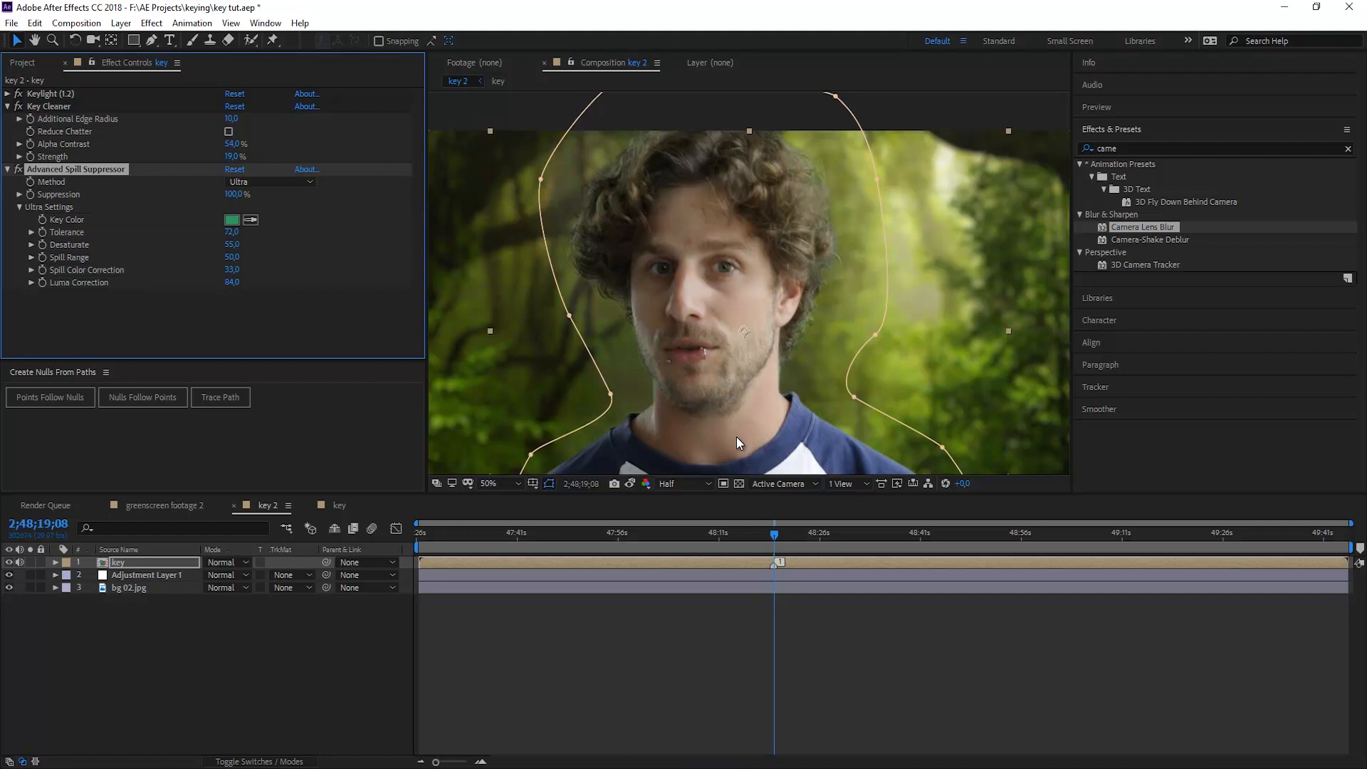
{"action": "mouse_move", "coordinate": [710, 167]}
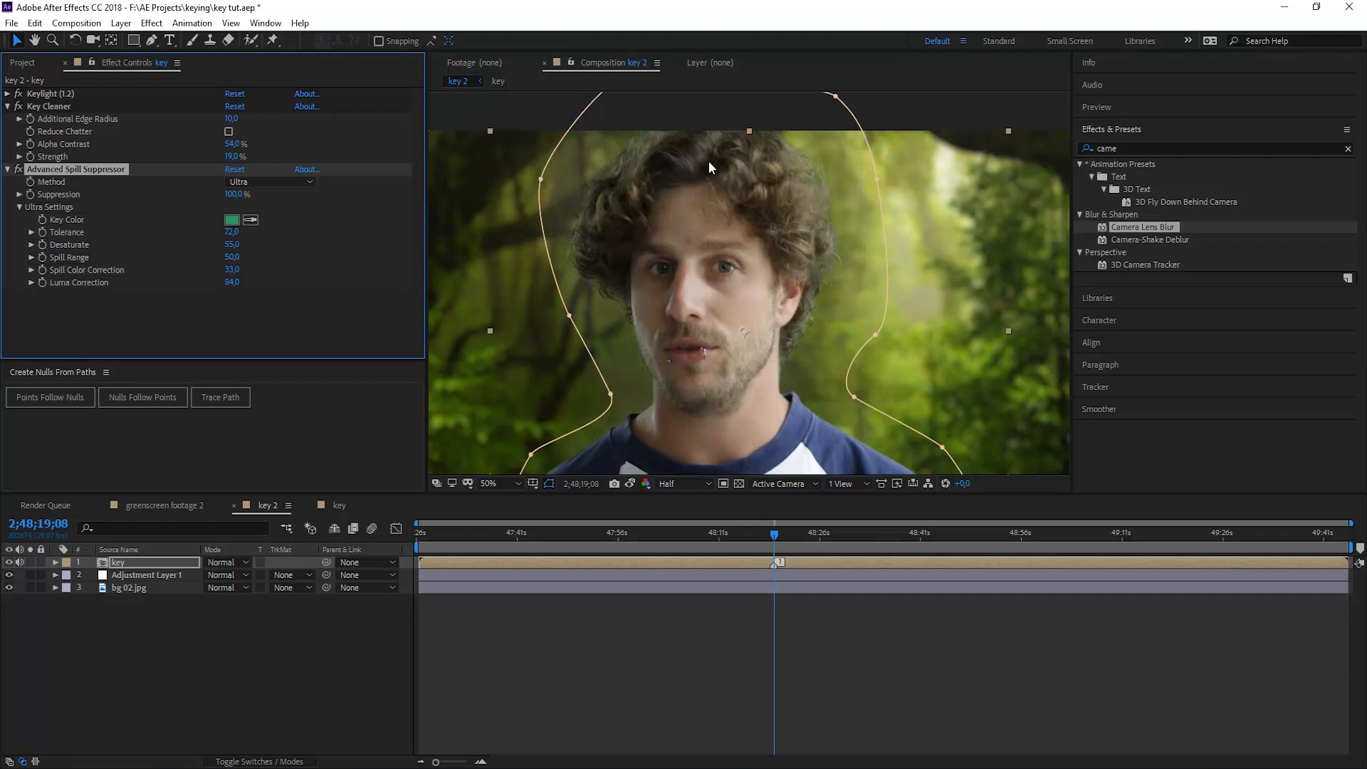
{"action": "mouse_move", "coordinate": [851, 450]}
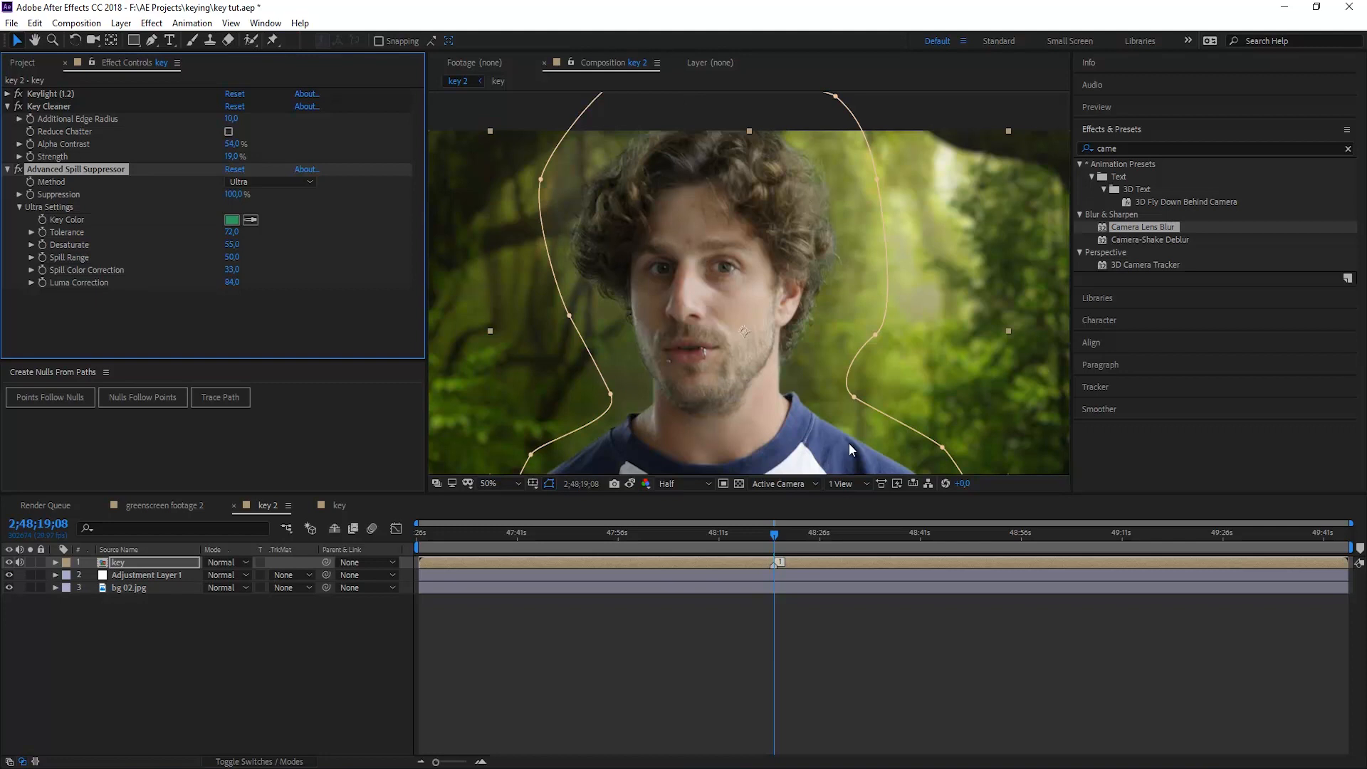
{"action": "mouse_move", "coordinate": [1141, 140]}
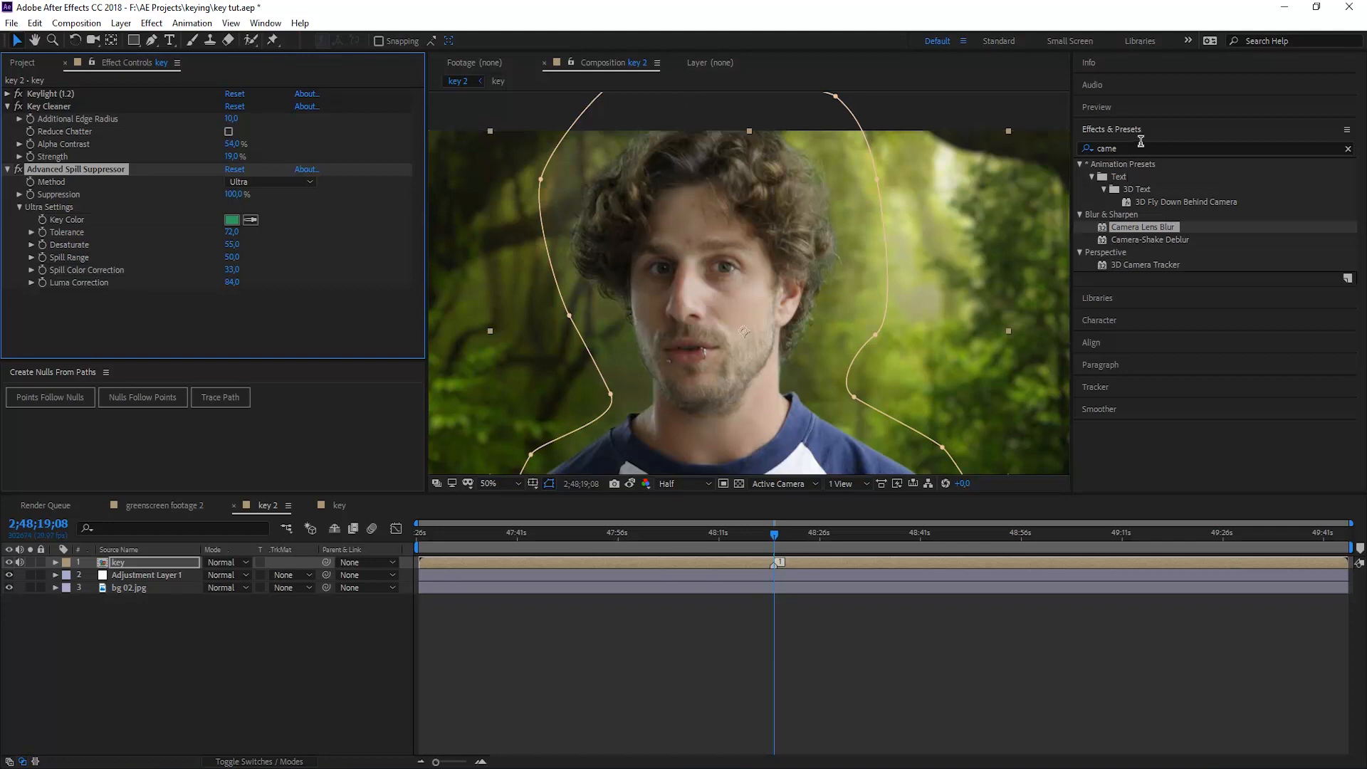
- Search 'photo' and apply Photo Filter to the key layer, keeping Warming Filter (85) at 25% density
{"action": "triple_click", "coordinate": [1107, 148]}
{"action": "type", "text": "p"}
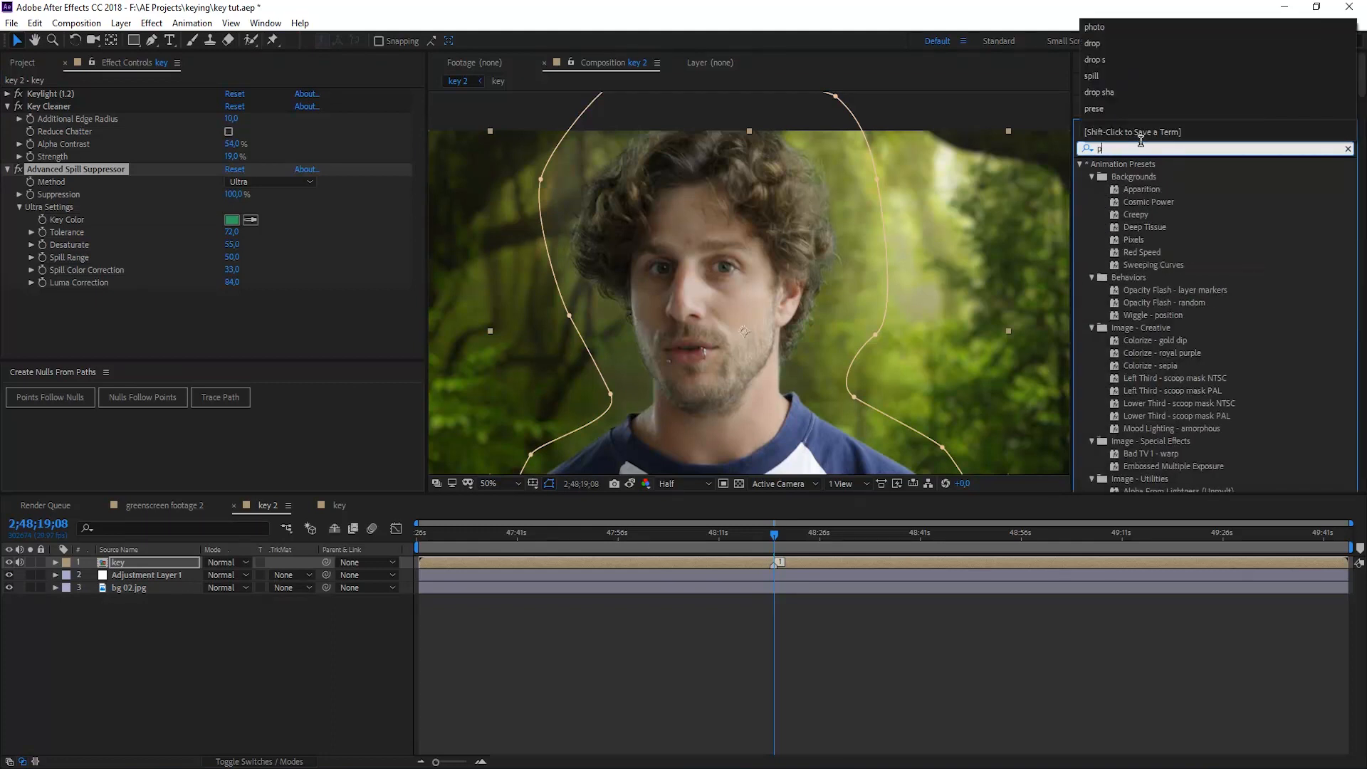
{"action": "type", "text": "hoto"}
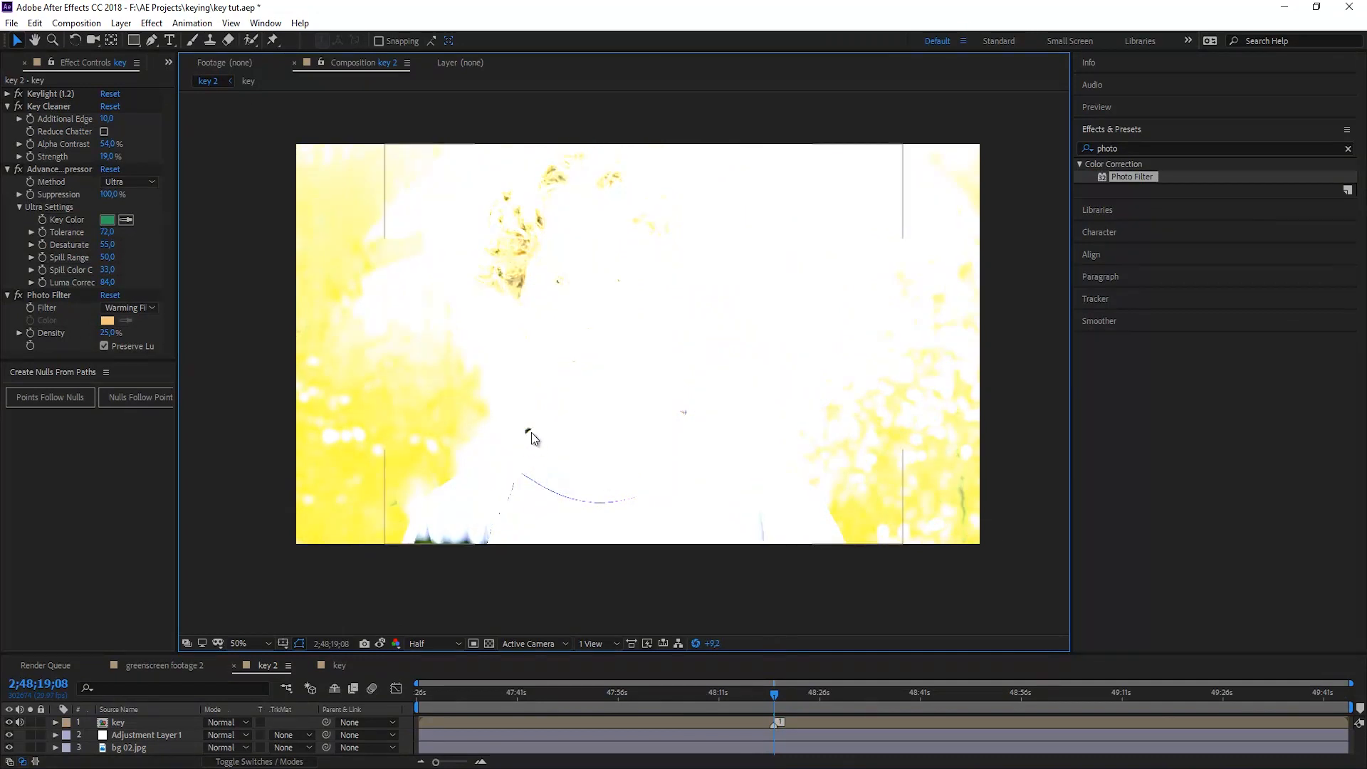
{"action": "mouse_move", "coordinate": [319, 471]}
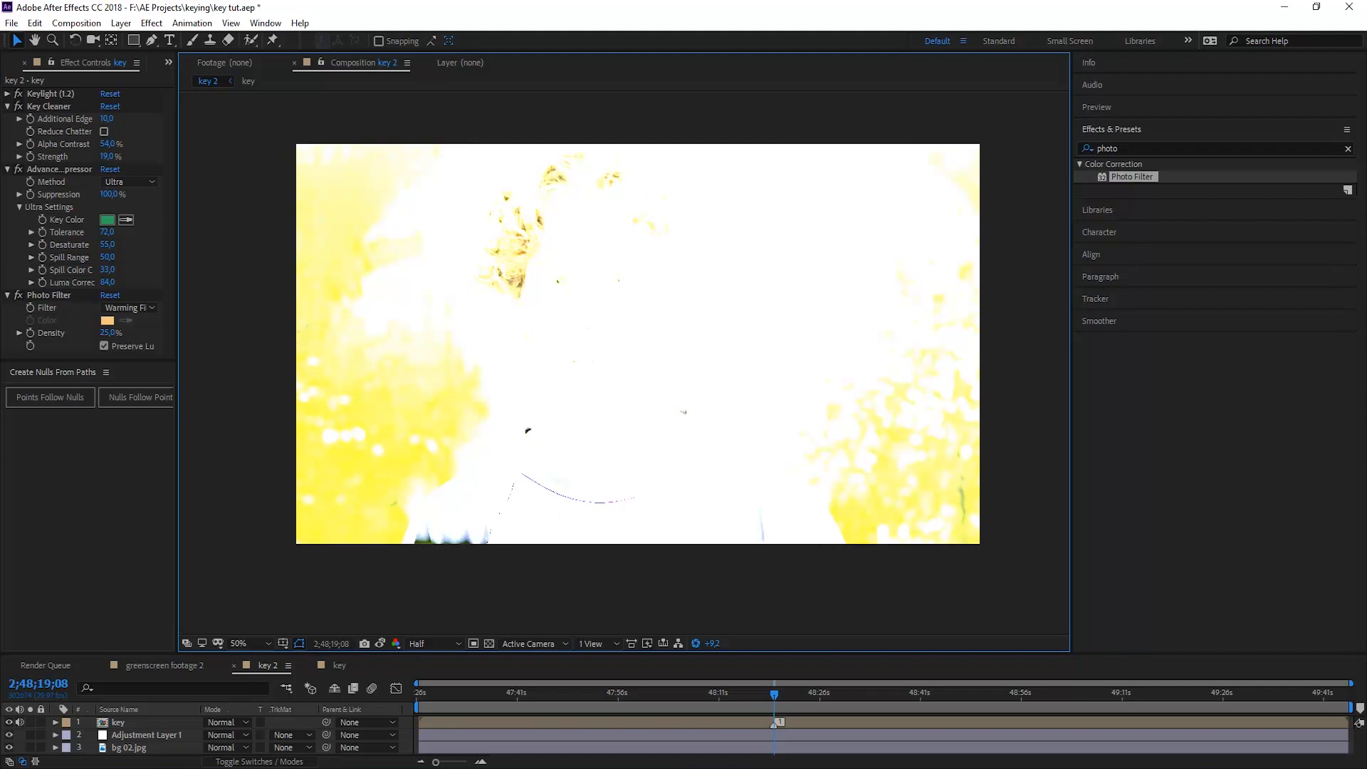
{"action": "left_click", "coordinate": [148, 734]}
{"action": "type", "text": "level"}
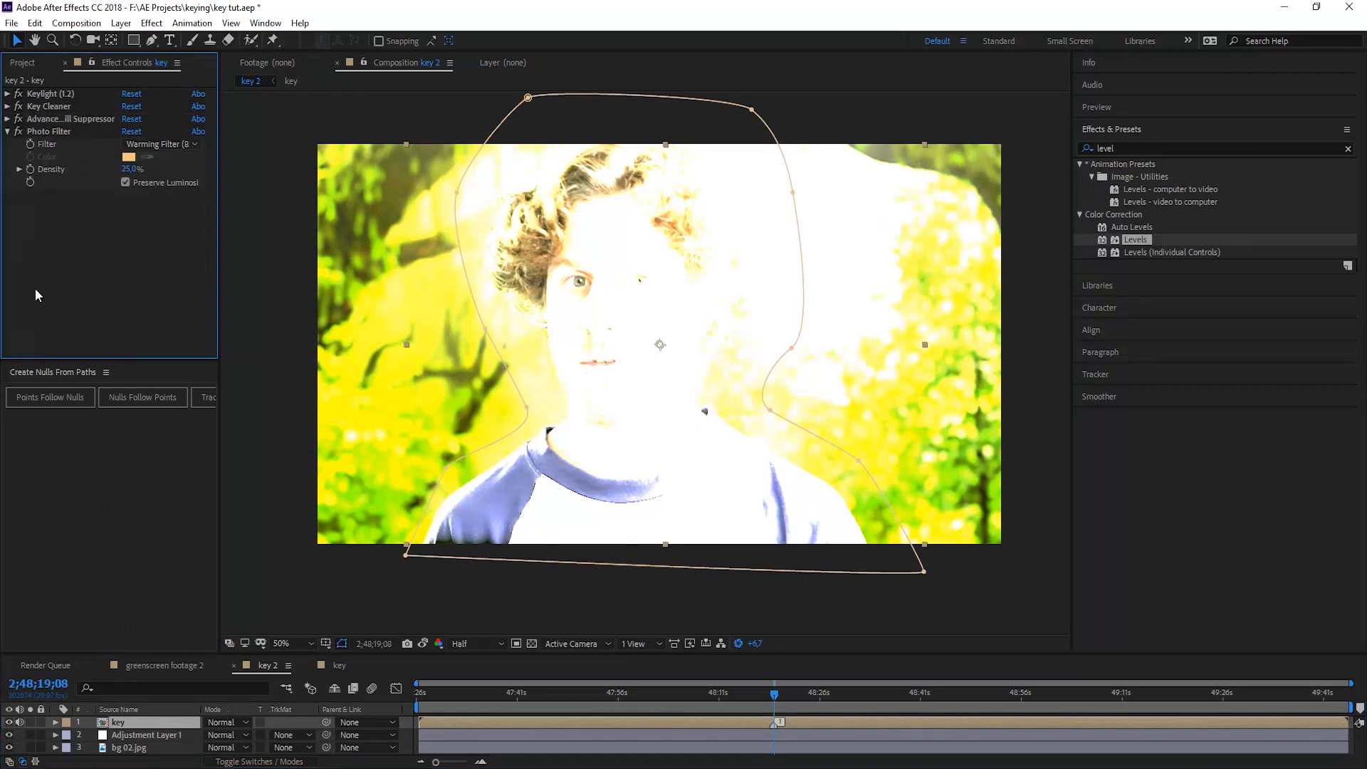
- Apply Levels to the key layer, set its Channel to Green, adjust the slider, and collapse it
{"action": "double_click", "coordinate": [1136, 240]}
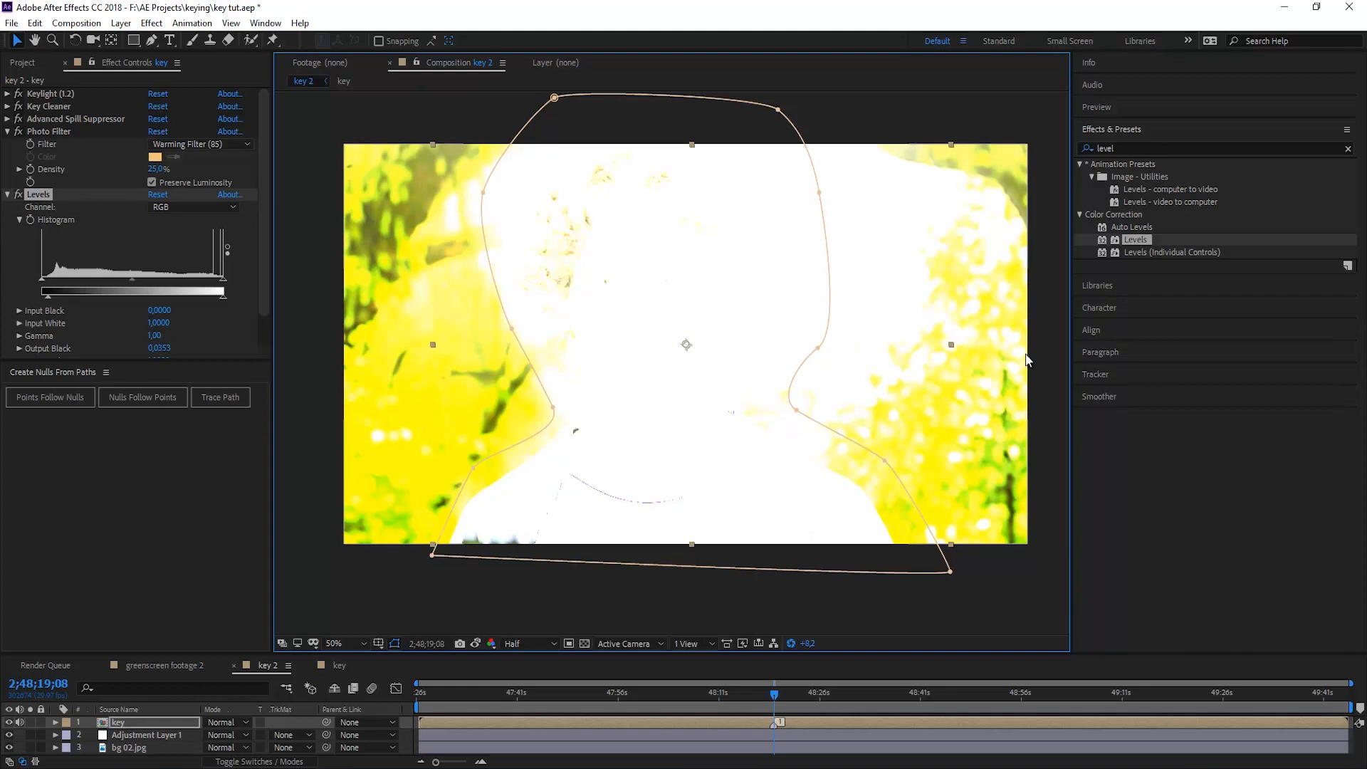
{"action": "mouse_move", "coordinate": [780, 692]}
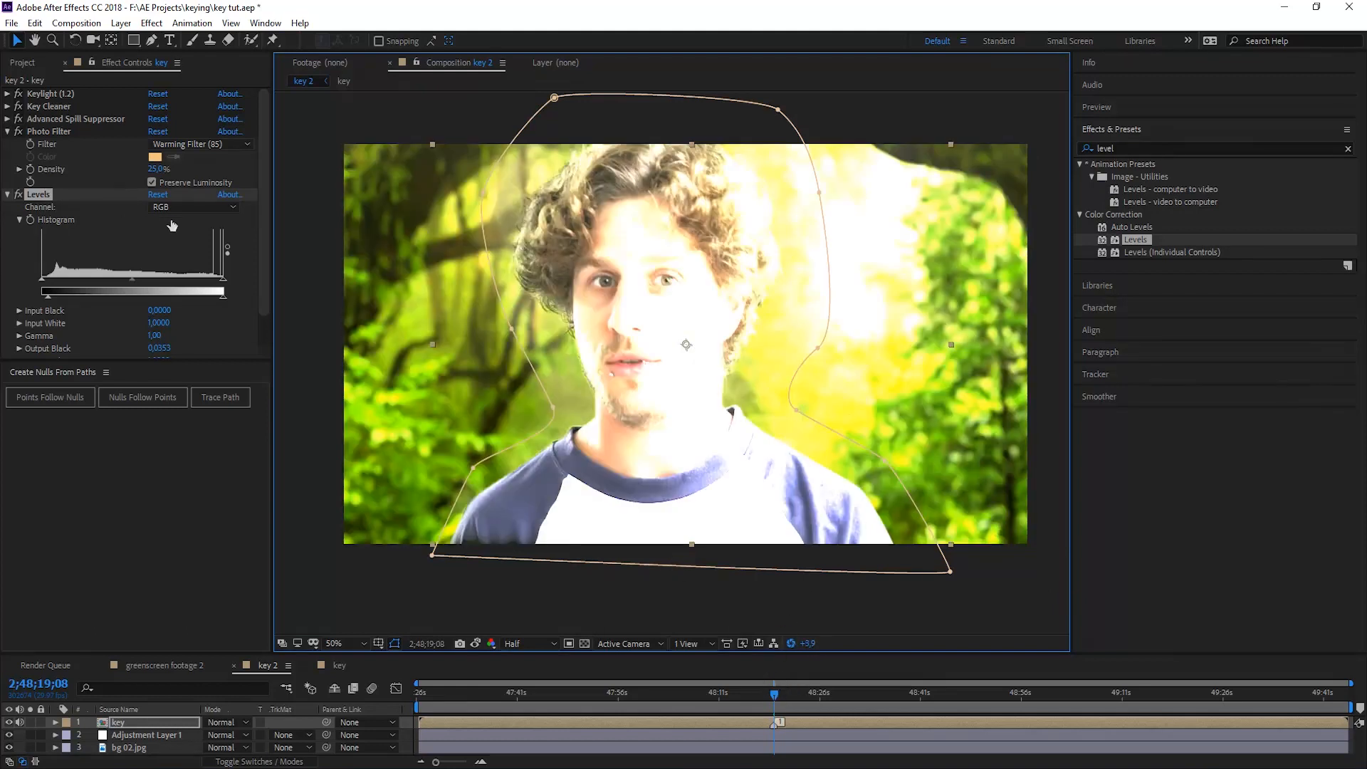
{"action": "left_click", "coordinate": [194, 206]}
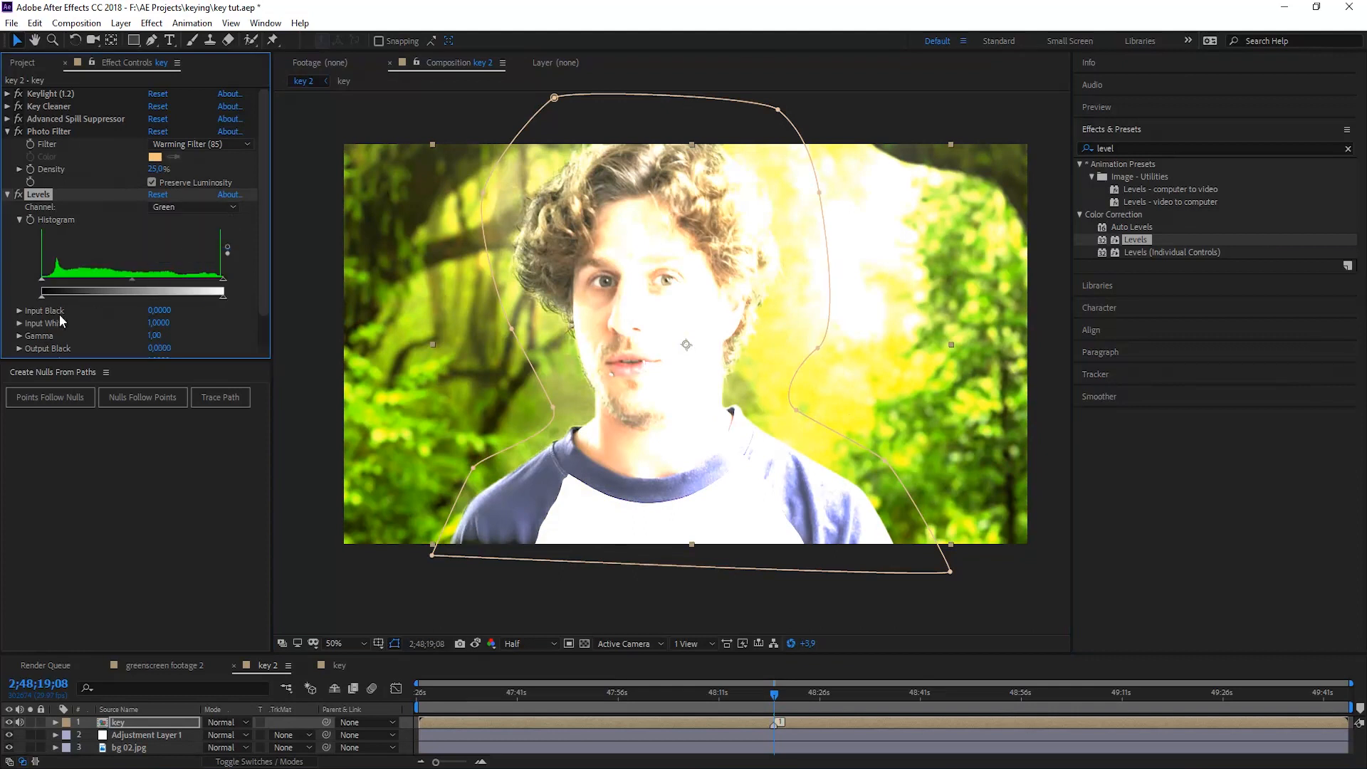
{"action": "mouse_move", "coordinate": [129, 282]}
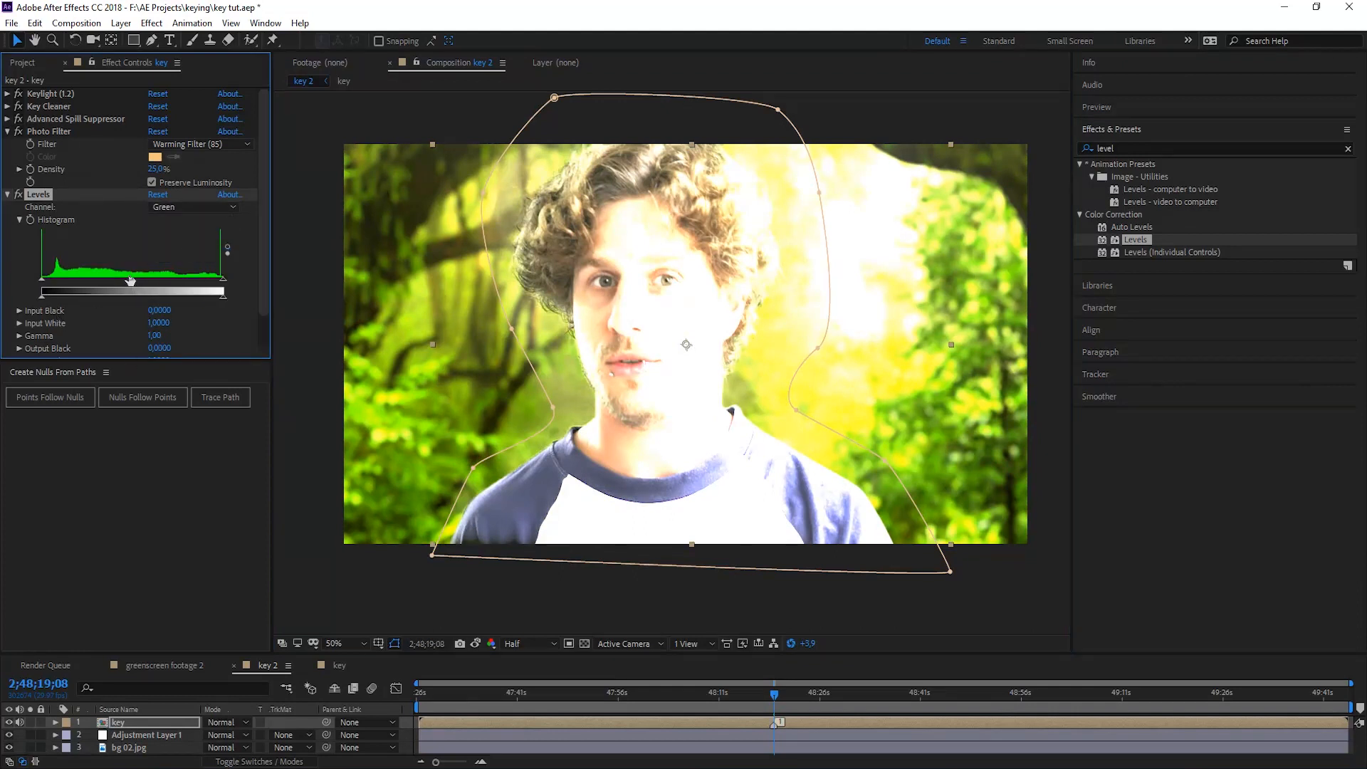
{"action": "left_click_drag", "start_coordinate": [131, 281], "coordinate": [132, 284]}
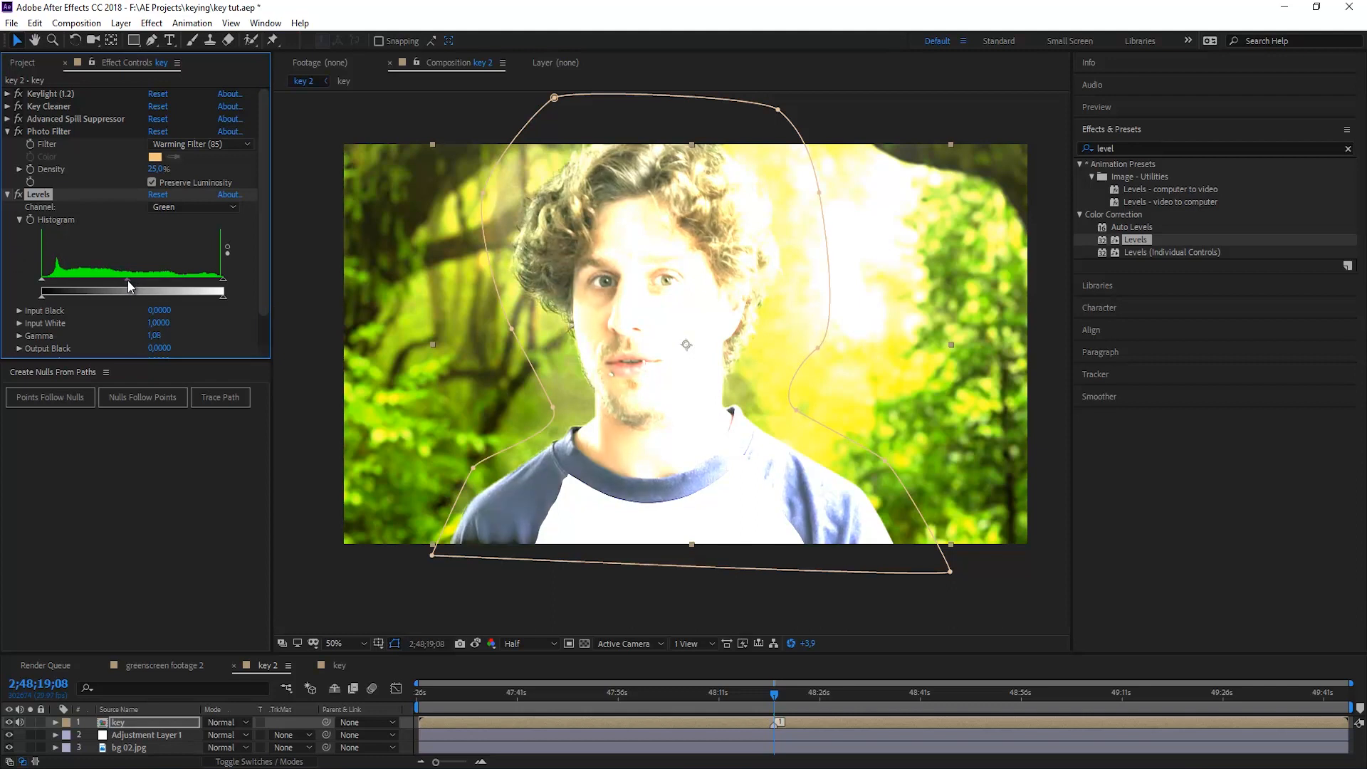
{"action": "left_click", "coordinate": [8, 194]}
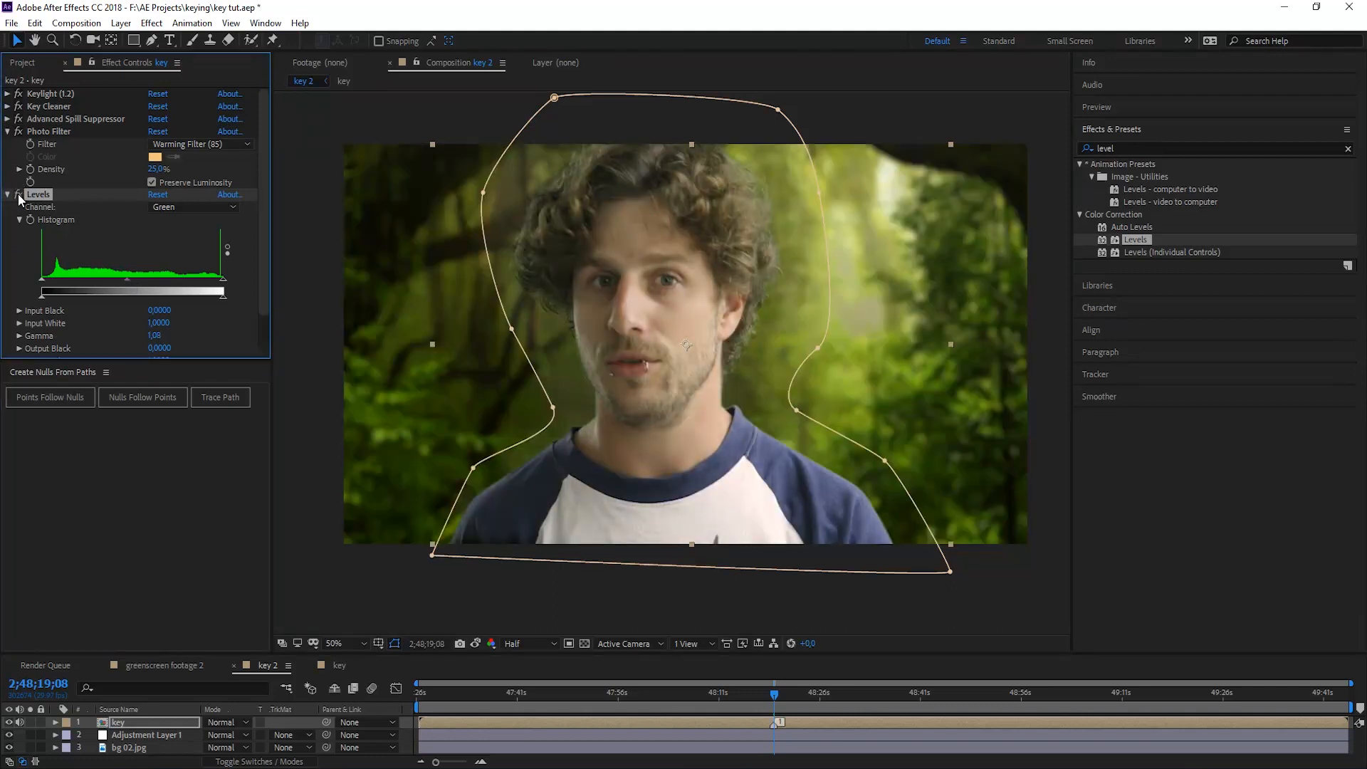
{"action": "left_click", "coordinate": [8, 194]}
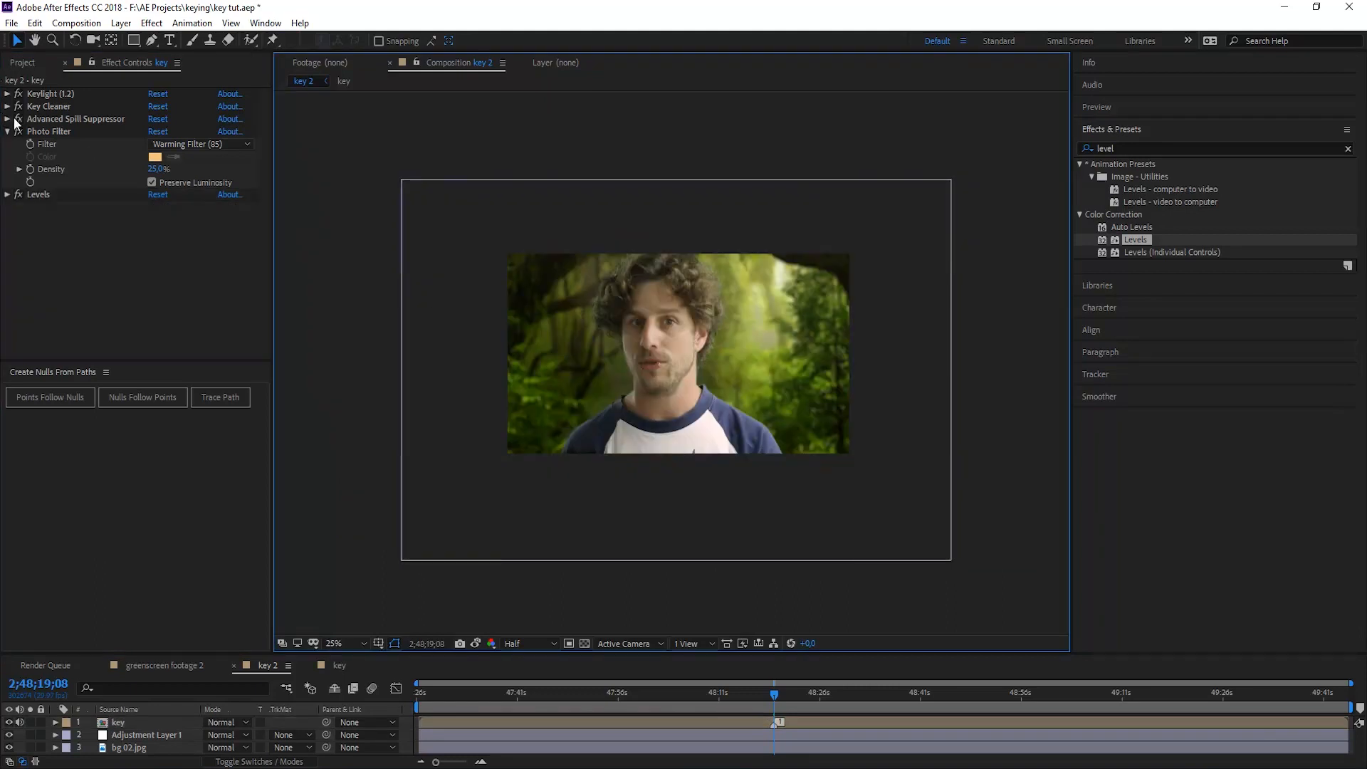
{"action": "left_click", "coordinate": [118, 722]}
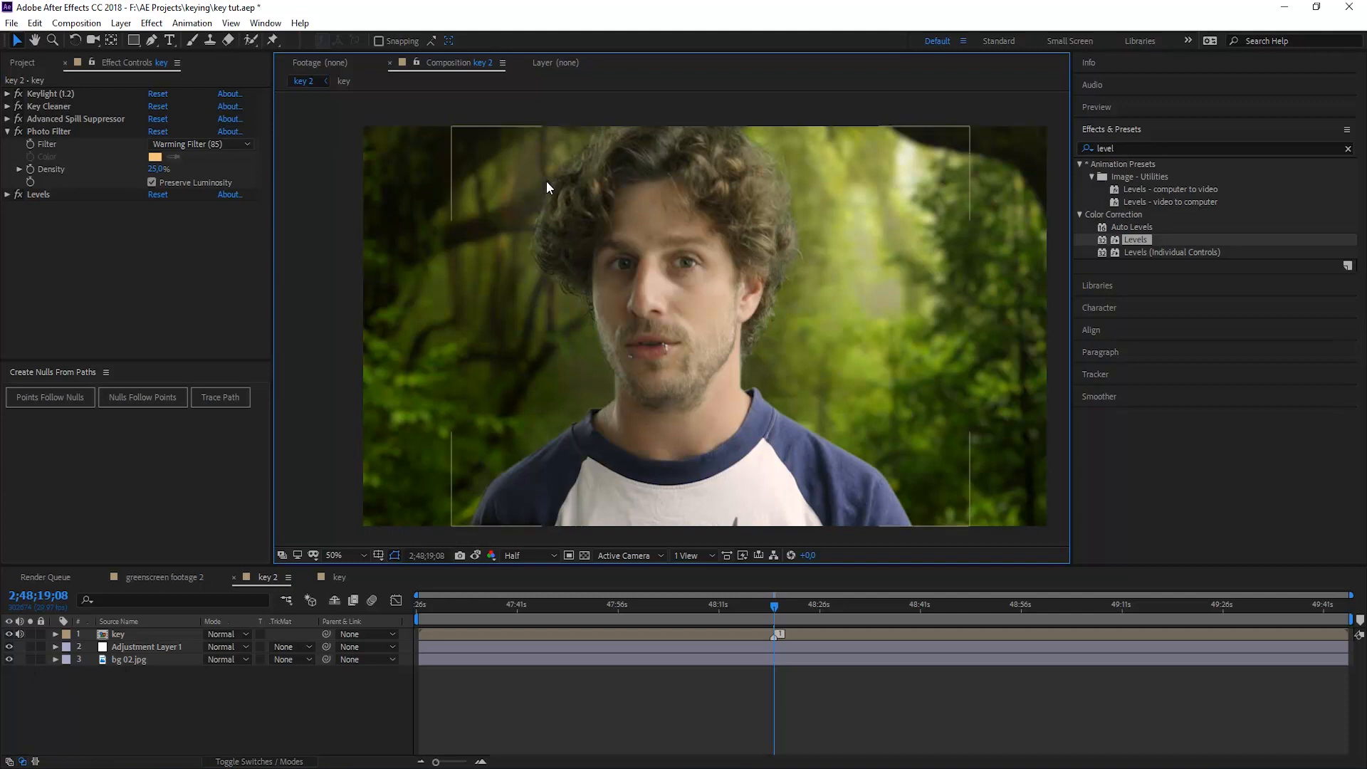
{"action": "mouse_move", "coordinate": [615, 240]}
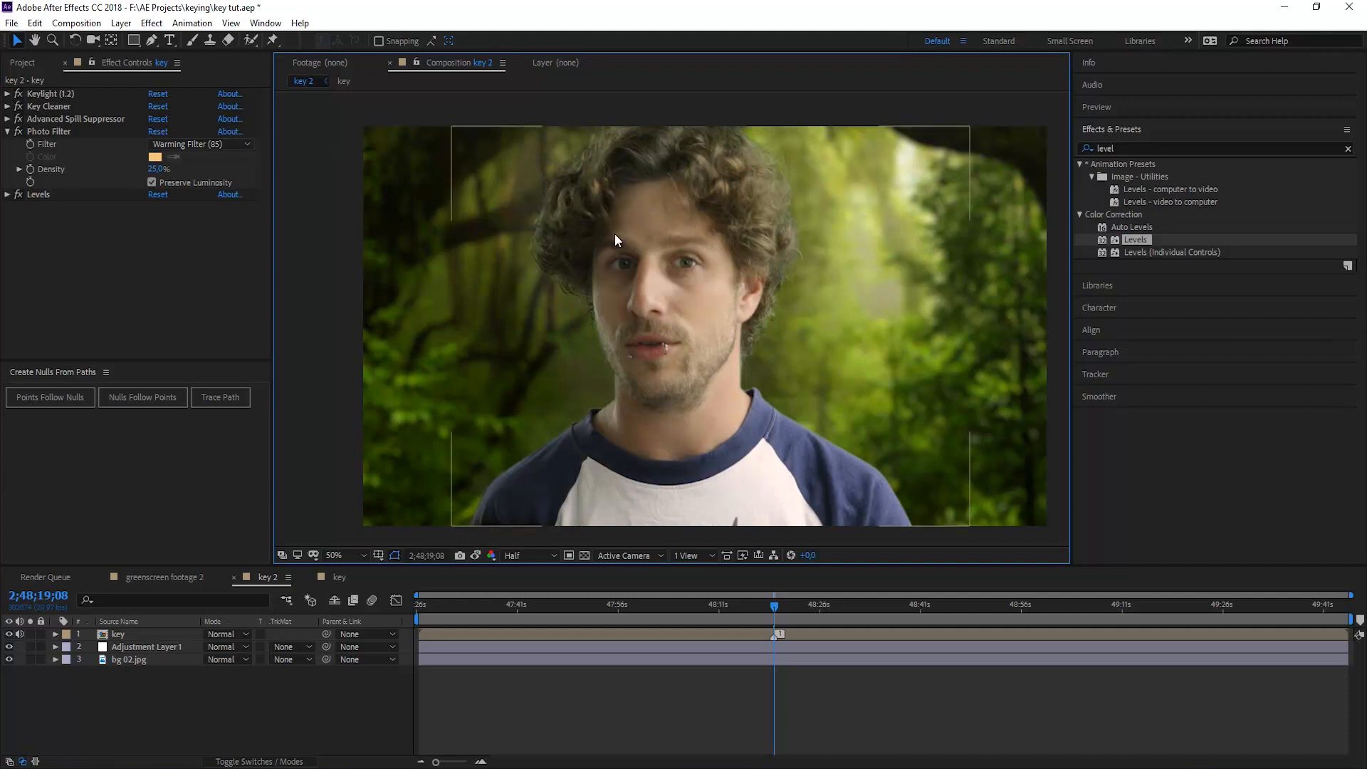
{"action": "mouse_move", "coordinate": [743, 442]}
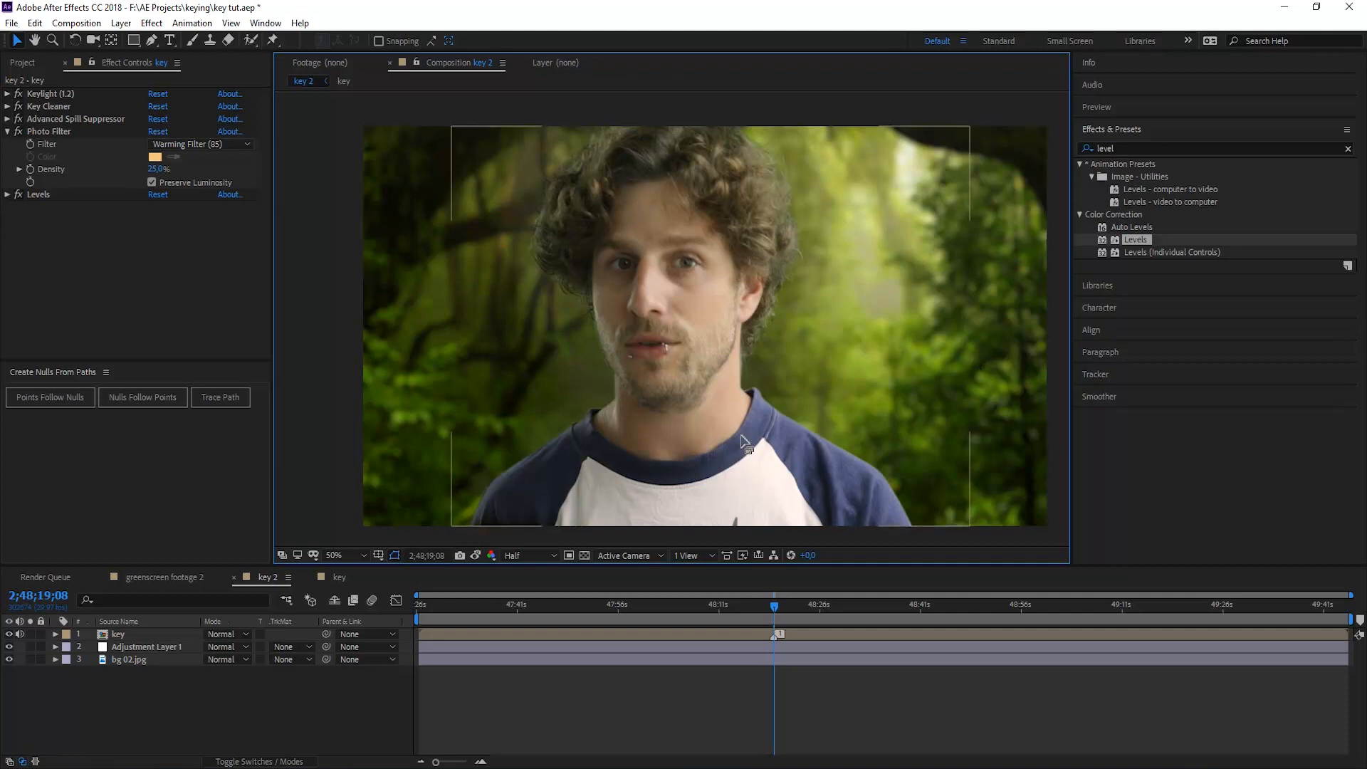
- Duplicate bg 02.jpg as a 533 Gaussian-blurred copy and duplicate the key layer on top
{"action": "left_click", "coordinate": [129, 660]}
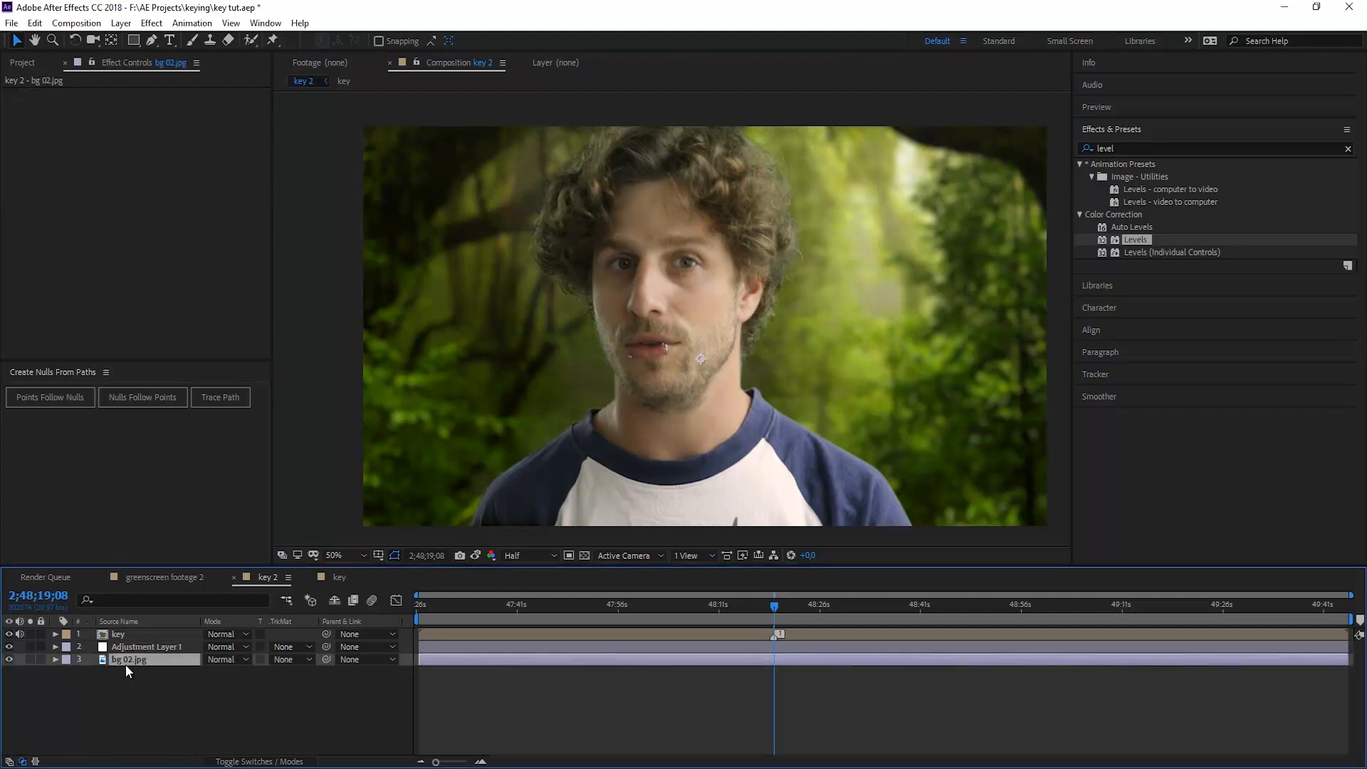
{"action": "key", "text": "ctrl+d"}
{"action": "type", "text": "gauss"}
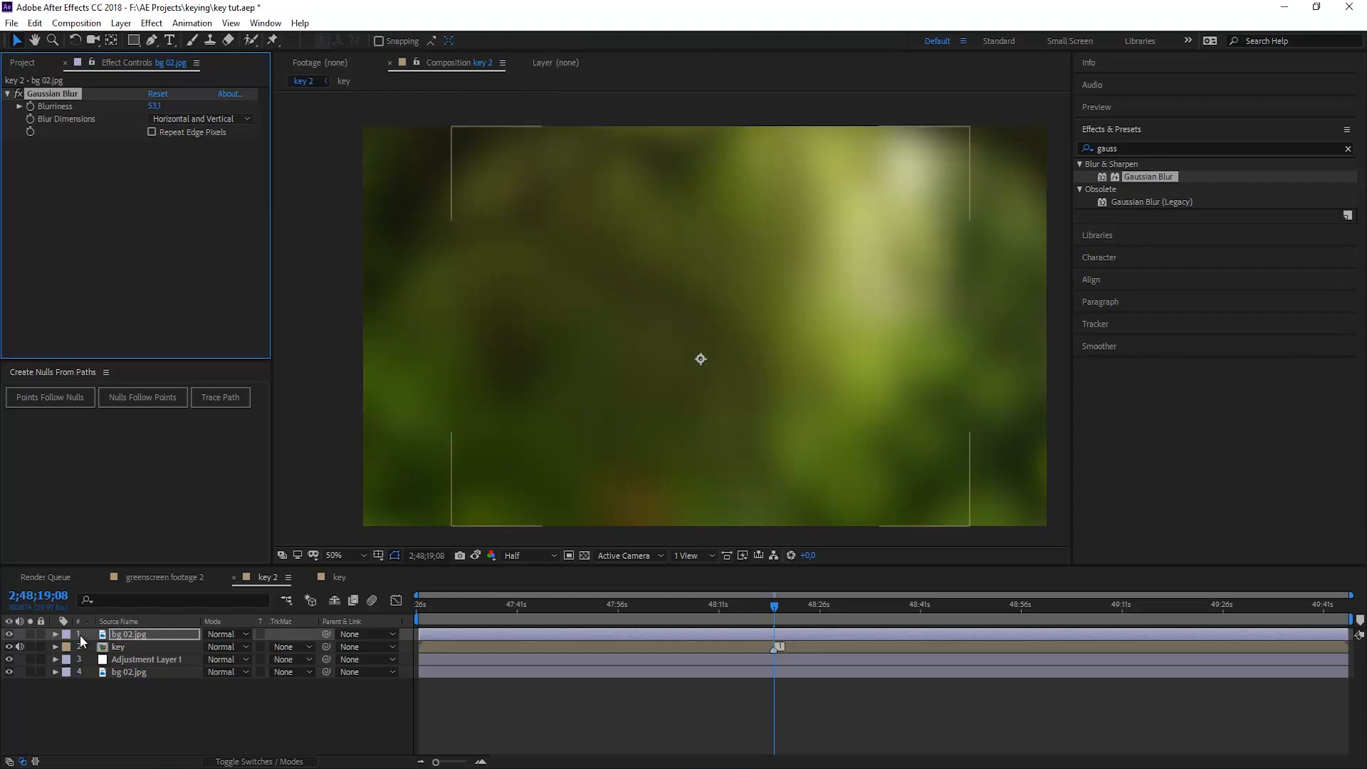
{"action": "left_click", "coordinate": [117, 645]}
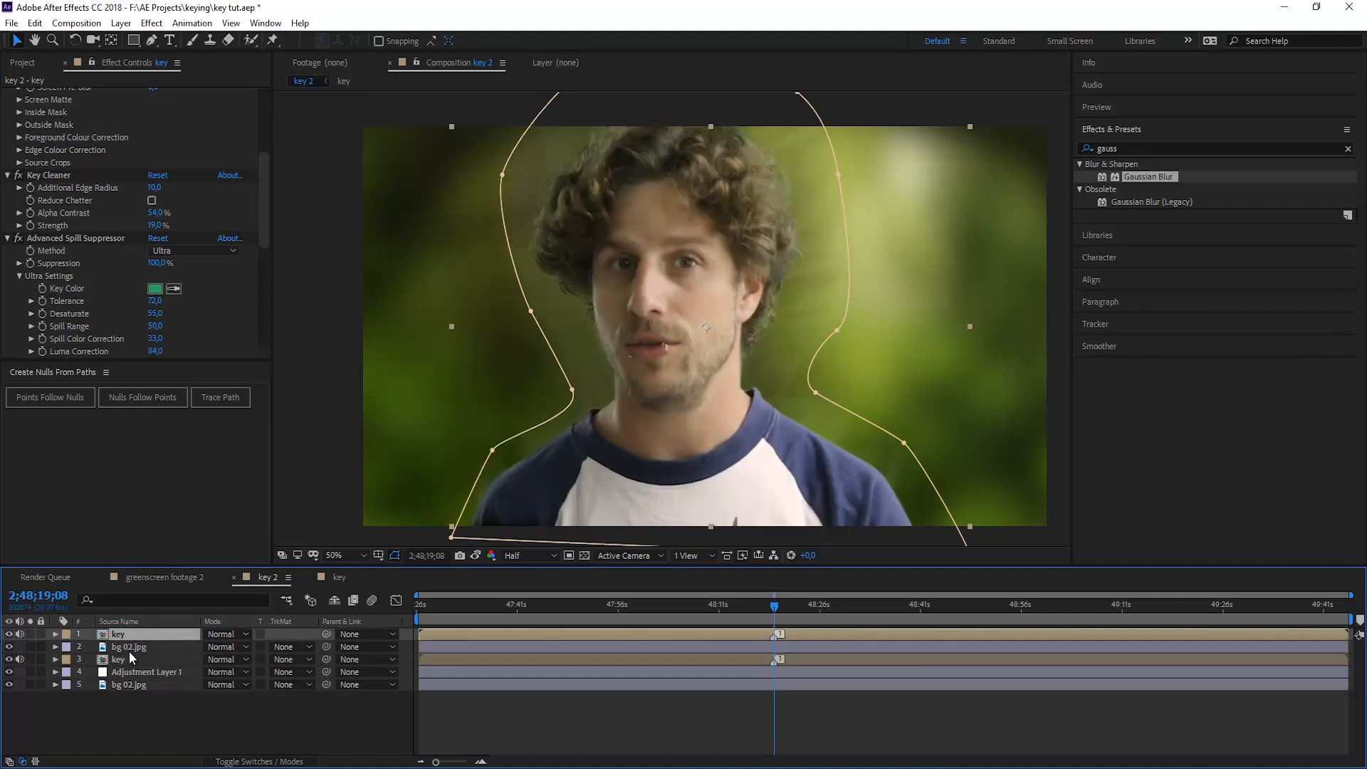
- Give the blurred bg copy an Alpha track matte and Color blending mode
{"action": "left_click", "coordinate": [129, 646]}
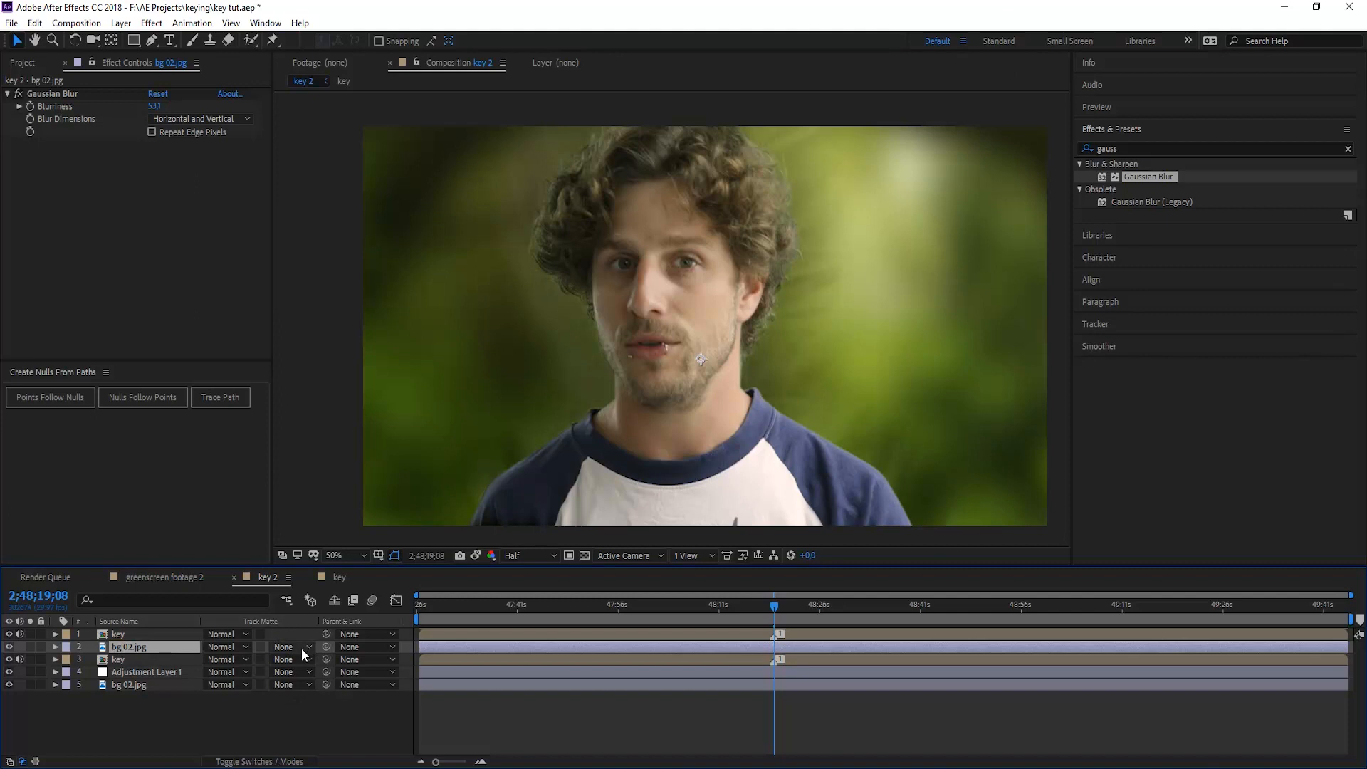
{"action": "left_click", "coordinate": [288, 646]}
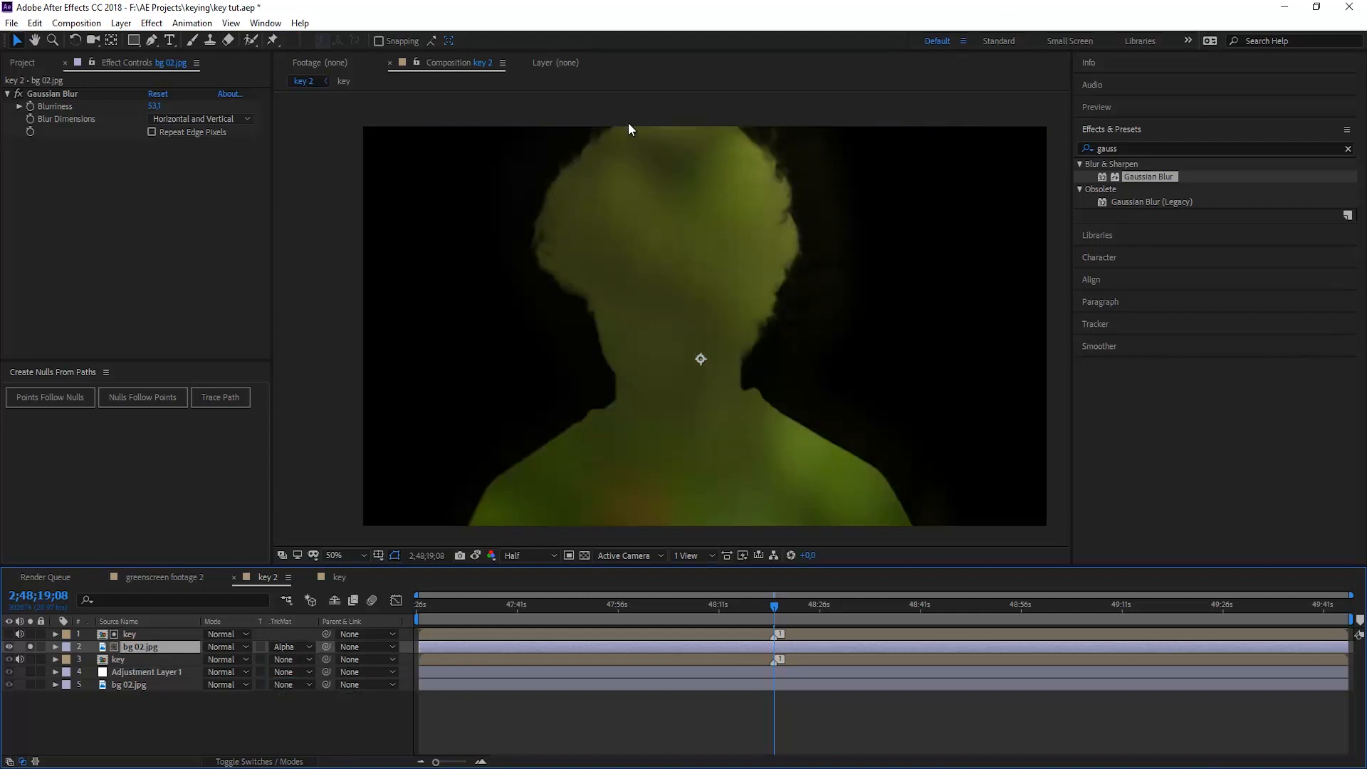
{"action": "mouse_move", "coordinate": [643, 173]}
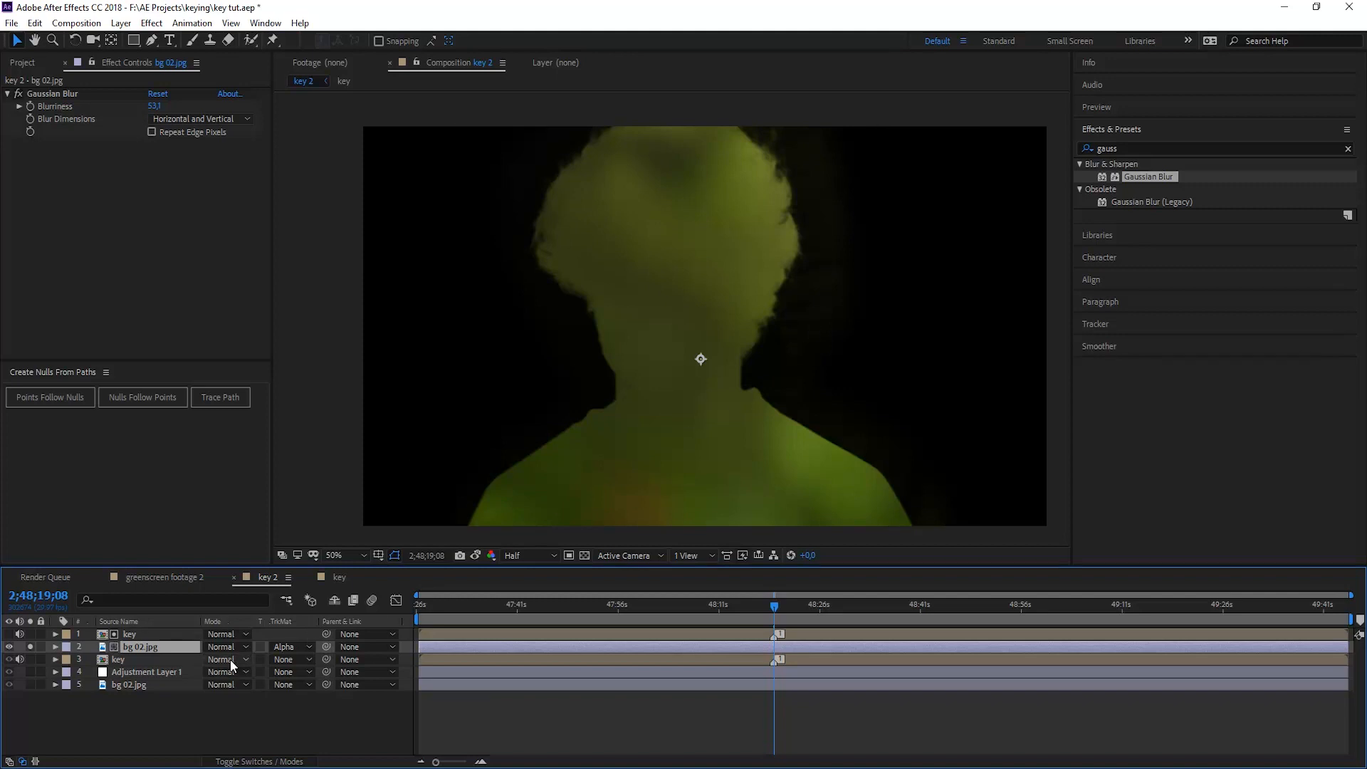
{"action": "left_click", "coordinate": [222, 660]}
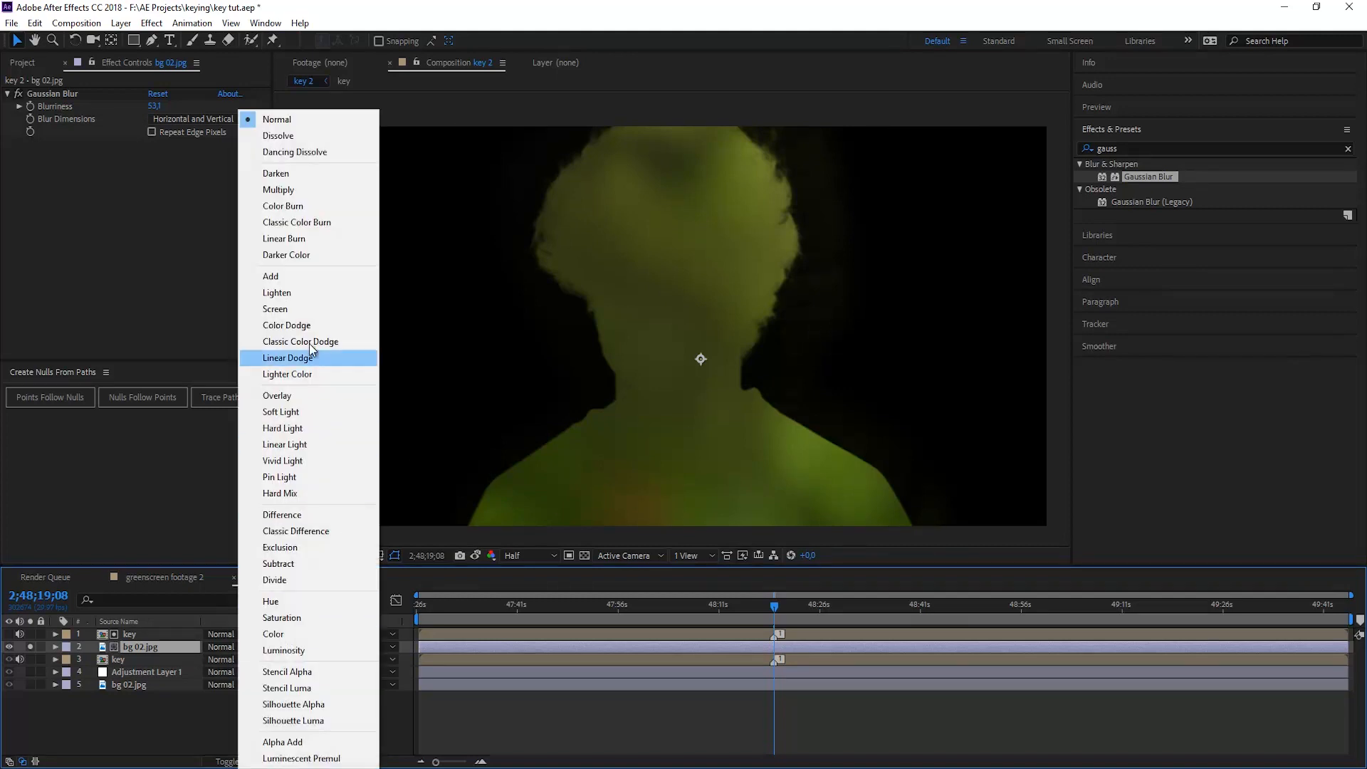
{"action": "left_click", "coordinate": [273, 634]}
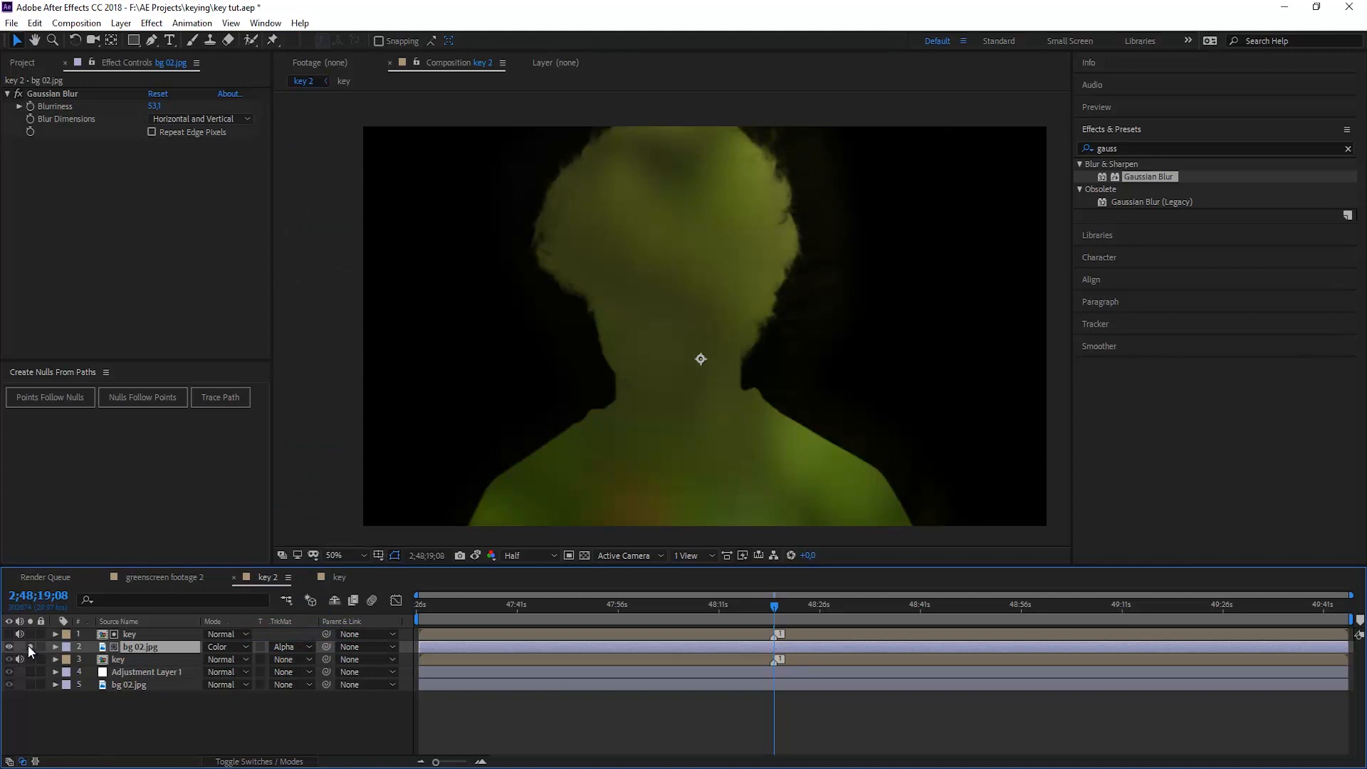
{"action": "left_click", "coordinate": [9, 646]}
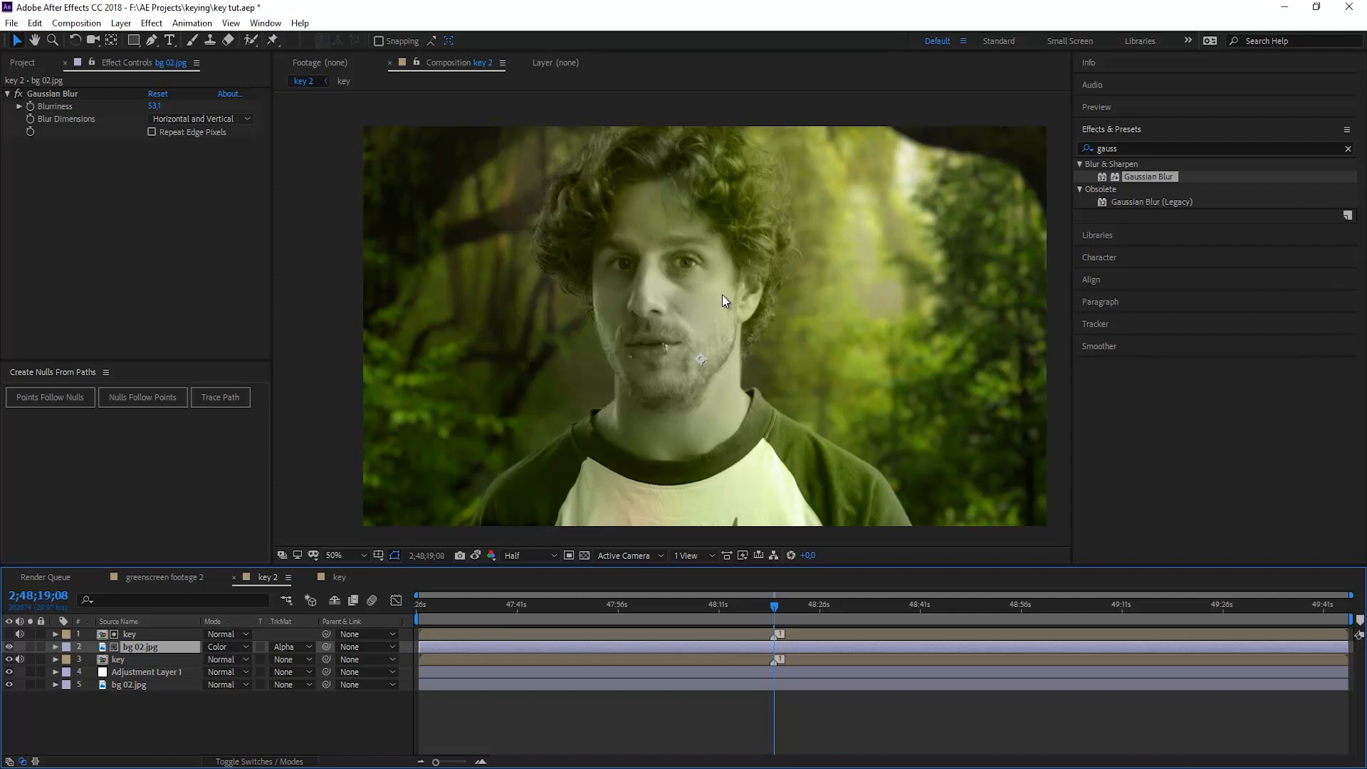
{"action": "mouse_move", "coordinate": [184, 648]}
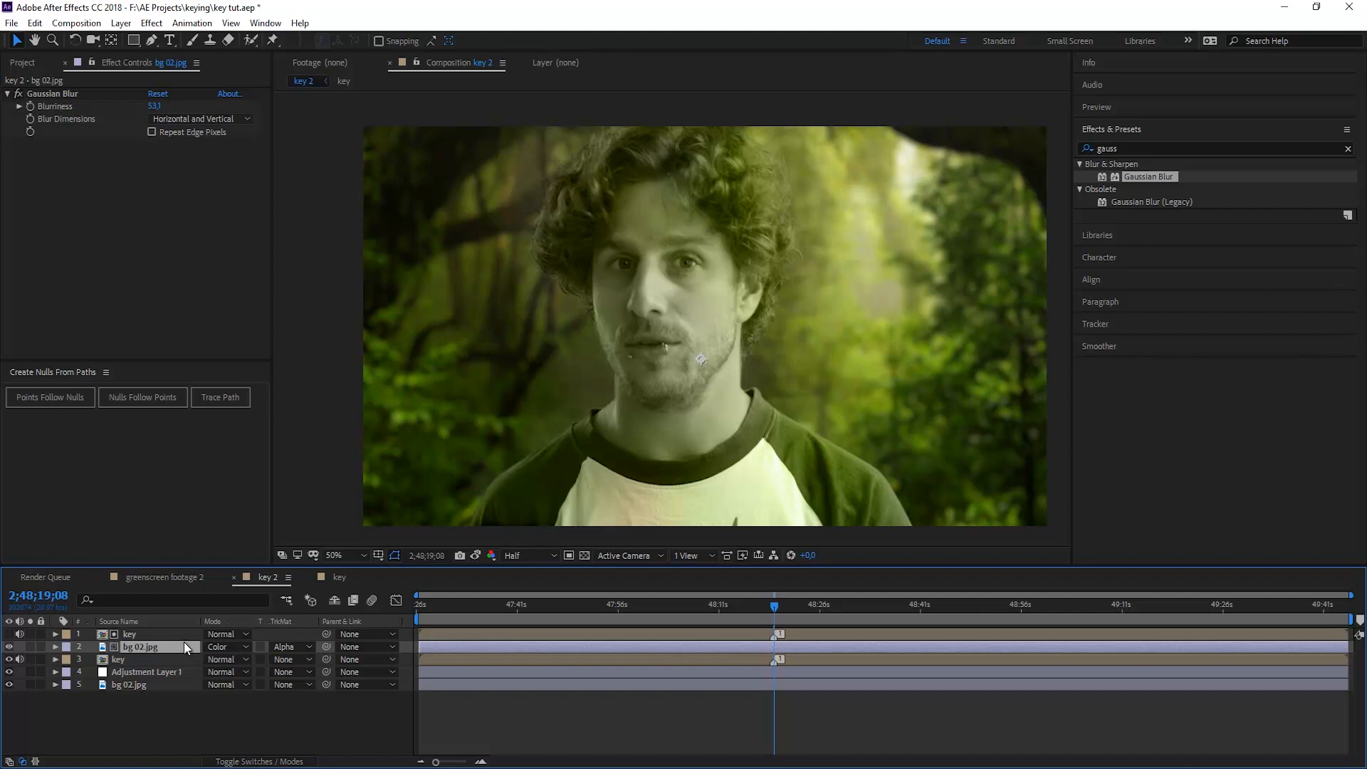
- Set the tint layer's opacity to 25% and toggle it to compare before and after
{"action": "left_click", "coordinate": [139, 646]}
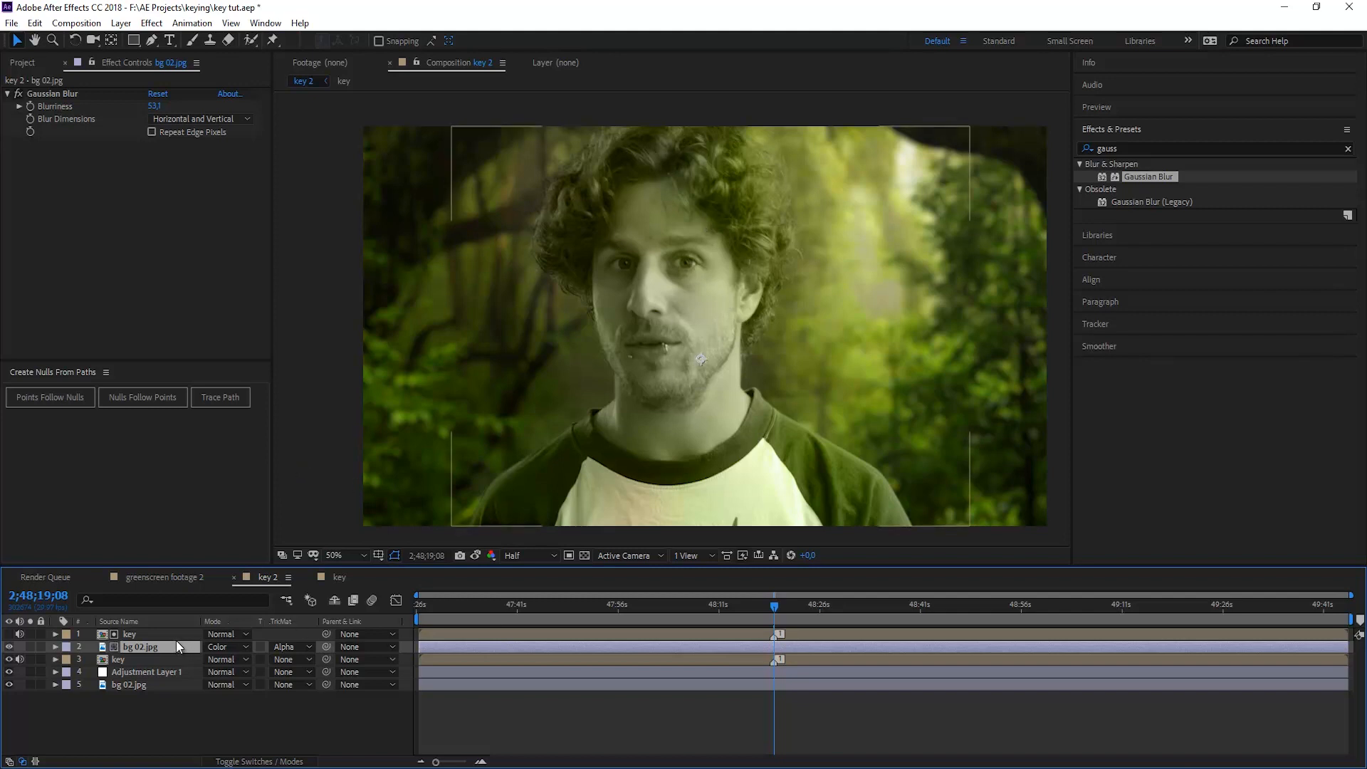
{"action": "left_click", "coordinate": [53, 646]}
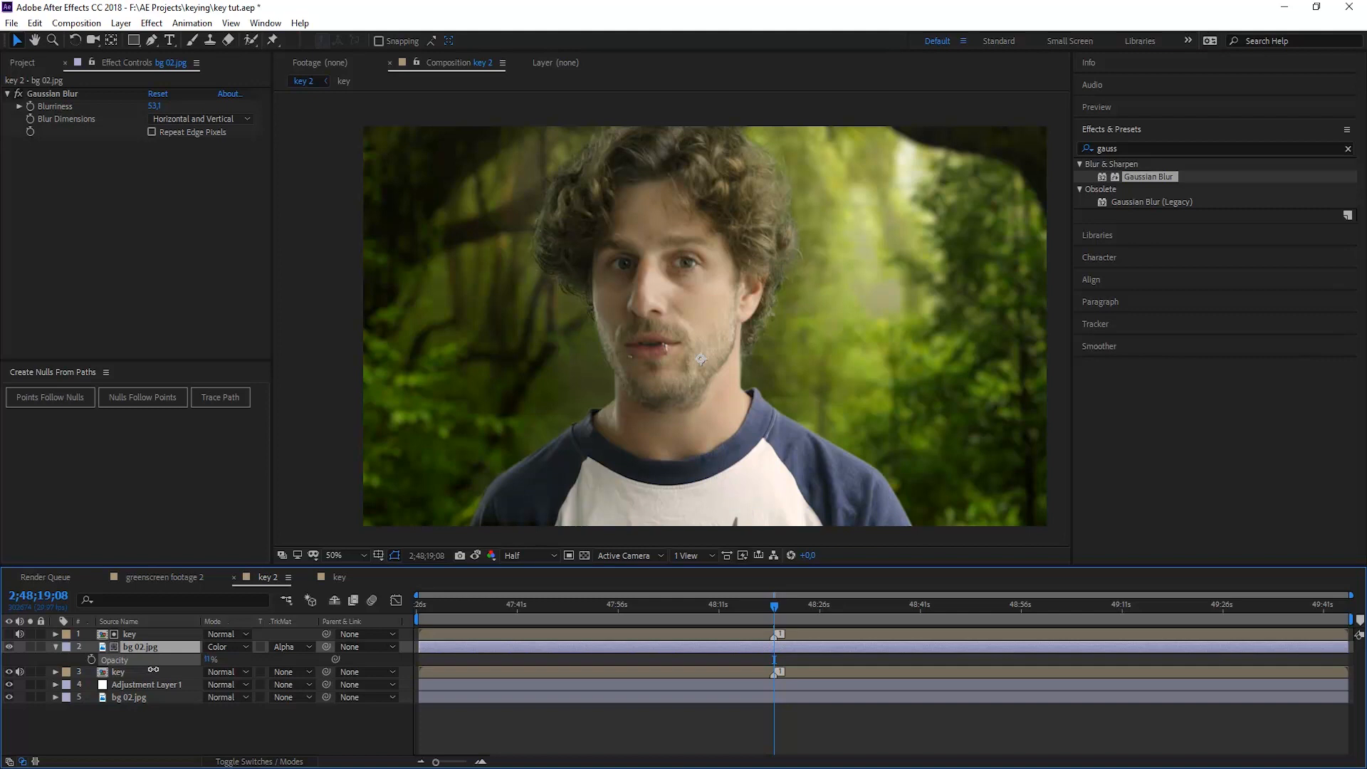
{"action": "left_click", "coordinate": [335, 554]}
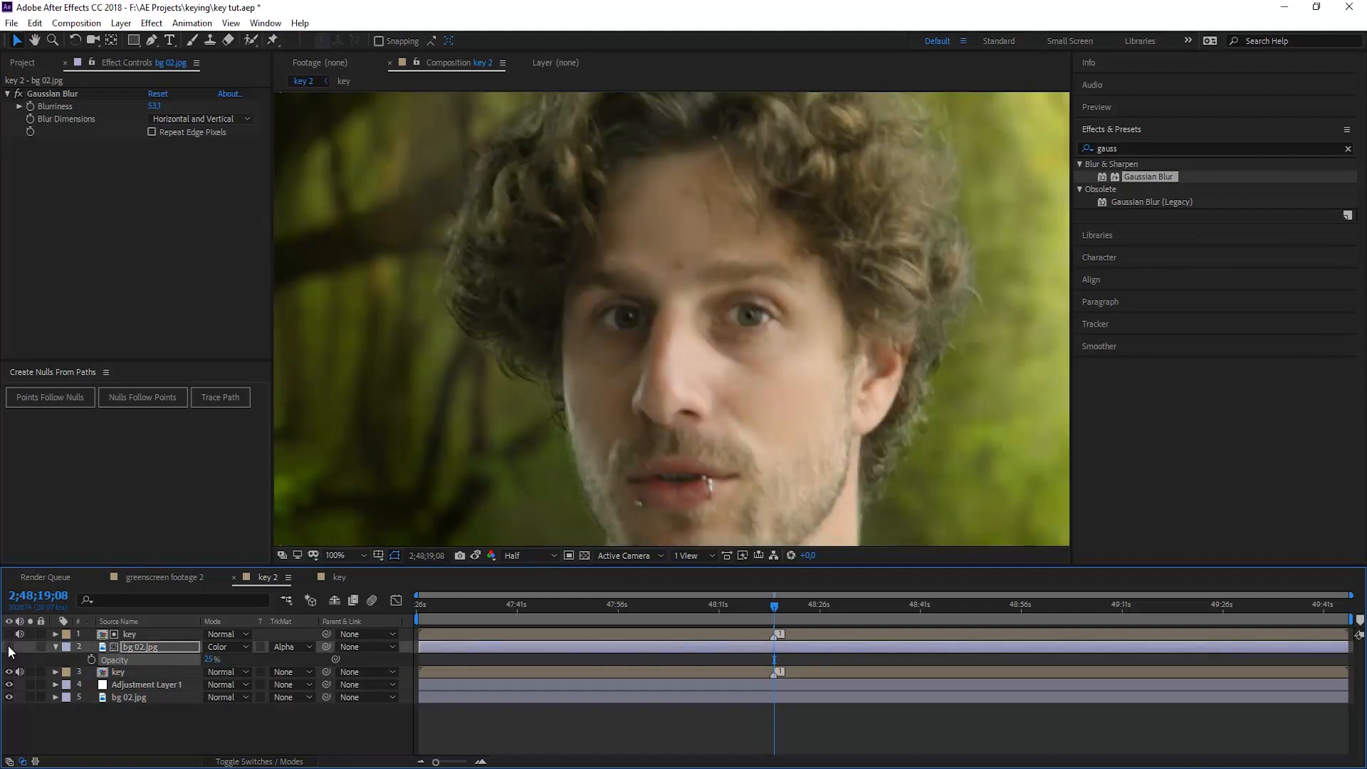
{"action": "left_click", "coordinate": [334, 555]}
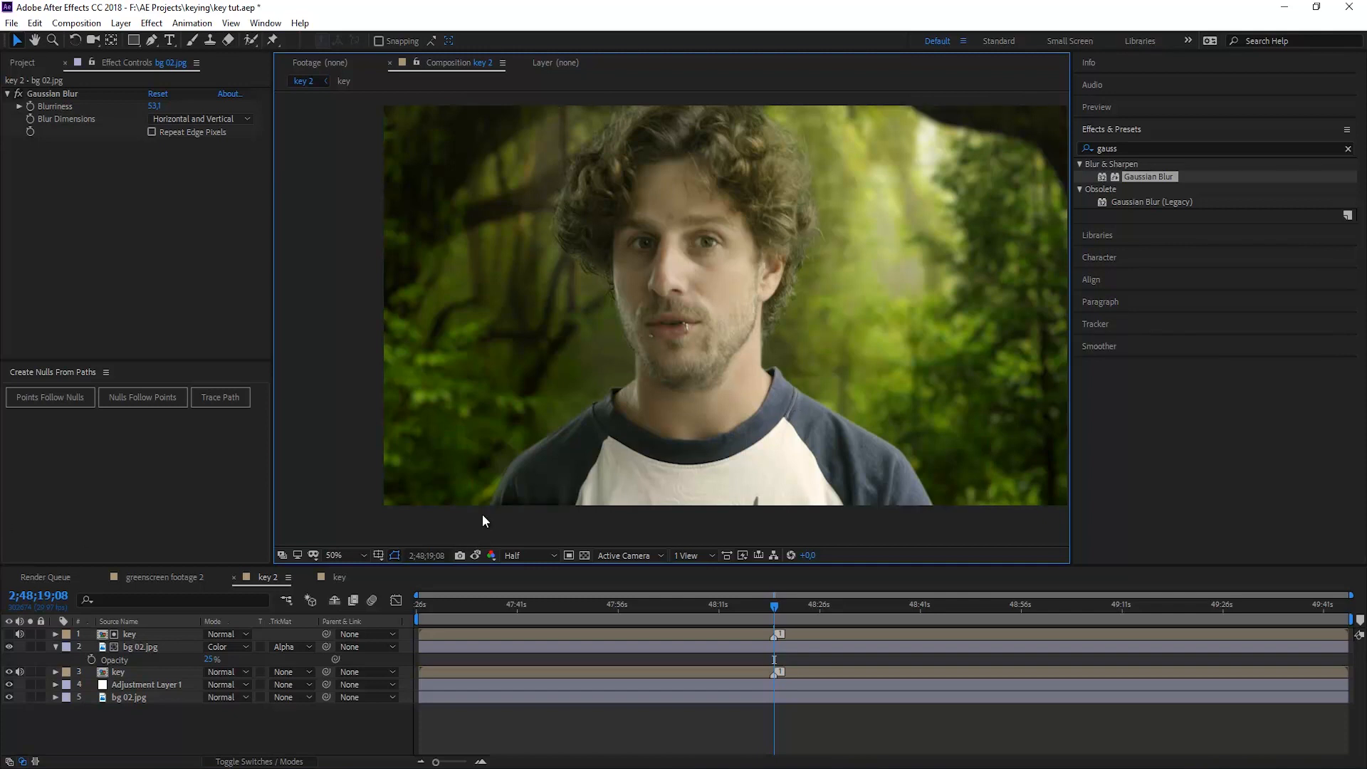
{"action": "mouse_move", "coordinate": [606, 392]}
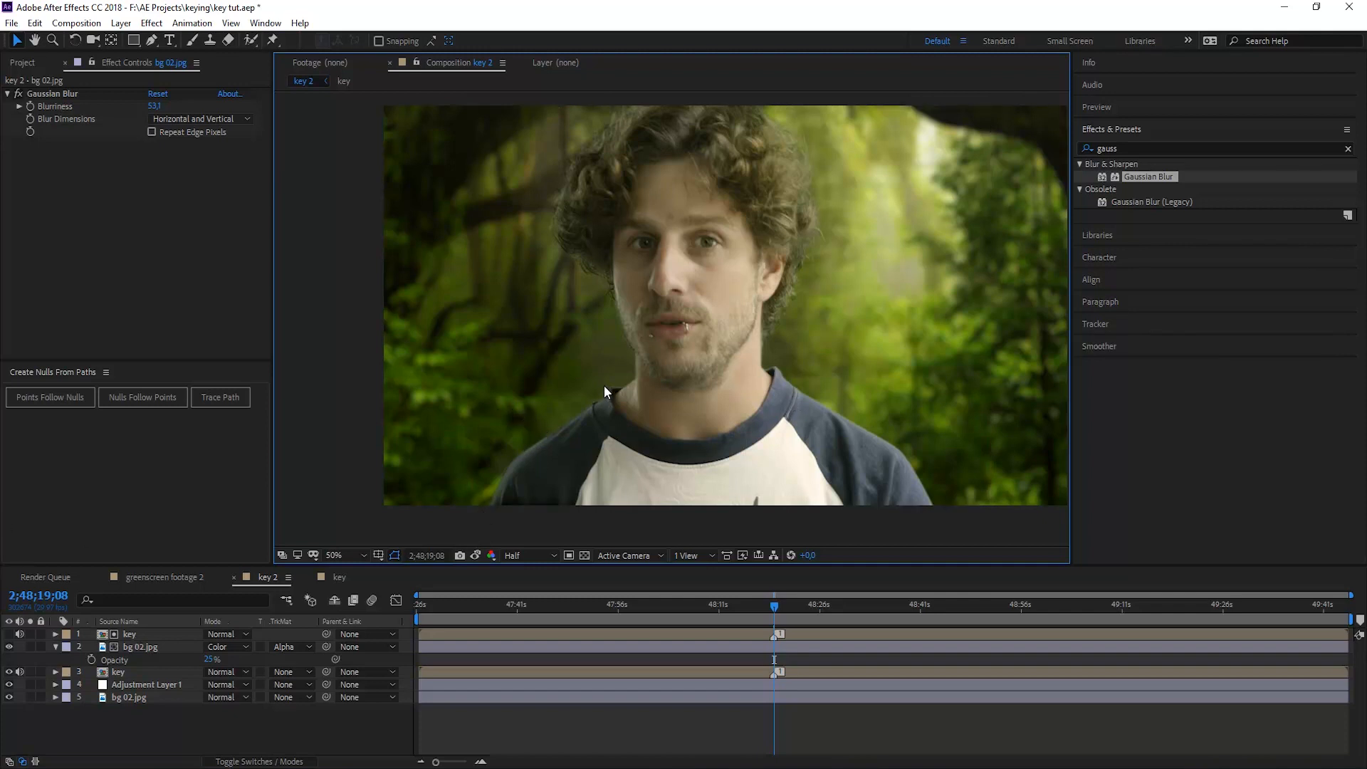
{"action": "mouse_move", "coordinate": [562, 197]}
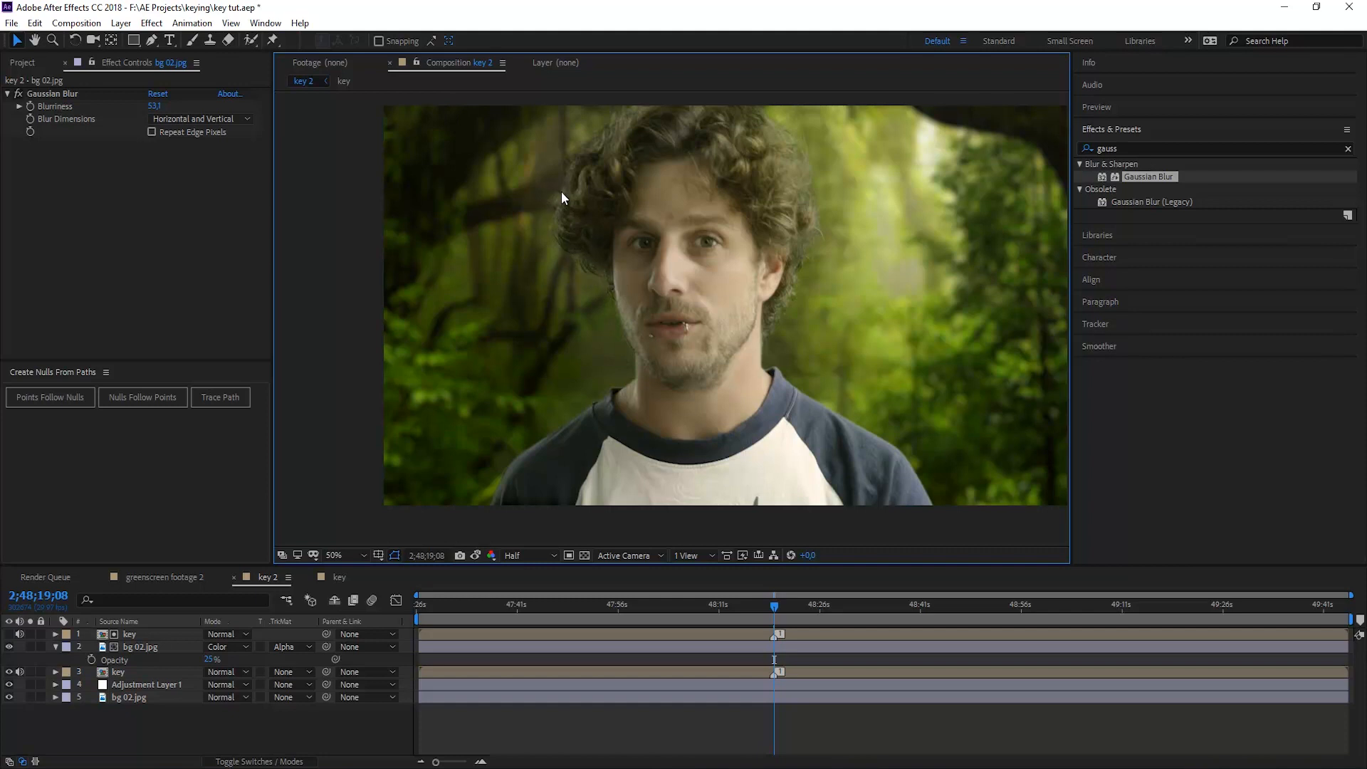
{"action": "mouse_move", "coordinate": [802, 388]}
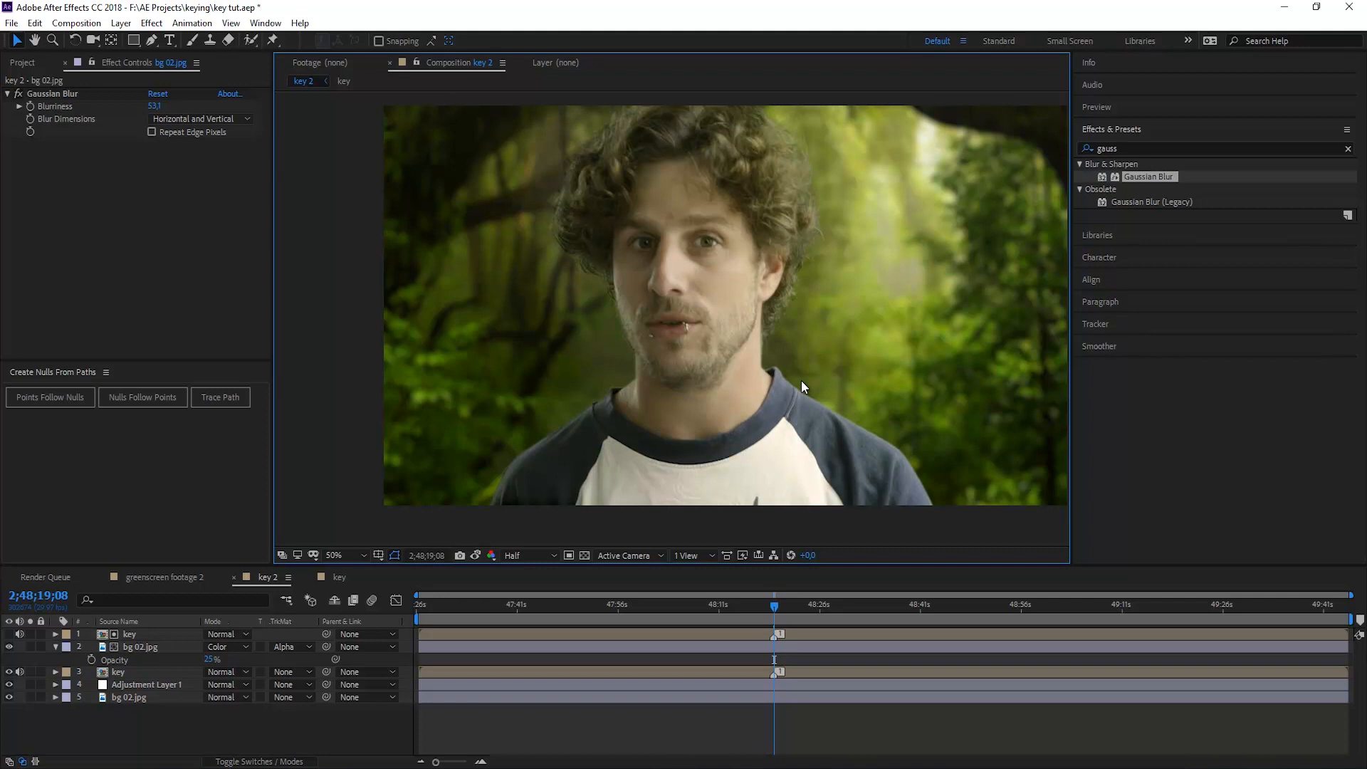
{"action": "mouse_move", "coordinate": [486, 532]}
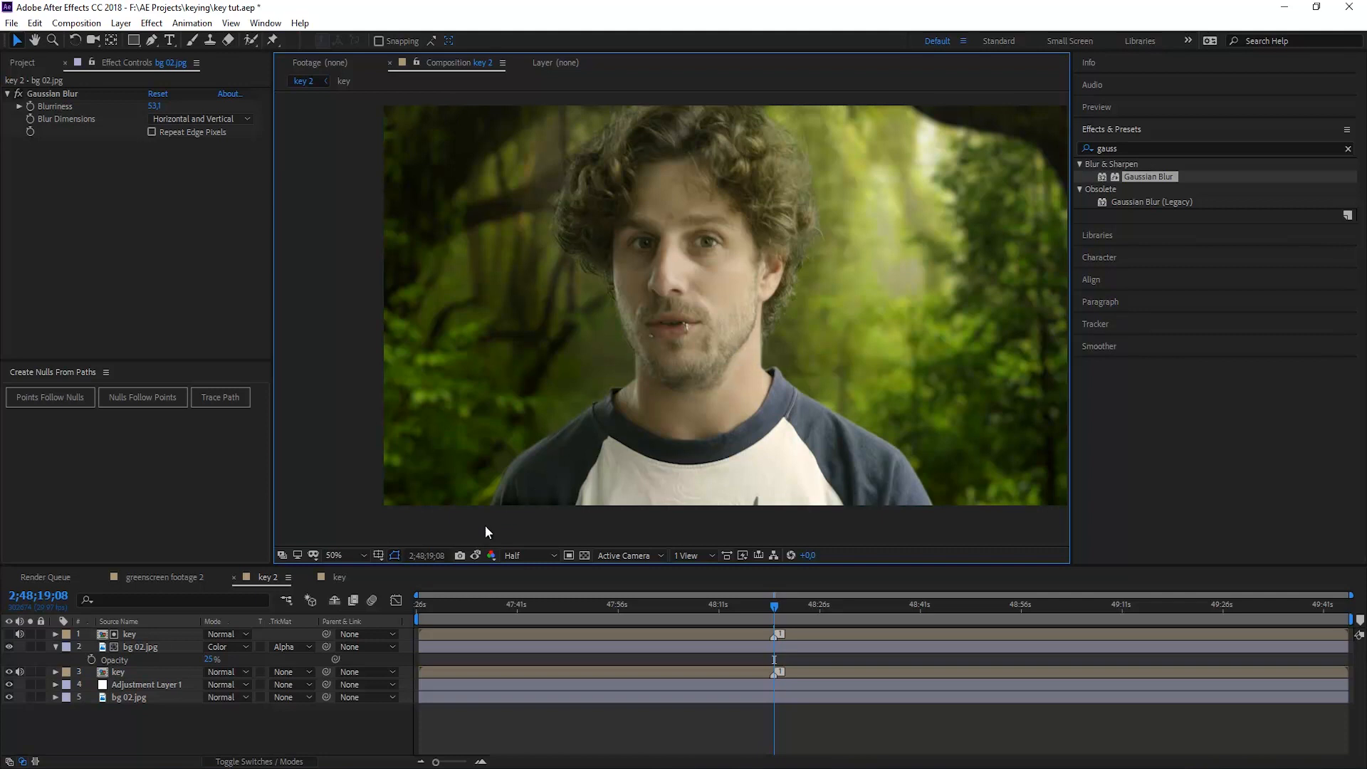
{"action": "mouse_move", "coordinate": [619, 393]}
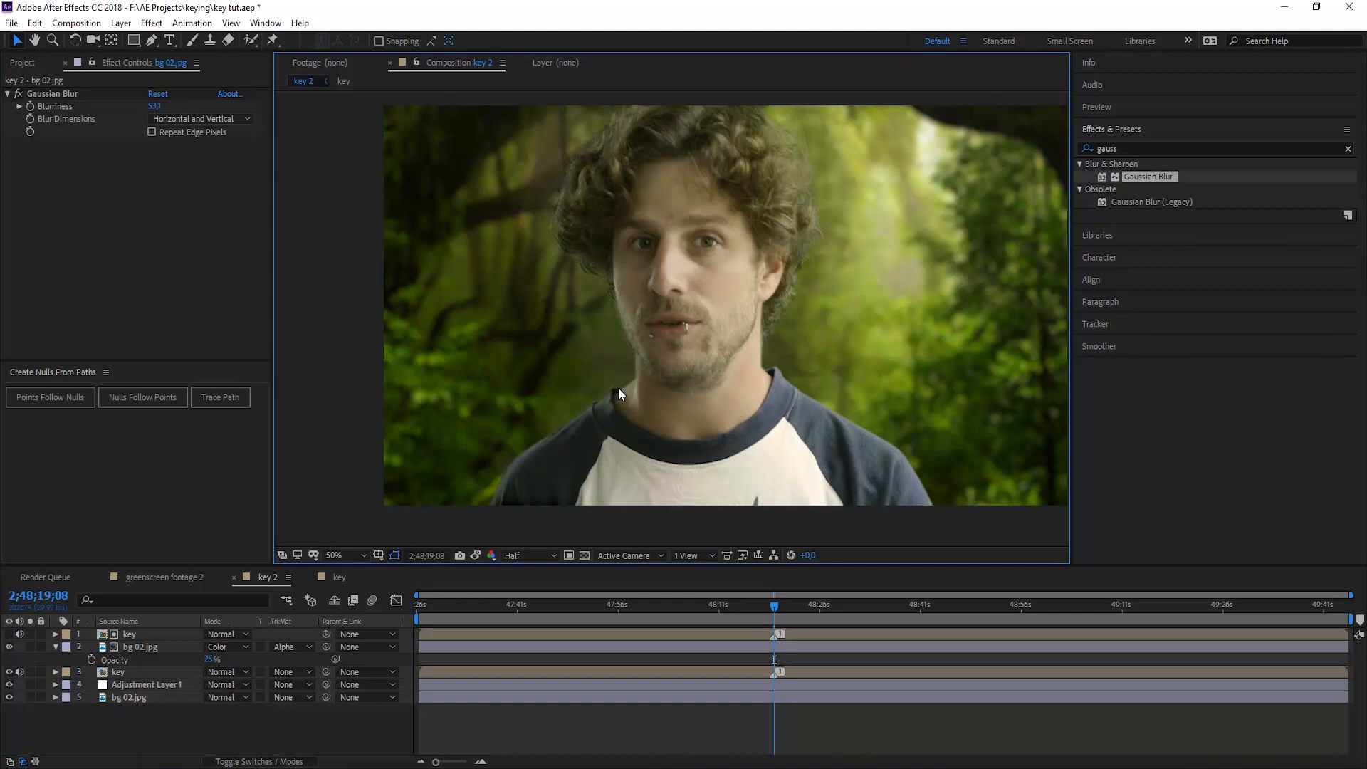
{"action": "mouse_move", "coordinate": [630, 410]}
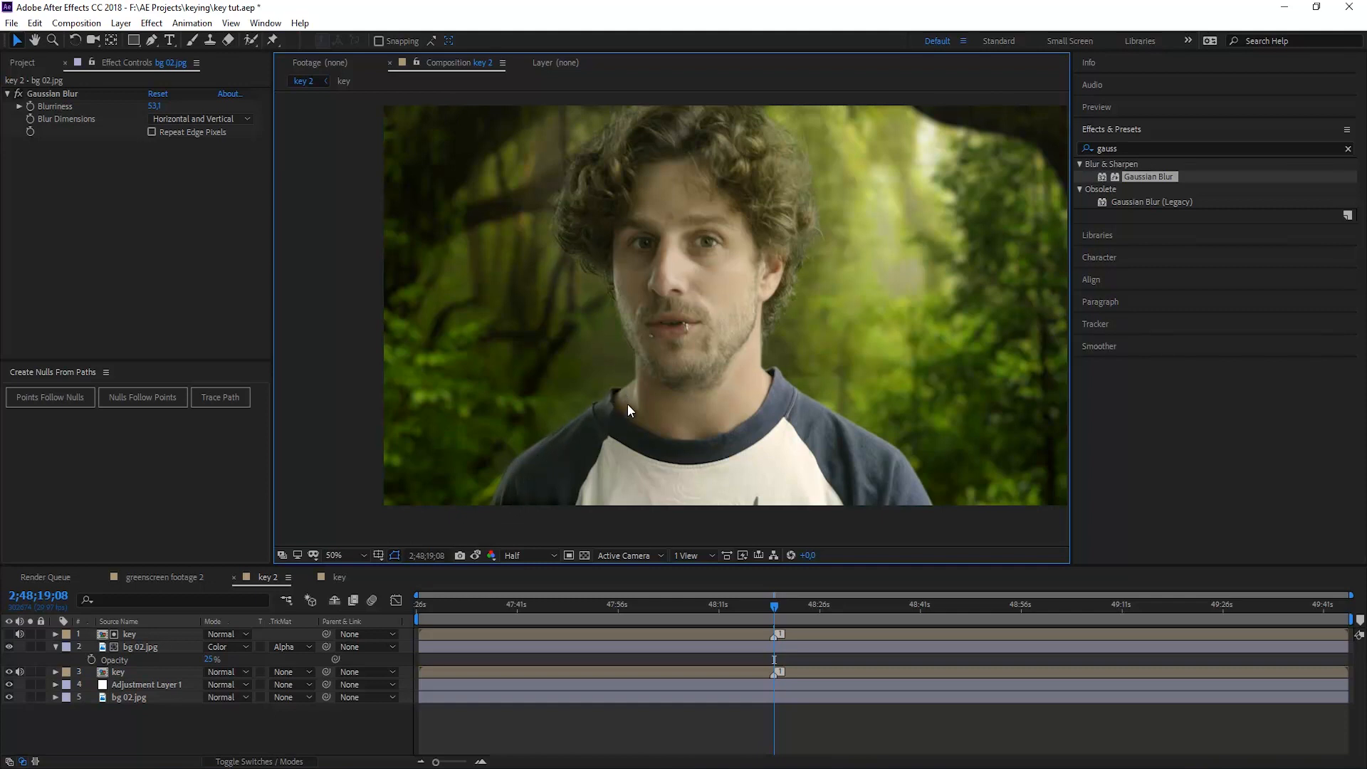
{"action": "mouse_move", "coordinate": [599, 215]}
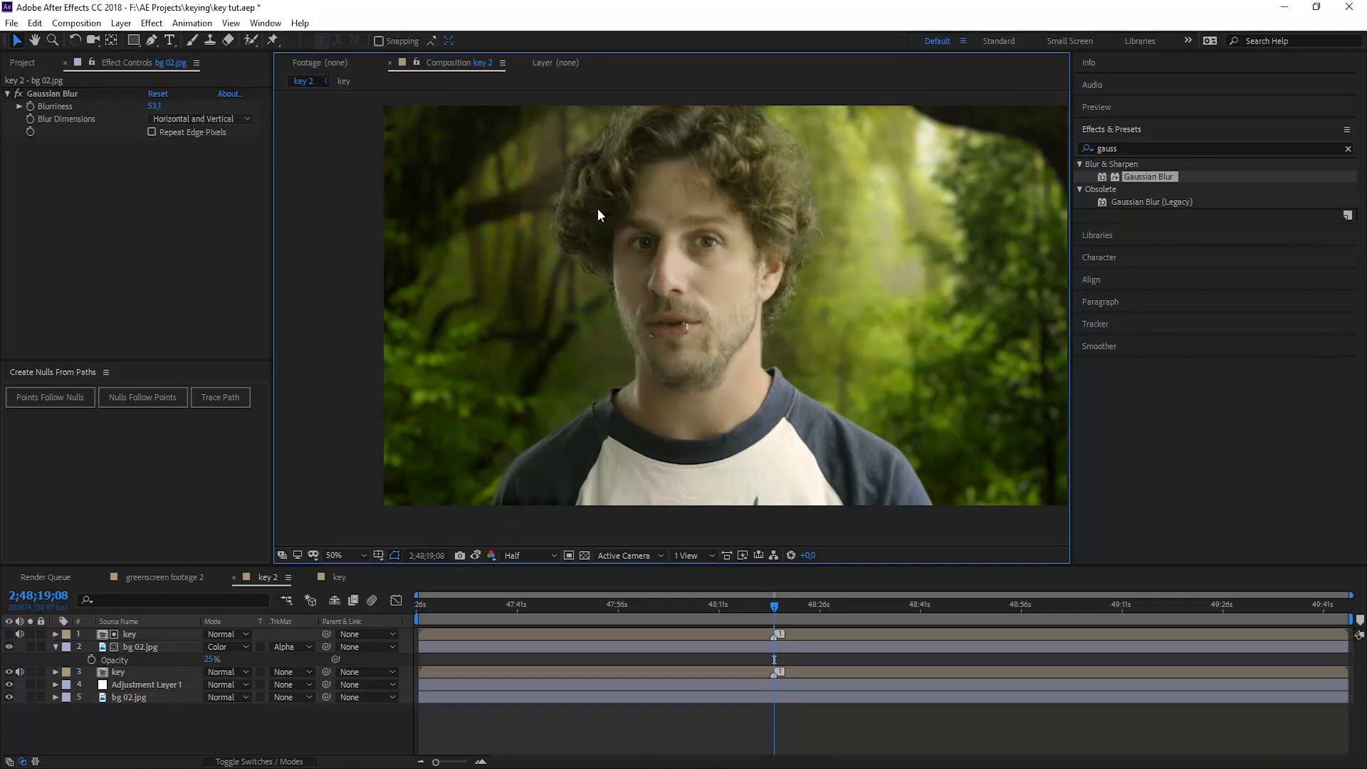
{"action": "left_click", "coordinate": [54, 646]}
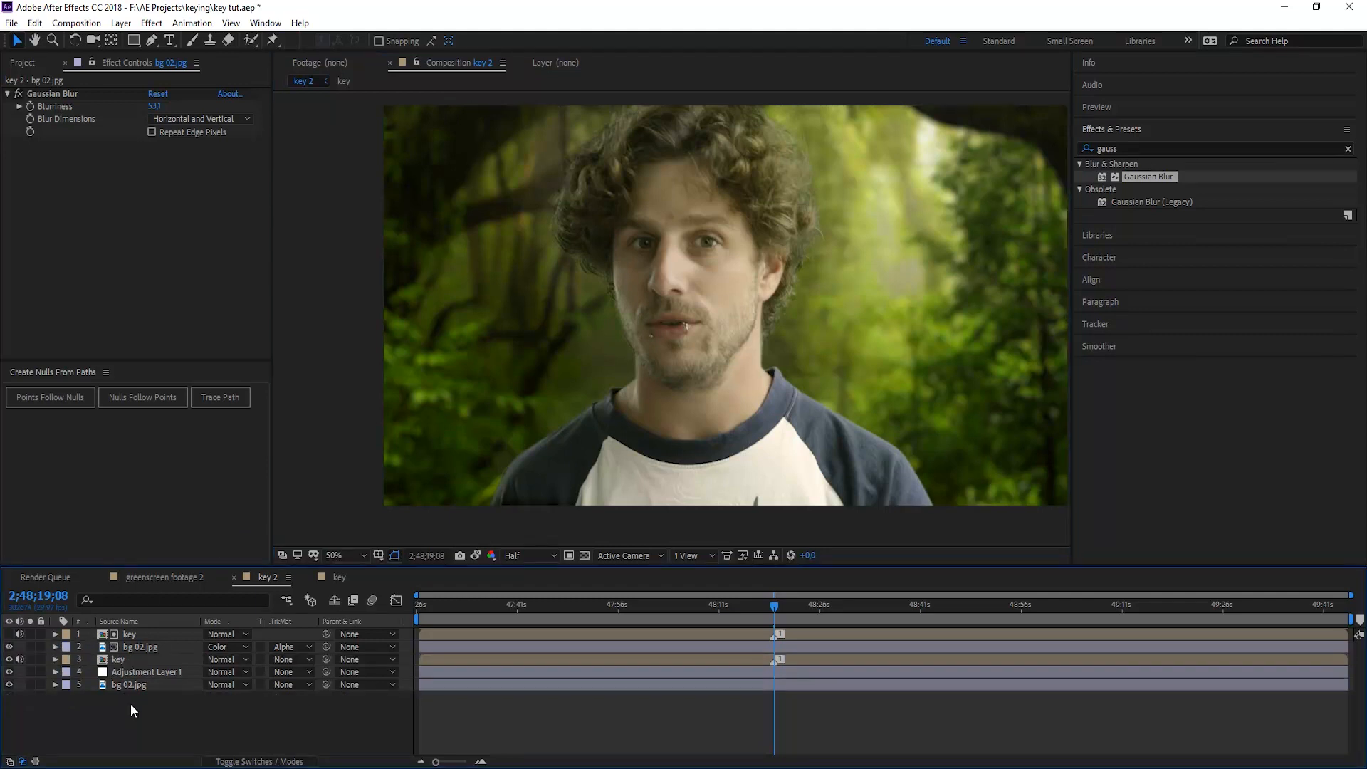
- Duplicate the key layer and give a copy an inverted alpha matte to isolate hair edges
{"action": "left_click", "coordinate": [119, 659]}
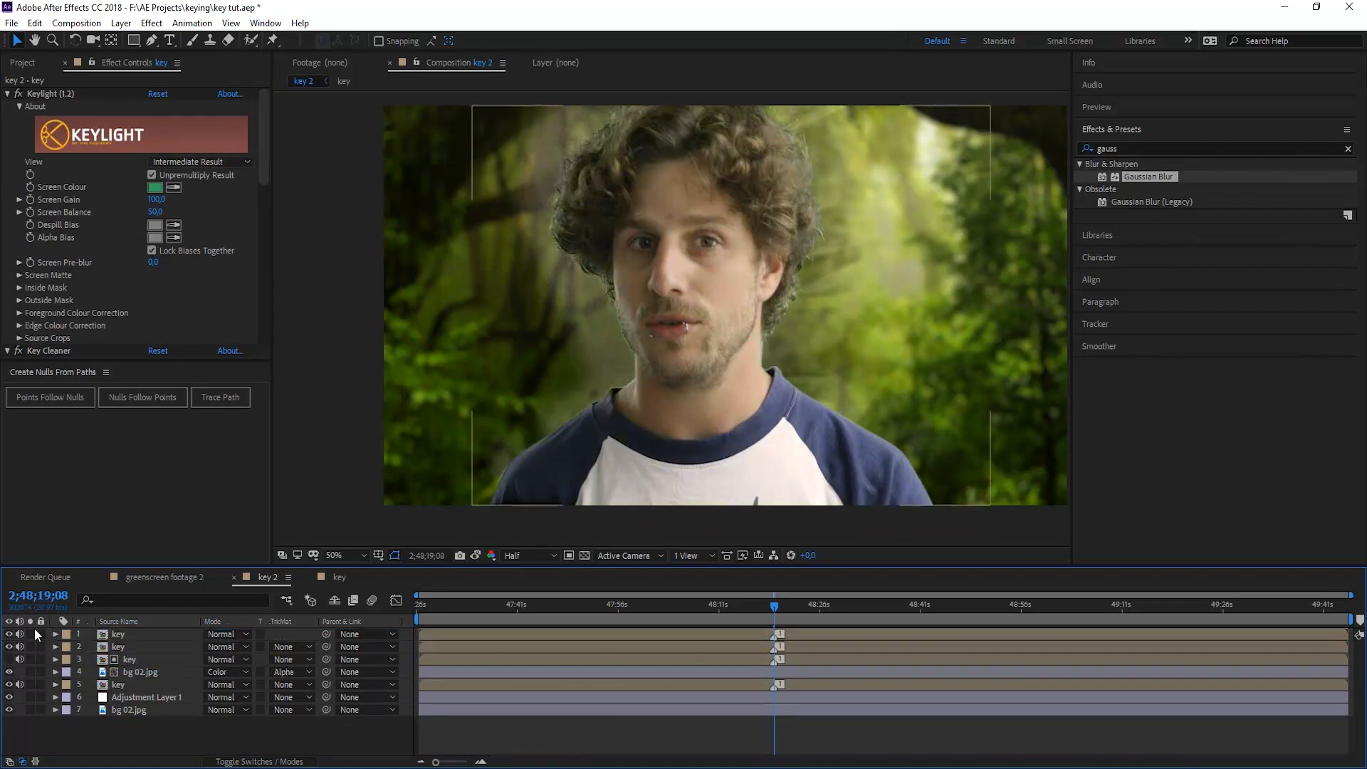
{"action": "left_click", "coordinate": [117, 634]}
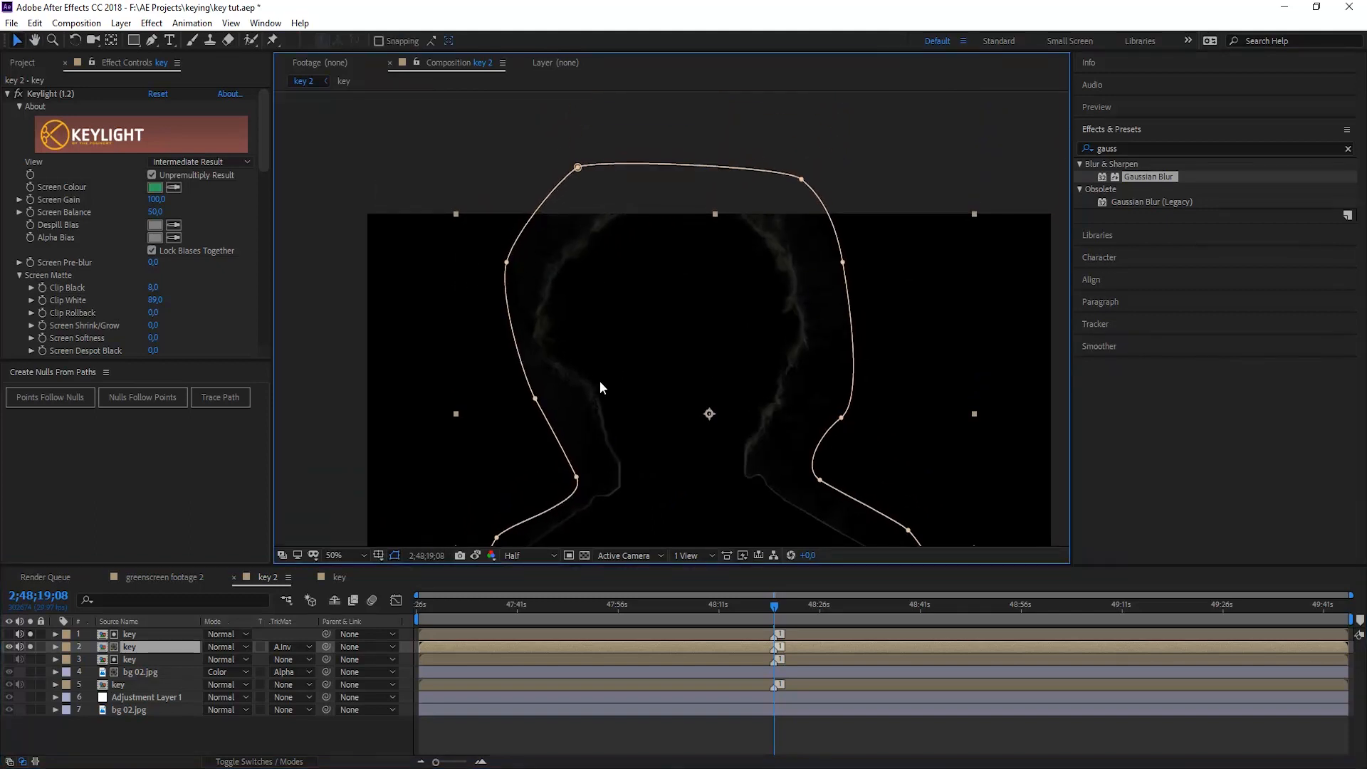
{"action": "left_click", "coordinate": [335, 555]}
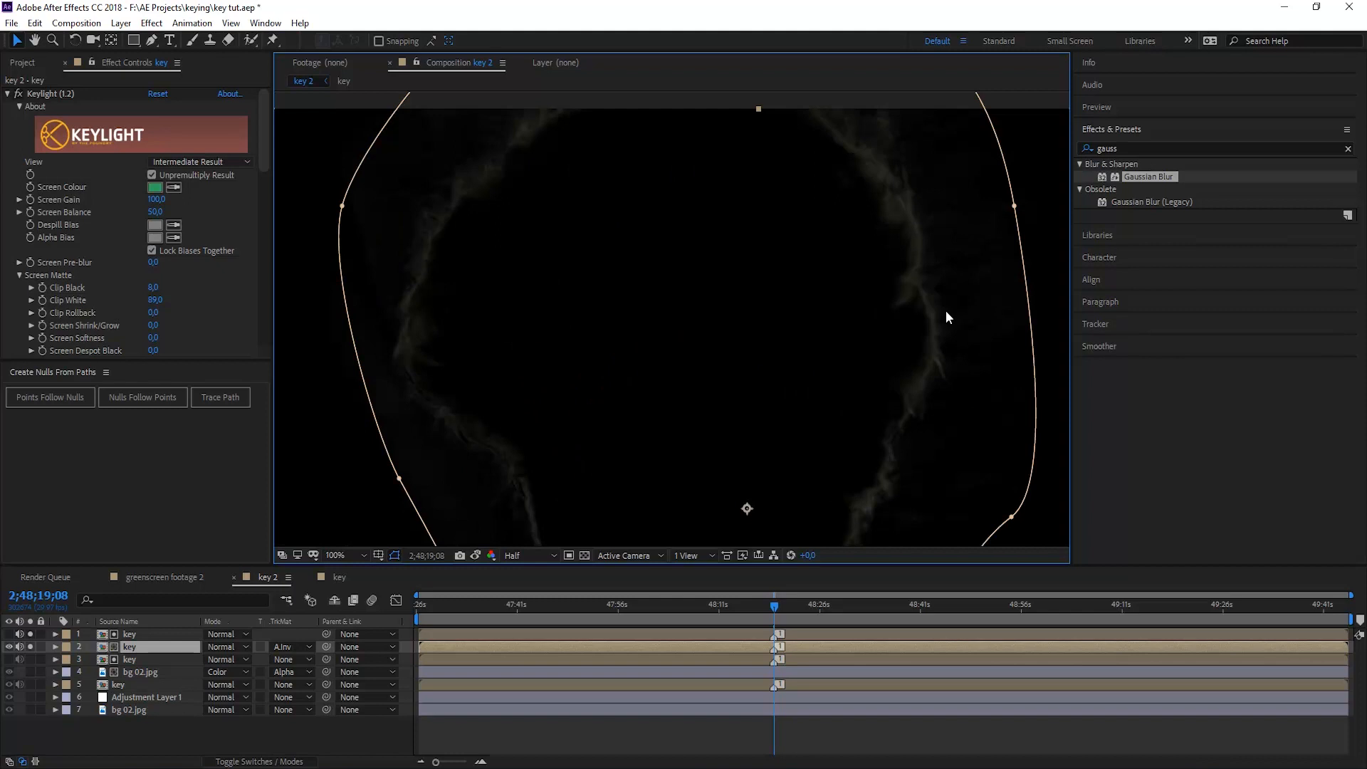
{"action": "mouse_move", "coordinate": [1045, 514]}
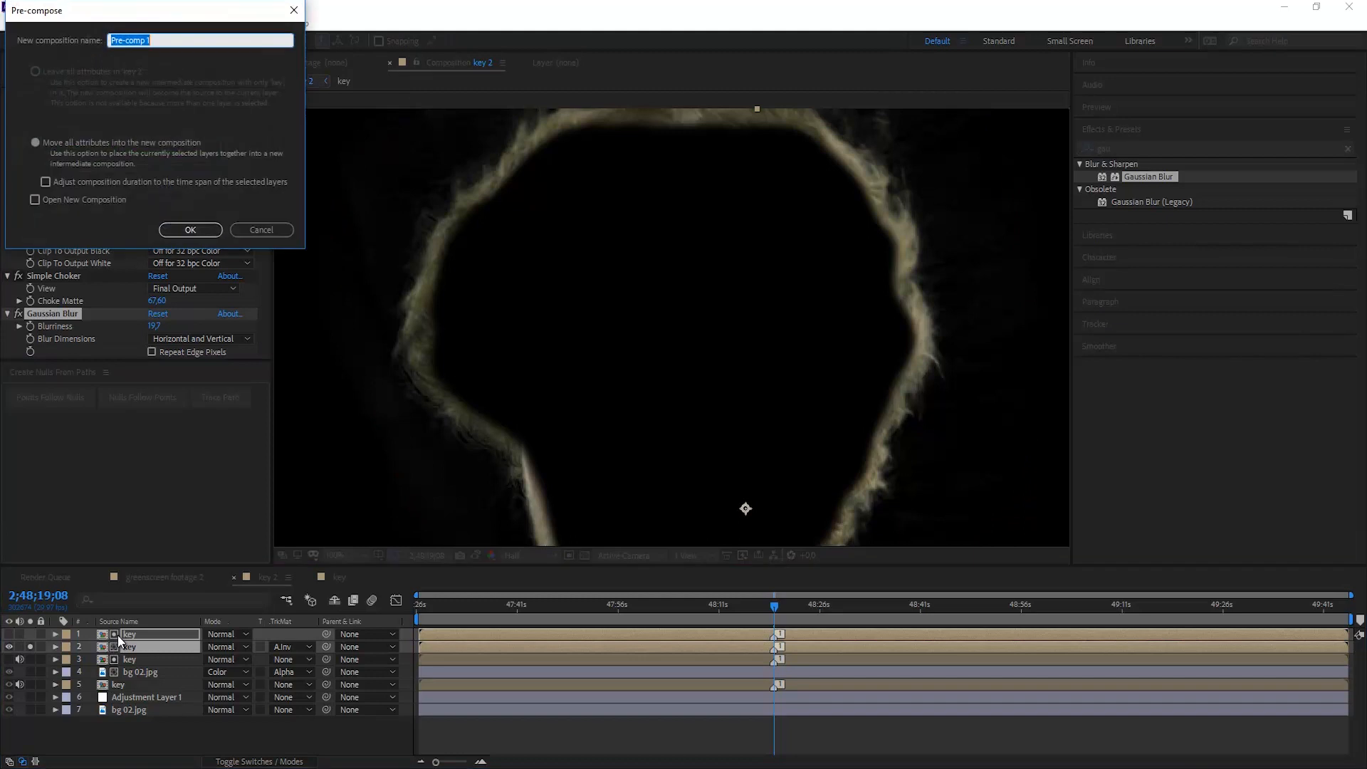
- Pre-compose the edge layers into LW and select the blurred bg copy to alpha-matte beneath it
{"action": "left_click", "coordinate": [189, 229]}
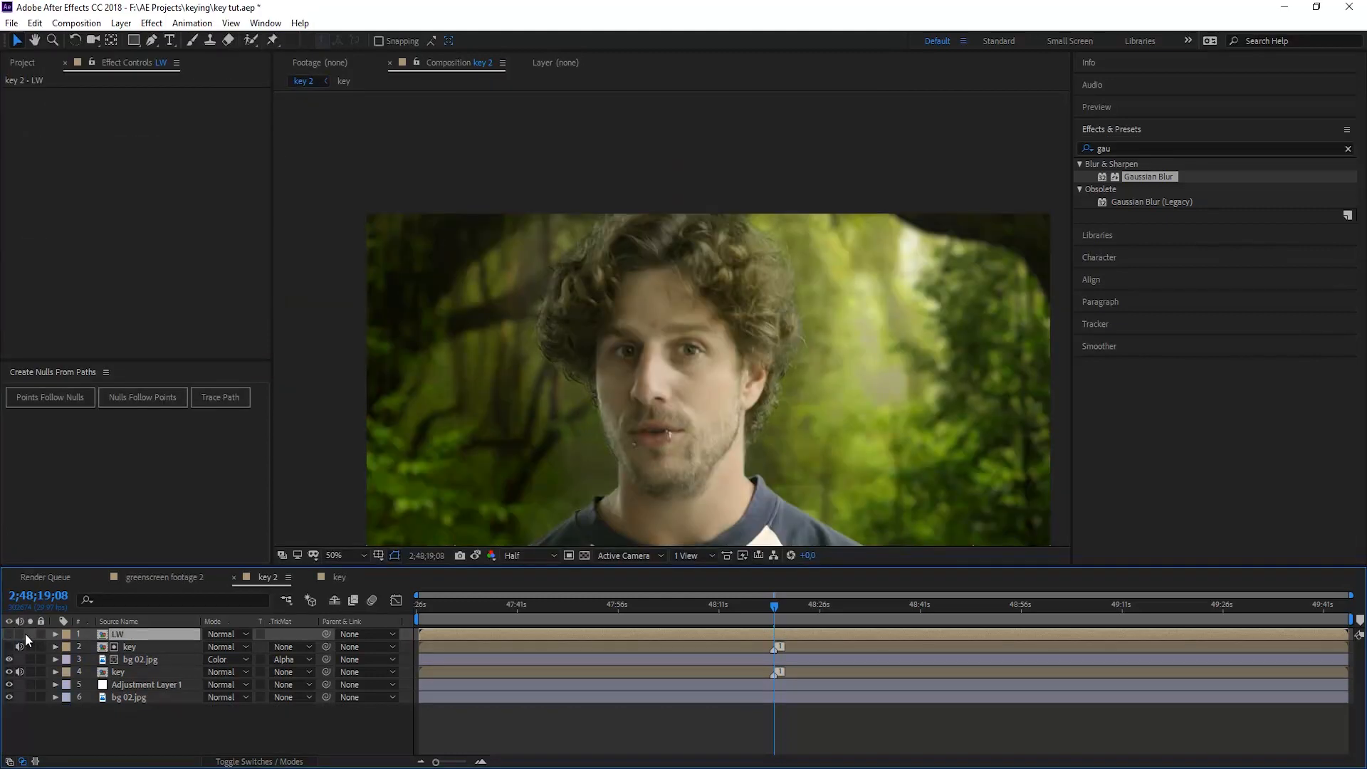
{"action": "left_click", "coordinate": [9, 634]}
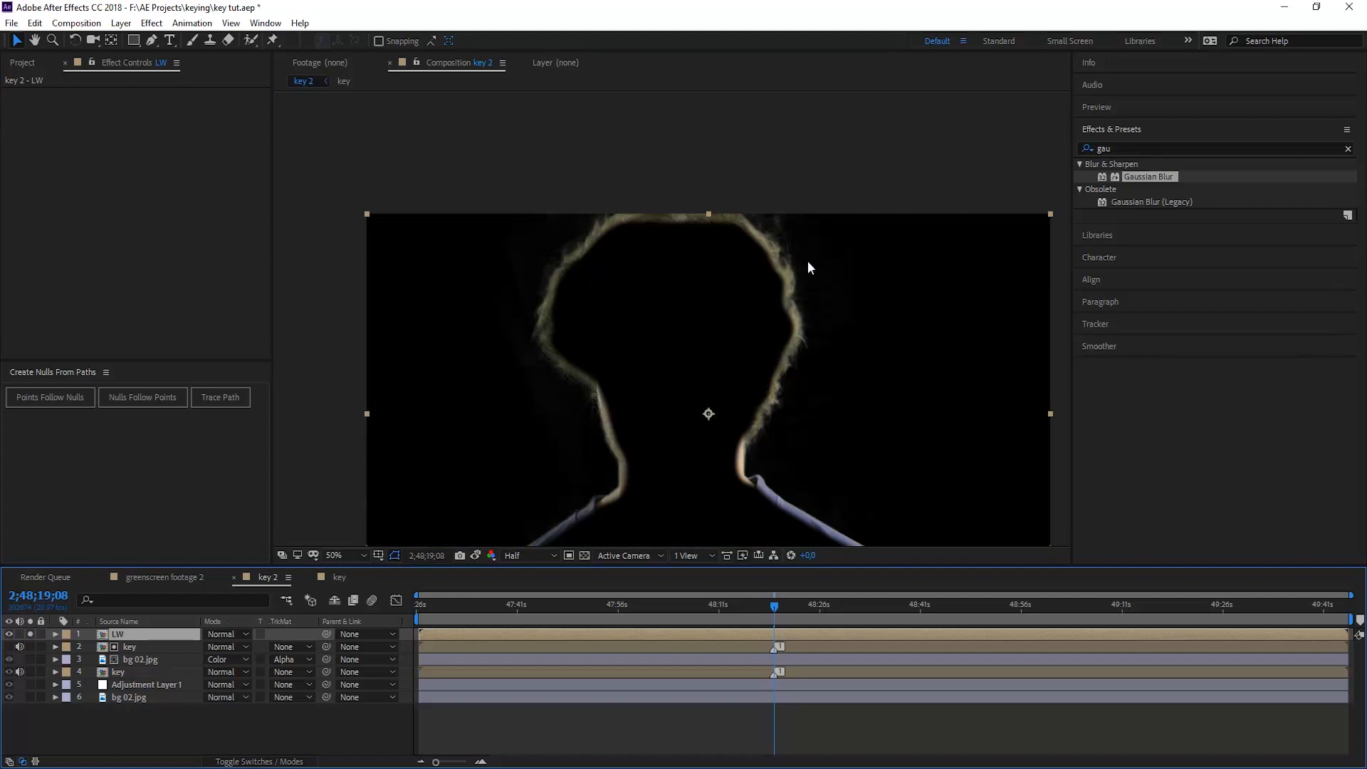
{"action": "mouse_move", "coordinate": [712, 131]}
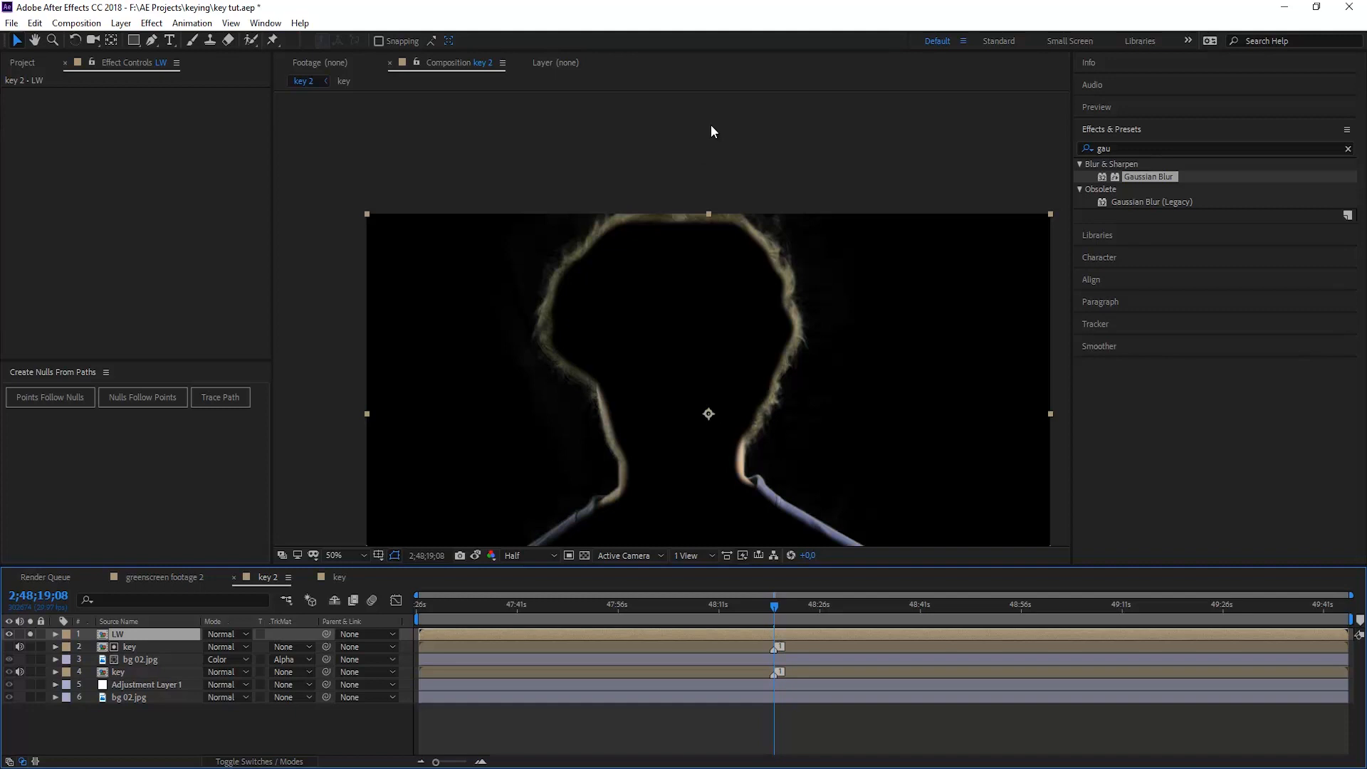
{"action": "mouse_move", "coordinate": [46, 660]}
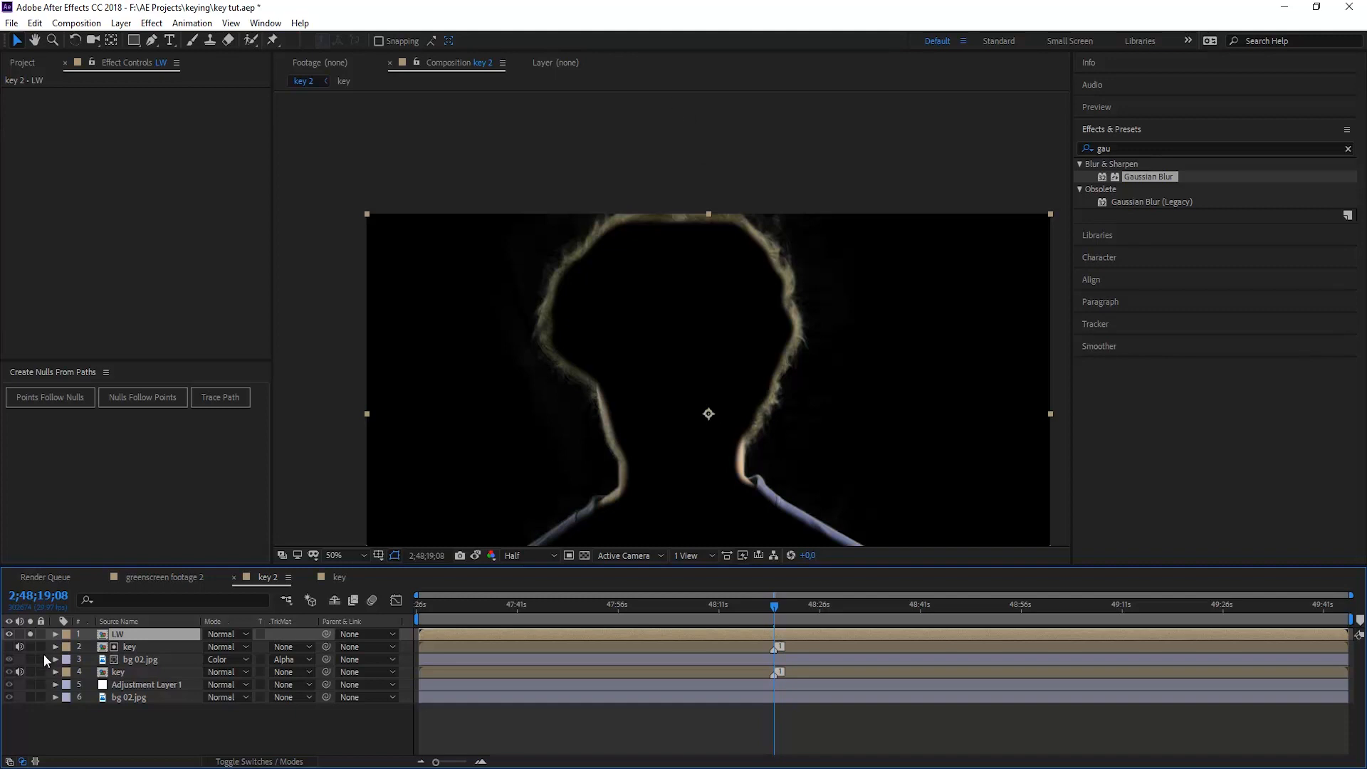
{"action": "left_click", "coordinate": [140, 659]}
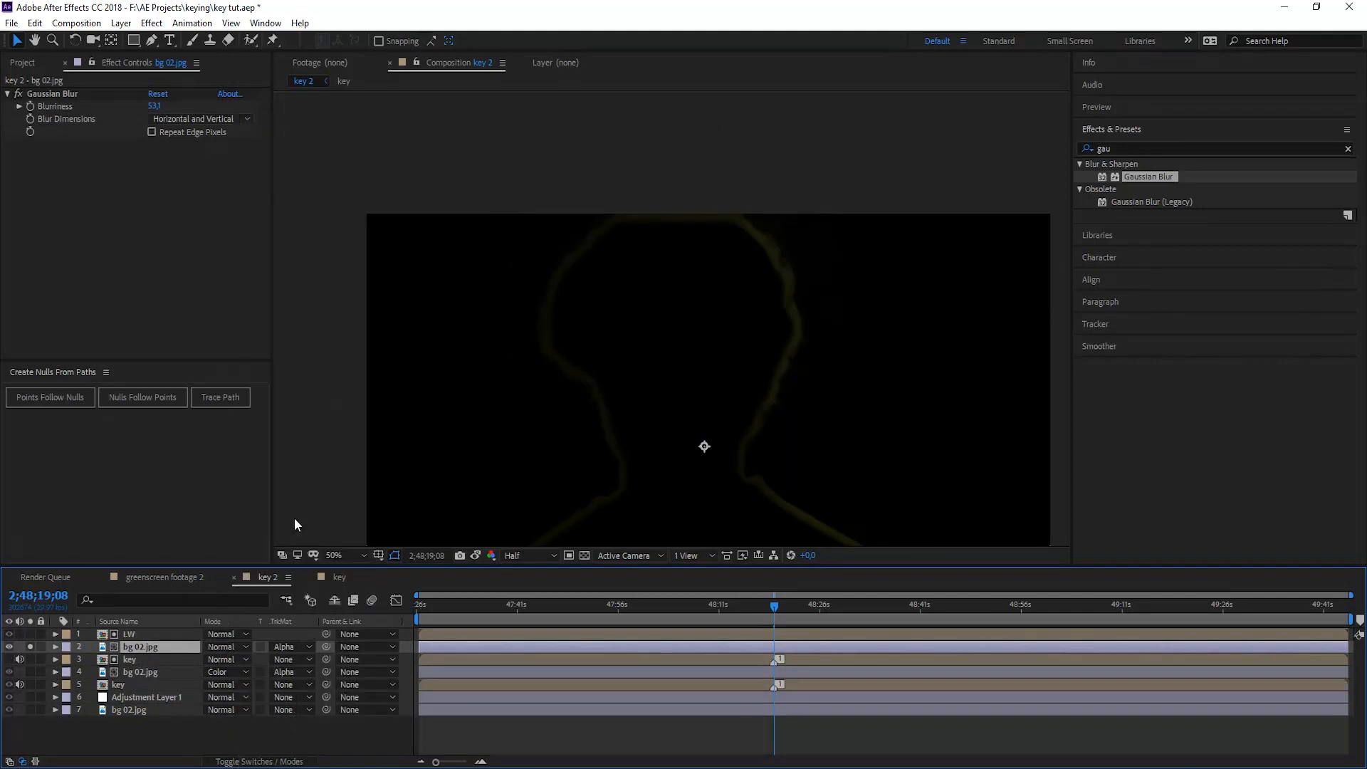
- Set the matted forest copy to Color Dodge at 30% opacity with all layers visible
{"action": "left_click", "coordinate": [55, 646]}
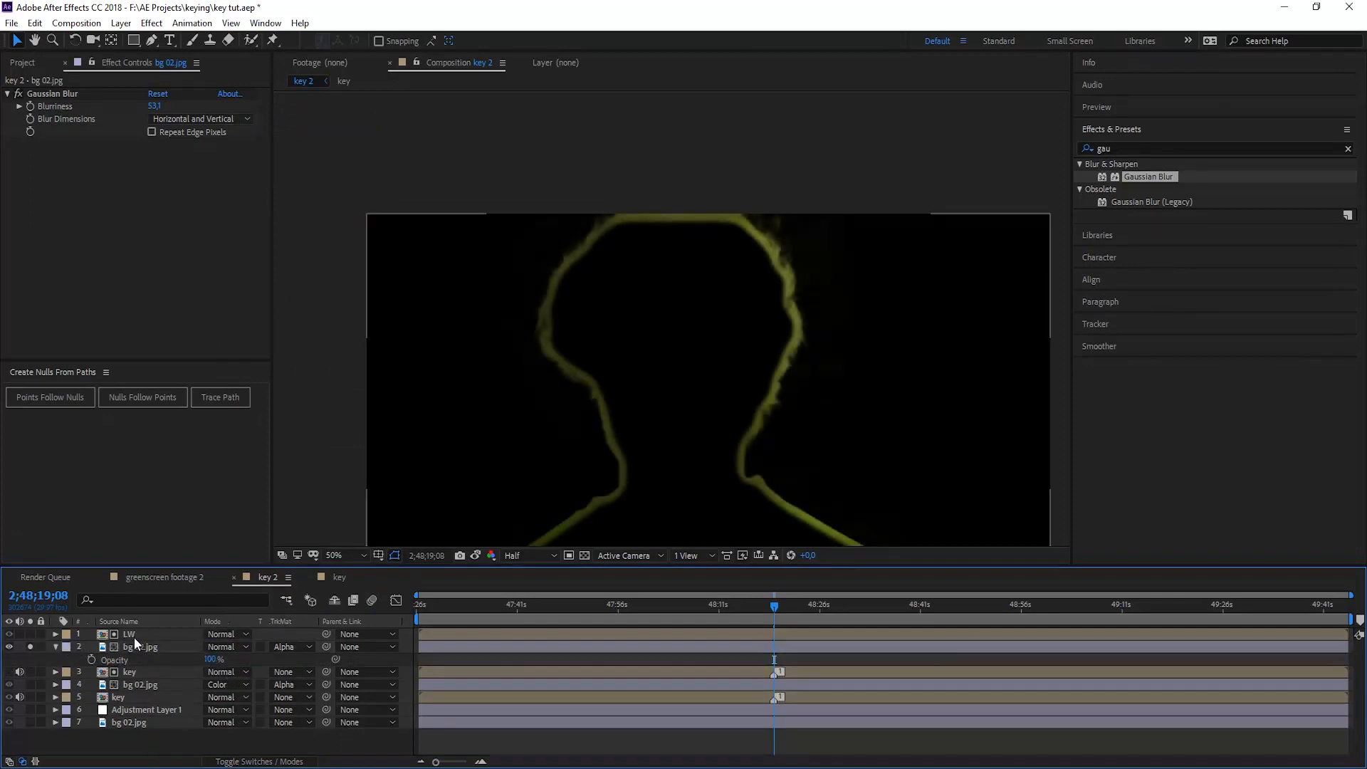
{"action": "left_click", "coordinate": [139, 645]}
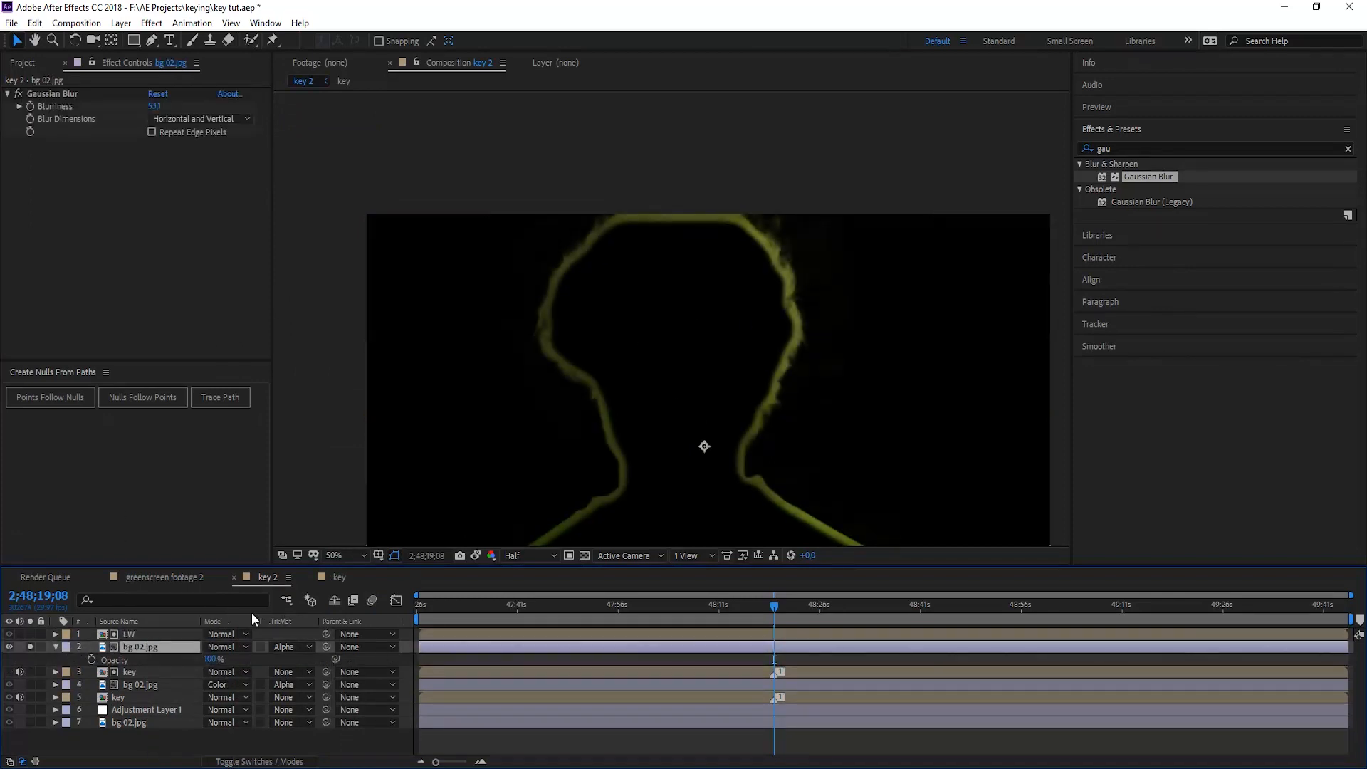
{"action": "left_click", "coordinate": [226, 646]}
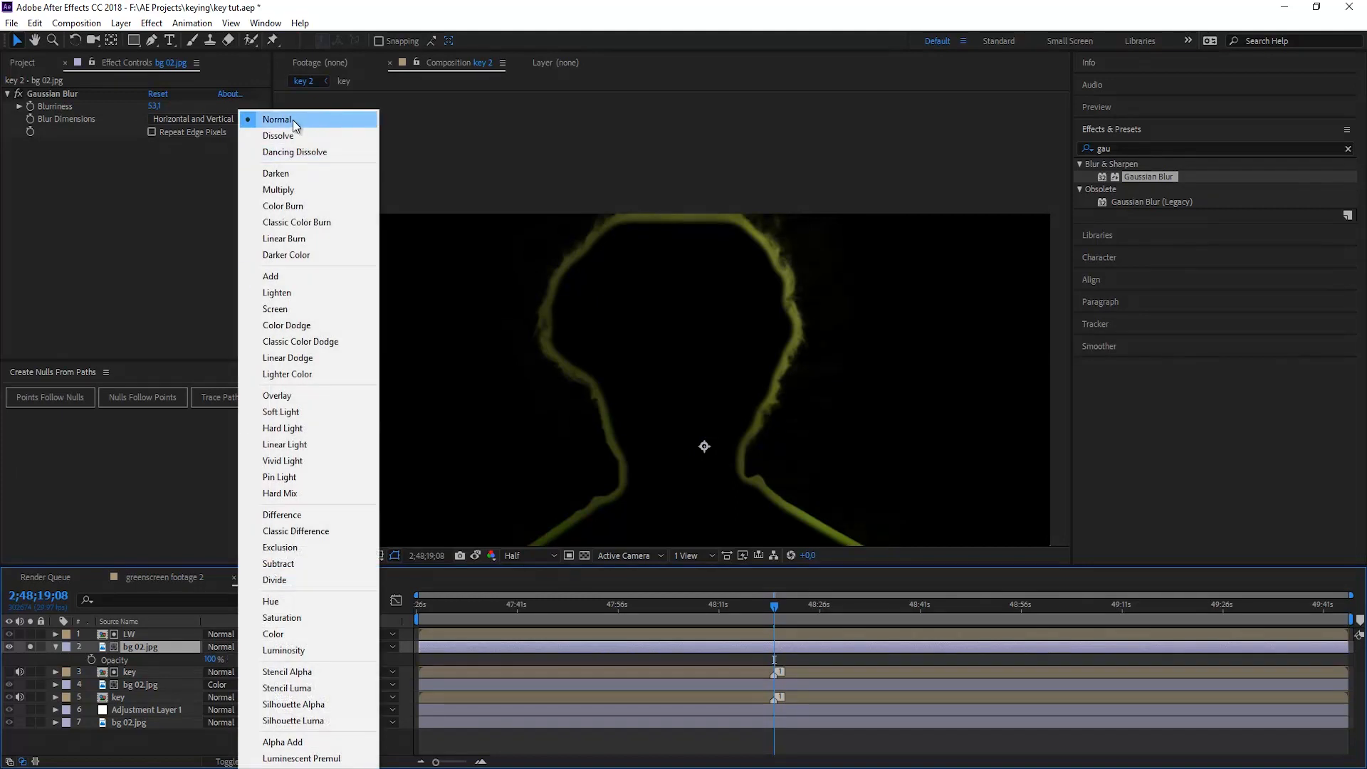
{"action": "left_click", "coordinate": [277, 120]}
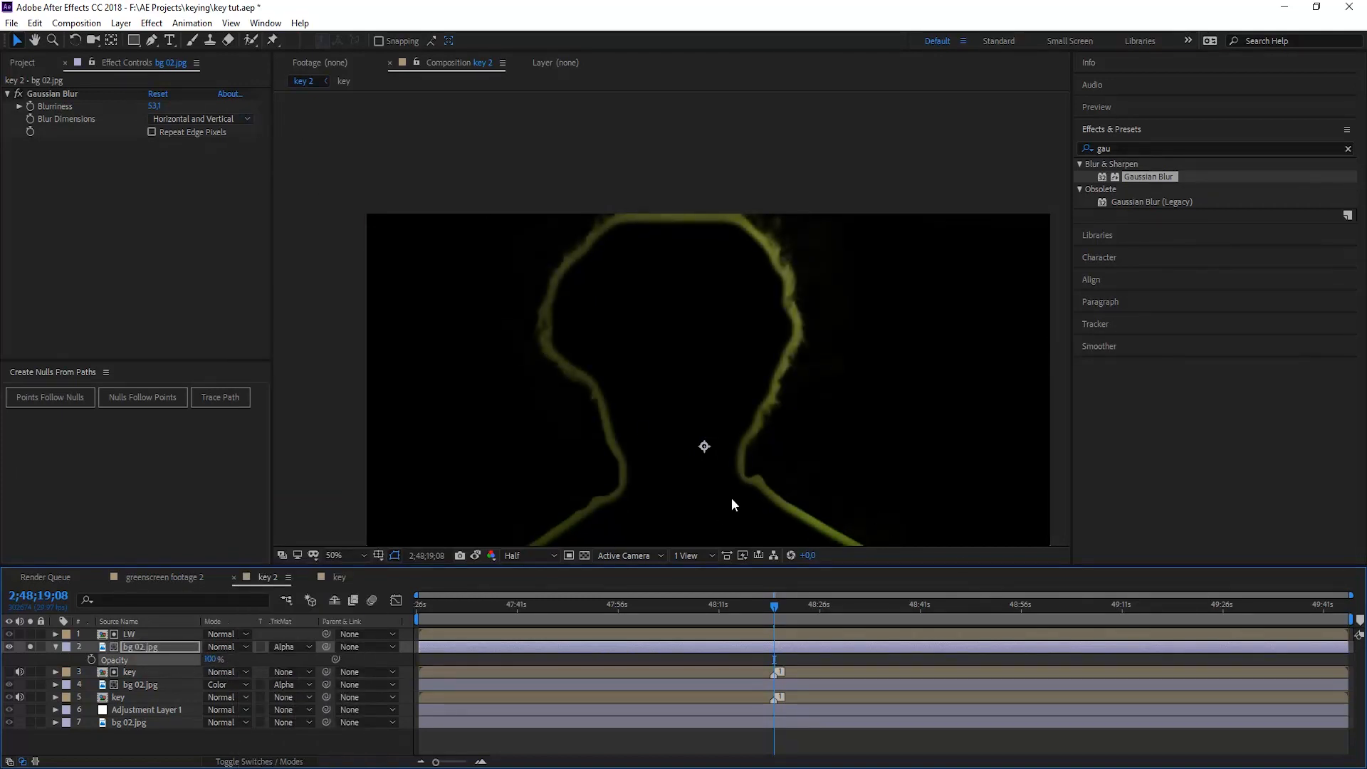
{"action": "mouse_move", "coordinate": [878, 372]}
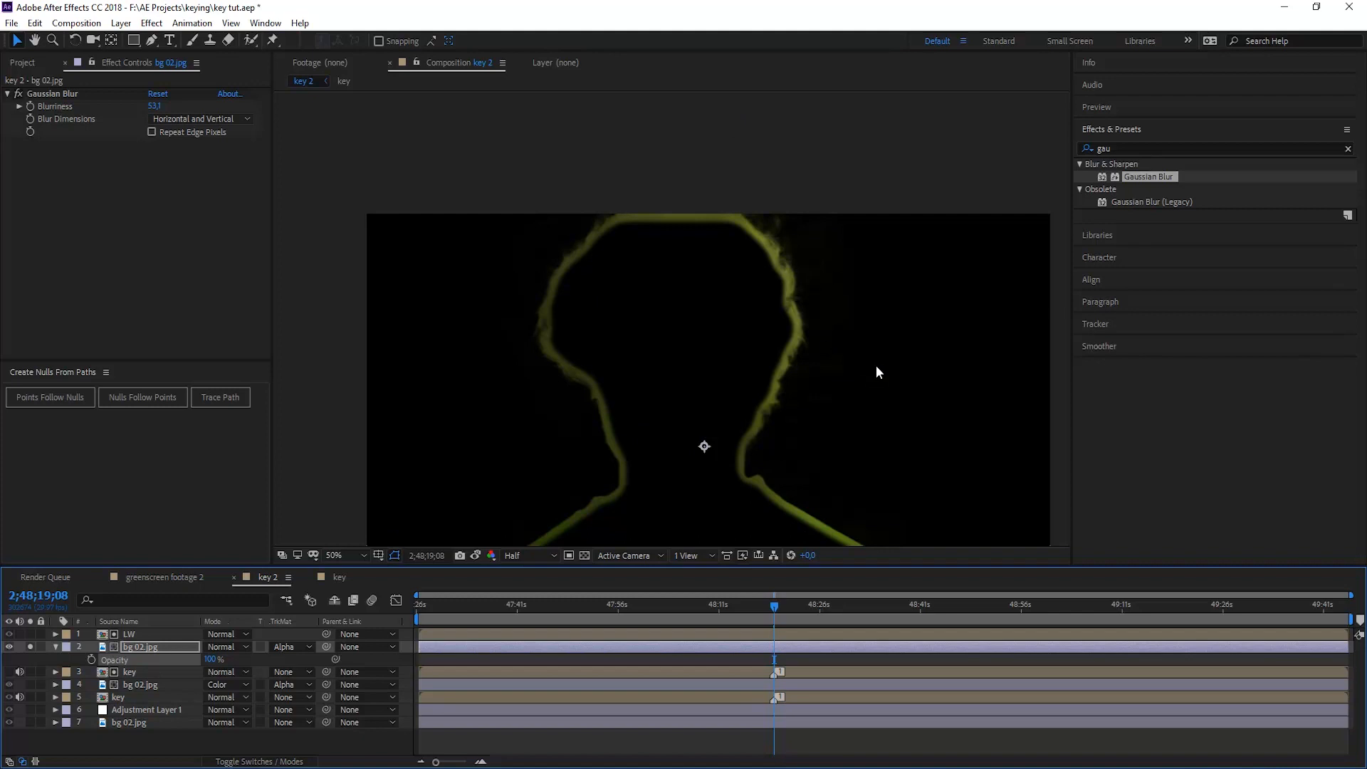
{"action": "mouse_move", "coordinate": [537, 361]}
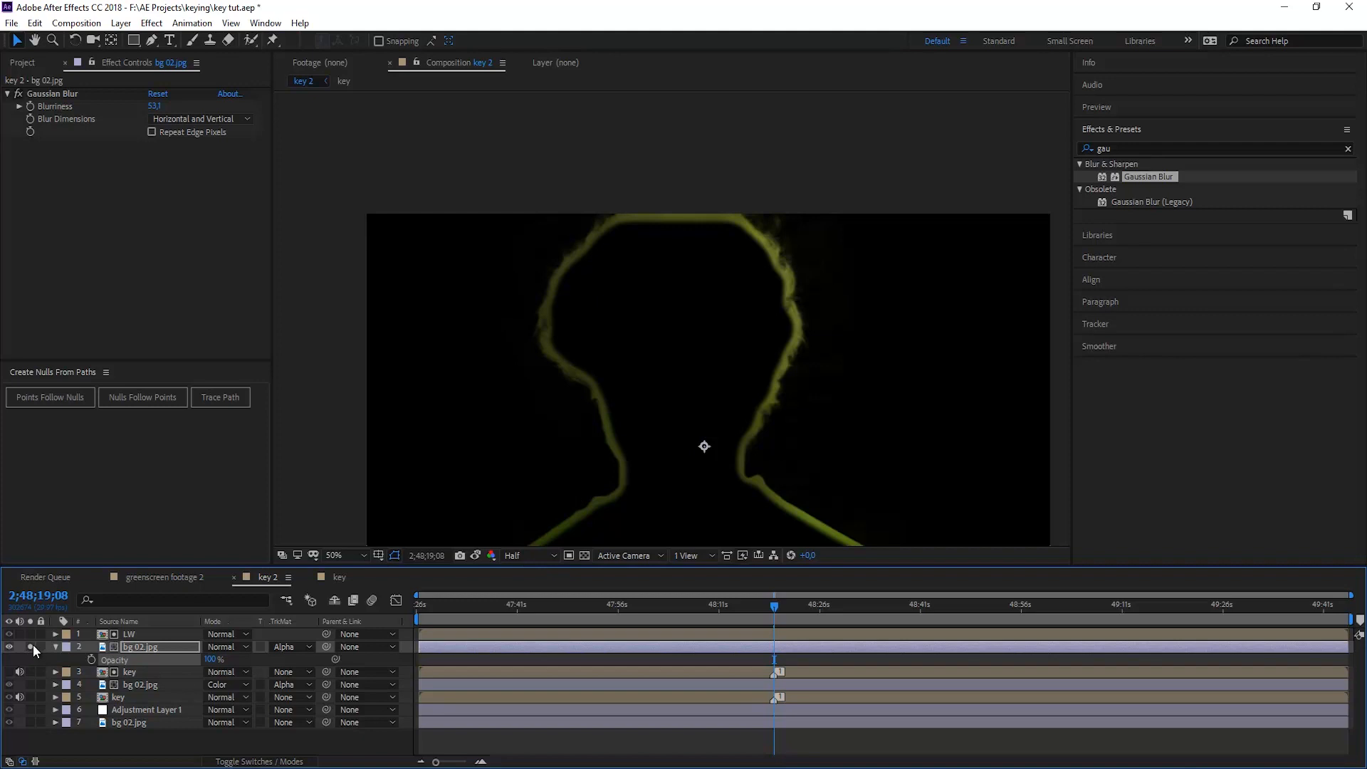
{"action": "left_click", "coordinate": [10, 646]}
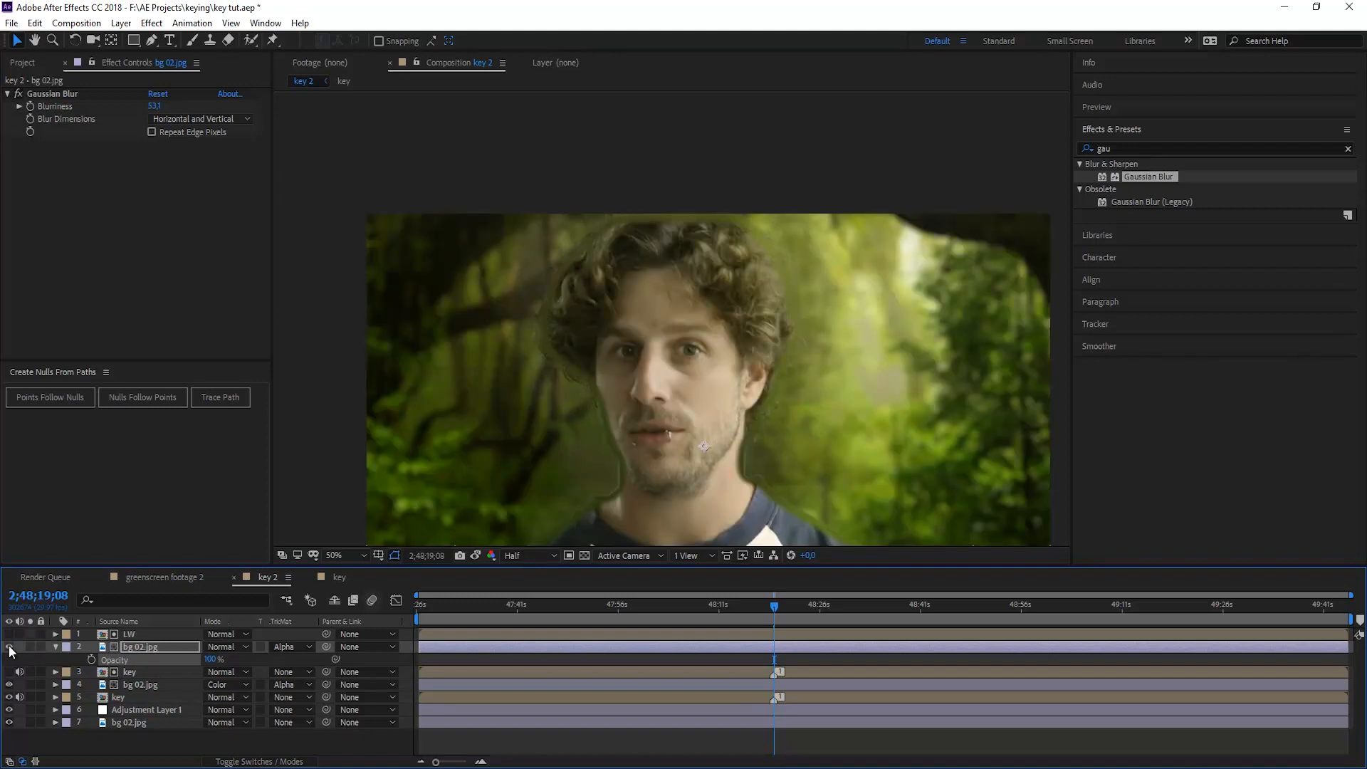
{"action": "left_click", "coordinate": [222, 647]}
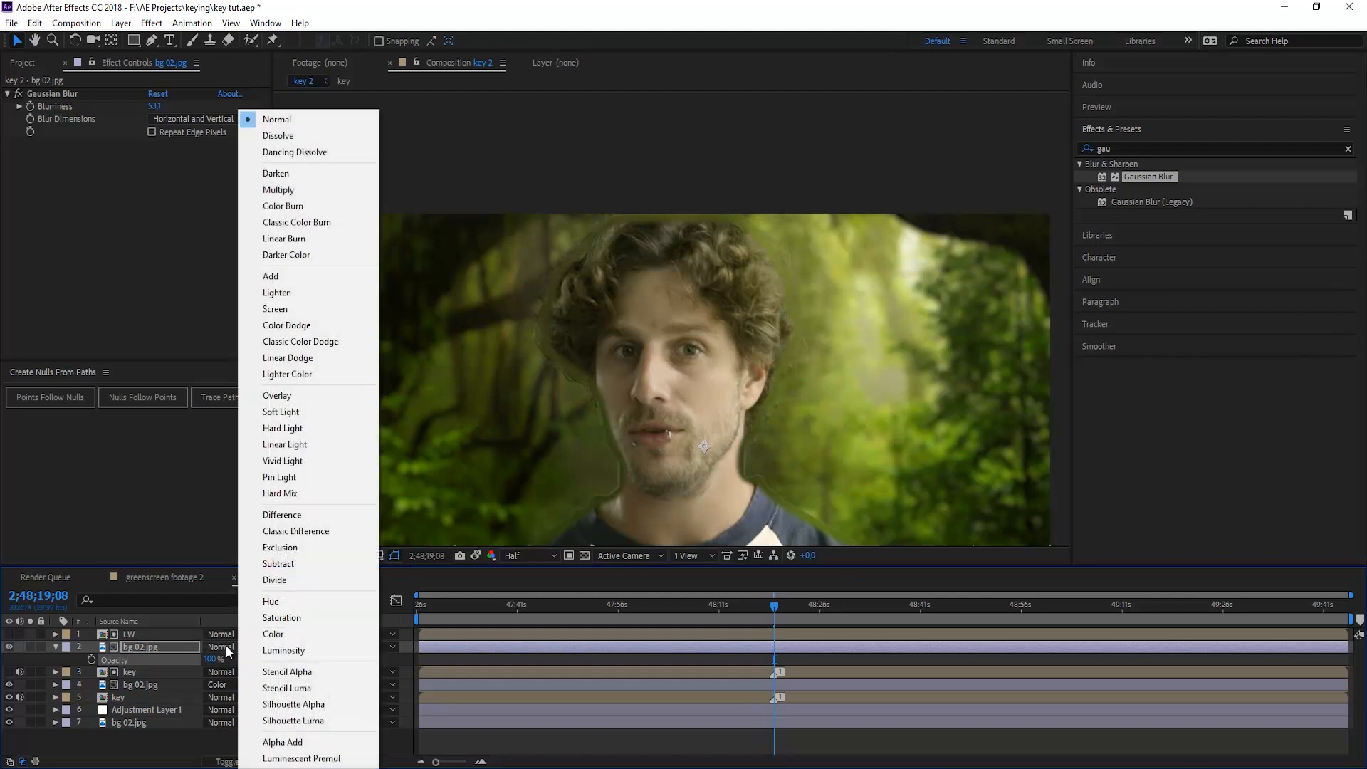
{"action": "mouse_move", "coordinate": [288, 325]}
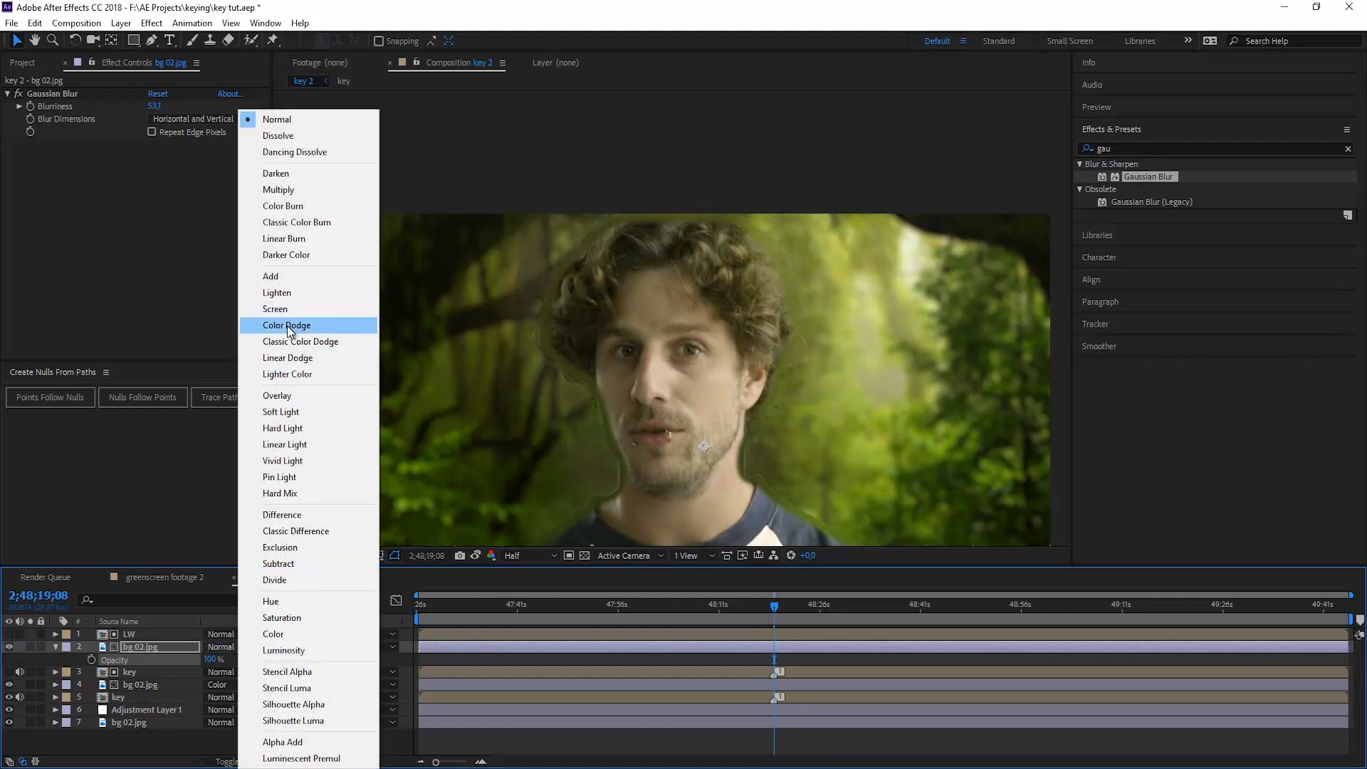
{"action": "left_click", "coordinate": [287, 324]}
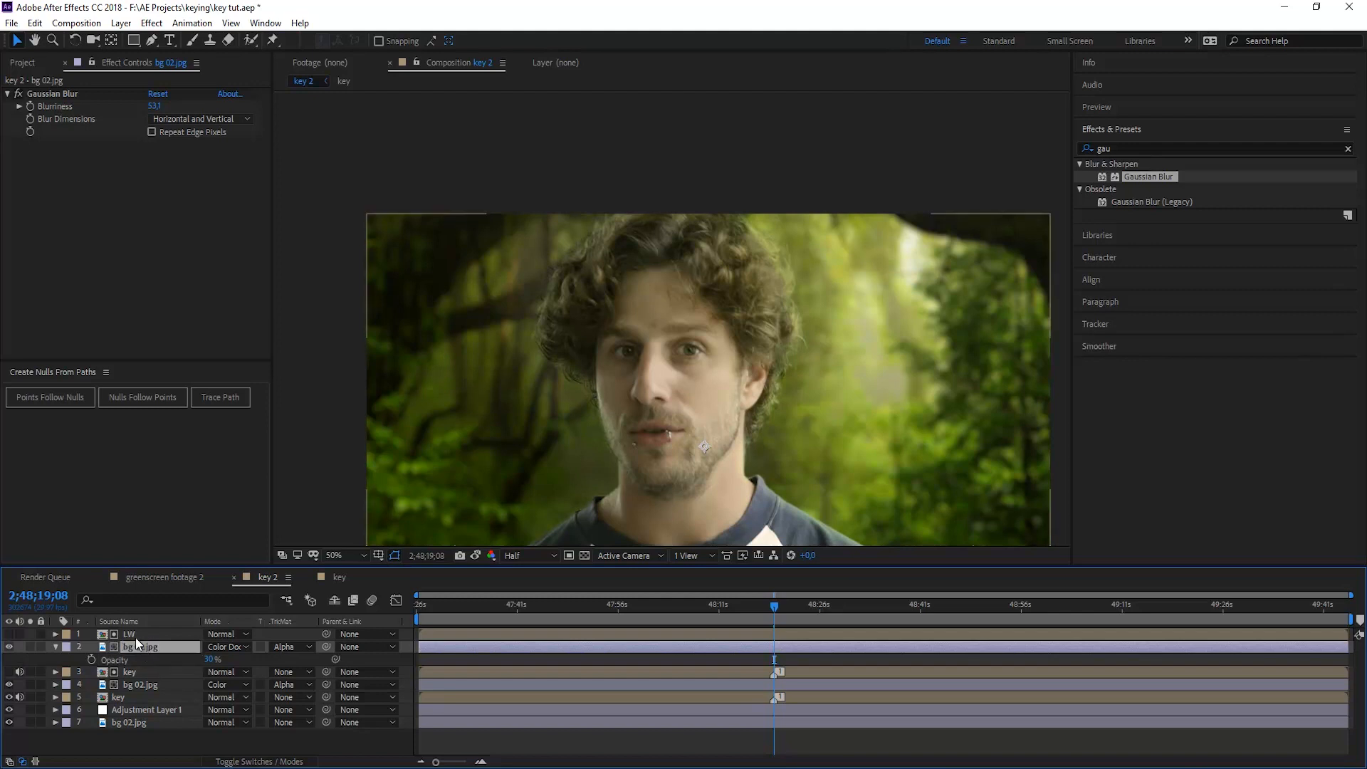
{"action": "left_click", "coordinate": [129, 633]}
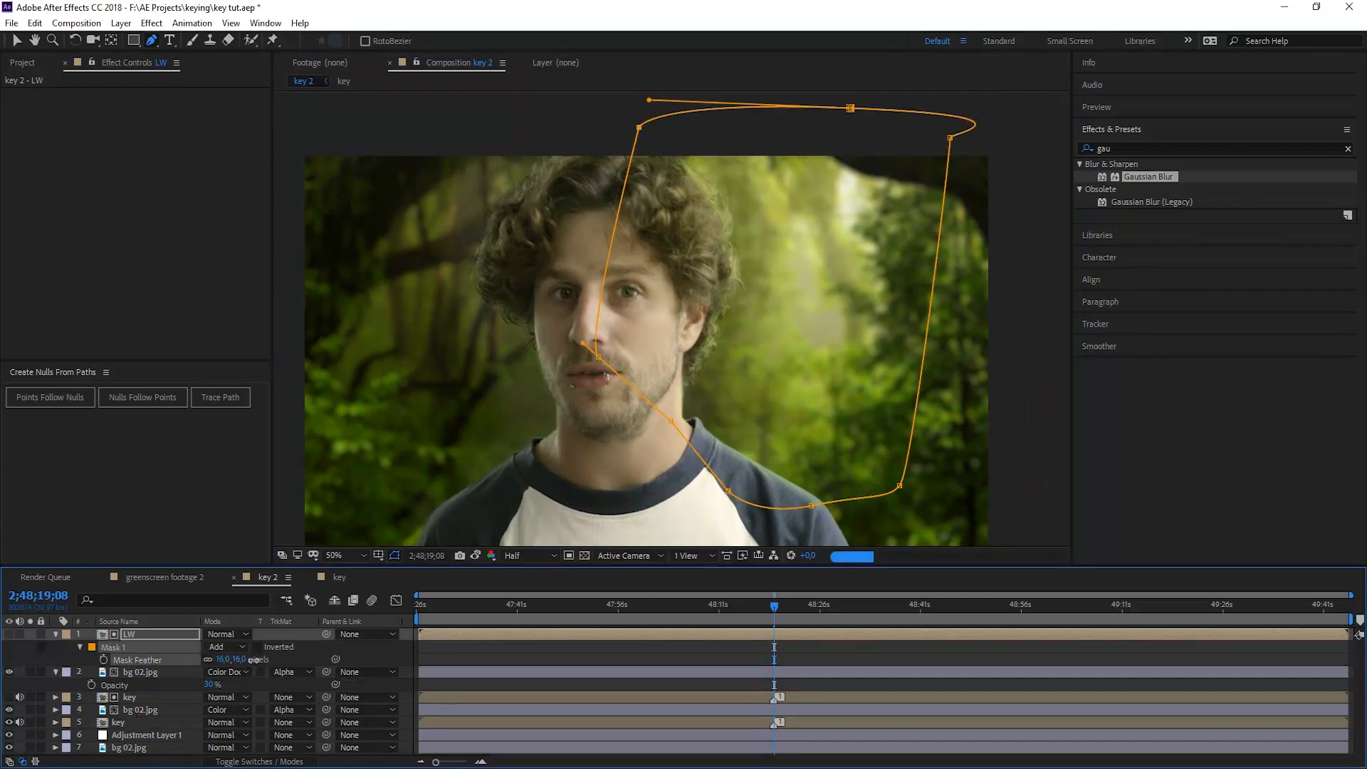
- Refine the inverted, 16 px feathered LW mask around the face, then view the whole frame
{"action": "left_click", "coordinate": [68, 634]}
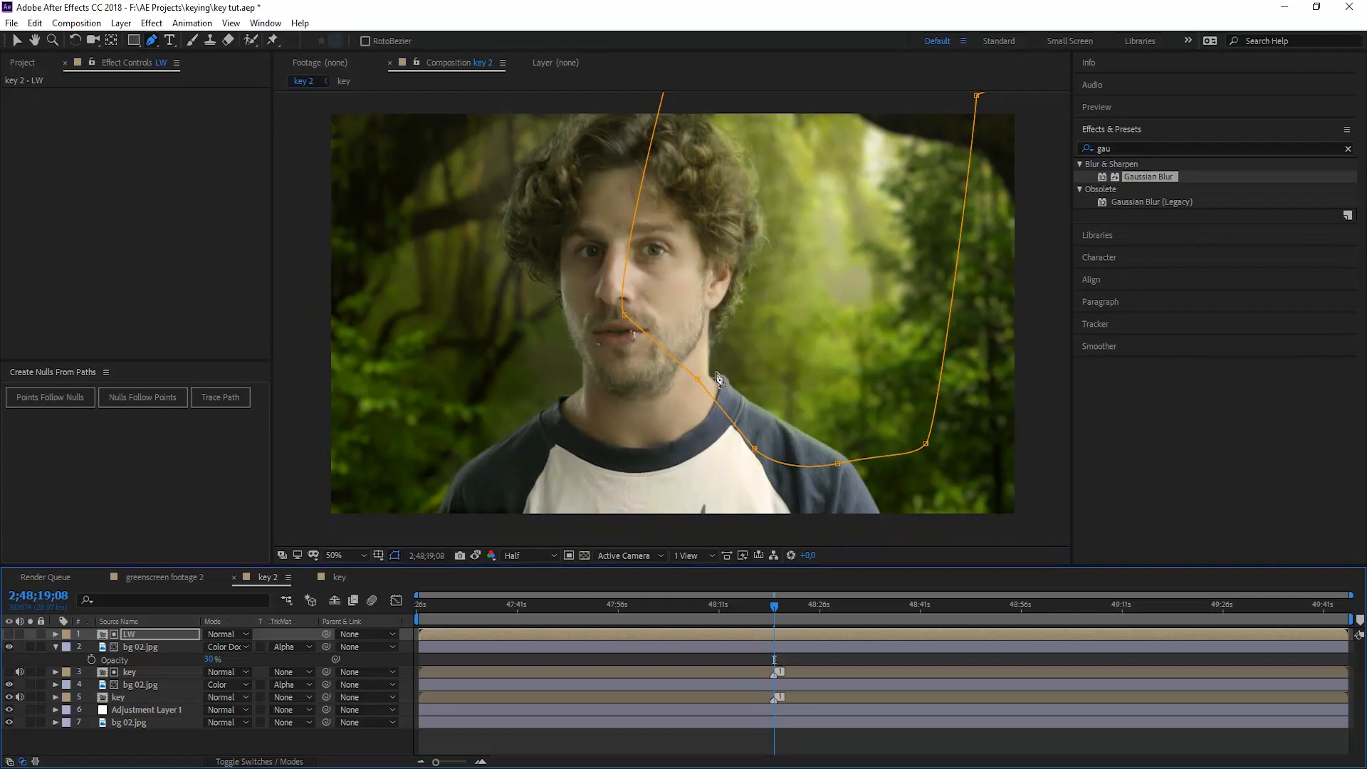
{"action": "mouse_move", "coordinate": [811, 137]}
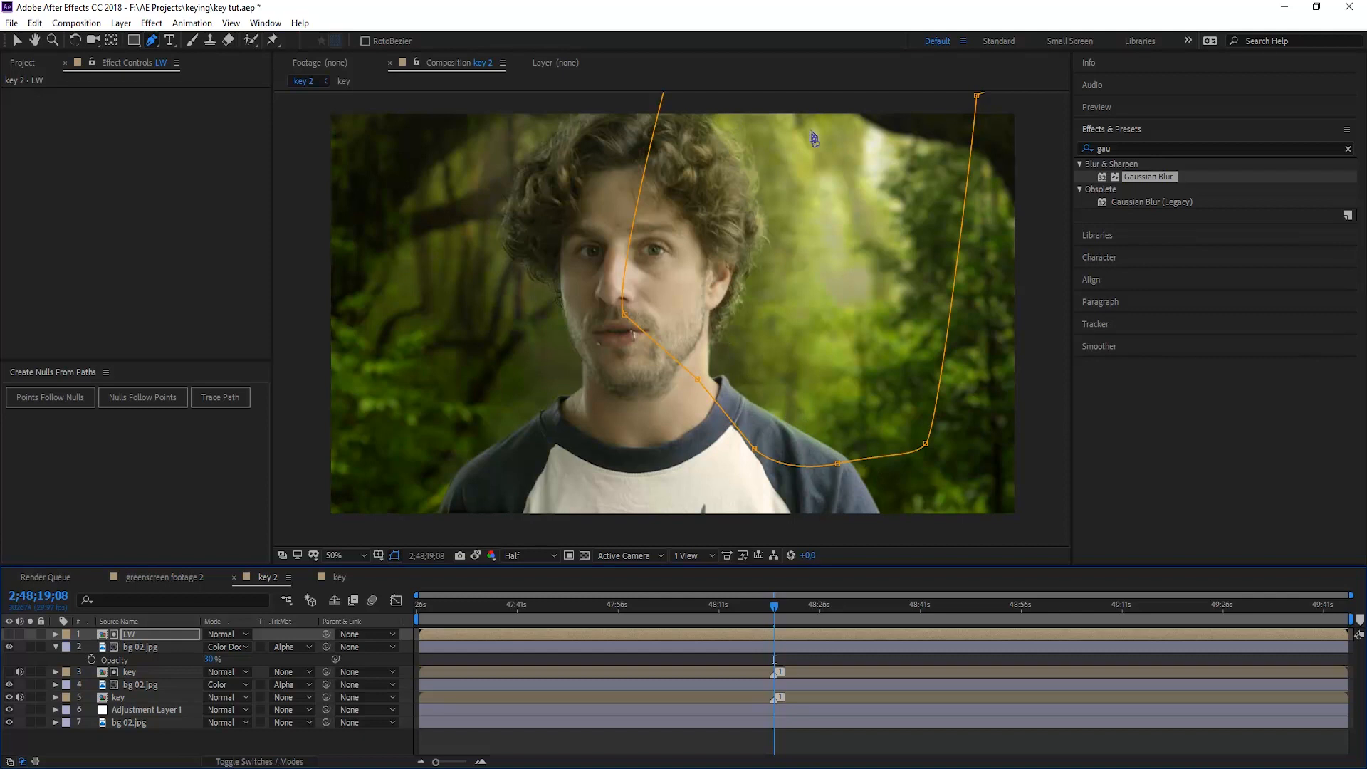
{"action": "mouse_move", "coordinate": [756, 218]}
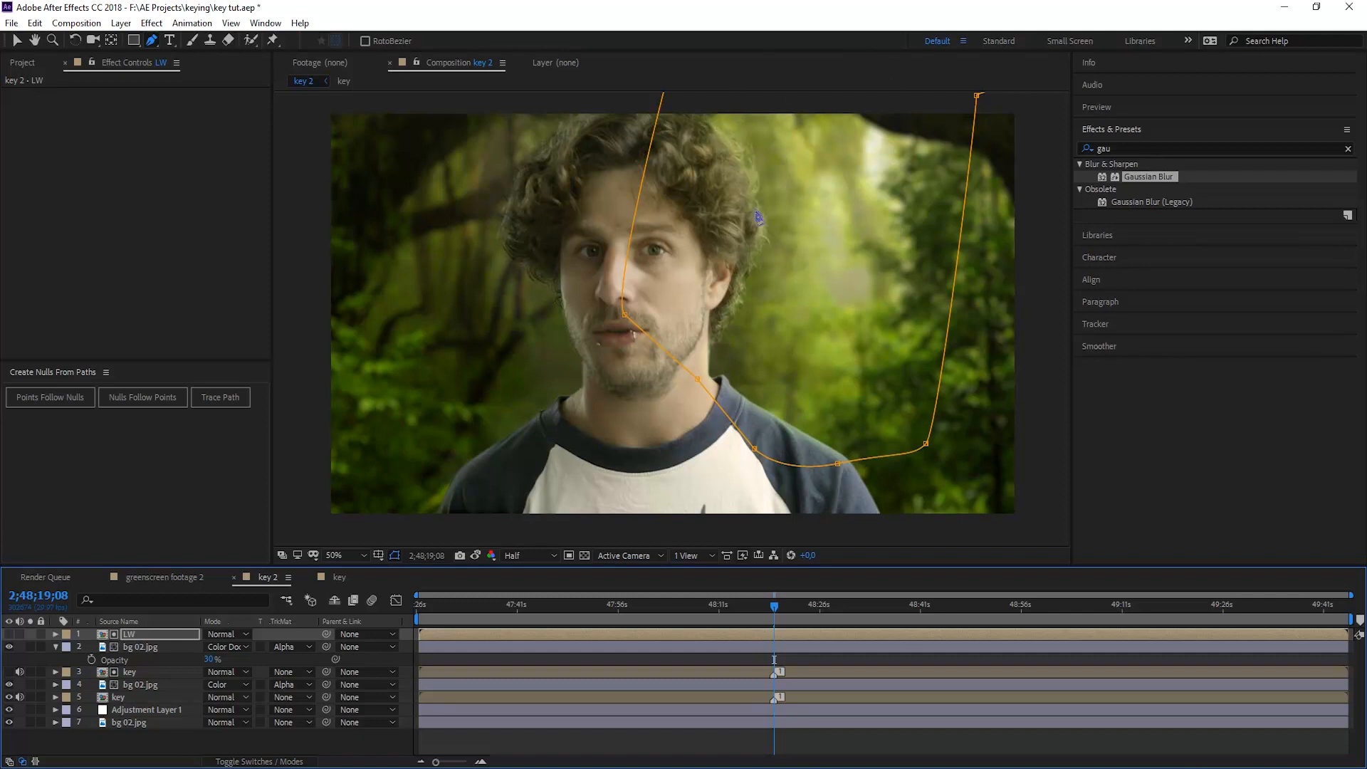
{"action": "mouse_move", "coordinate": [990, 443]}
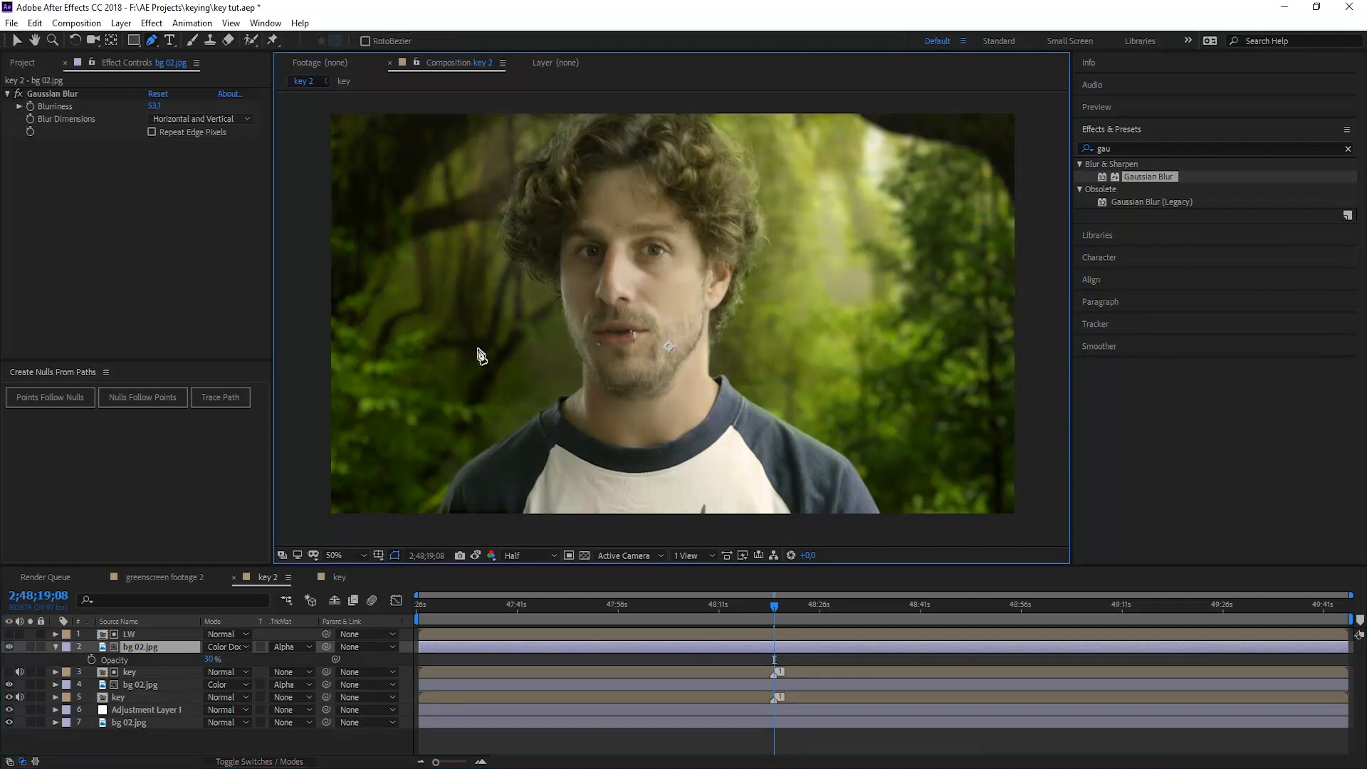
{"action": "mouse_move", "coordinate": [575, 340]}
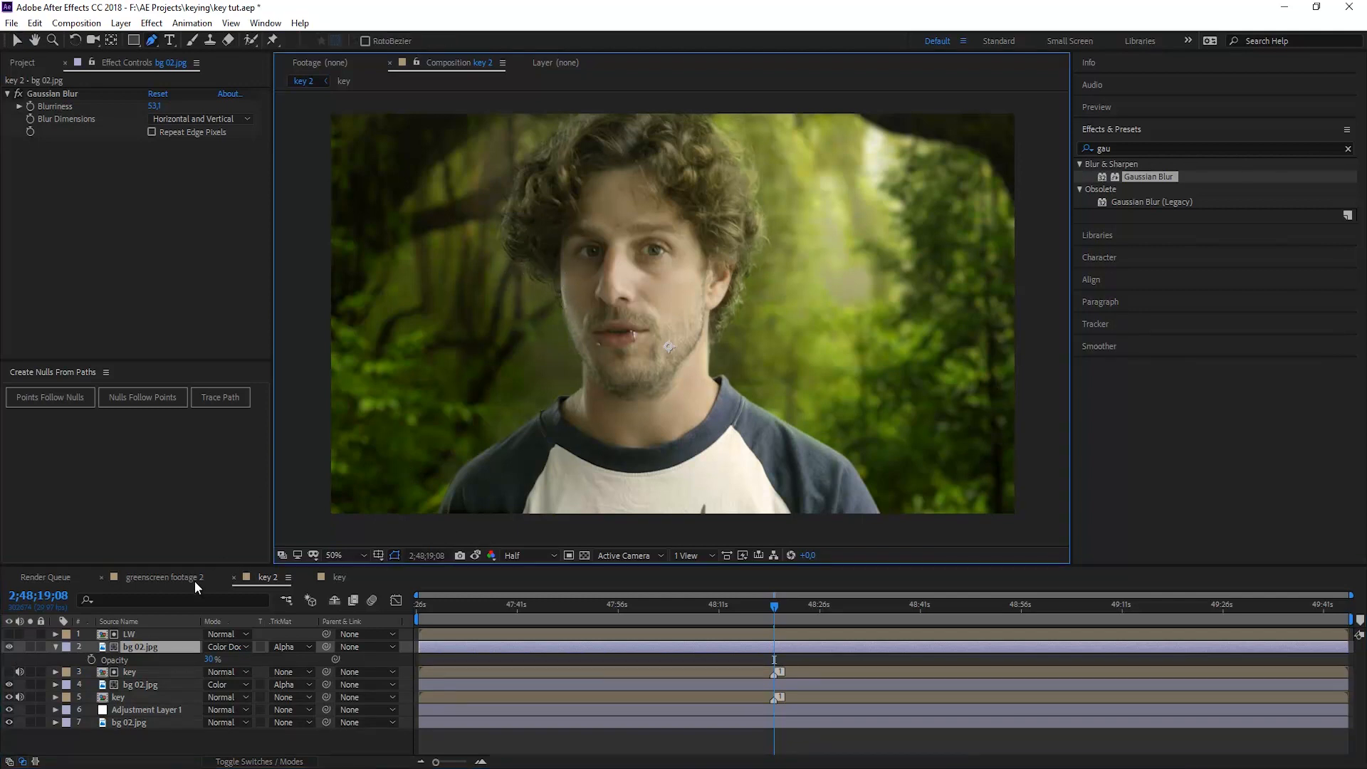
{"action": "left_click", "coordinate": [129, 634]}
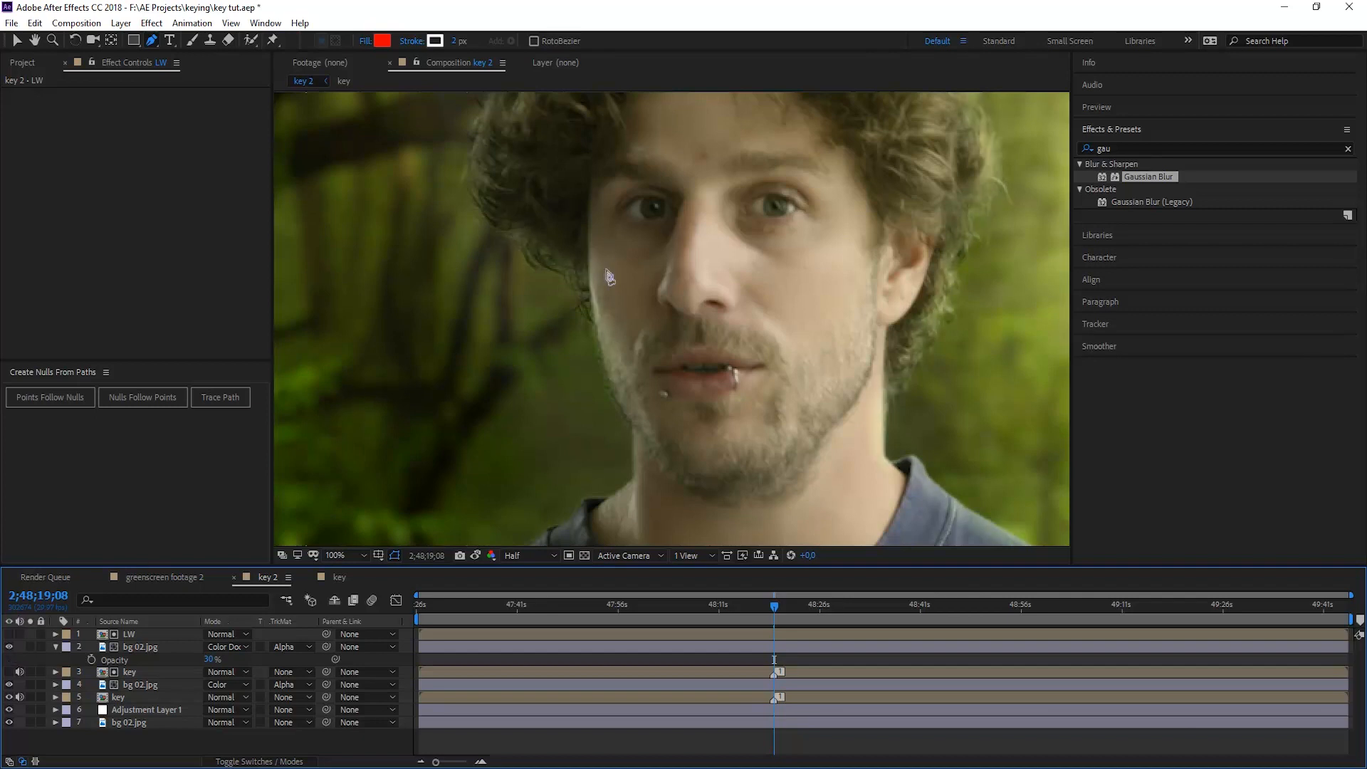
{"action": "left_click", "coordinate": [334, 554]}
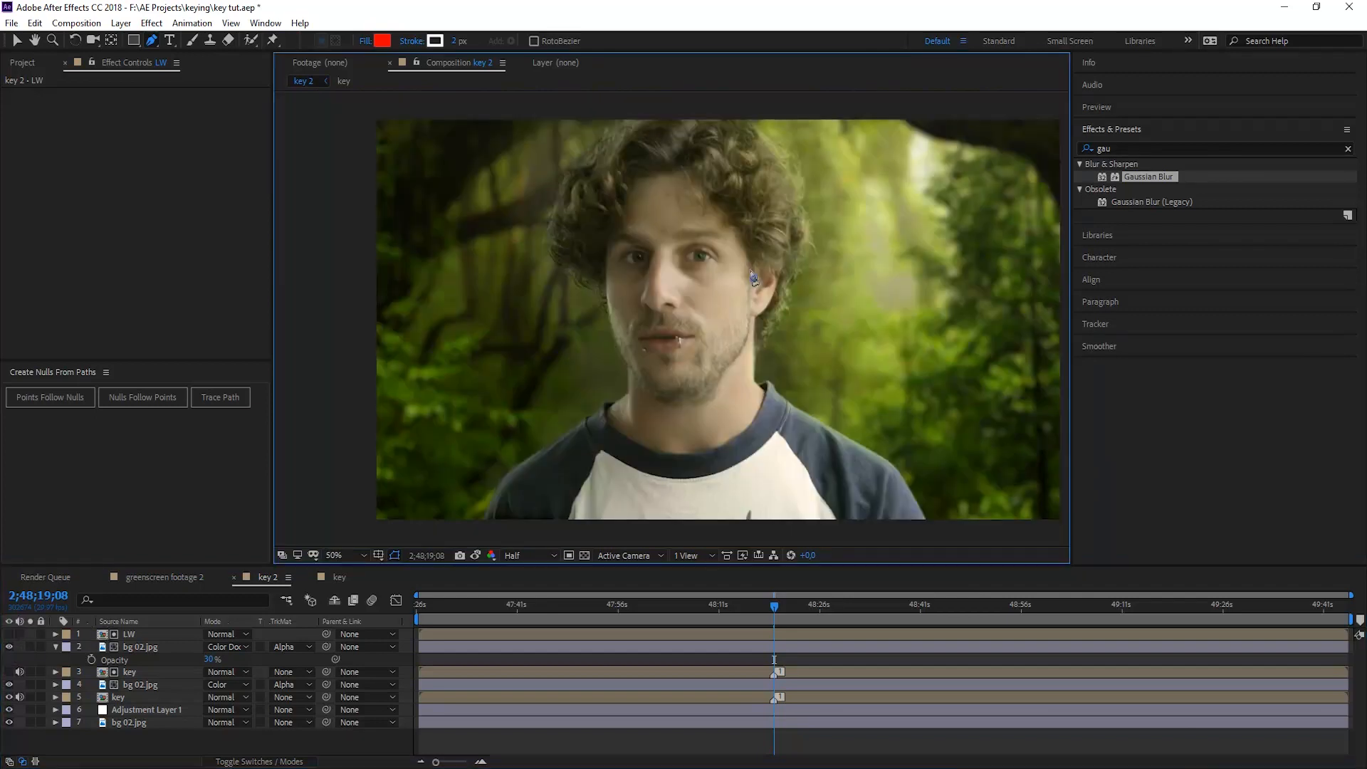
{"action": "mouse_move", "coordinate": [380, 586]}
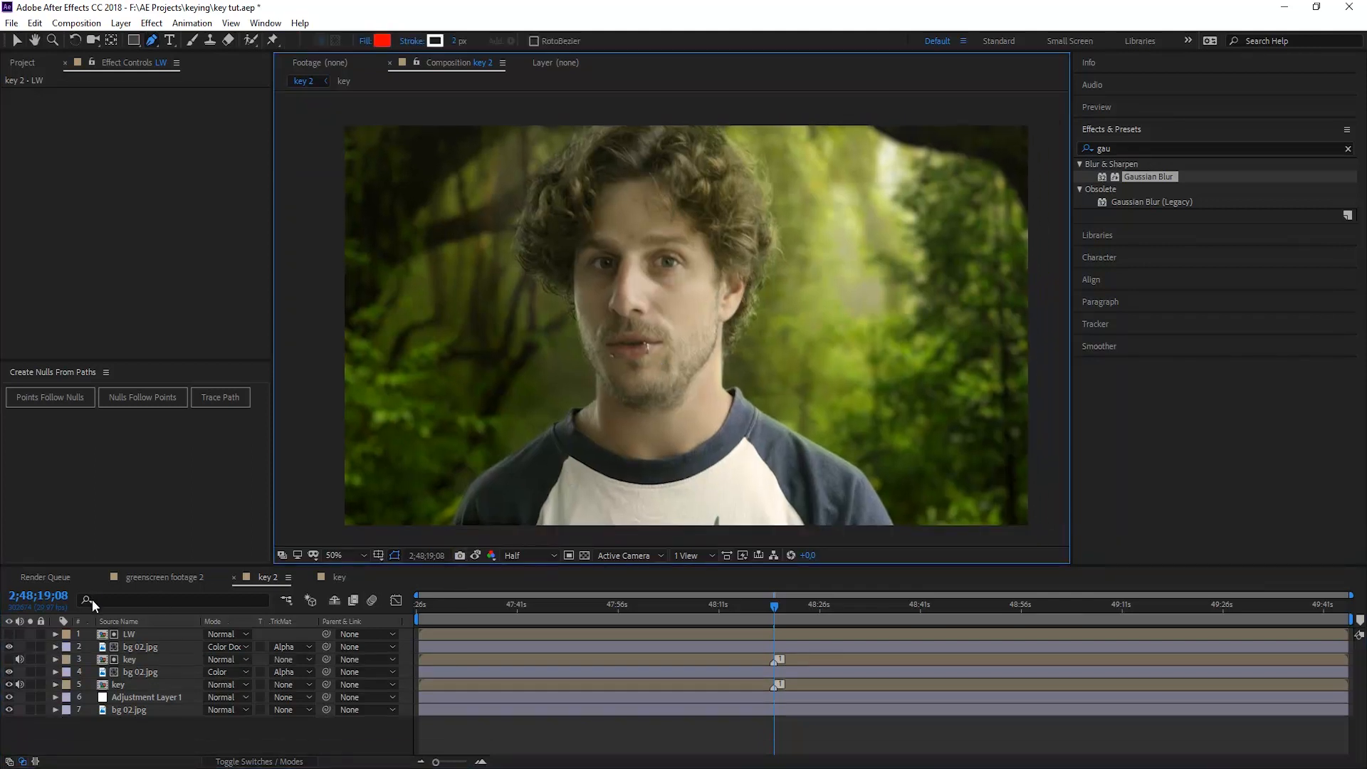
- Review the key layer's Photo Filter and compare the composite against the saved snapshot
{"action": "left_click", "coordinate": [139, 672]}
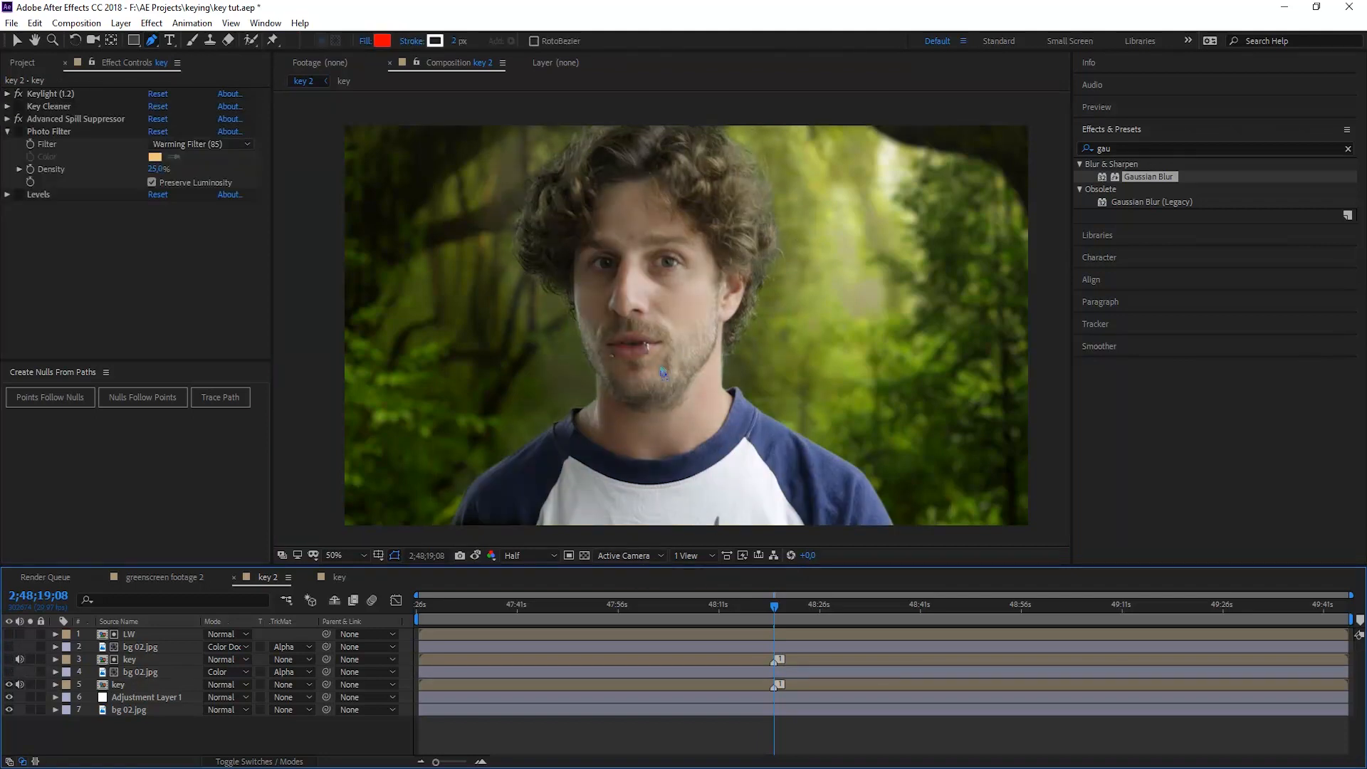
{"action": "mouse_move", "coordinate": [715, 147]}
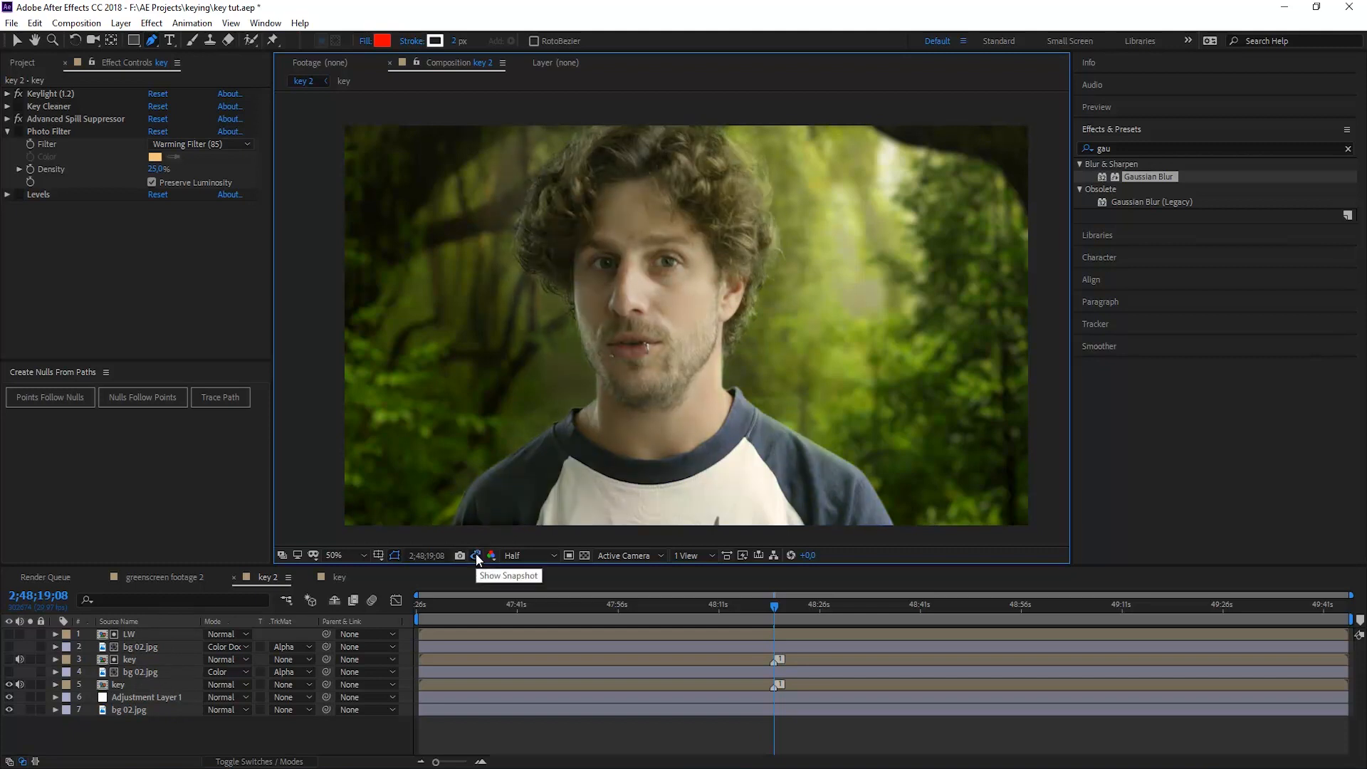
{"action": "left_click", "coordinate": [148, 710]}
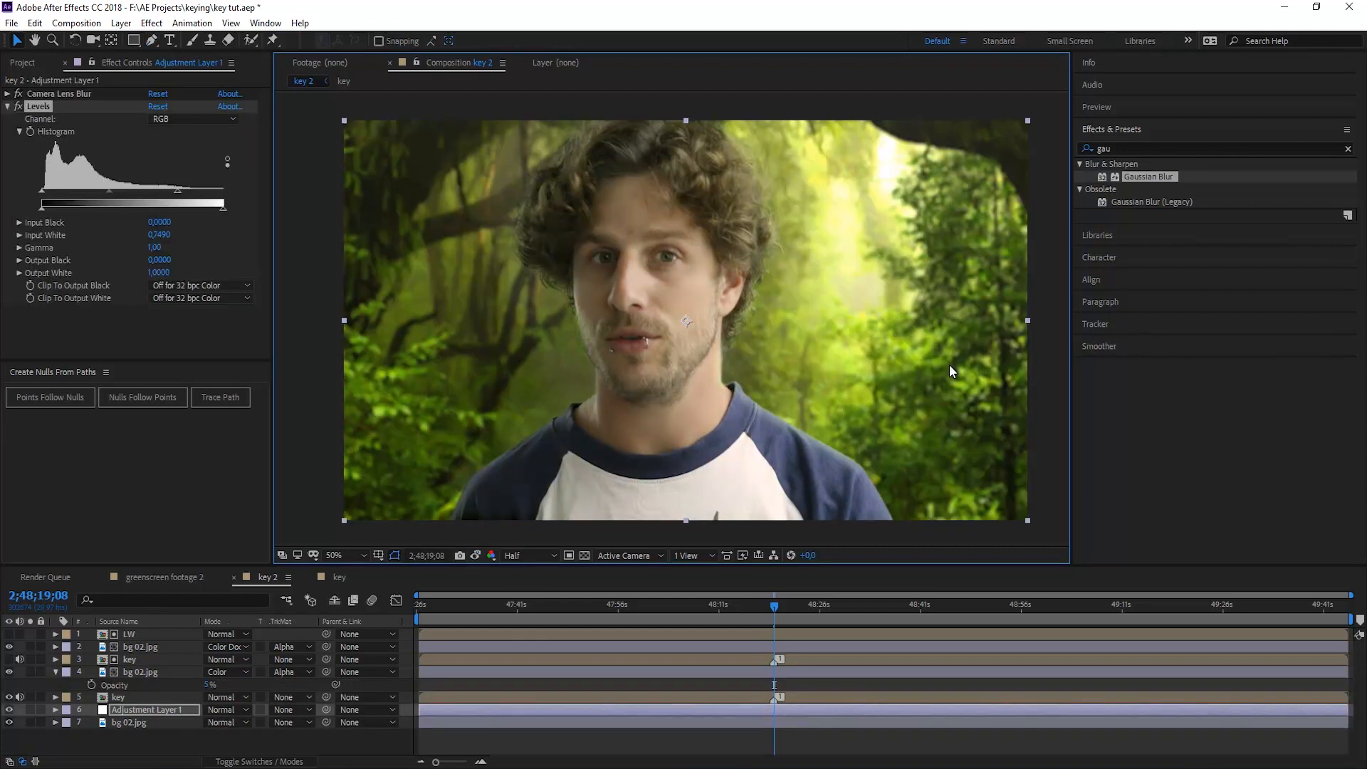